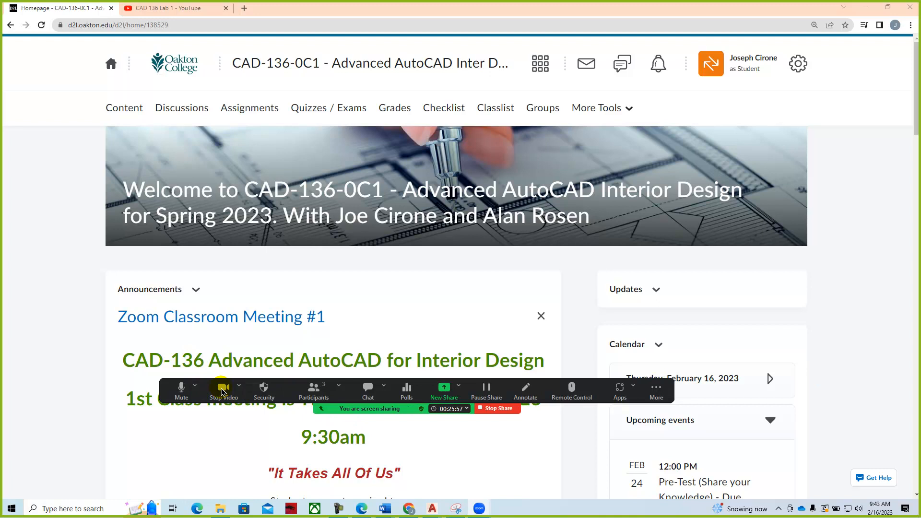
- Scroll down the course homepage through the announcements
{"action": "left_click", "coordinate": [222, 390]}
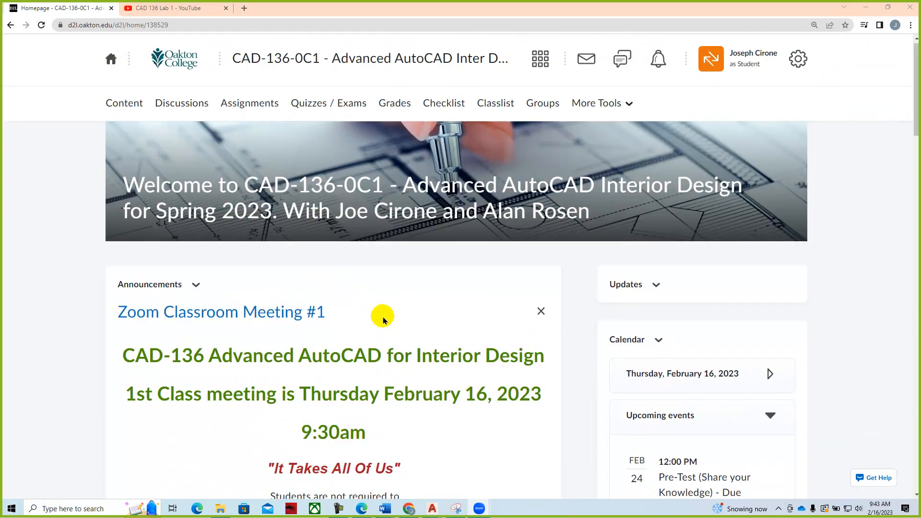
{"action": "scroll", "scroll_direction": "up", "scroll_amount": 3}
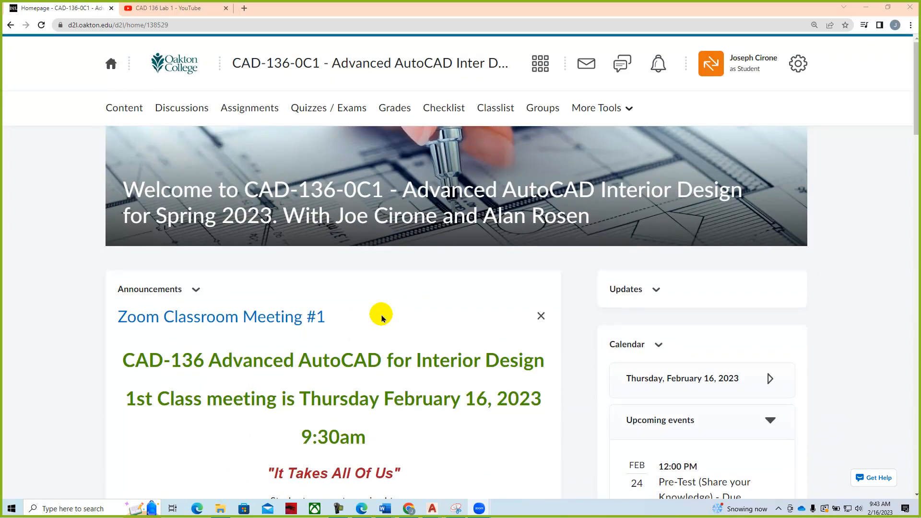
{"action": "mouse_move", "coordinate": [94, 277]}
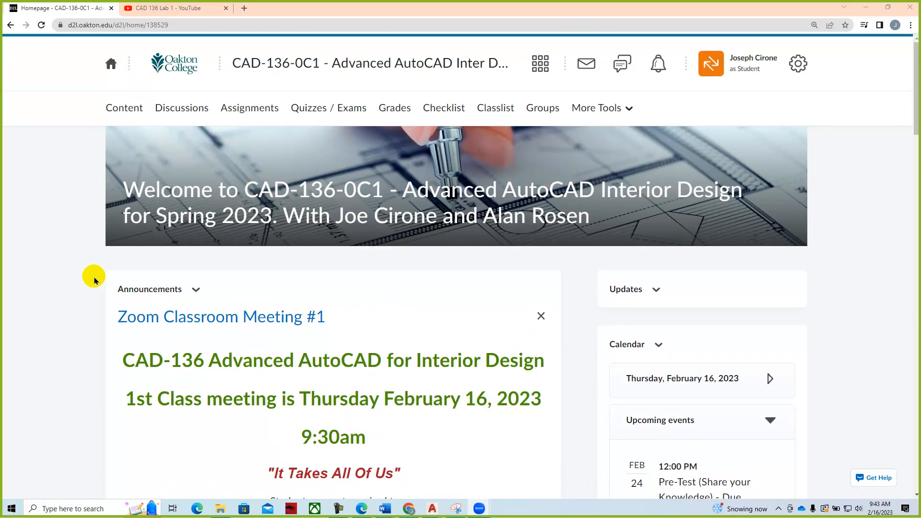
{"action": "mouse_move", "coordinate": [305, 81]}
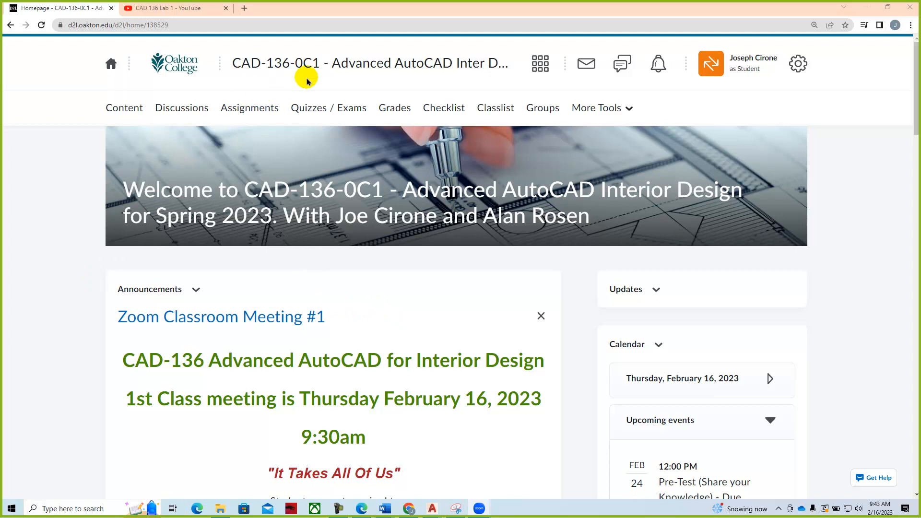
{"action": "mouse_move", "coordinate": [168, 337]}
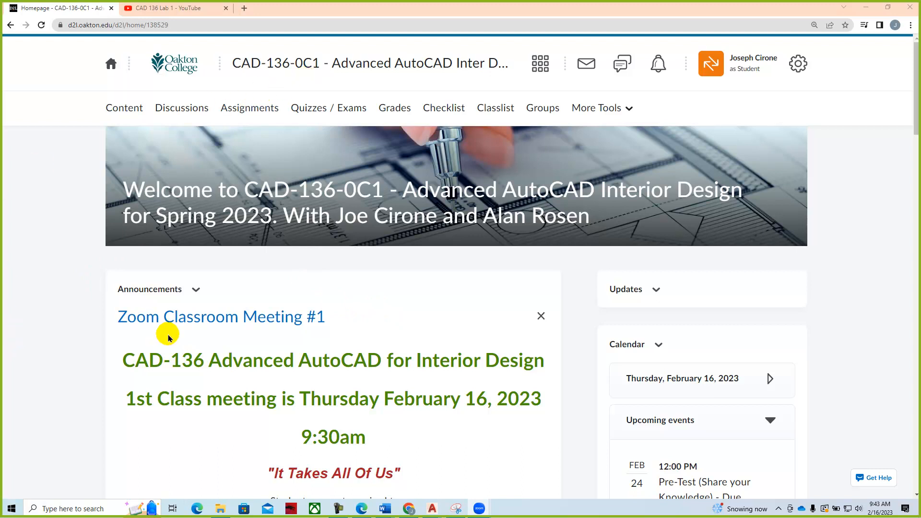
{"action": "scroll", "scroll_direction": "down", "scroll_amount": 3}
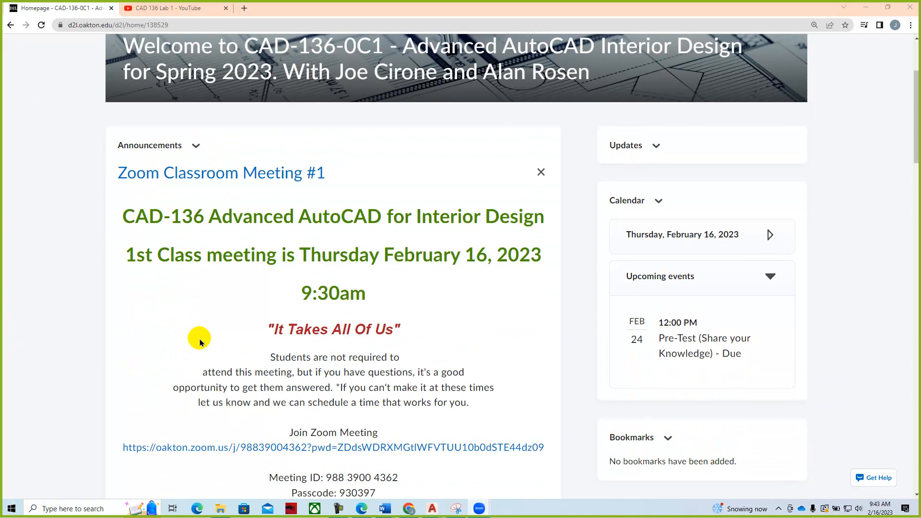
{"action": "mouse_move", "coordinate": [341, 283]}
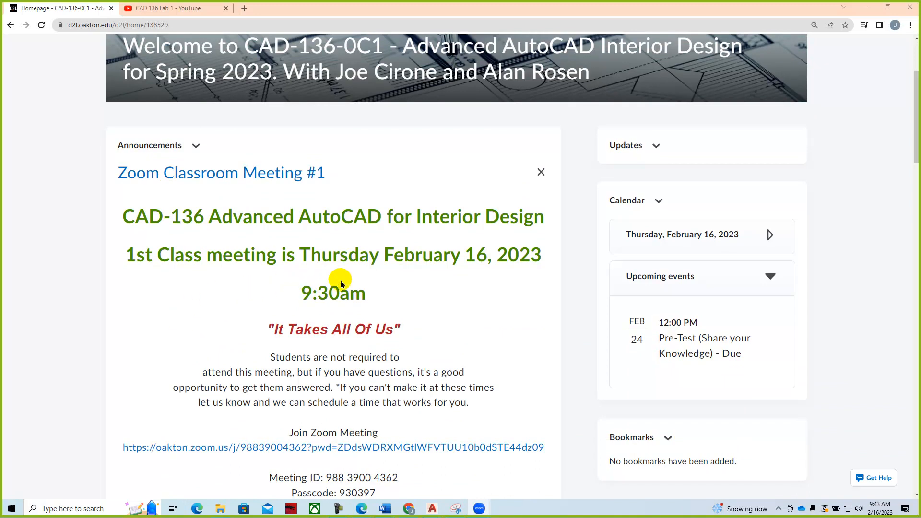
{"action": "mouse_move", "coordinate": [373, 303]}
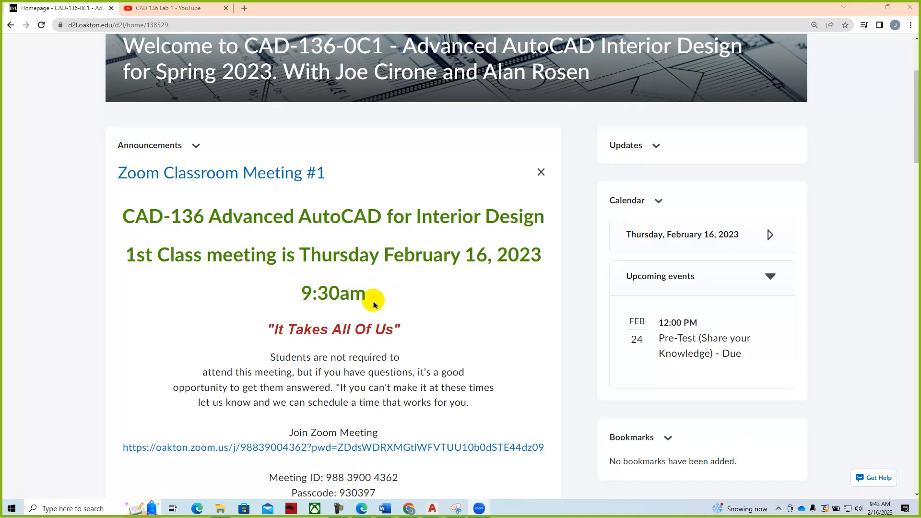
{"action": "mouse_move", "coordinate": [431, 330]}
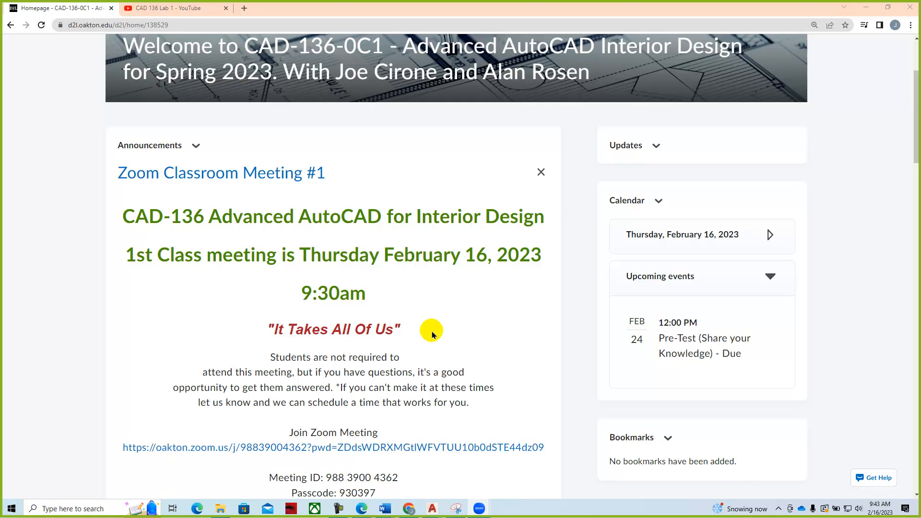
{"action": "scroll", "scroll_direction": "down", "scroll_amount": 3}
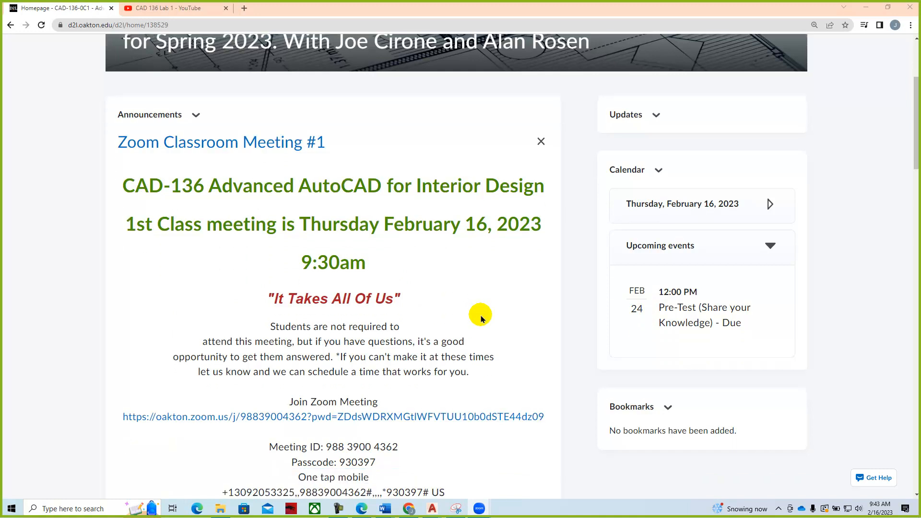
{"action": "scroll", "scroll_direction": "down", "scroll_amount": 3}
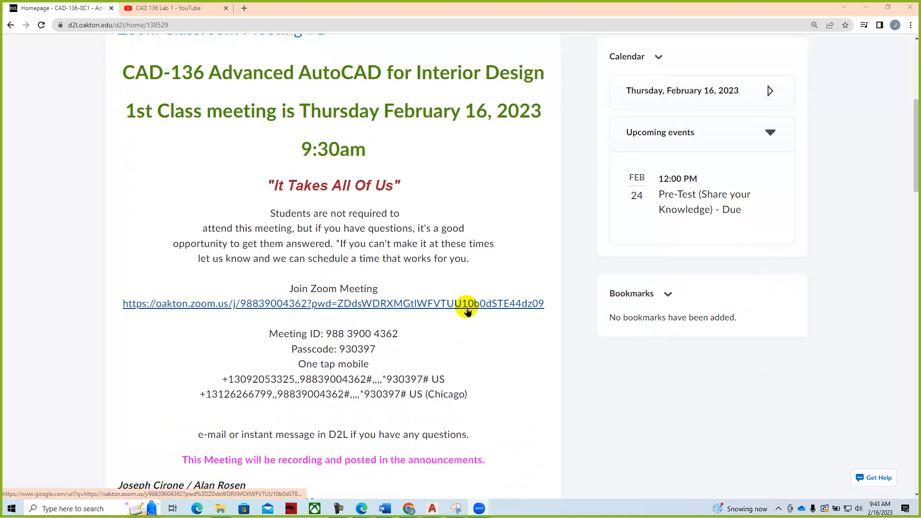
{"action": "mouse_move", "coordinate": [475, 359]}
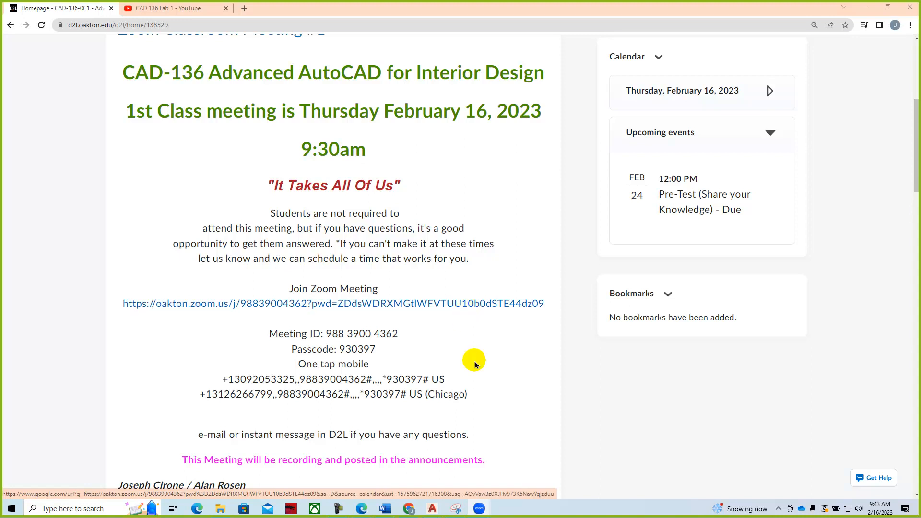
{"action": "mouse_move", "coordinate": [509, 357]}
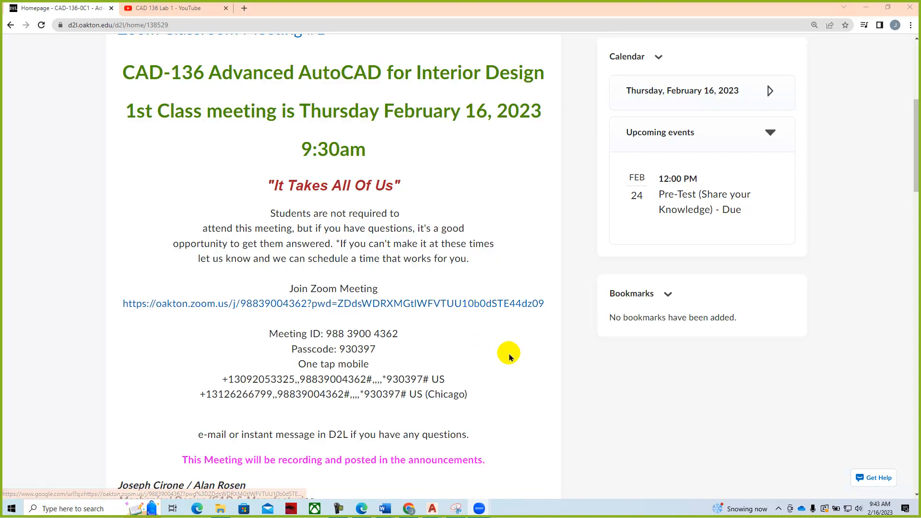
{"action": "scroll", "scroll_direction": "down", "scroll_amount": 3}
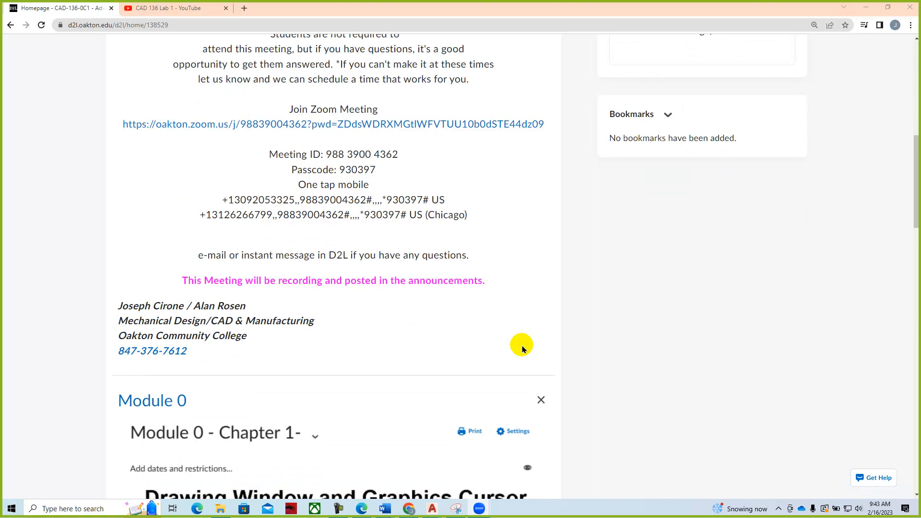
{"action": "scroll", "scroll_direction": "down", "scroll_amount": 3}
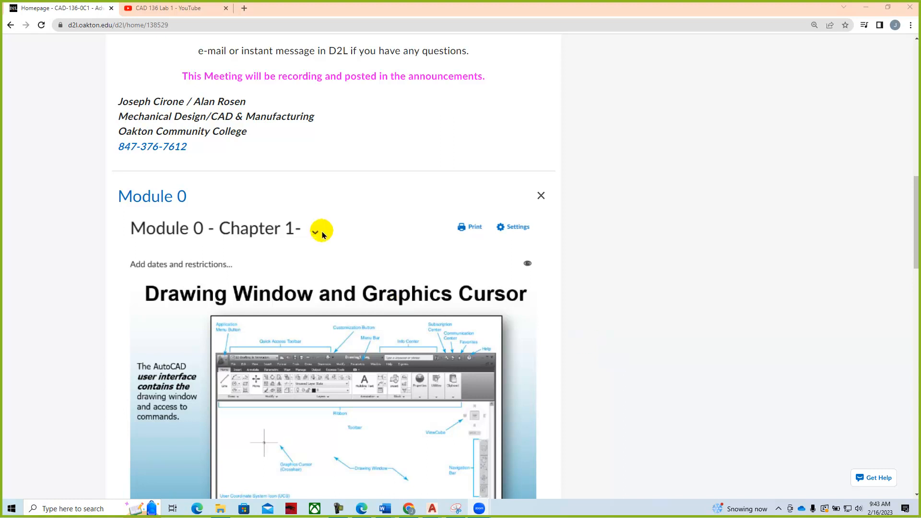
{"action": "scroll", "scroll_direction": "down", "scroll_amount": 3}
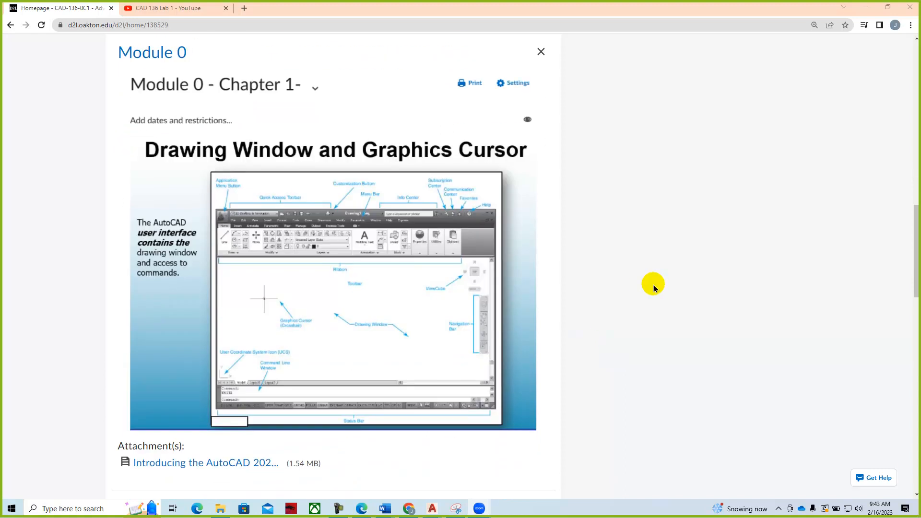
{"action": "scroll", "scroll_direction": "down", "scroll_amount": 3}
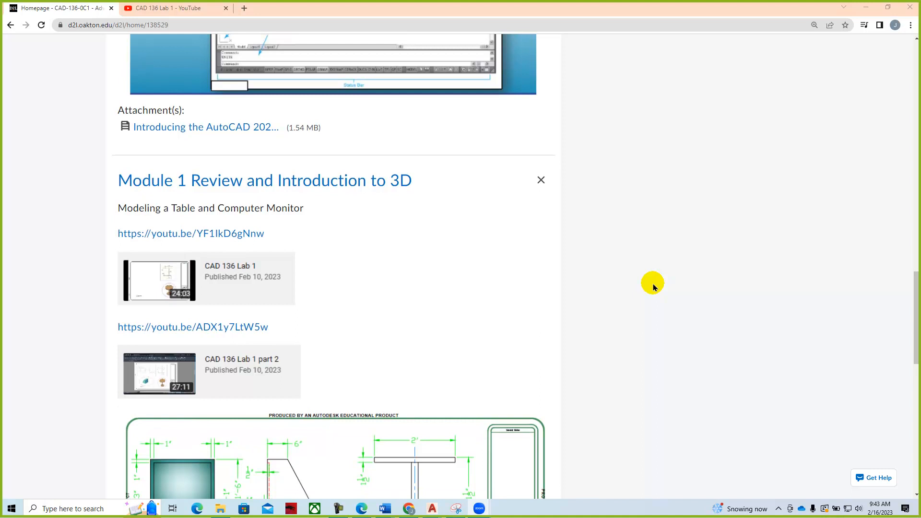
{"action": "scroll", "scroll_direction": "down", "scroll_amount": 3}
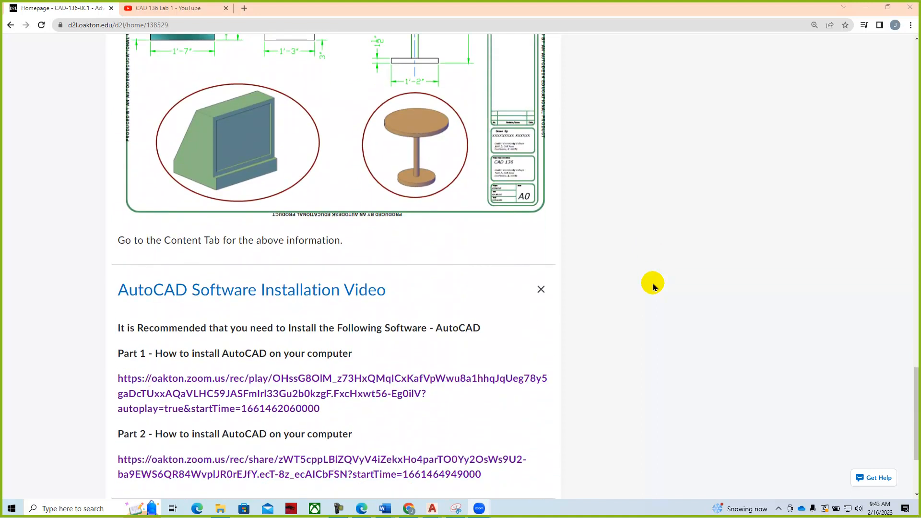
{"action": "scroll", "scroll_direction": "down", "scroll_amount": 3}
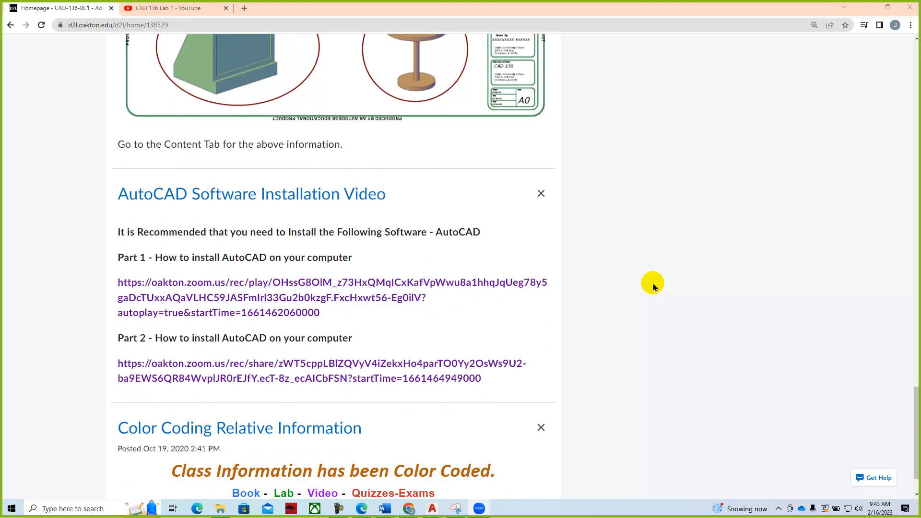
{"action": "mouse_move", "coordinate": [466, 226]}
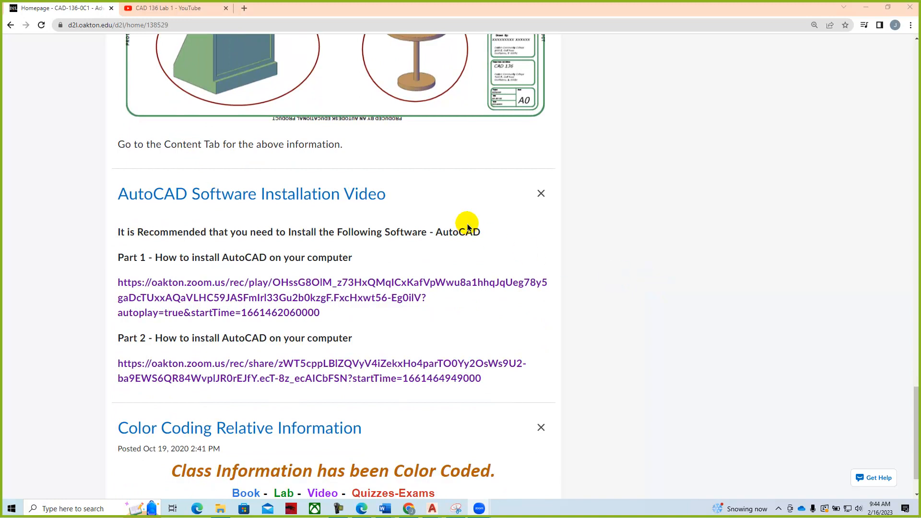
{"action": "mouse_move", "coordinate": [478, 209]}
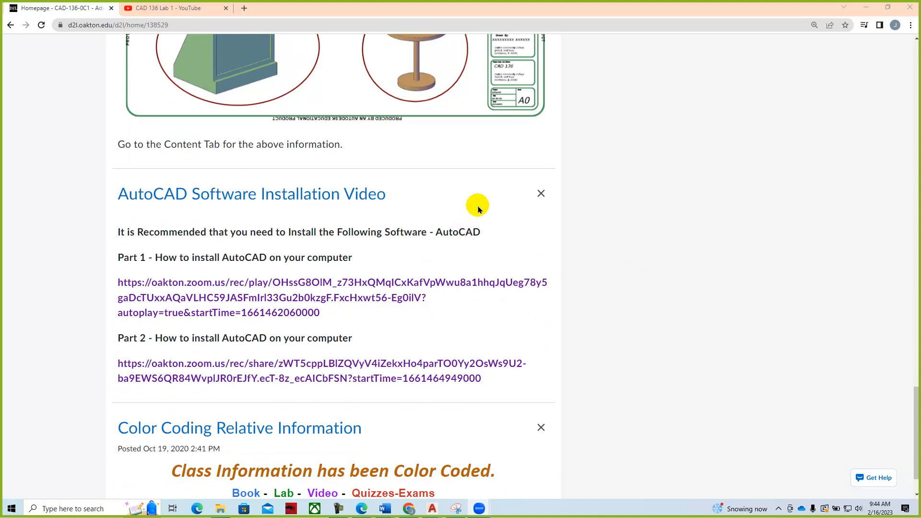
{"action": "mouse_move", "coordinate": [393, 290]}
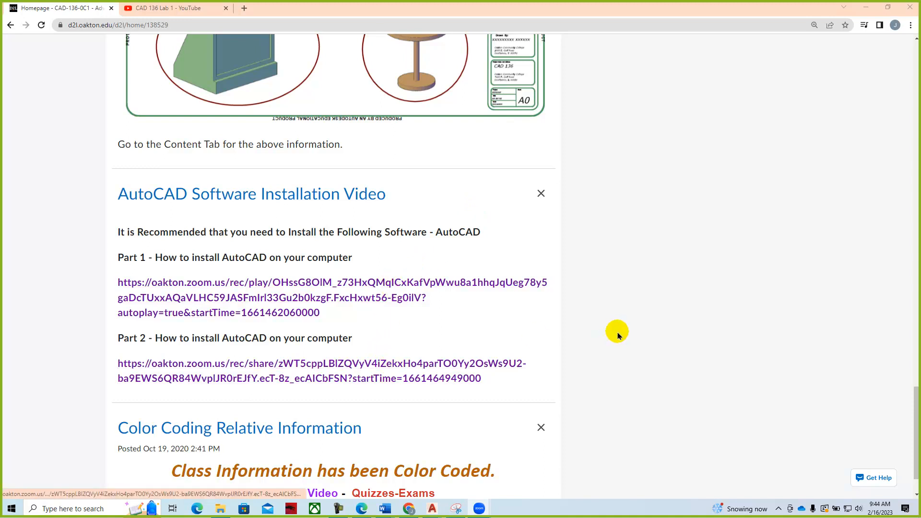
{"action": "mouse_move", "coordinate": [686, 331]}
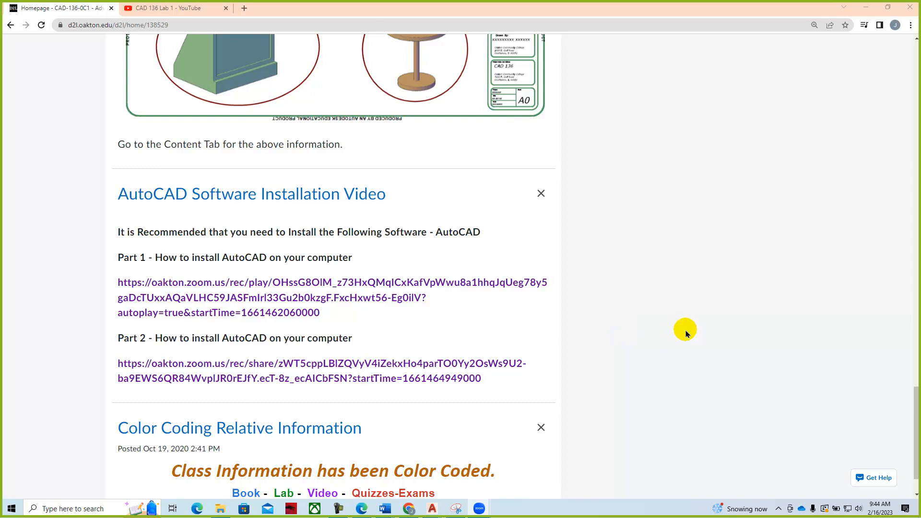
{"action": "mouse_move", "coordinate": [681, 327]}
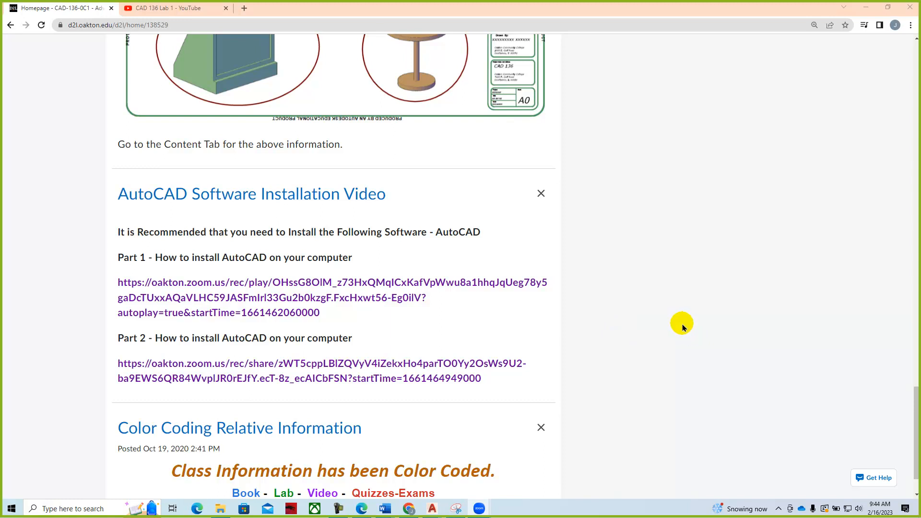
{"action": "mouse_move", "coordinate": [403, 341]}
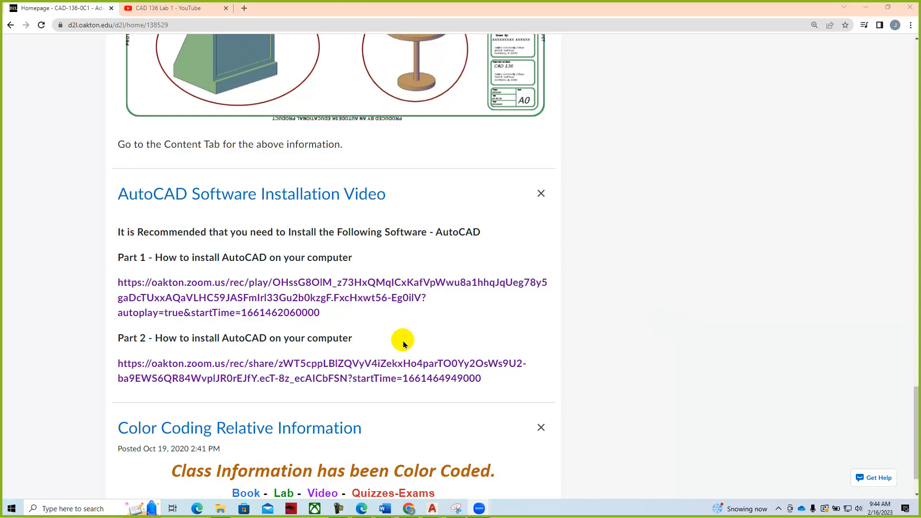
{"action": "mouse_move", "coordinate": [730, 348]}
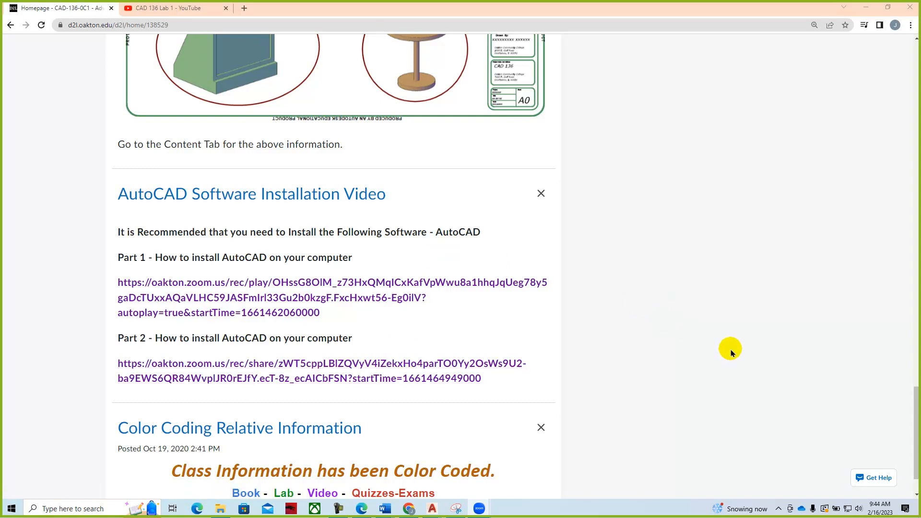
{"action": "scroll", "scroll_direction": "down", "scroll_amount": 3}
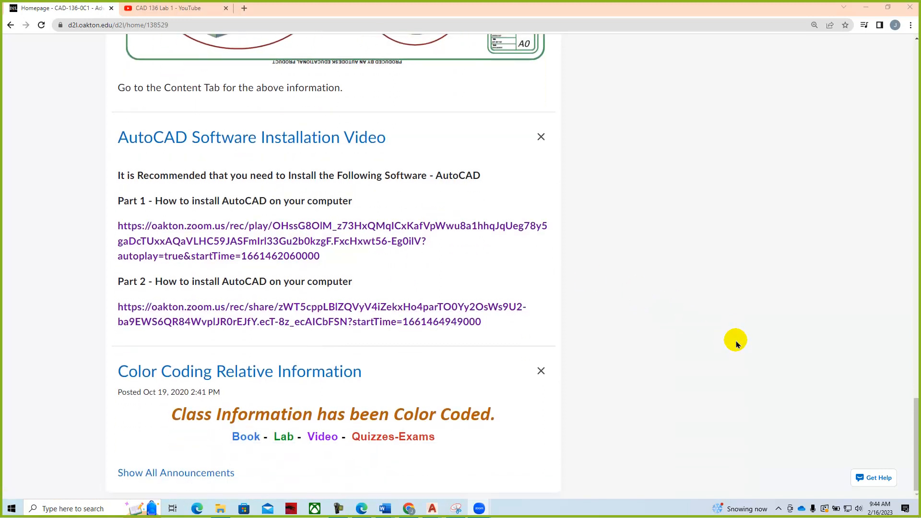
{"action": "mouse_move", "coordinate": [278, 470]}
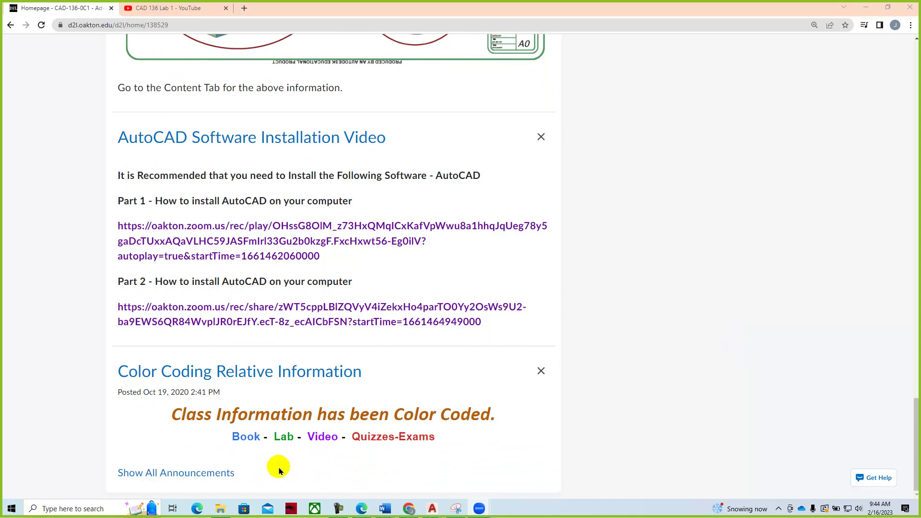
{"action": "mouse_move", "coordinate": [321, 464]}
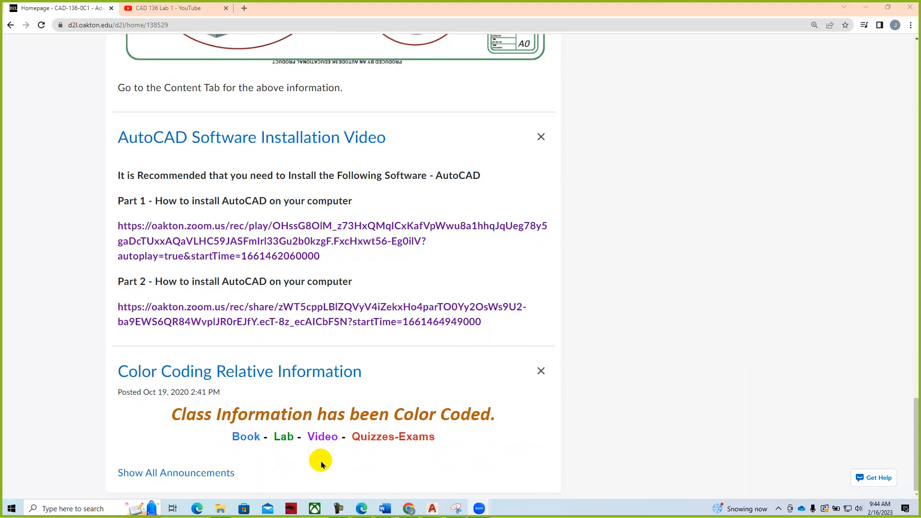
{"action": "mouse_move", "coordinate": [230, 445]}
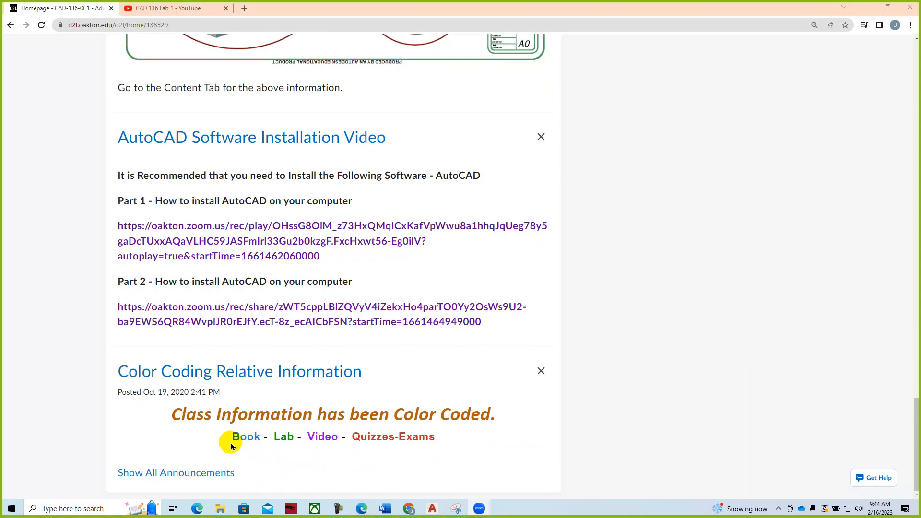
{"action": "mouse_move", "coordinate": [283, 443]}
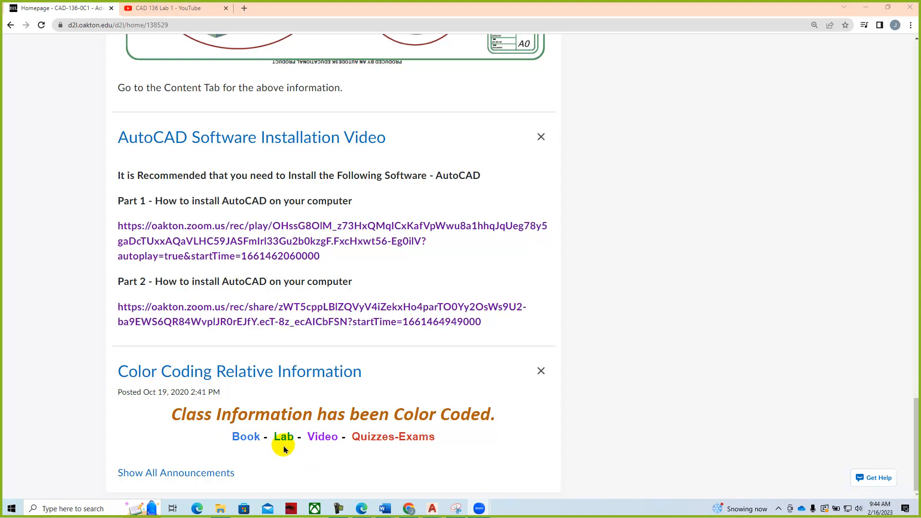
{"action": "mouse_move", "coordinate": [328, 447]}
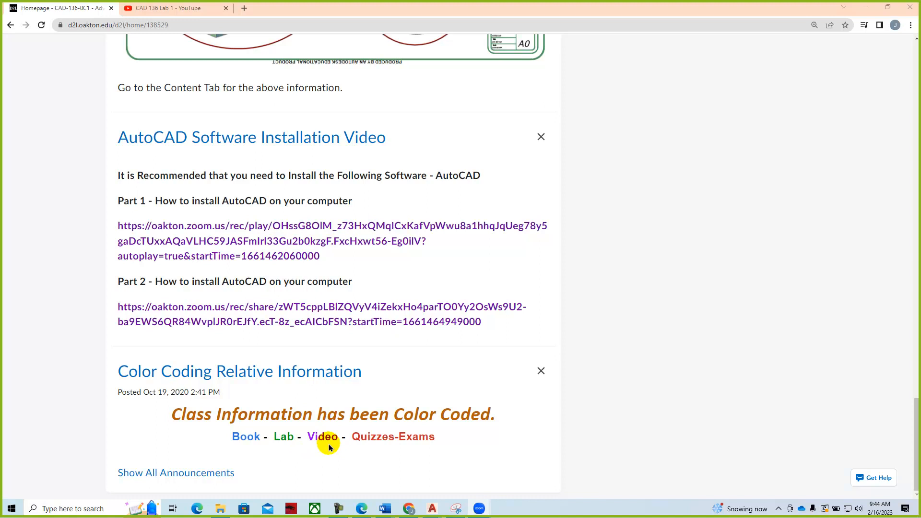
{"action": "mouse_move", "coordinate": [667, 440]}
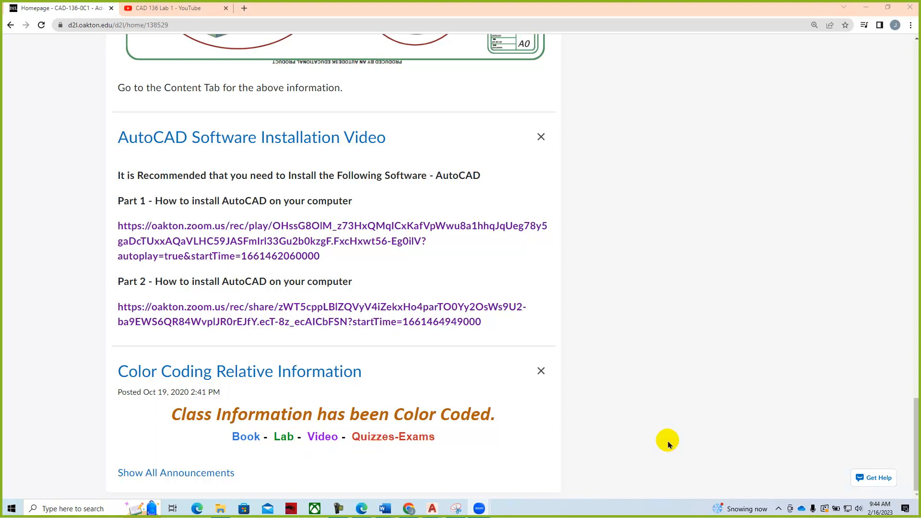
- Scroll back up to the welcome banner and course navigation at the top
{"action": "scroll", "scroll_direction": "up", "scroll_amount": 3}
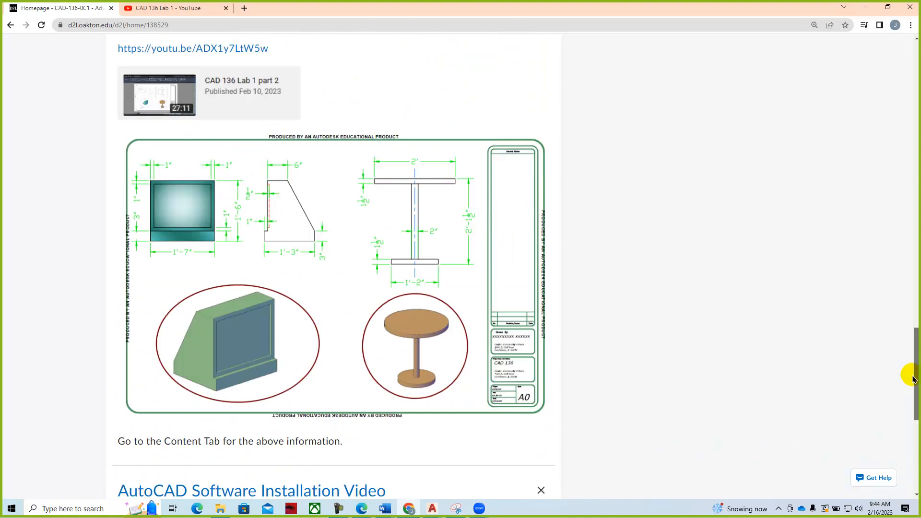
{"action": "scroll", "scroll_direction": "up", "scroll_amount": 3}
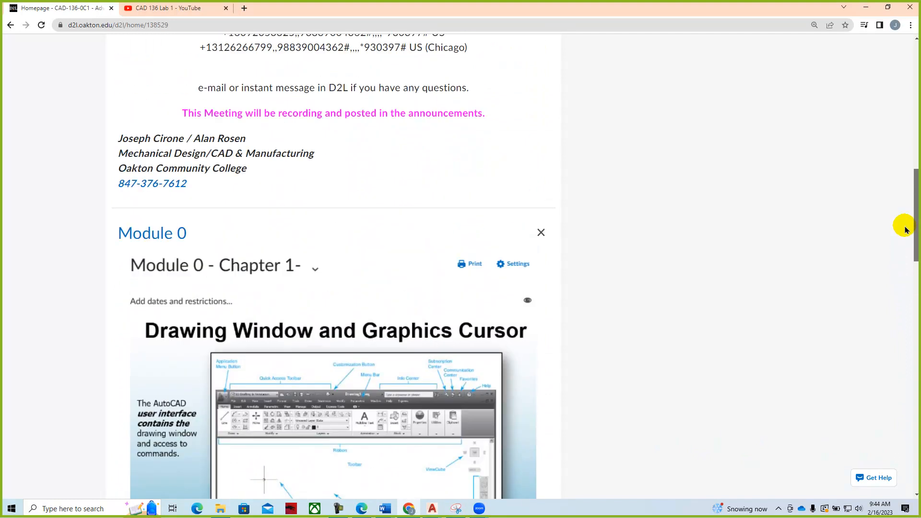
{"action": "scroll", "scroll_direction": "up", "scroll_amount": 3}
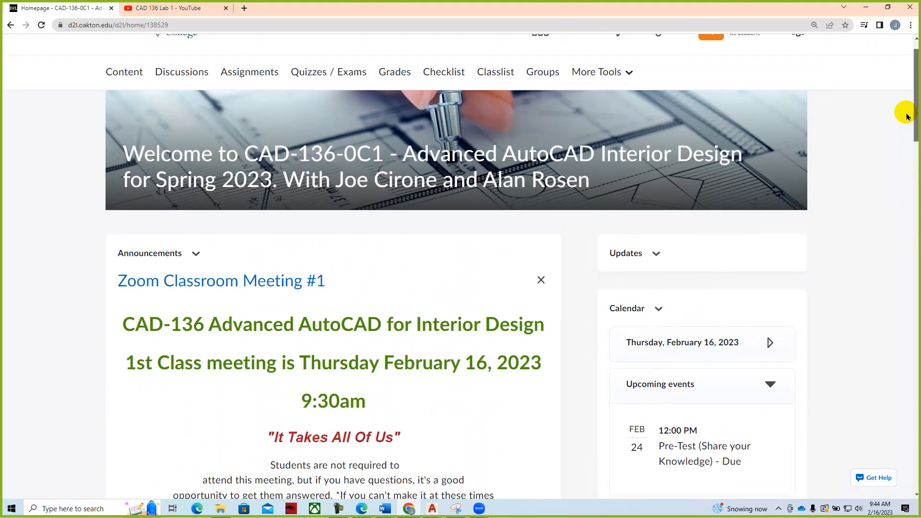
{"action": "scroll", "scroll_direction": "up", "scroll_amount": 3}
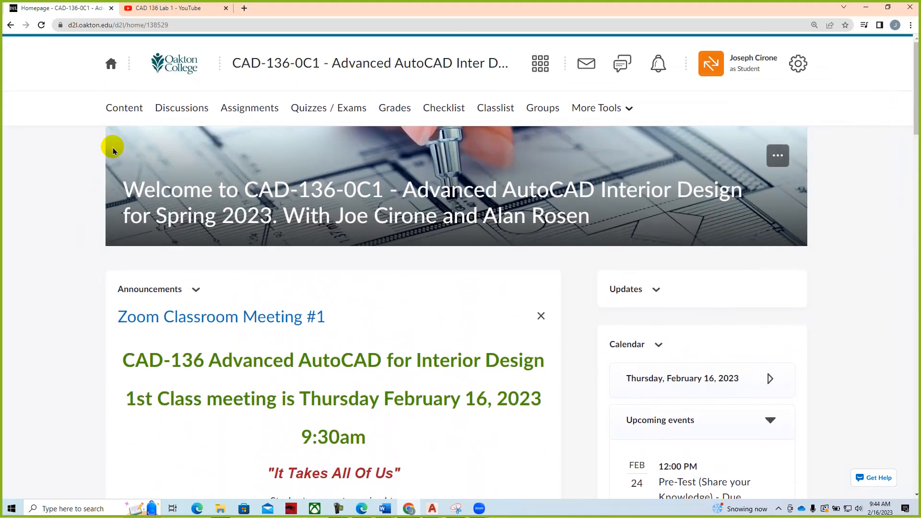
- Open course Content on the Syllabus module and show the PDF syllabus topic's options
{"action": "left_click", "coordinate": [123, 107]}
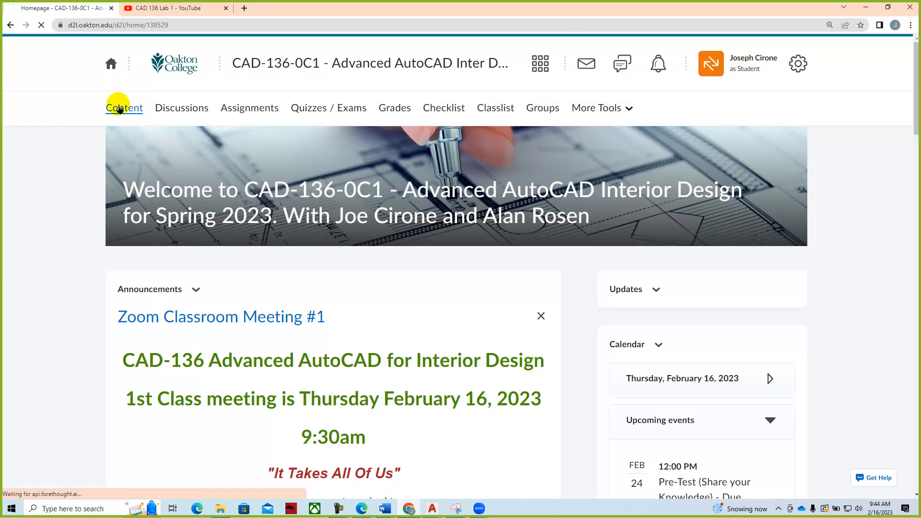
{"action": "left_click", "coordinate": [123, 107]}
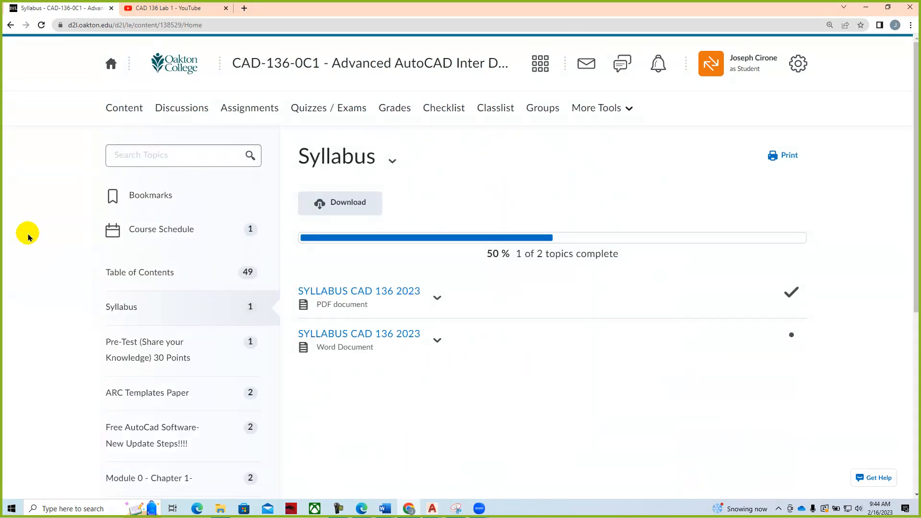
{"action": "mouse_move", "coordinate": [372, 257]}
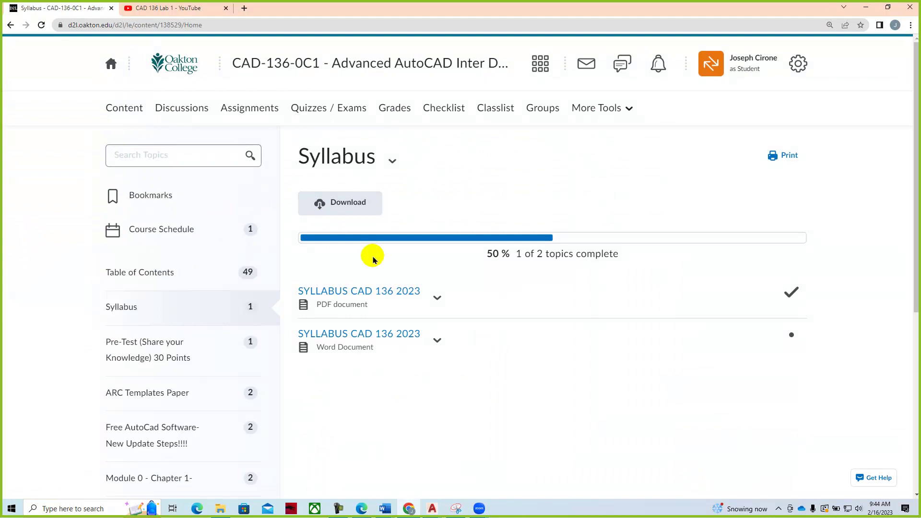
{"action": "left_click", "coordinate": [436, 298]}
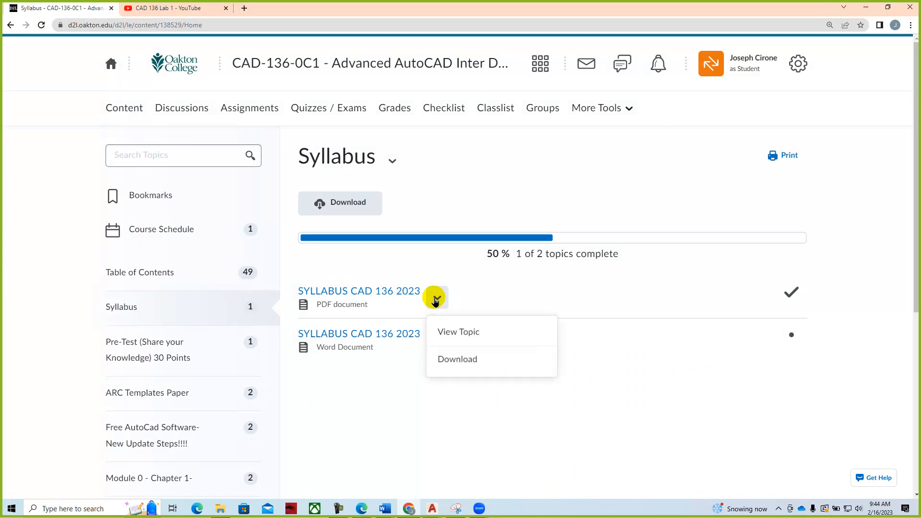
{"action": "mouse_move", "coordinate": [365, 299]}
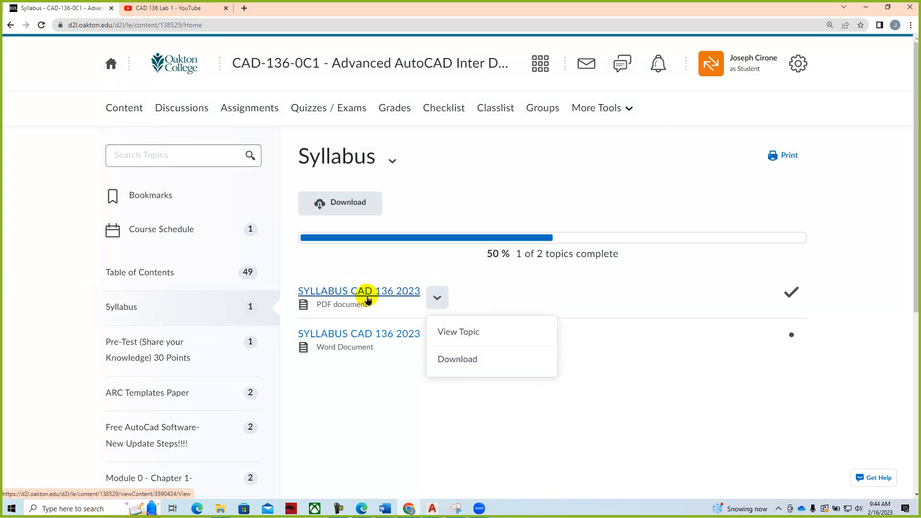
- View page 1 of the SYLLABUS CAD 136 2023 PDF with course details and objectives
{"action": "left_click", "coordinate": [458, 332]}
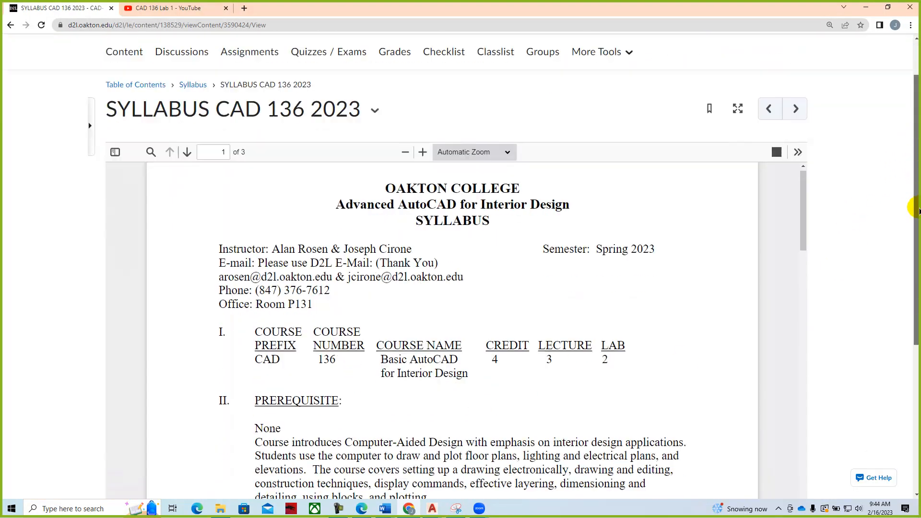
{"action": "scroll", "scroll_direction": "down", "scroll_amount": 3}
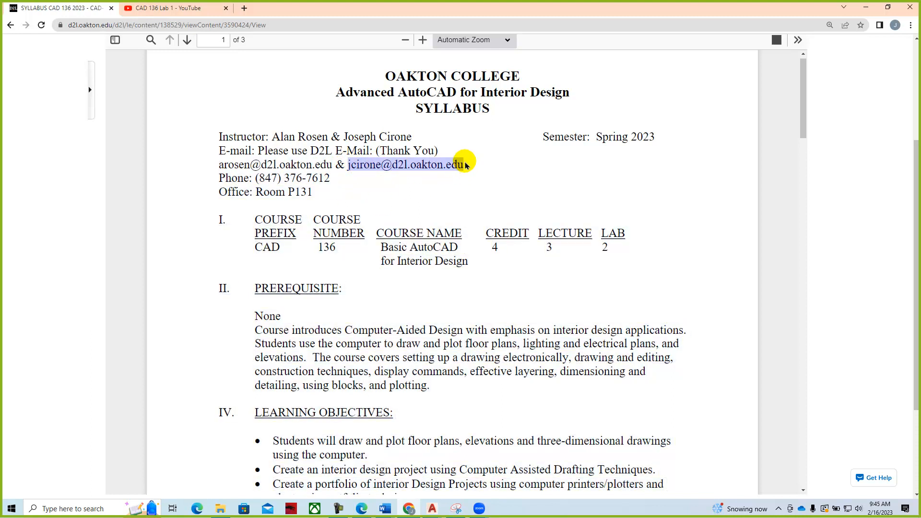
{"action": "mouse_move", "coordinate": [524, 209]}
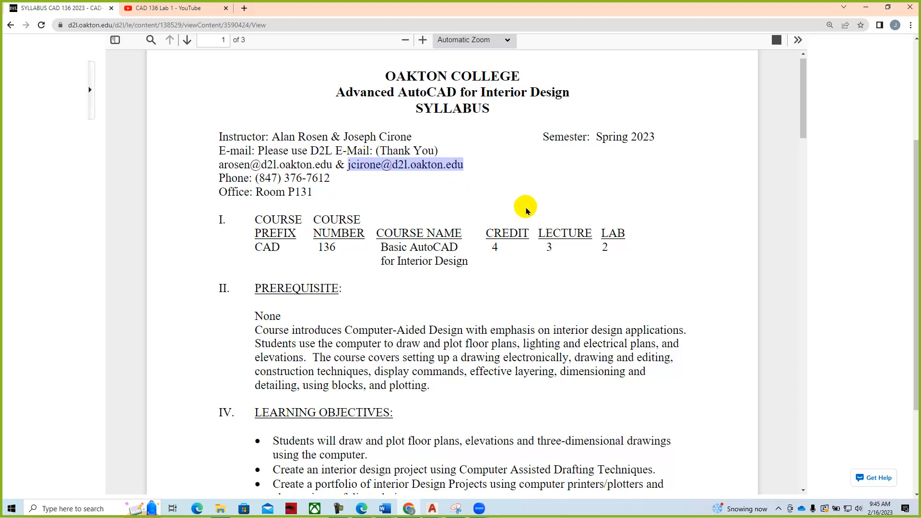
{"action": "mouse_move", "coordinate": [439, 207]}
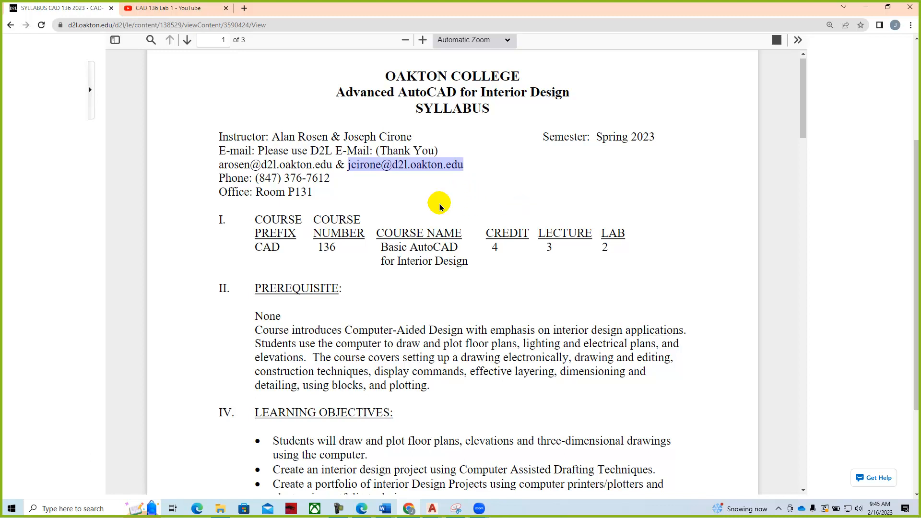
{"action": "mouse_move", "coordinate": [310, 192]}
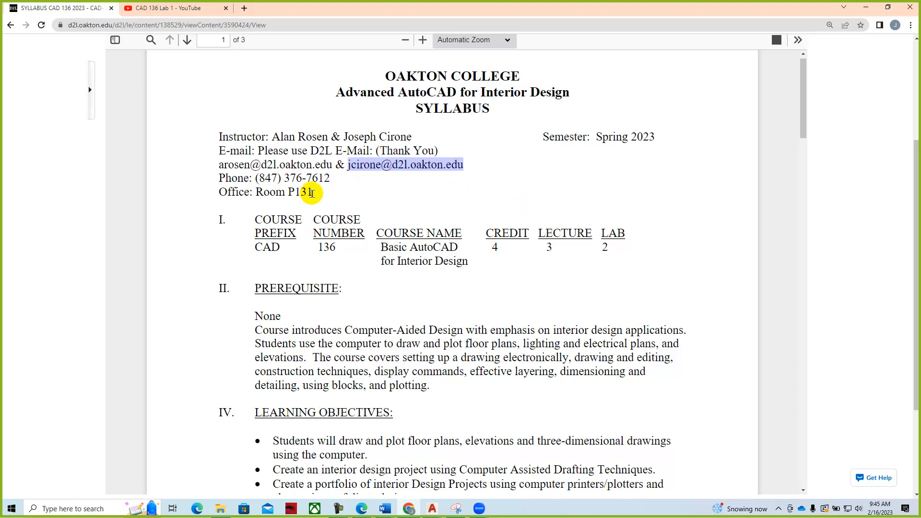
{"action": "mouse_move", "coordinate": [319, 199]}
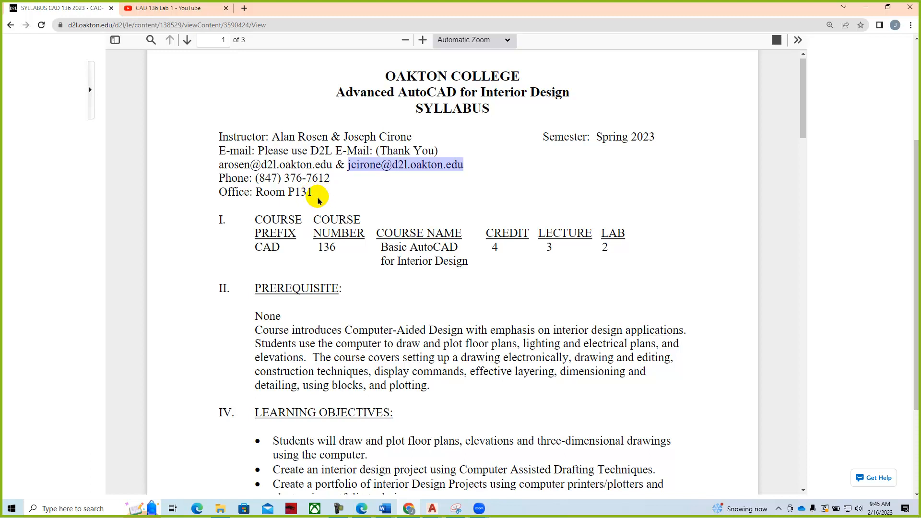
{"action": "mouse_move", "coordinate": [374, 230]}
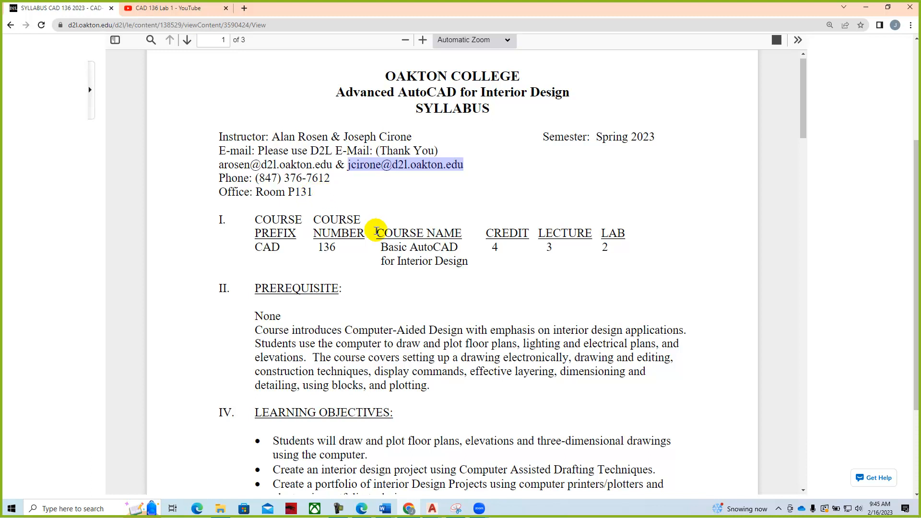
{"action": "mouse_move", "coordinate": [309, 225]}
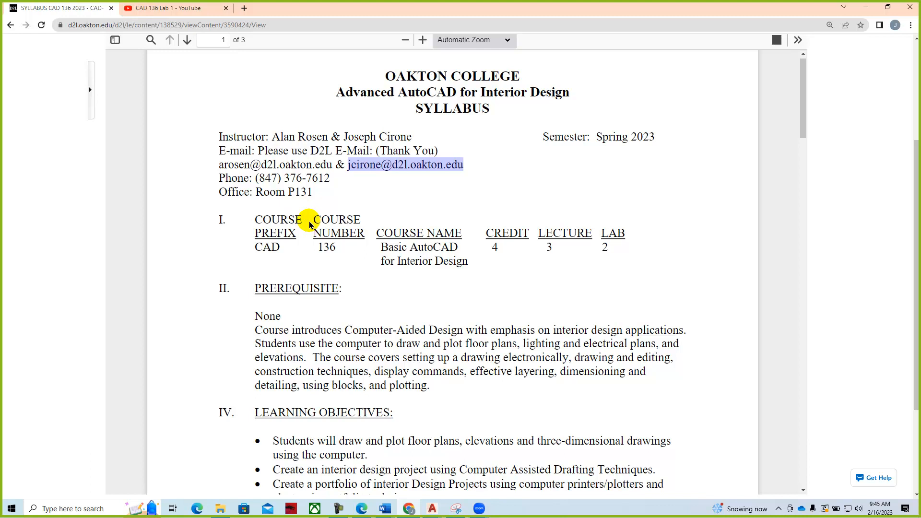
{"action": "mouse_move", "coordinate": [631, 233]}
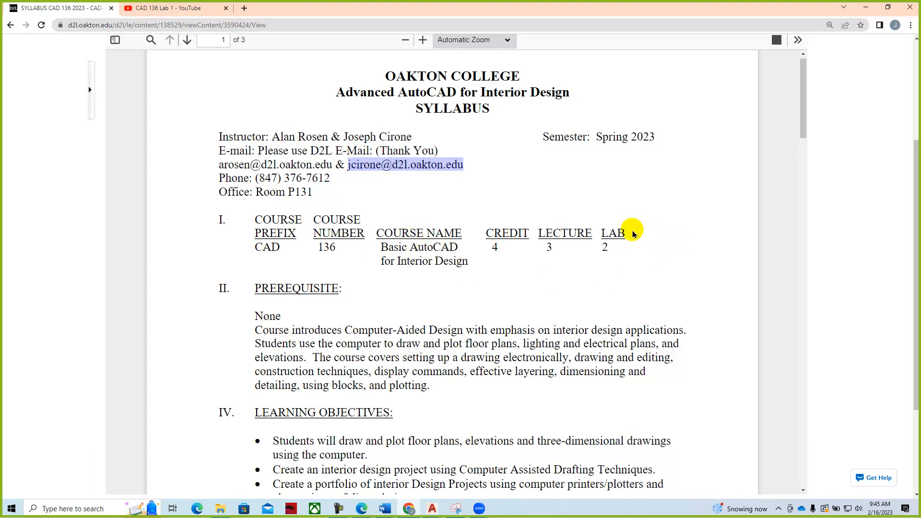
{"action": "mouse_move", "coordinate": [688, 224]}
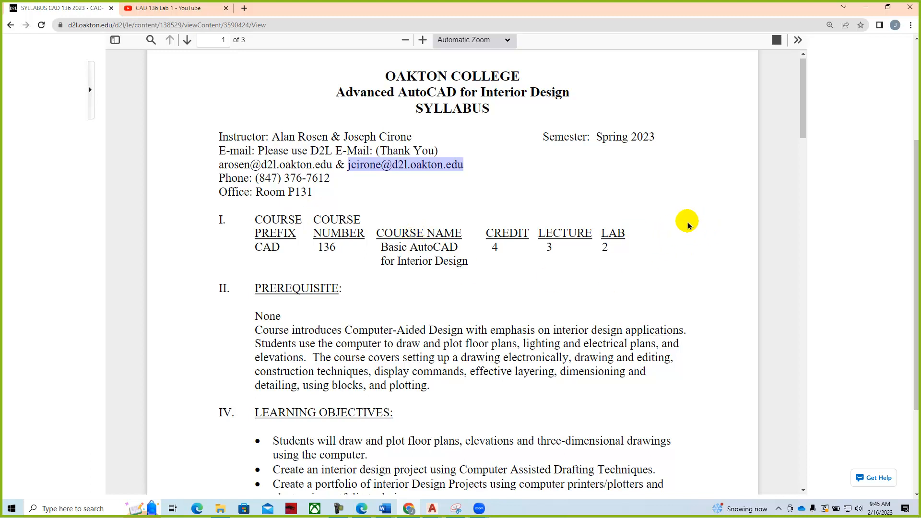
{"action": "mouse_move", "coordinate": [686, 245]}
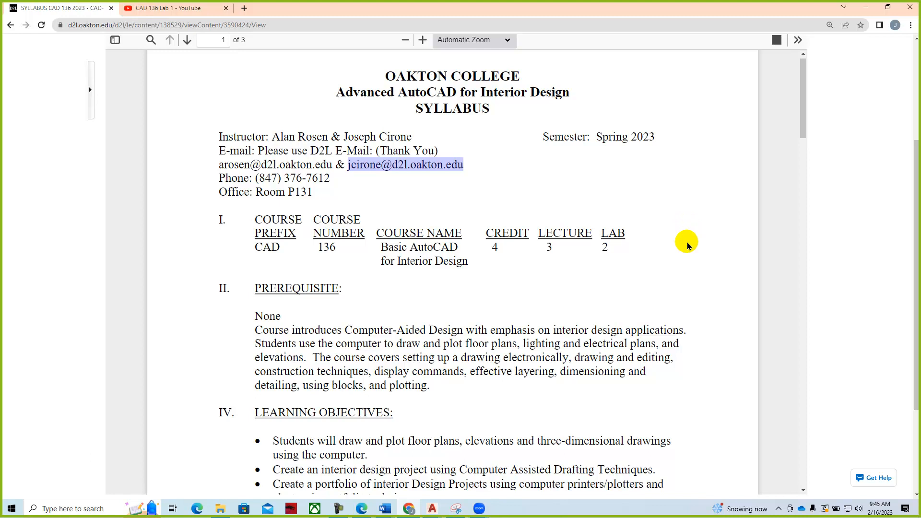
{"action": "mouse_move", "coordinate": [692, 213]}
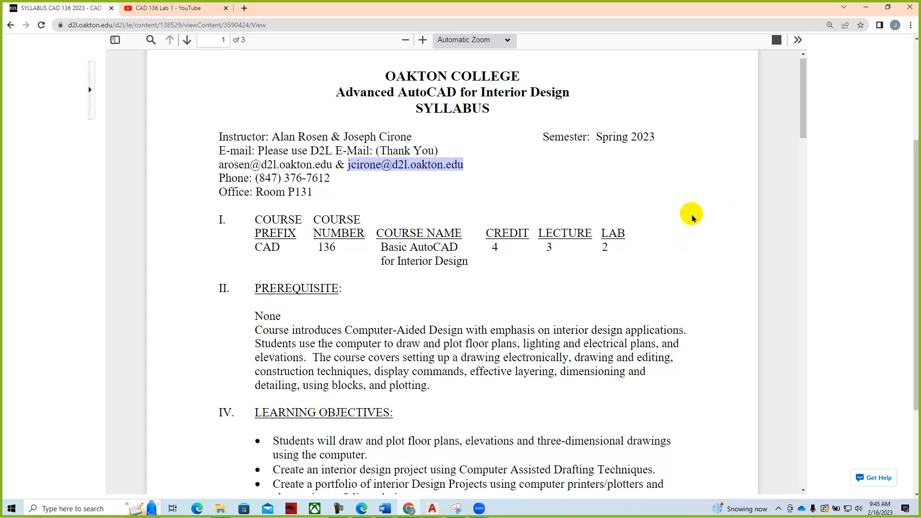
{"action": "mouse_move", "coordinate": [742, 203]}
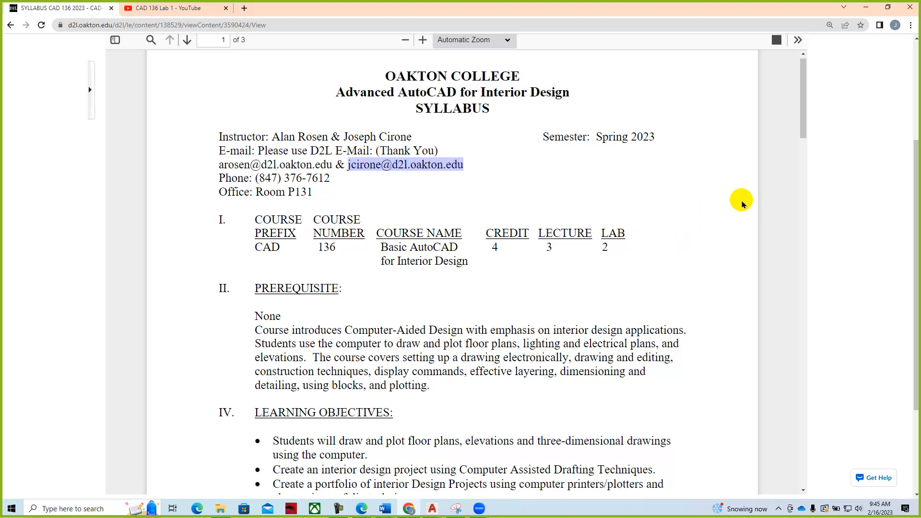
{"action": "mouse_move", "coordinate": [719, 194]}
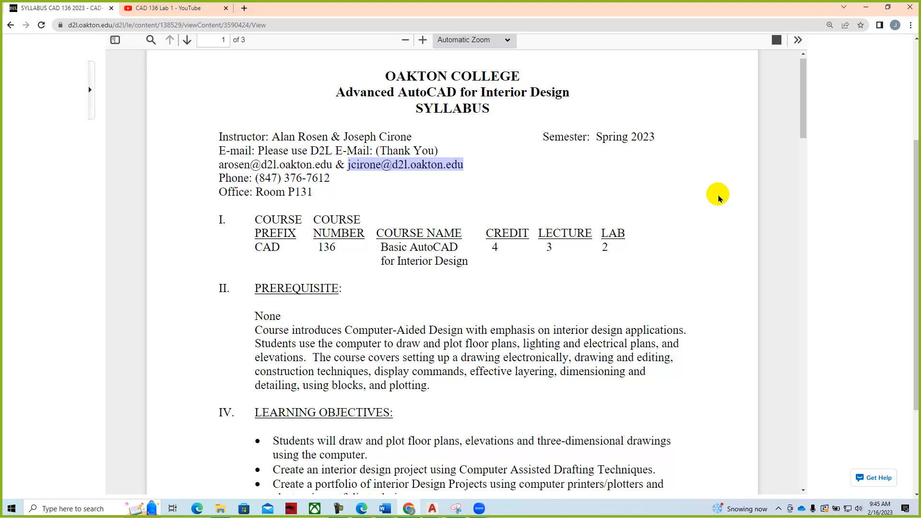
{"action": "scroll", "scroll_direction": "up", "scroll_amount": 3}
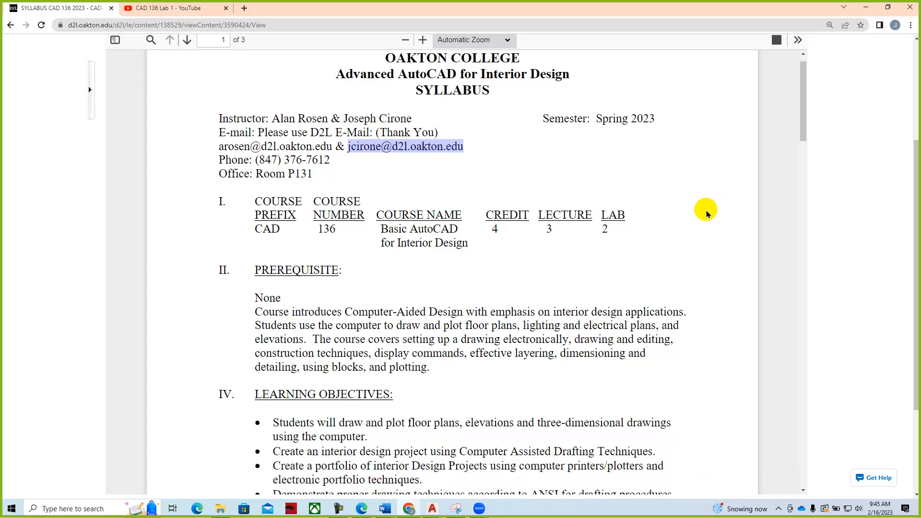
{"action": "scroll", "scroll_direction": "down", "scroll_amount": 3}
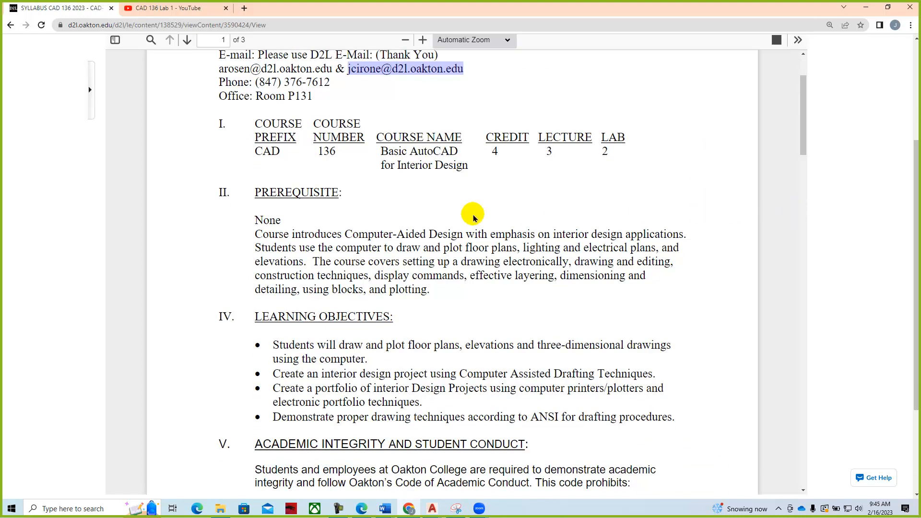
{"action": "mouse_move", "coordinate": [405, 222]}
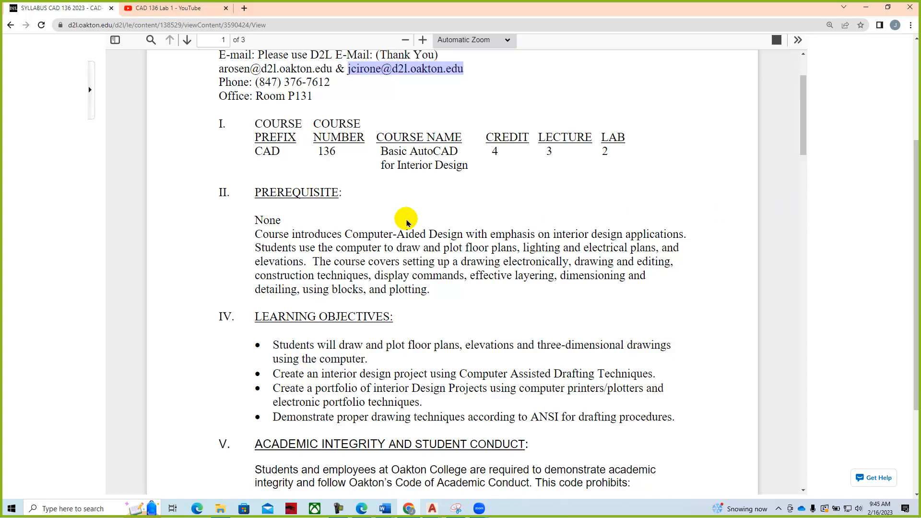
{"action": "mouse_move", "coordinate": [494, 209]}
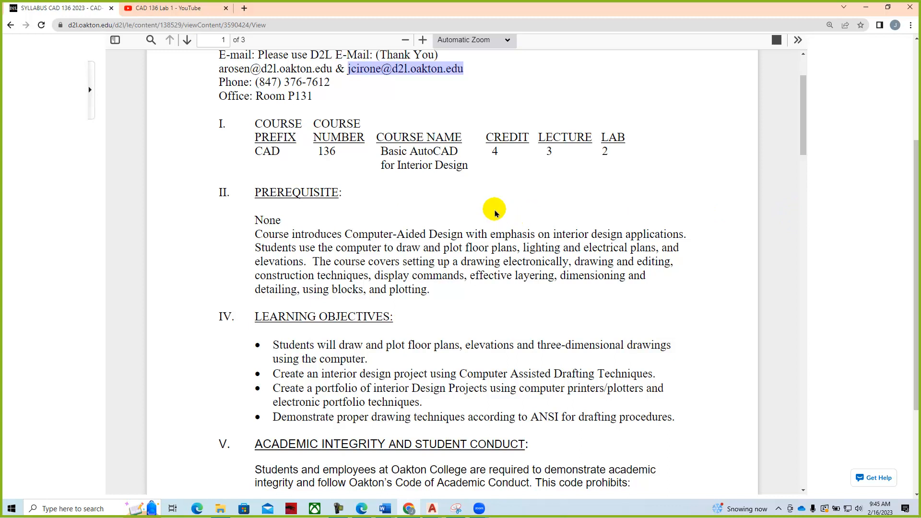
{"action": "mouse_move", "coordinate": [346, 229]}
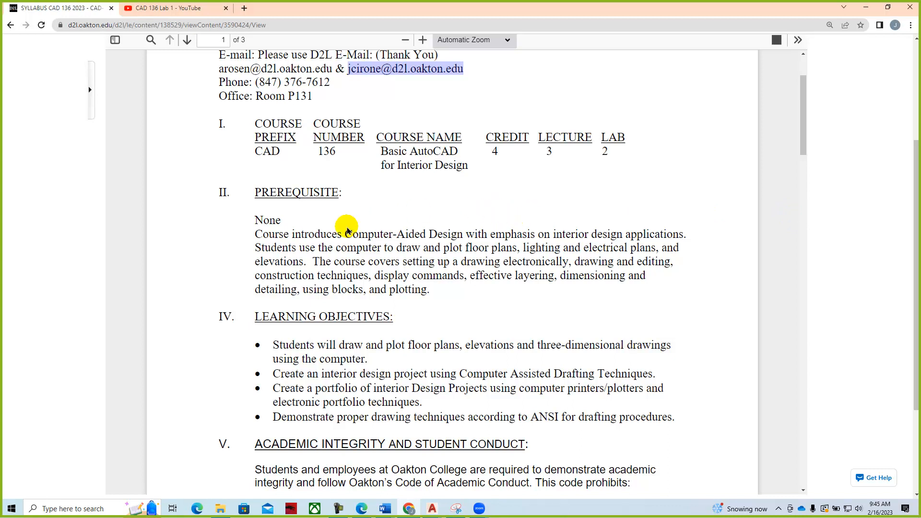
{"action": "mouse_move", "coordinate": [541, 210]}
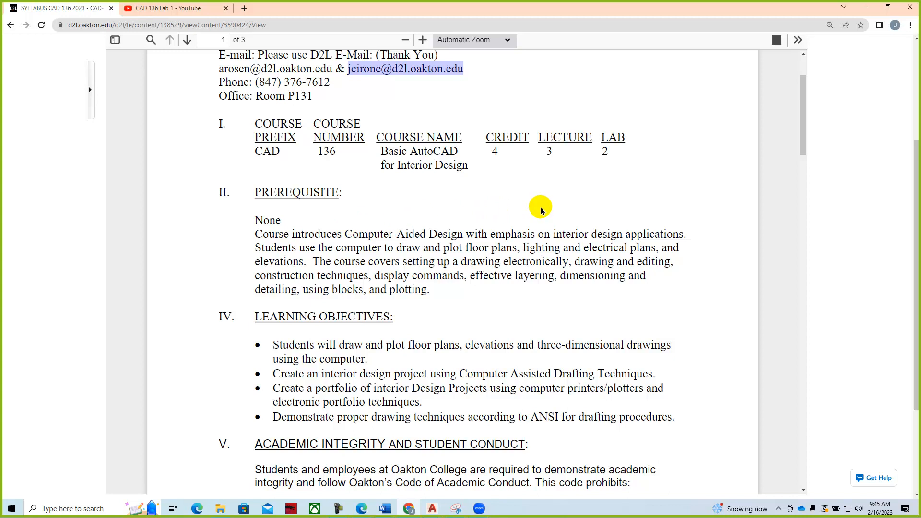
{"action": "mouse_move", "coordinate": [575, 210]}
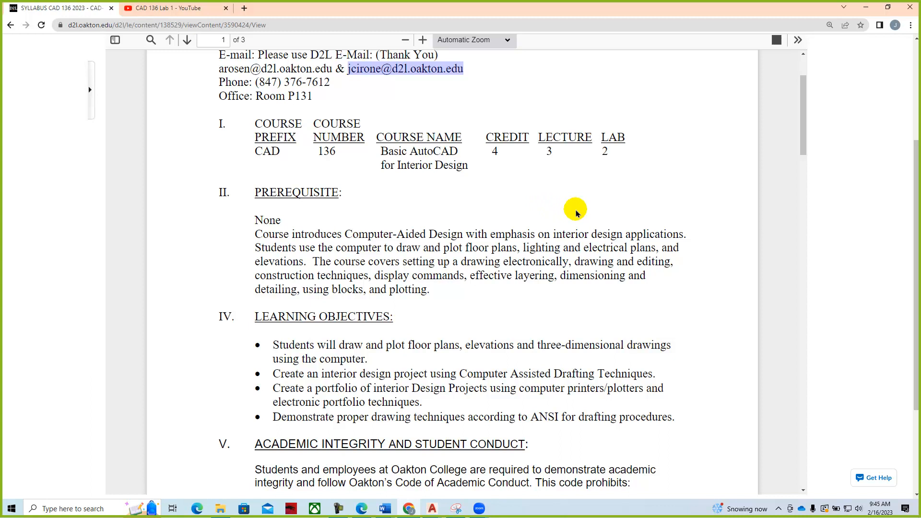
{"action": "mouse_move", "coordinate": [565, 212]}
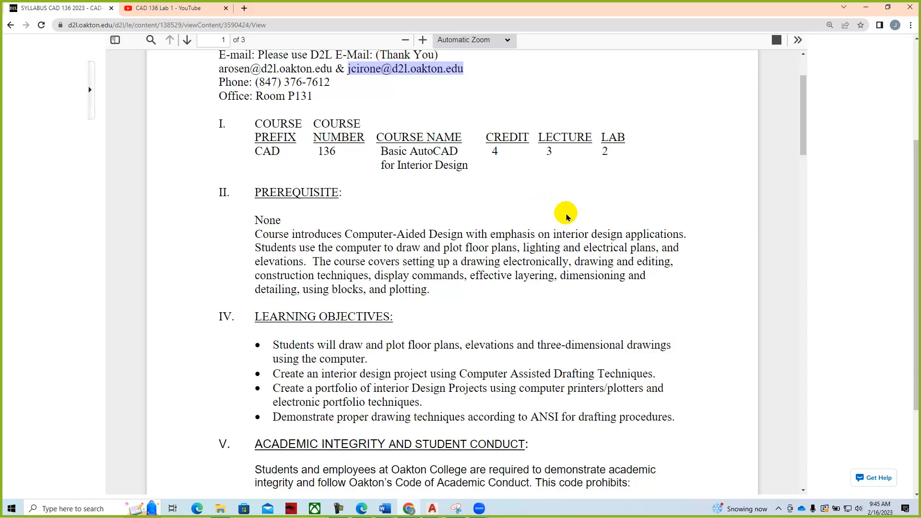
{"action": "mouse_move", "coordinate": [603, 248]}
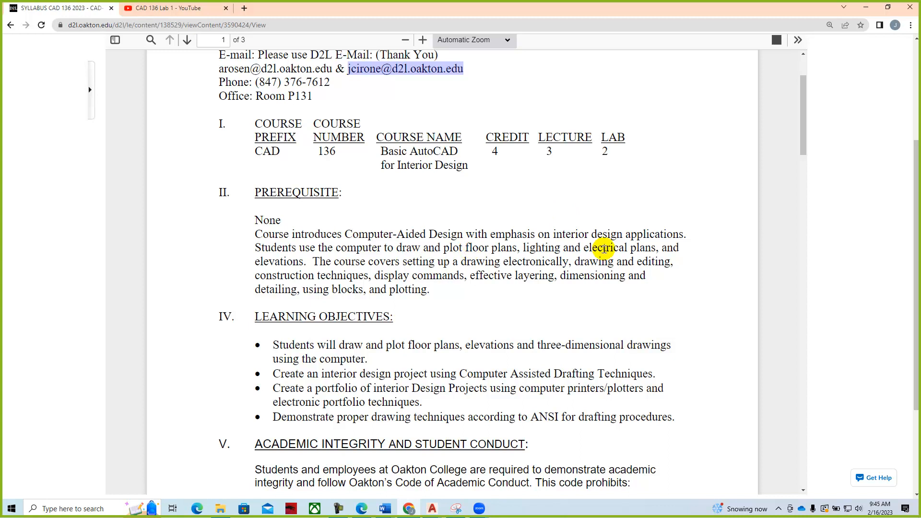
{"action": "mouse_move", "coordinate": [517, 268]}
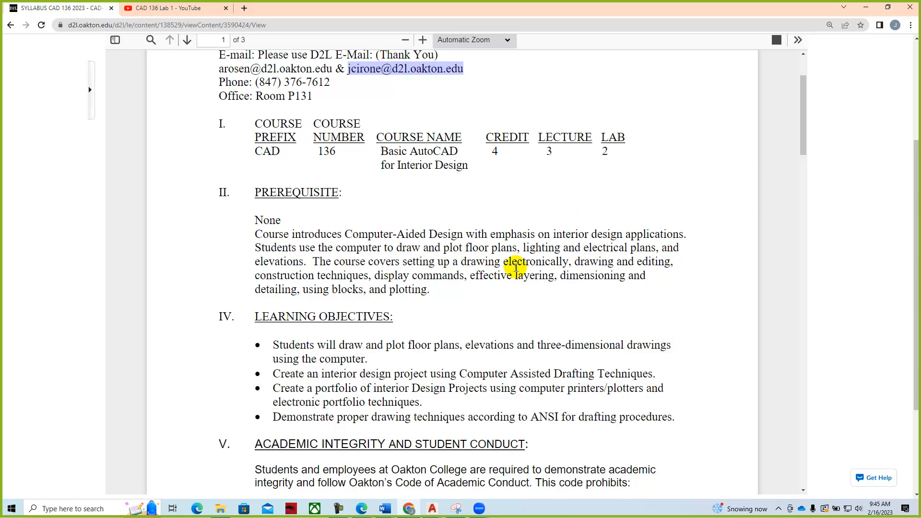
{"action": "mouse_move", "coordinate": [568, 266]}
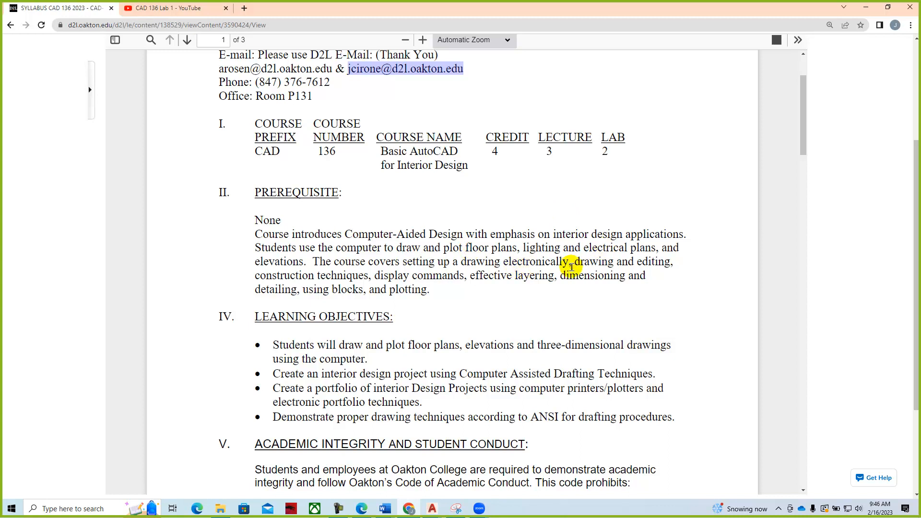
{"action": "mouse_move", "coordinate": [516, 293]}
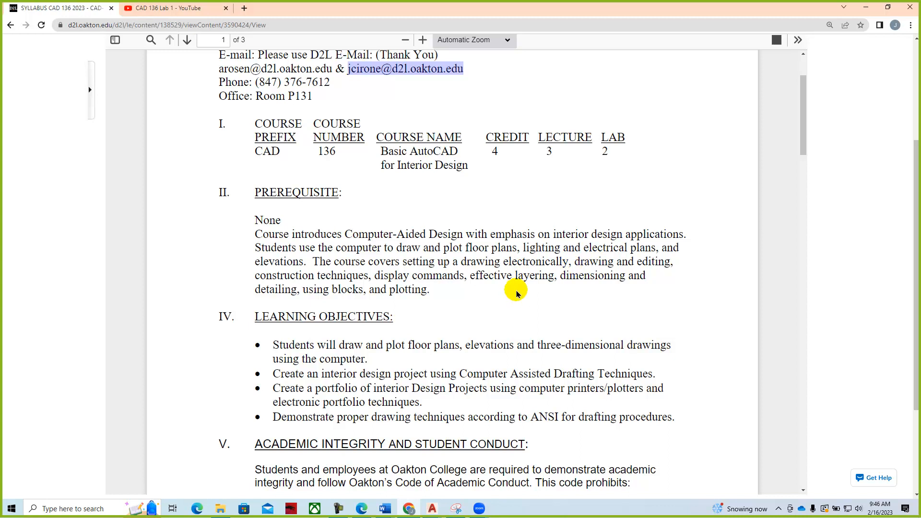
{"action": "scroll", "scroll_direction": "down", "scroll_amount": 3}
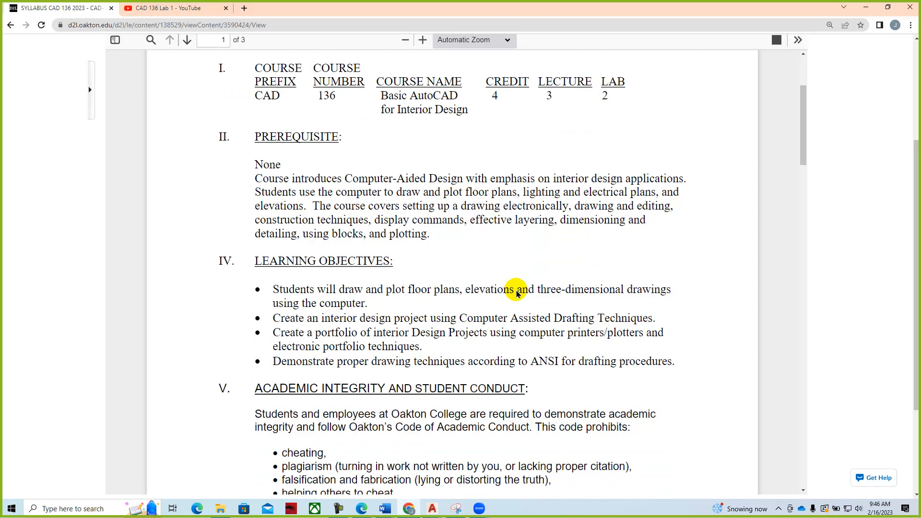
{"action": "scroll", "scroll_direction": "down", "scroll_amount": 3}
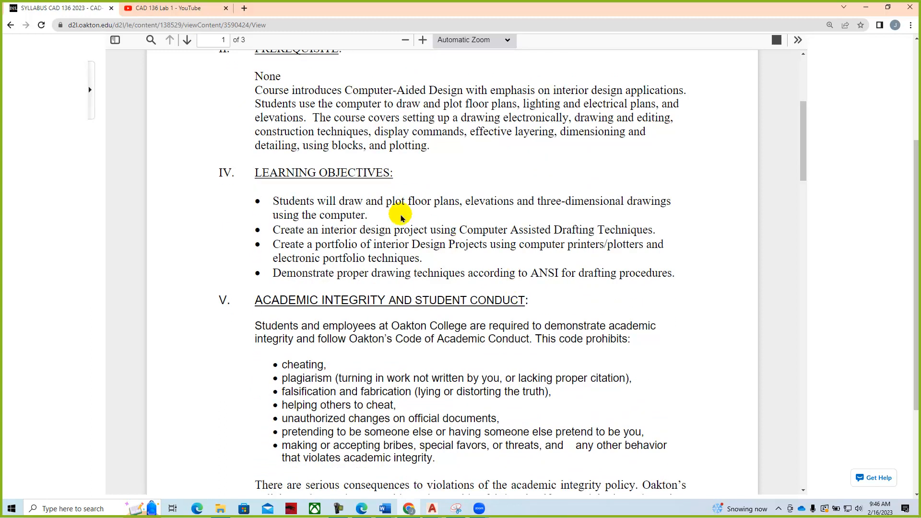
{"action": "mouse_move", "coordinate": [418, 206]}
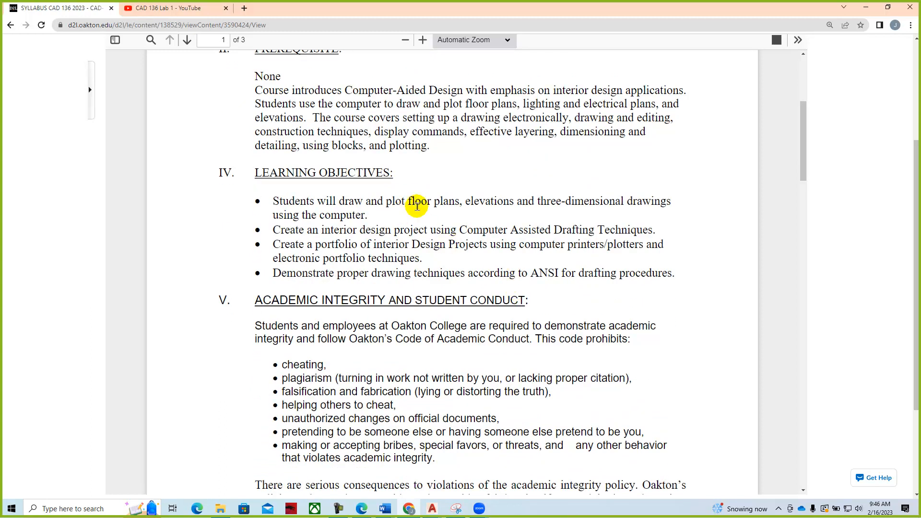
{"action": "mouse_move", "coordinate": [710, 207]}
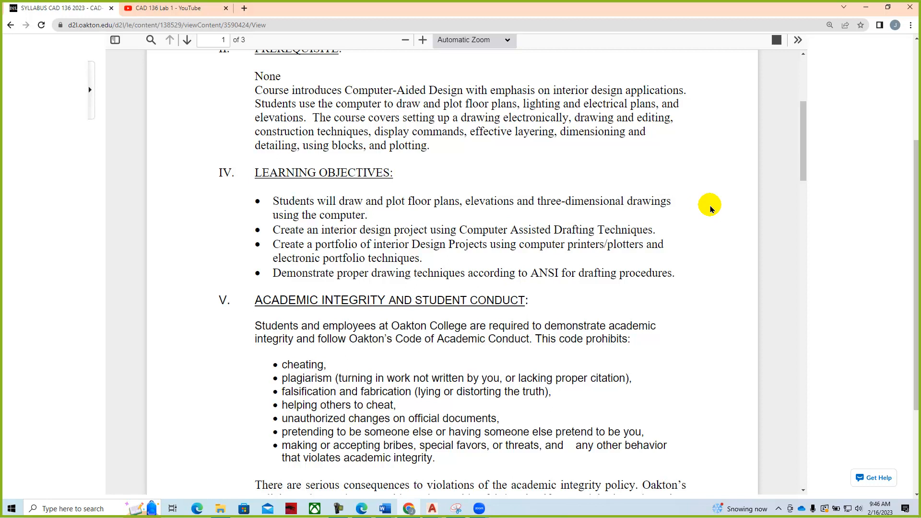
{"action": "mouse_move", "coordinate": [819, 244]}
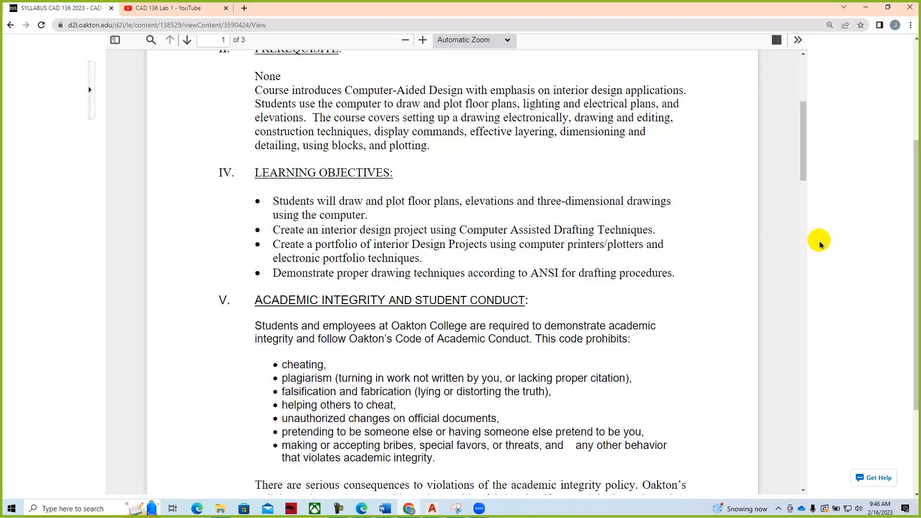
{"action": "mouse_move", "coordinate": [784, 243]}
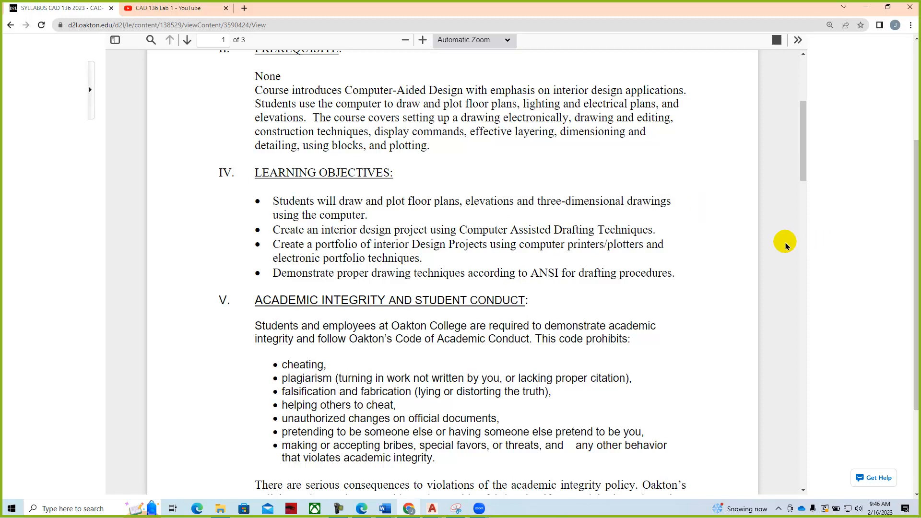
{"action": "mouse_move", "coordinate": [705, 248]}
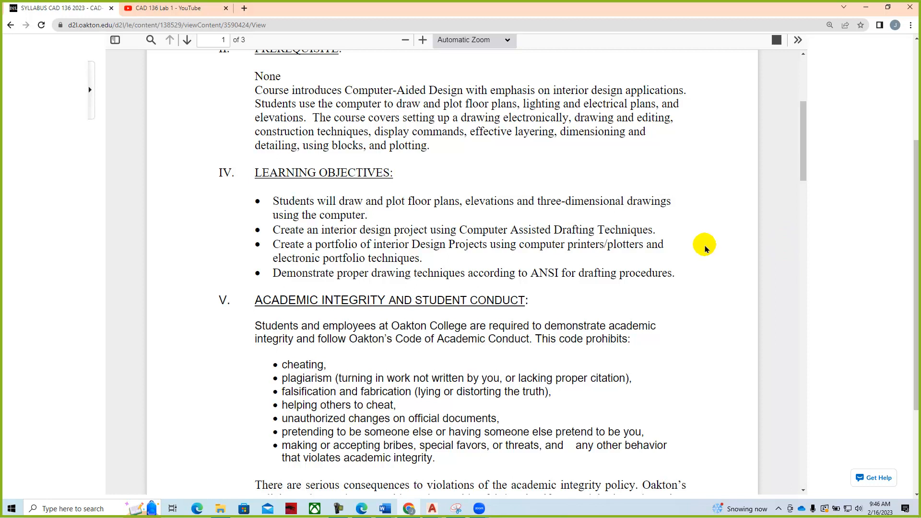
{"action": "mouse_move", "coordinate": [704, 239]}
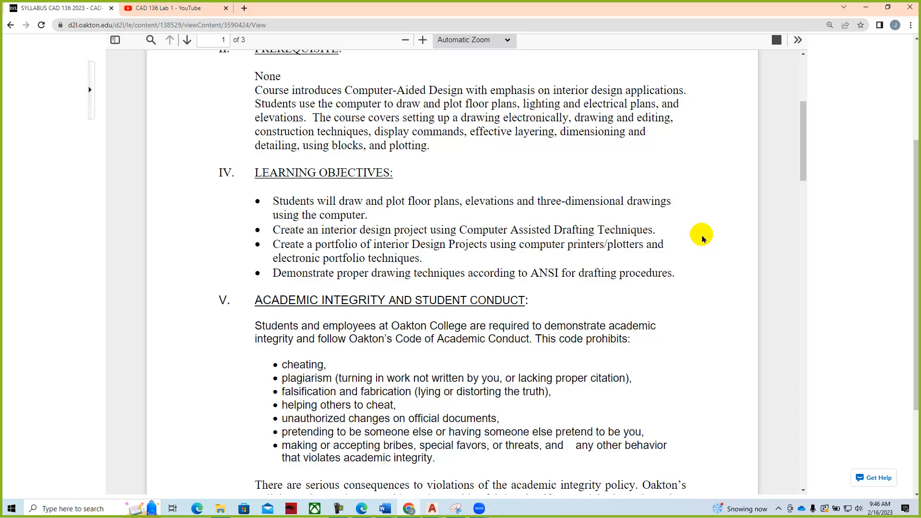
{"action": "mouse_move", "coordinate": [685, 239]}
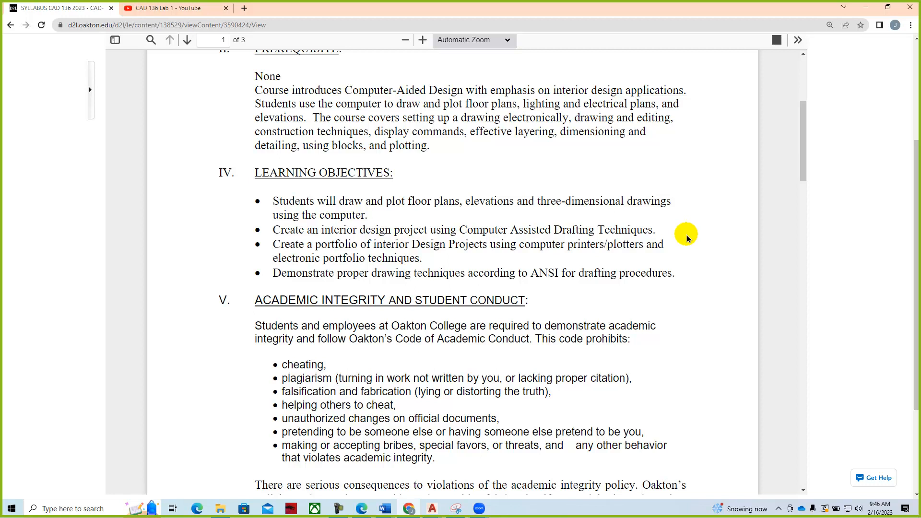
{"action": "mouse_move", "coordinate": [639, 249]}
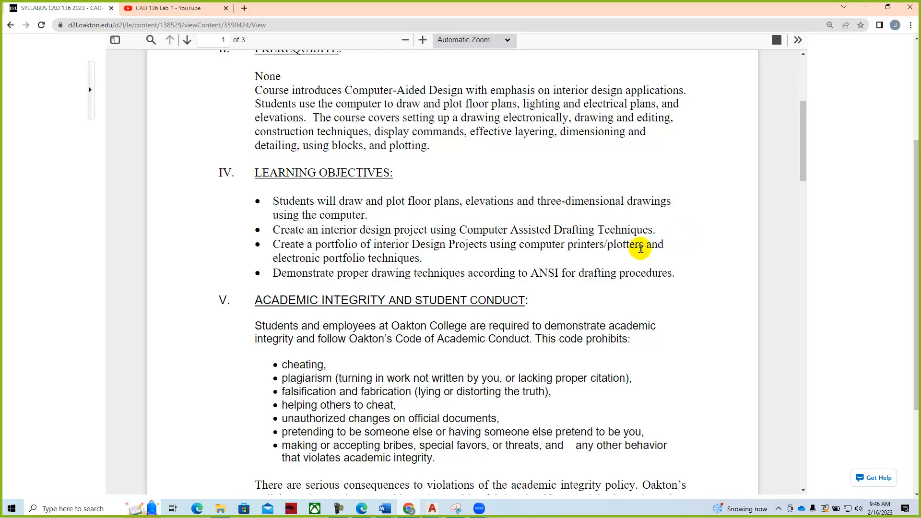
{"action": "mouse_move", "coordinate": [589, 264]}
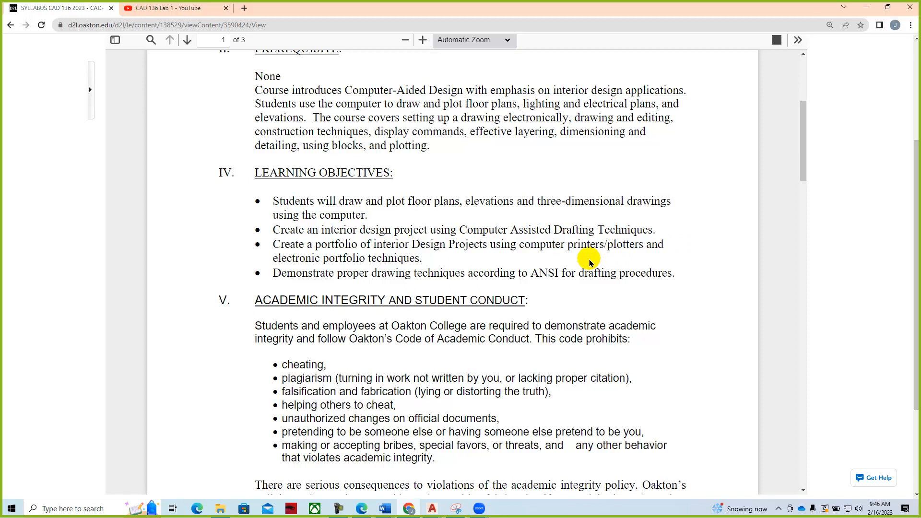
{"action": "mouse_move", "coordinate": [497, 258]}
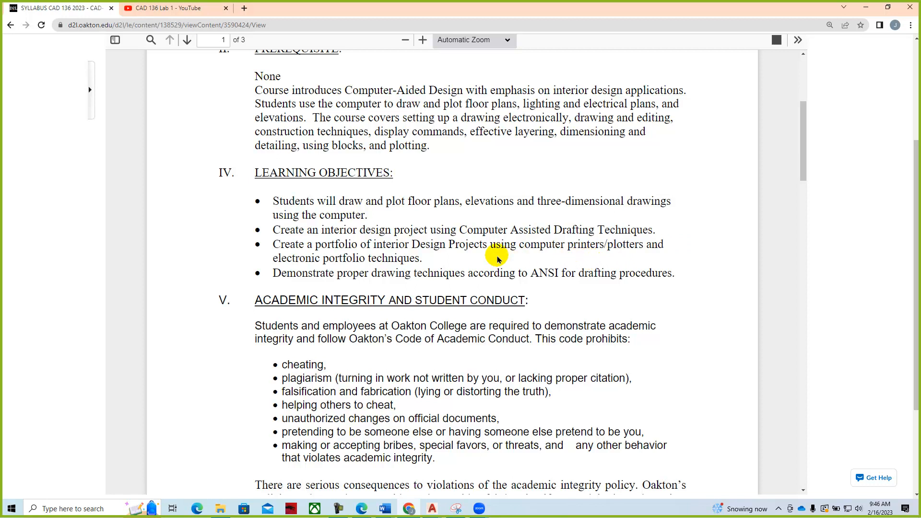
{"action": "scroll", "scroll_direction": "down", "scroll_amount": 3}
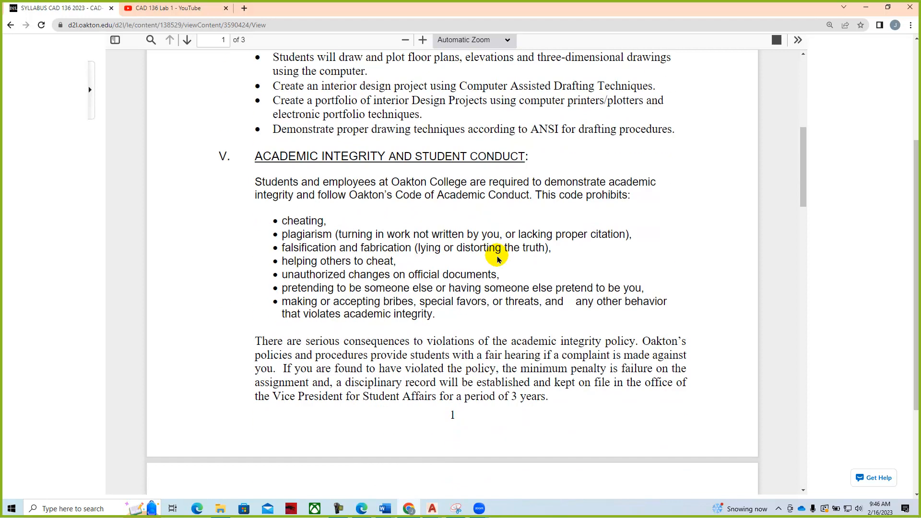
{"action": "mouse_move", "coordinate": [471, 235]}
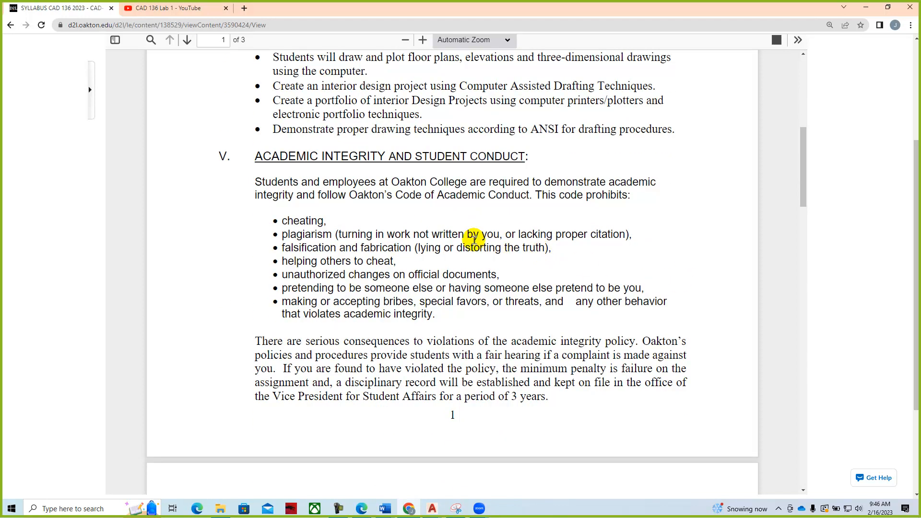
{"action": "scroll", "scroll_direction": "down", "scroll_amount": 3}
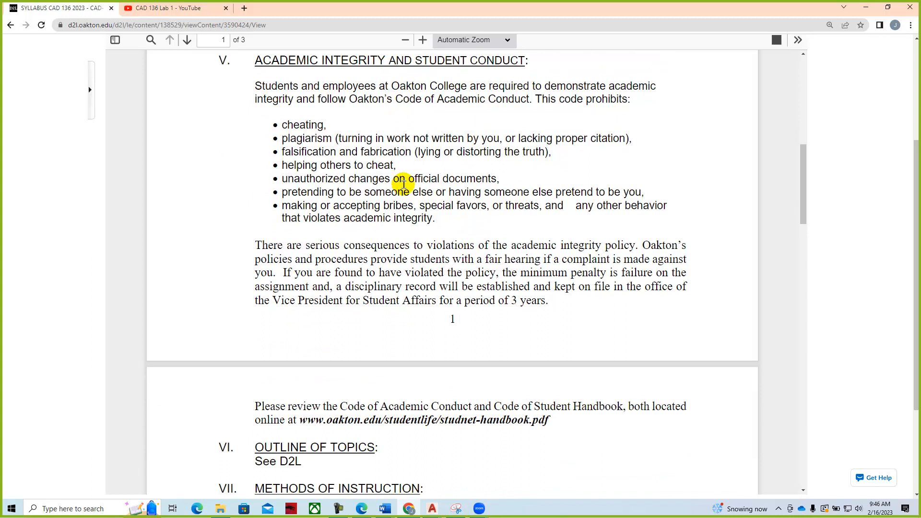
{"action": "mouse_move", "coordinate": [500, 224]}
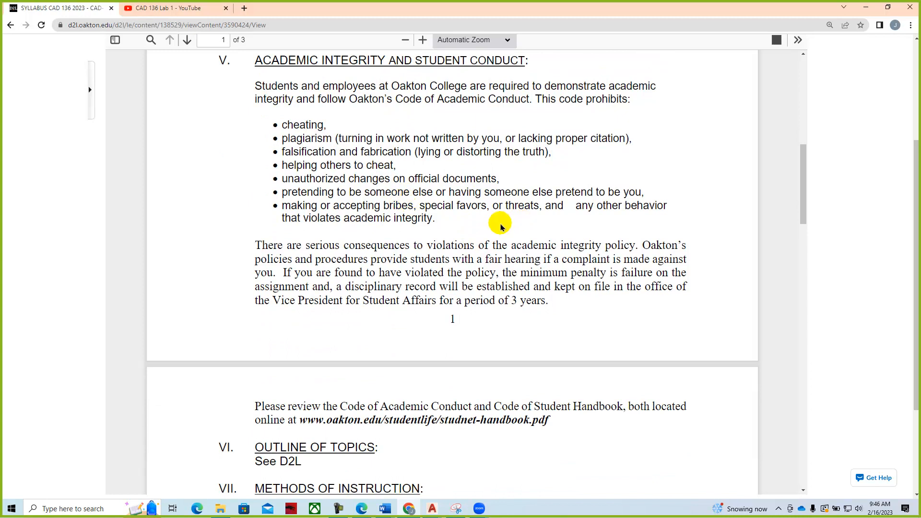
{"action": "scroll", "scroll_direction": "down", "scroll_amount": 3}
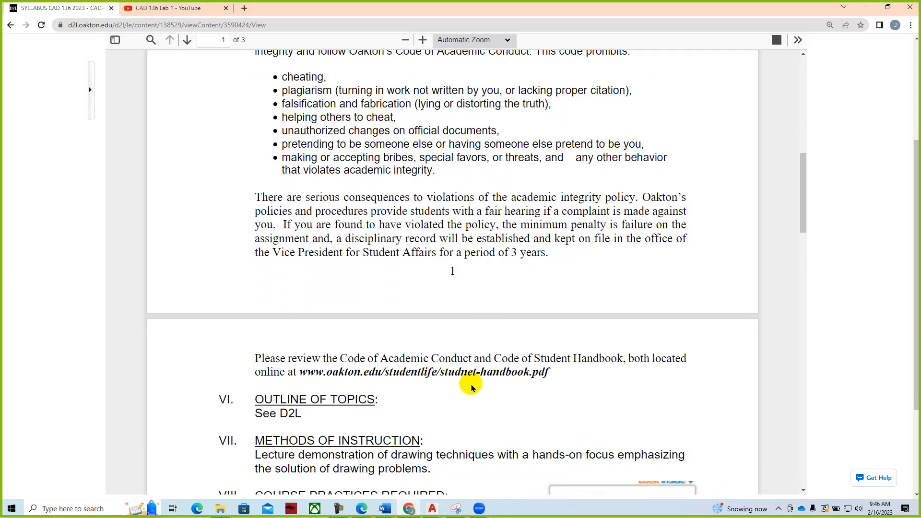
{"action": "mouse_move", "coordinate": [602, 382]}
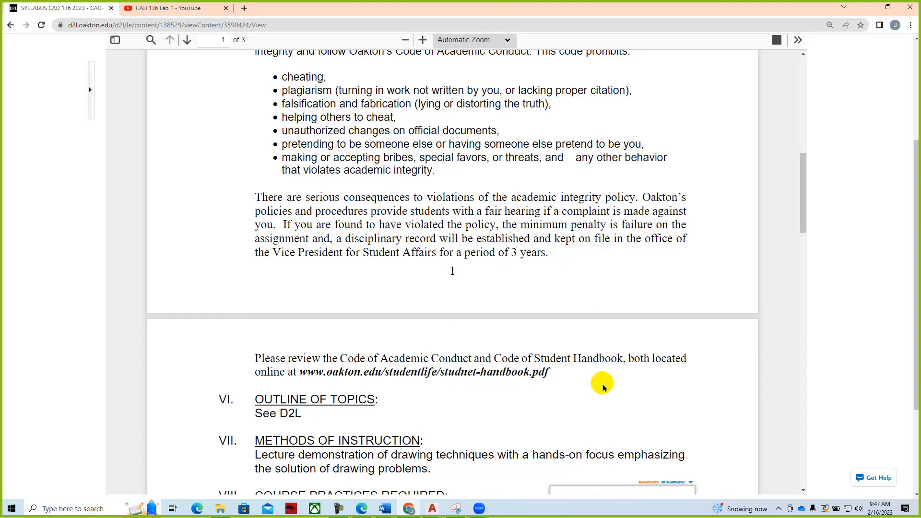
{"action": "mouse_move", "coordinate": [594, 386]}
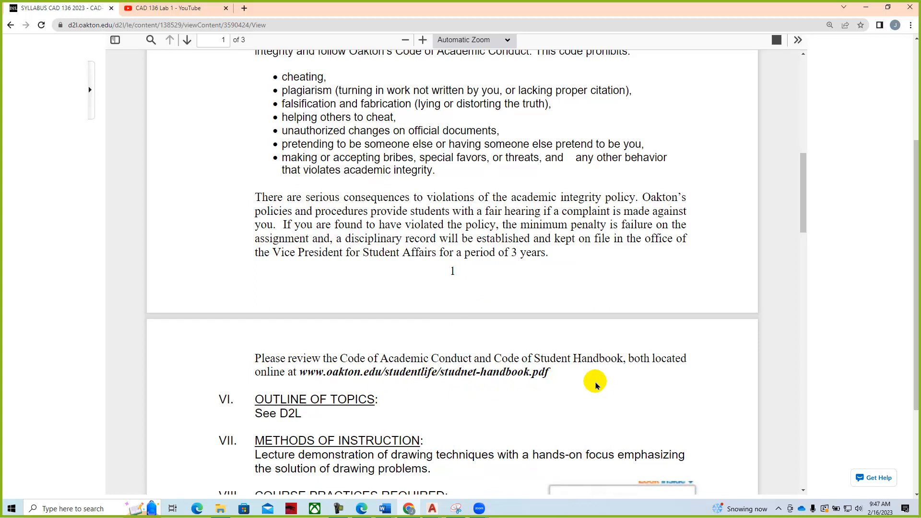
{"action": "mouse_move", "coordinate": [445, 141]}
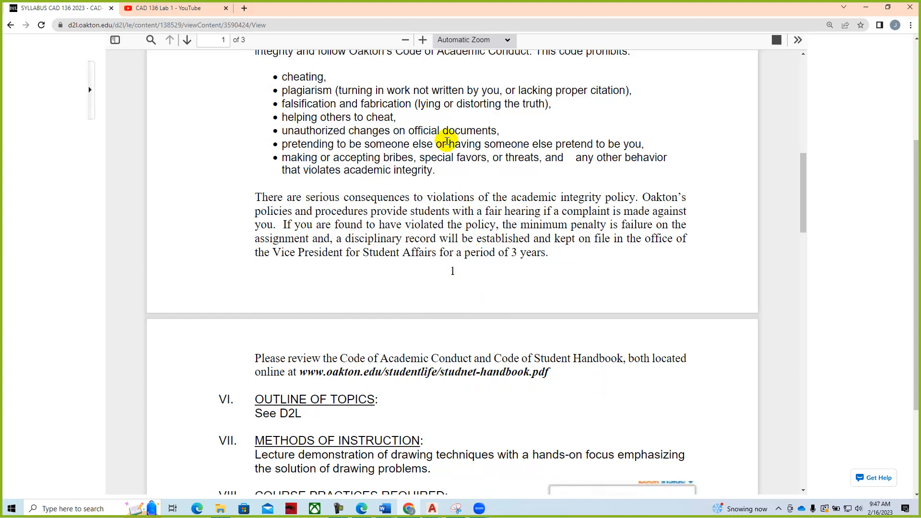
{"action": "mouse_move", "coordinate": [599, 303]}
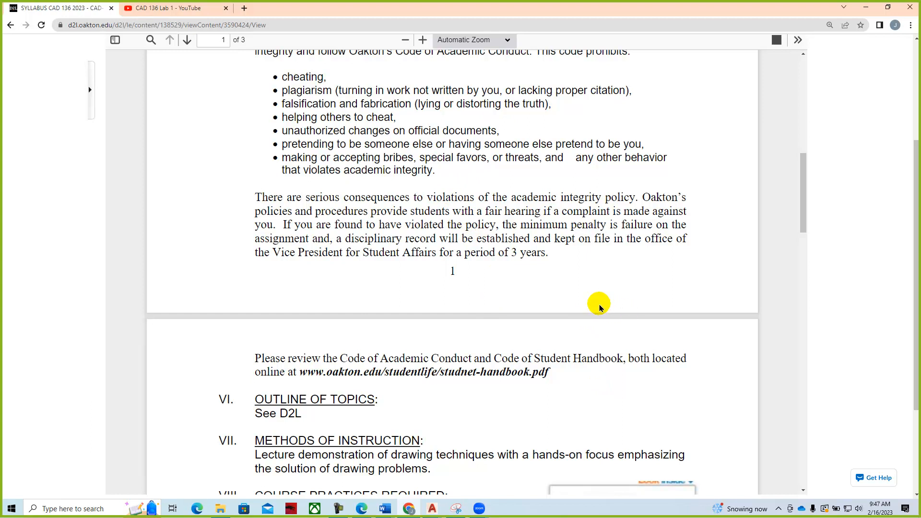
{"action": "mouse_move", "coordinate": [584, 303]}
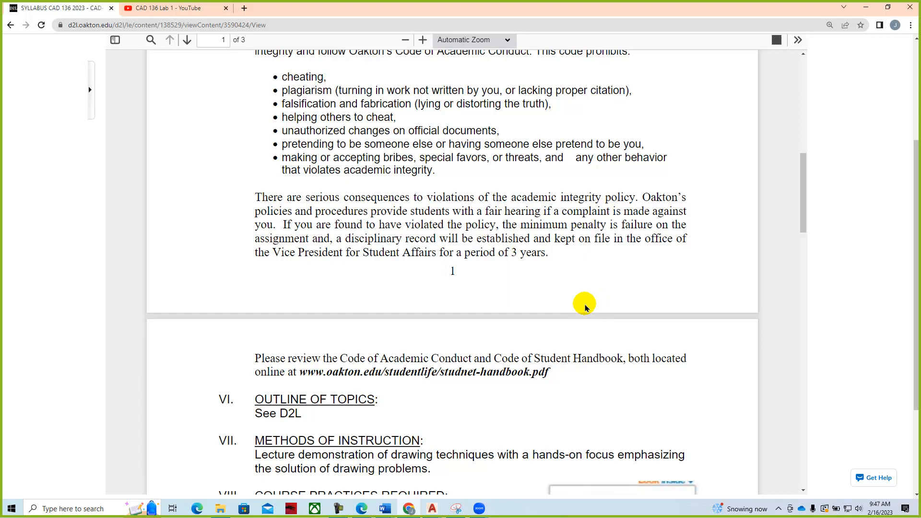
{"action": "mouse_move", "coordinate": [604, 312]}
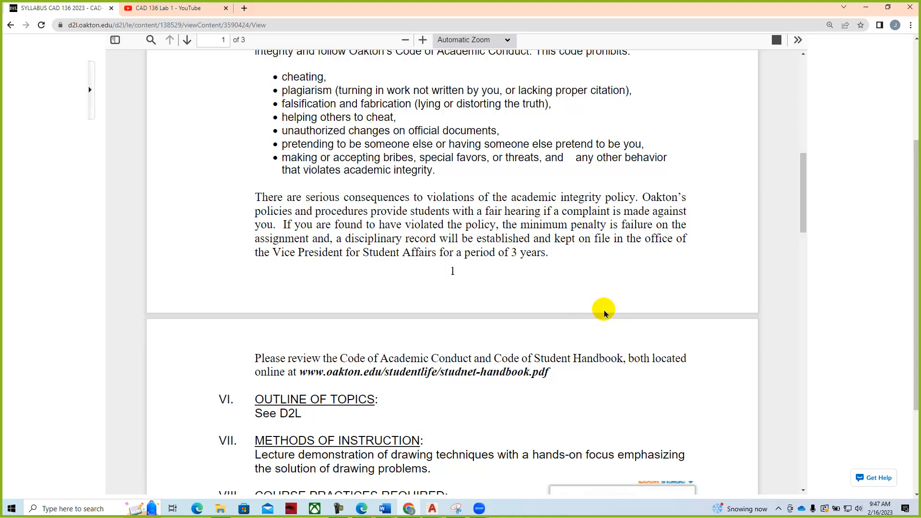
{"action": "mouse_move", "coordinate": [562, 292]}
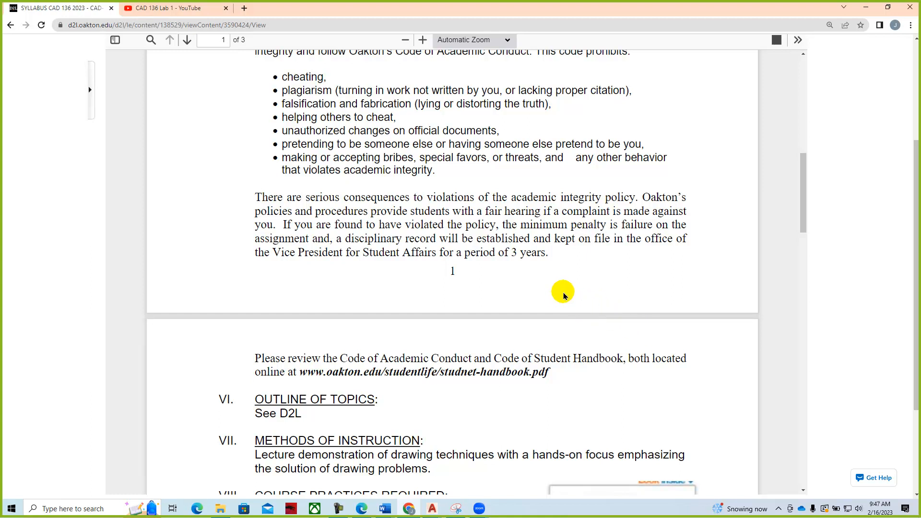
{"action": "mouse_move", "coordinate": [587, 293]}
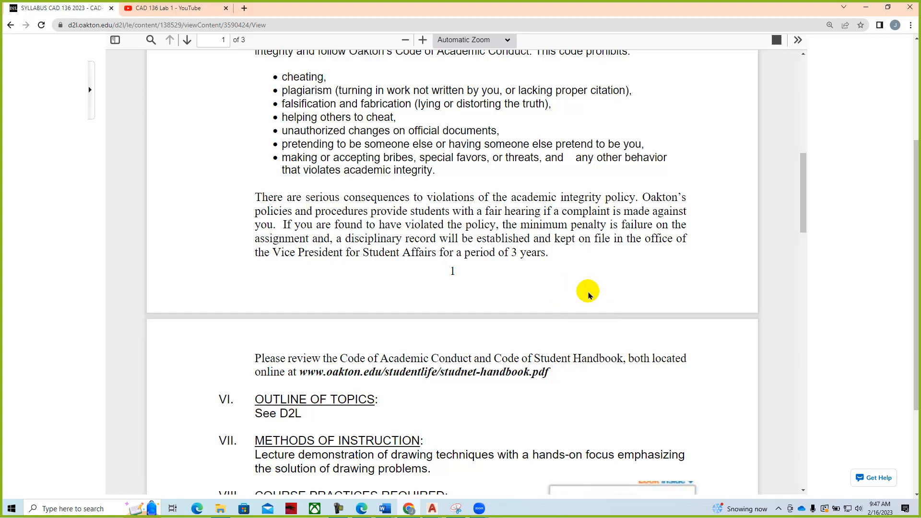
{"action": "scroll", "scroll_direction": "down", "scroll_amount": 3}
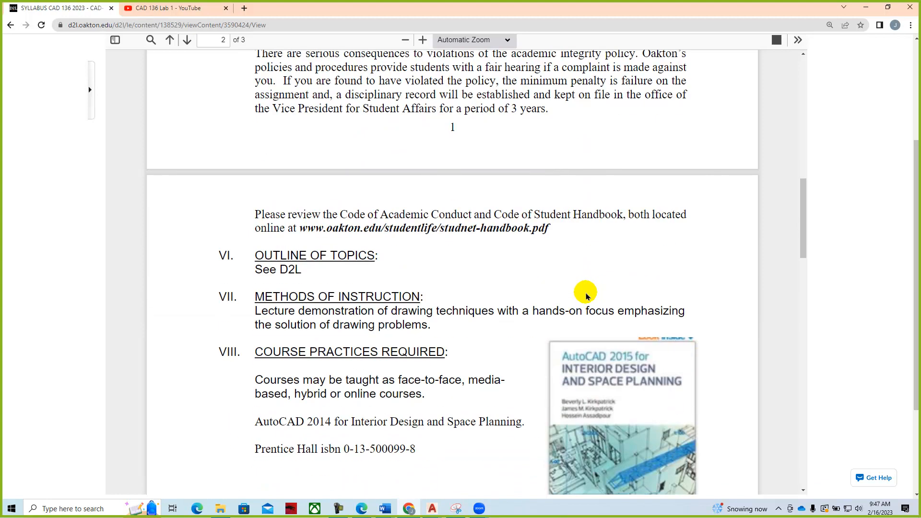
{"action": "scroll", "scroll_direction": "down", "scroll_amount": 3}
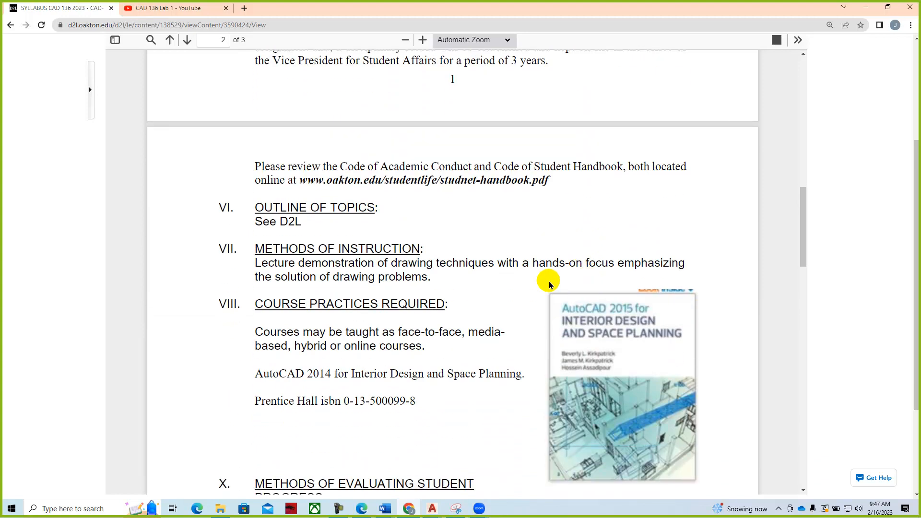
{"action": "mouse_move", "coordinate": [492, 245]}
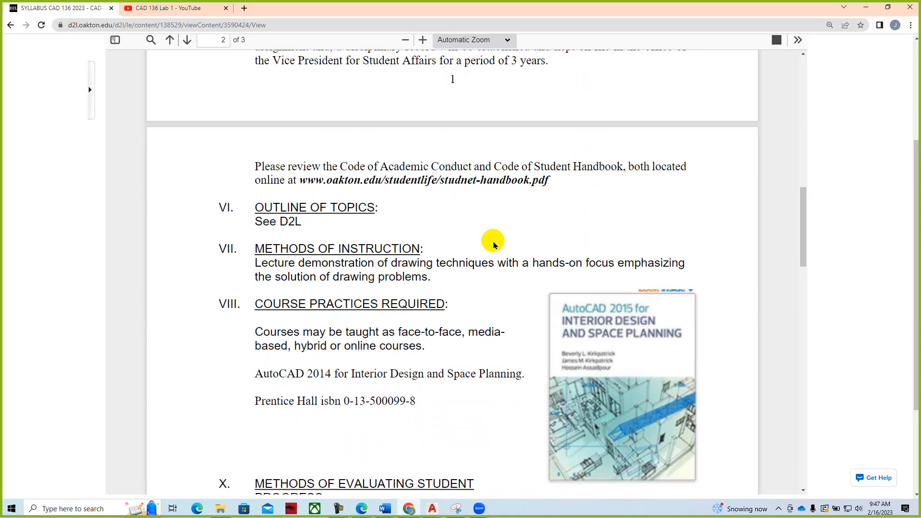
{"action": "scroll", "scroll_direction": "down", "scroll_amount": 3}
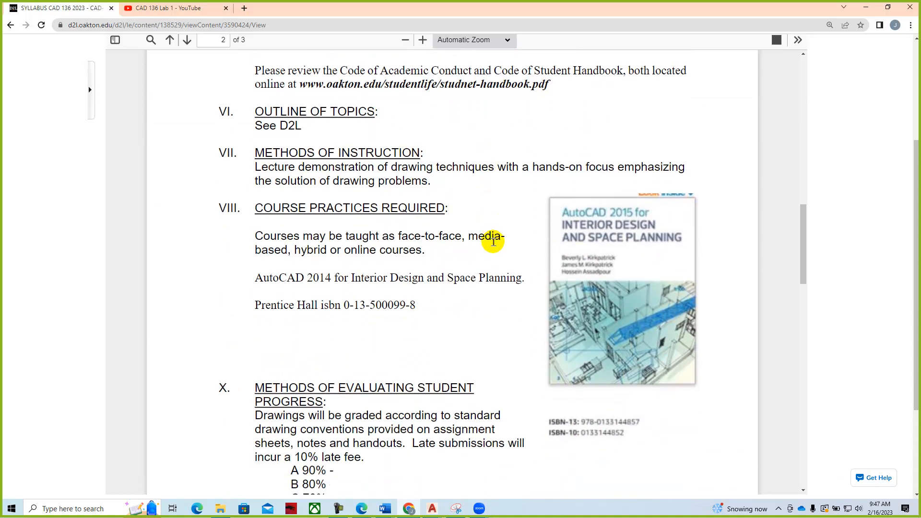
{"action": "mouse_move", "coordinate": [496, 189]}
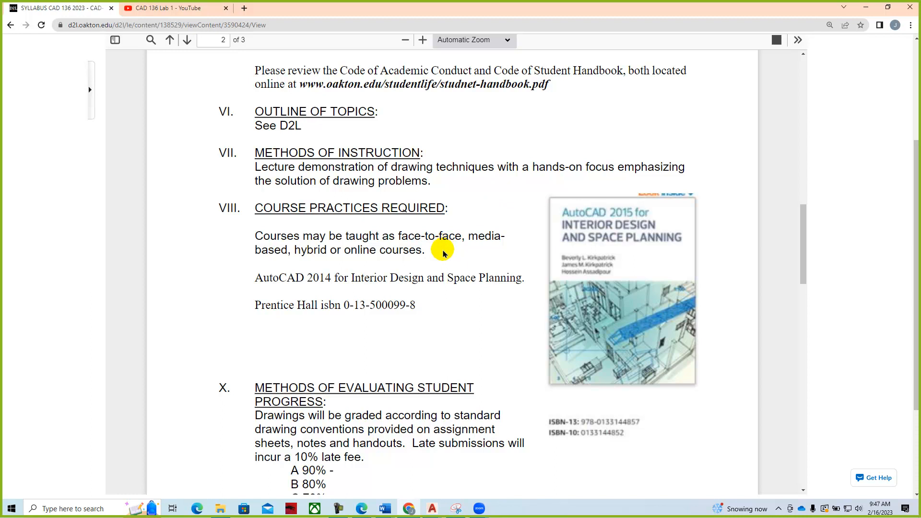
{"action": "mouse_move", "coordinate": [524, 274]}
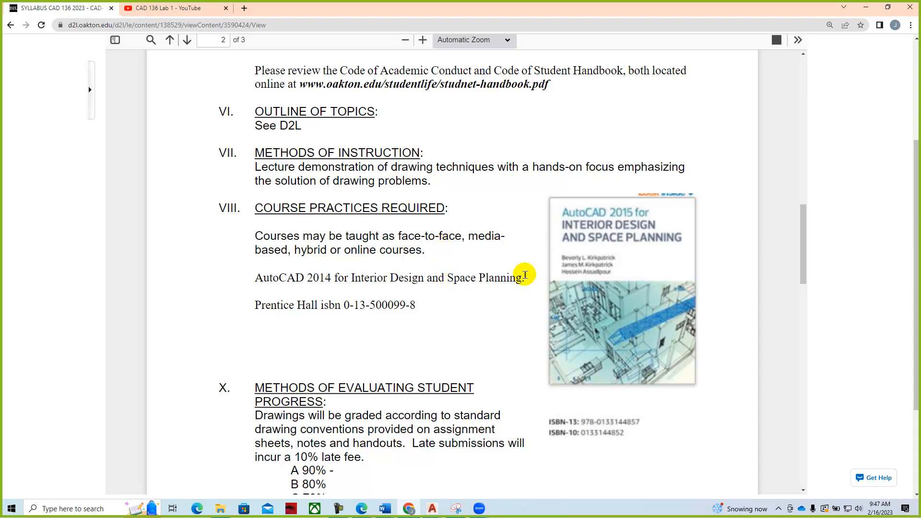
{"action": "mouse_move", "coordinate": [643, 233]}
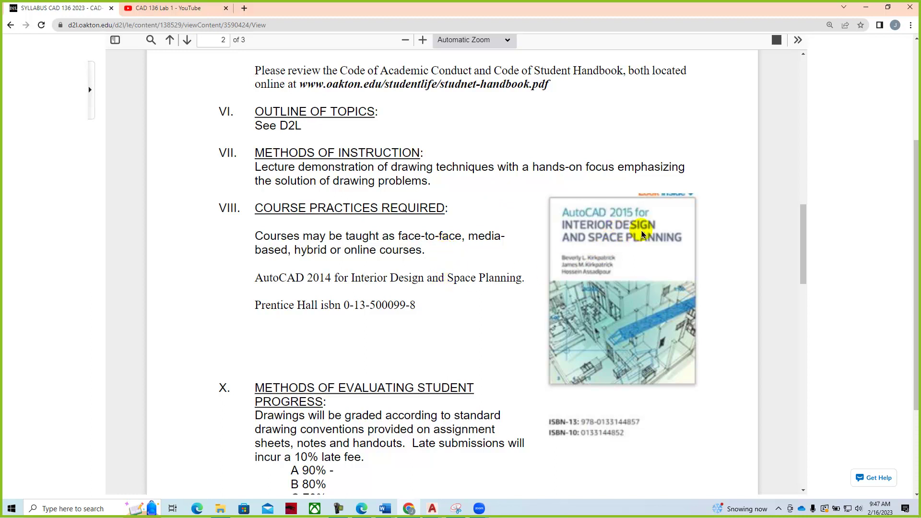
{"action": "mouse_move", "coordinate": [666, 241]}
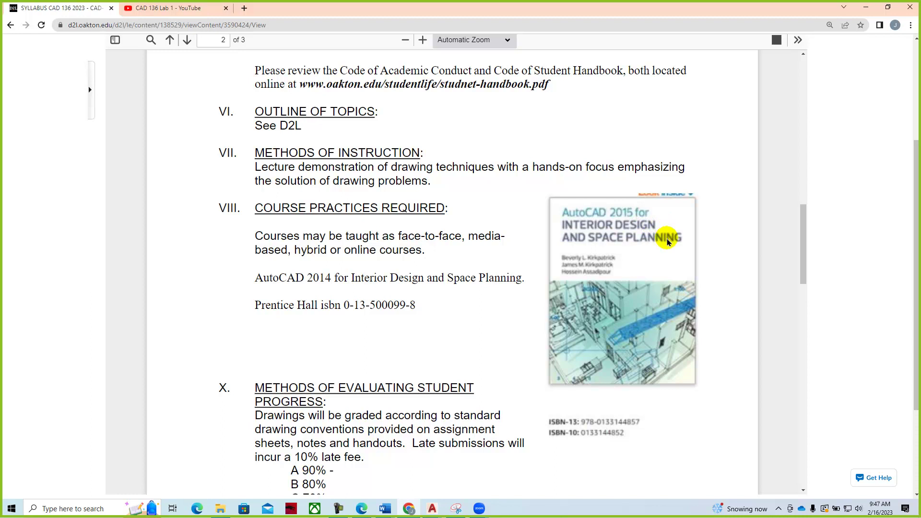
{"action": "scroll", "scroll_direction": "down", "scroll_amount": 3}
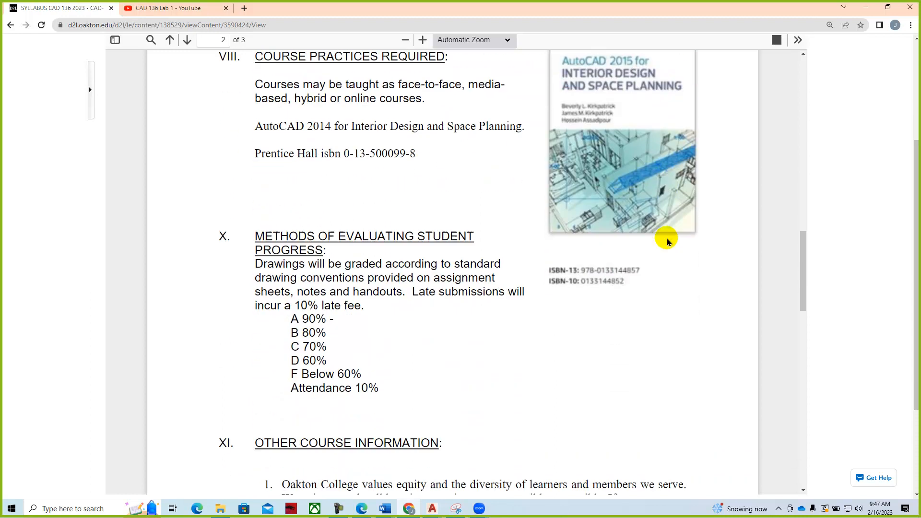
{"action": "scroll", "scroll_direction": "down", "scroll_amount": 3}
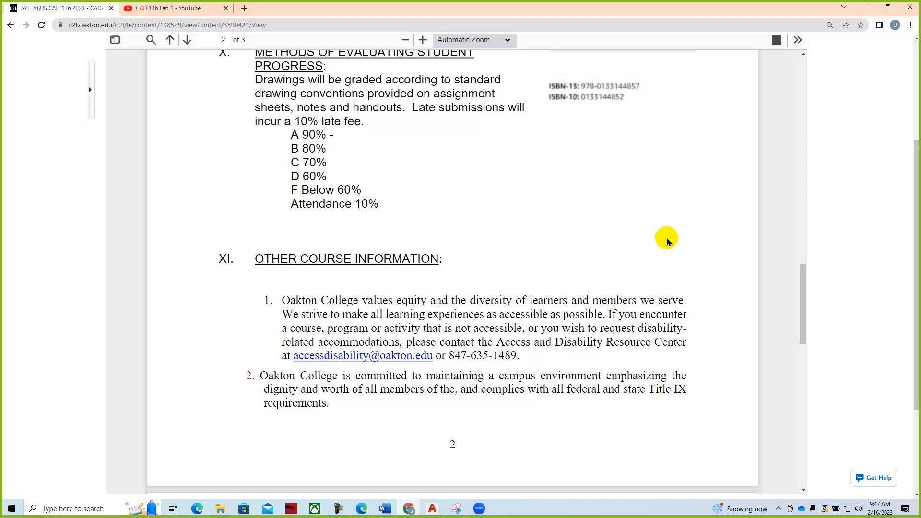
{"action": "mouse_move", "coordinate": [332, 137]}
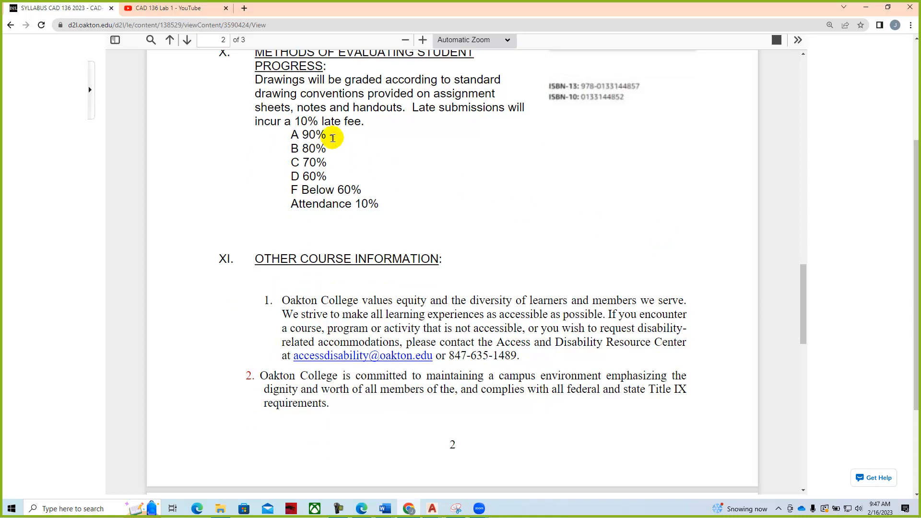
{"action": "mouse_move", "coordinate": [343, 178]}
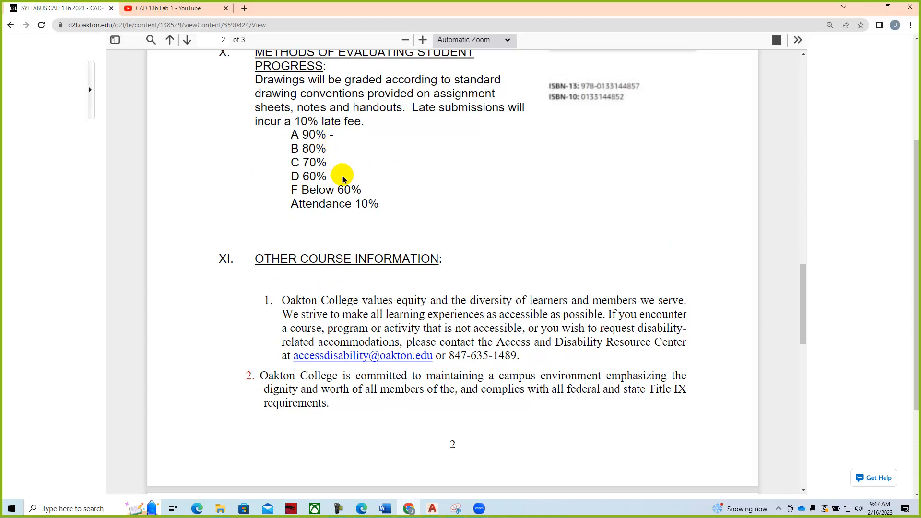
{"action": "scroll", "scroll_direction": "up", "scroll_amount": 3}
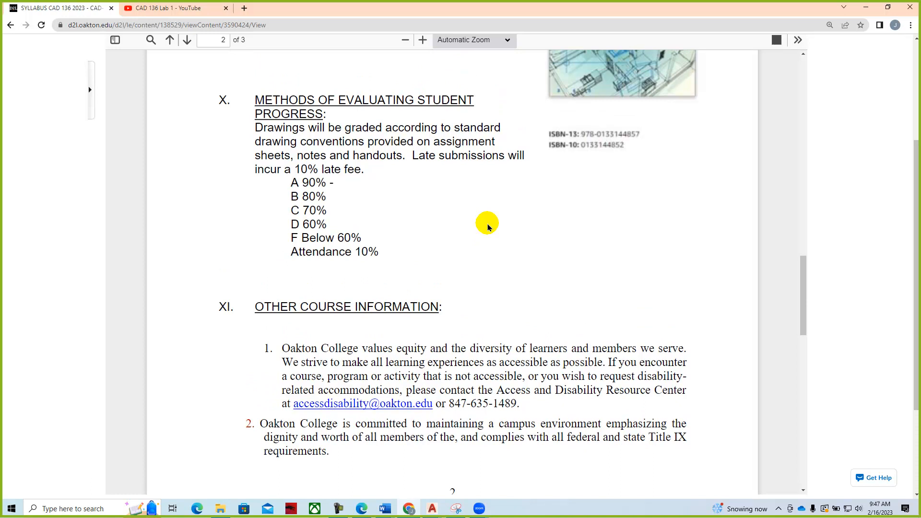
{"action": "mouse_move", "coordinate": [492, 283]}
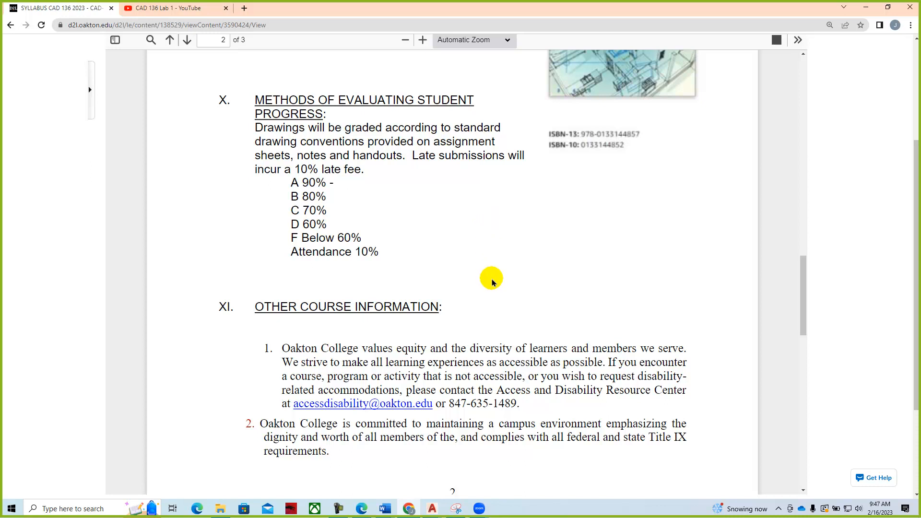
{"action": "scroll", "scroll_direction": "down", "scroll_amount": 3}
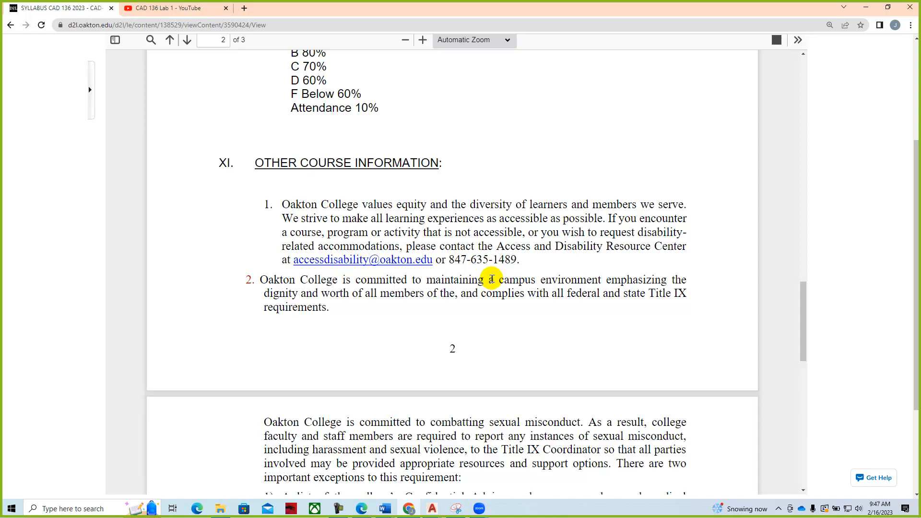
{"action": "mouse_move", "coordinate": [605, 240]}
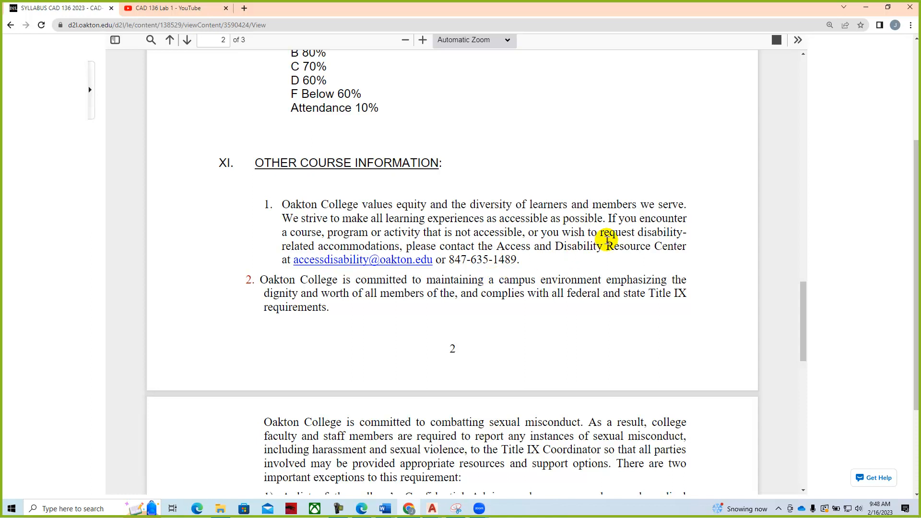
{"action": "mouse_move", "coordinate": [621, 273]}
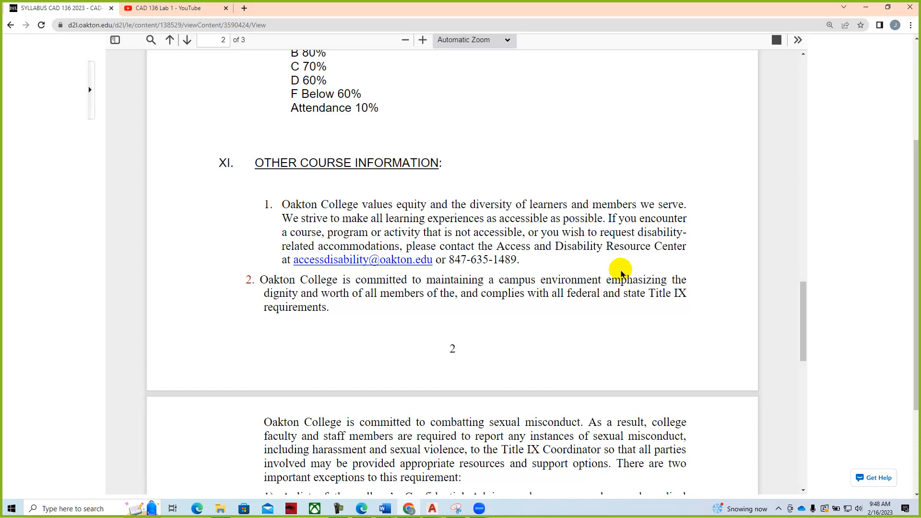
{"action": "mouse_move", "coordinate": [617, 275]}
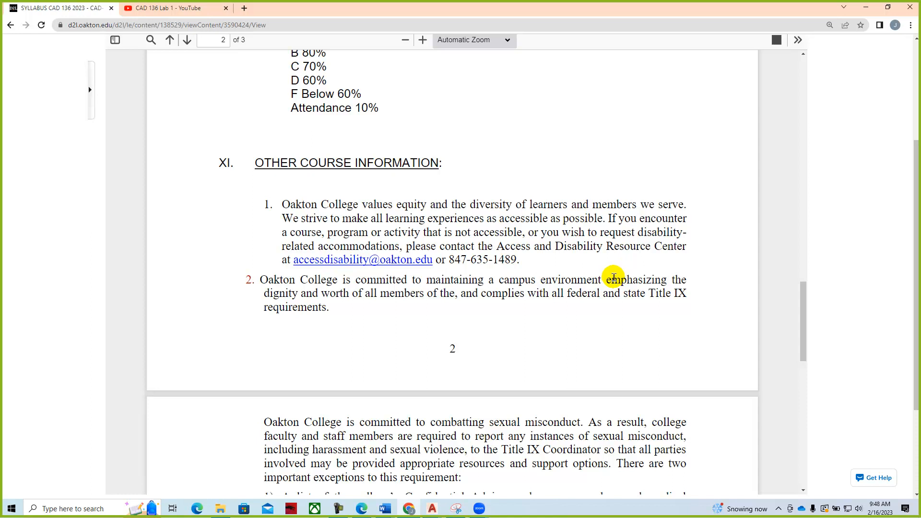
{"action": "scroll", "scroll_direction": "down", "scroll_amount": 3}
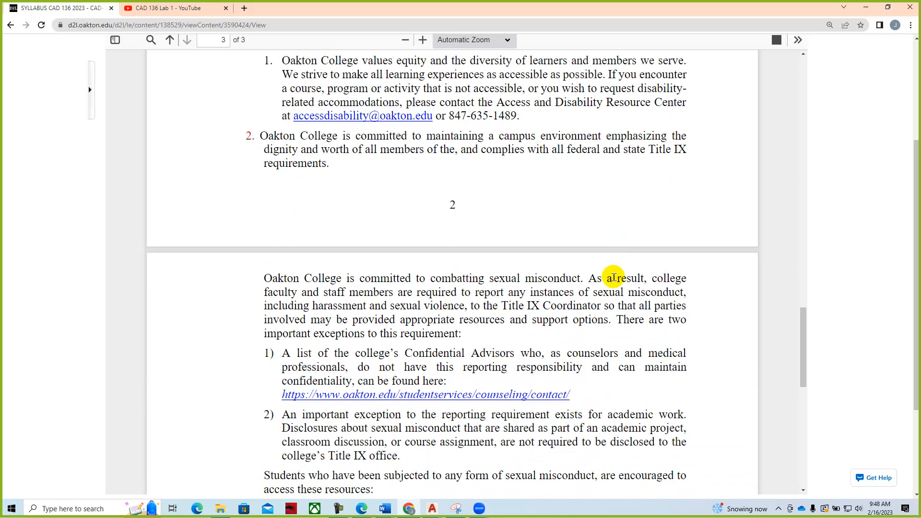
{"action": "mouse_move", "coordinate": [395, 185]}
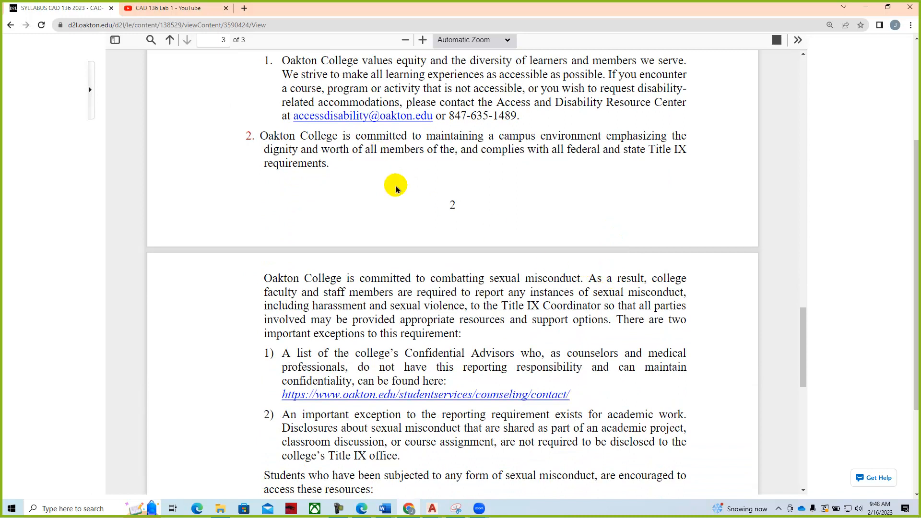
{"action": "mouse_move", "coordinate": [387, 170]}
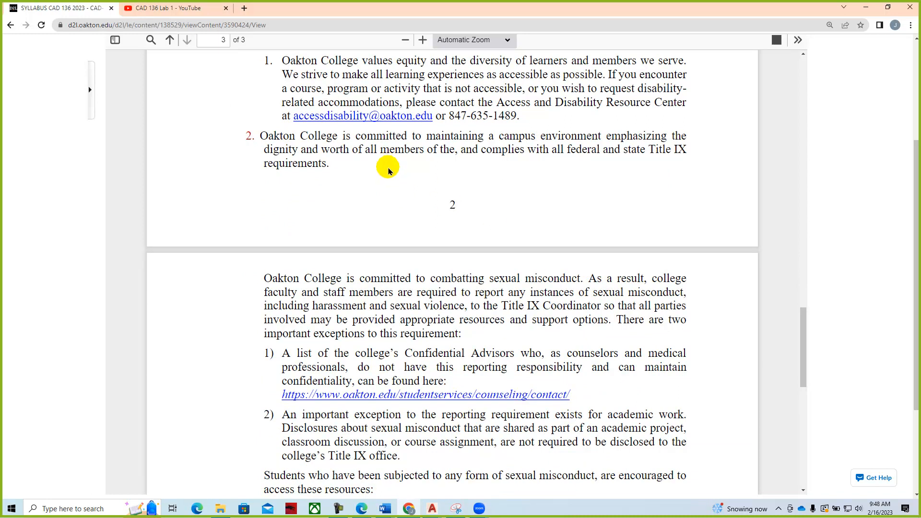
{"action": "scroll", "scroll_direction": "down", "scroll_amount": 3}
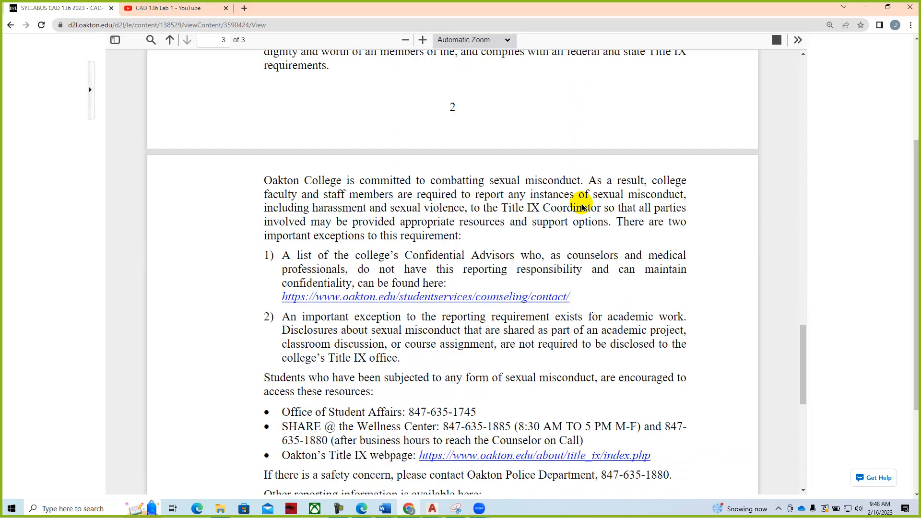
{"action": "scroll", "scroll_direction": "down", "scroll_amount": 3}
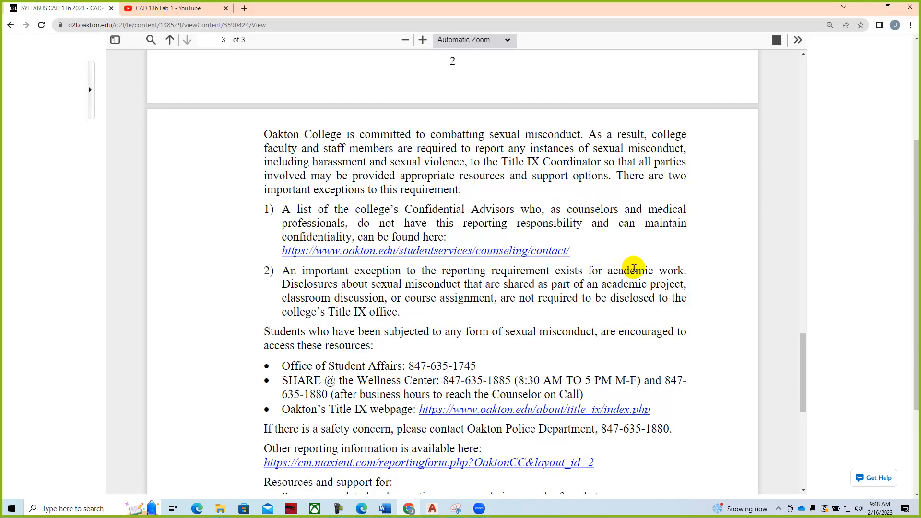
{"action": "scroll", "scroll_direction": "down", "scroll_amount": 3}
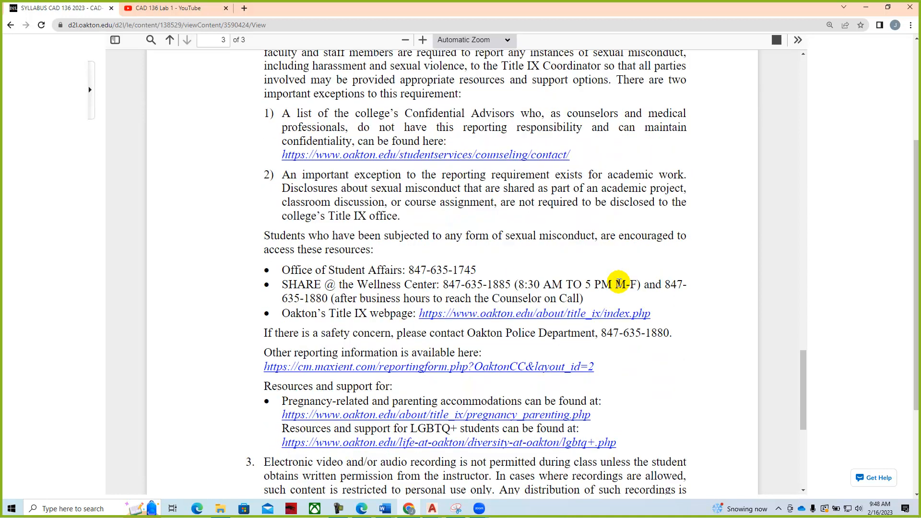
{"action": "scroll", "scroll_direction": "down", "scroll_amount": 3}
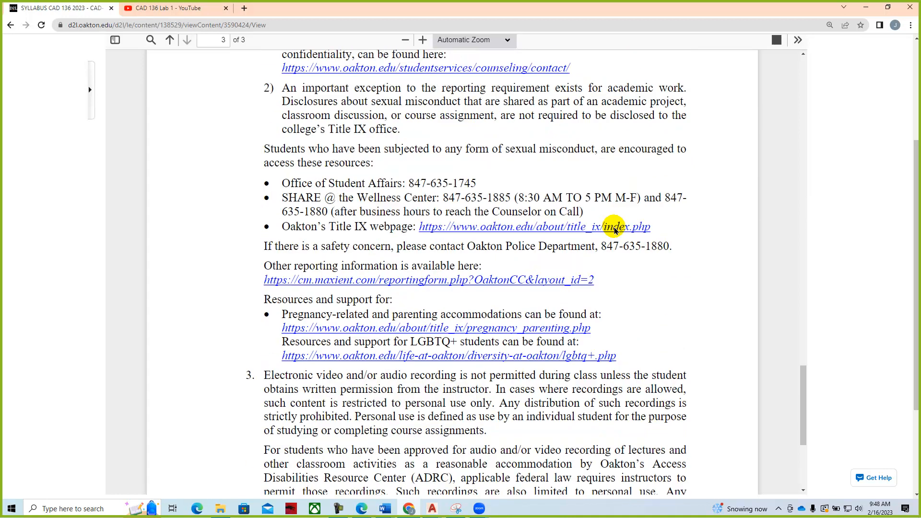
{"action": "scroll", "scroll_direction": "up", "scroll_amount": 3}
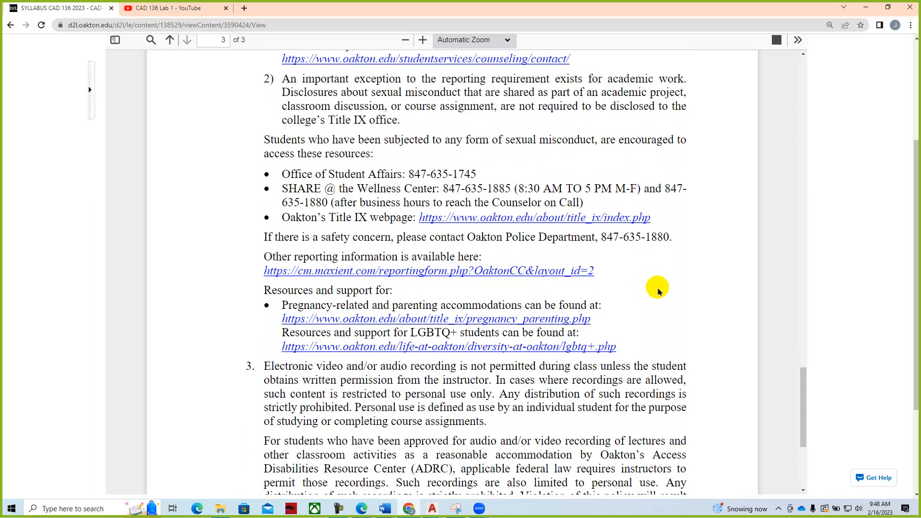
{"action": "scroll", "scroll_direction": "down", "scroll_amount": 3}
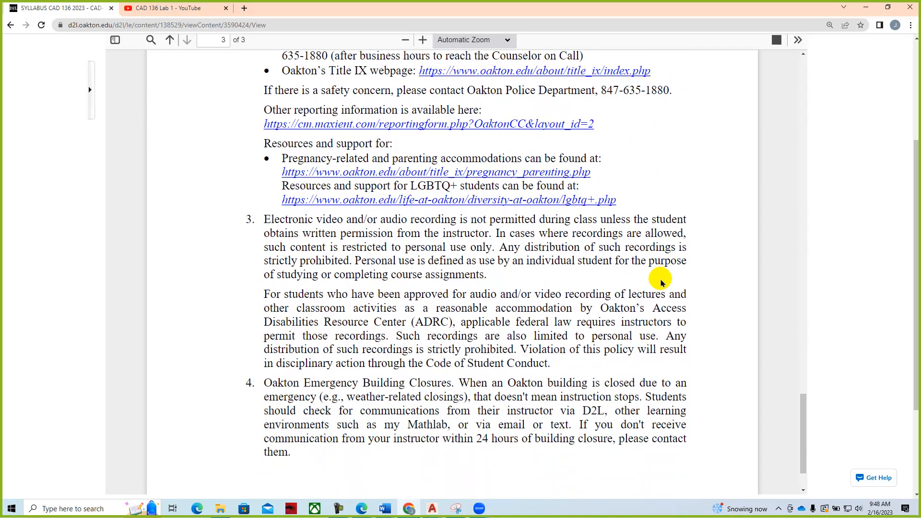
{"action": "scroll", "scroll_direction": "down", "scroll_amount": 3}
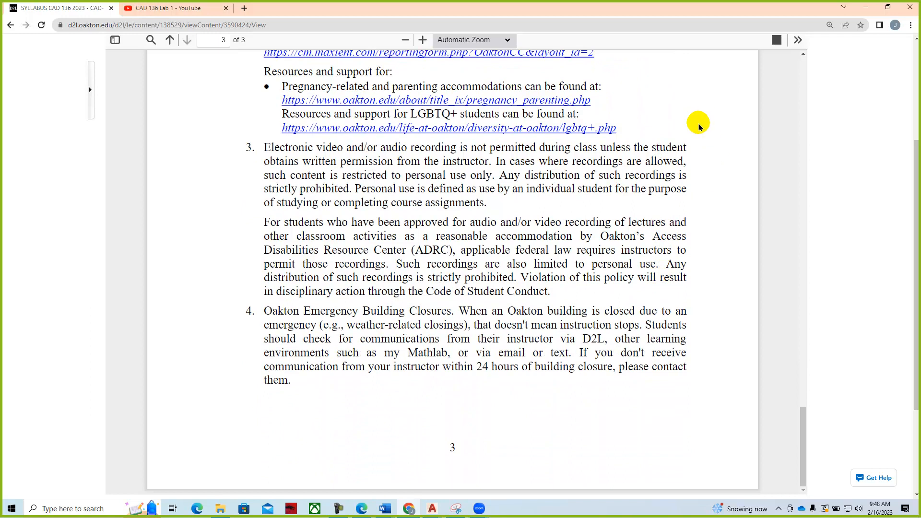
{"action": "mouse_move", "coordinate": [633, 272]}
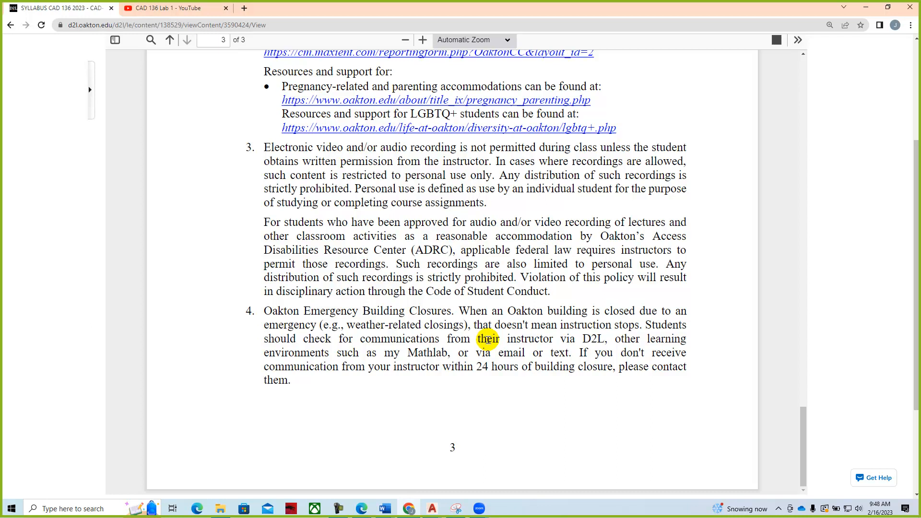
{"action": "mouse_move", "coordinate": [868, 421]}
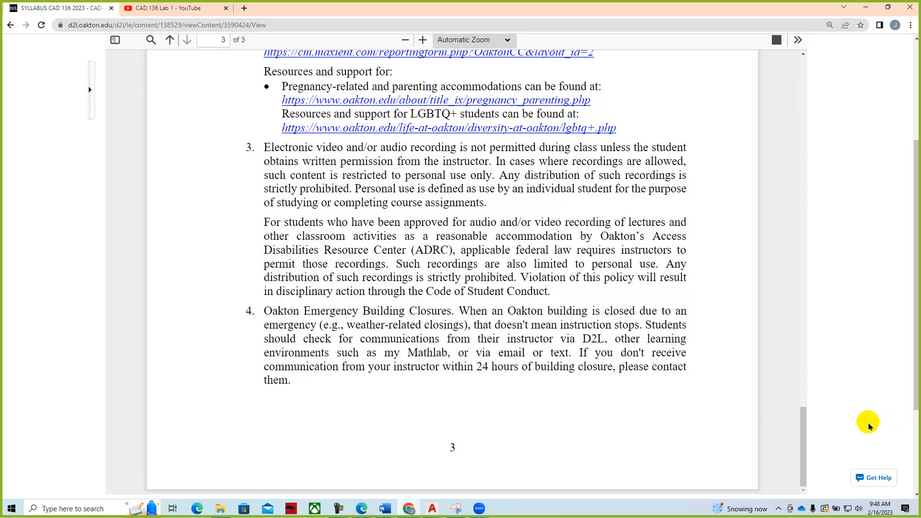
{"action": "mouse_move", "coordinate": [842, 414]}
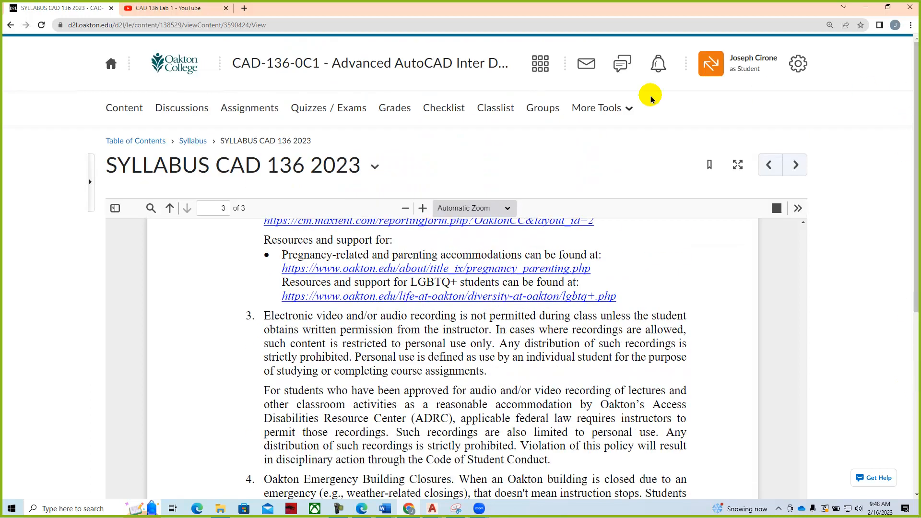
- Go back to the CAD-136 course homepage from the navbar
{"action": "left_click", "coordinate": [333, 63]}
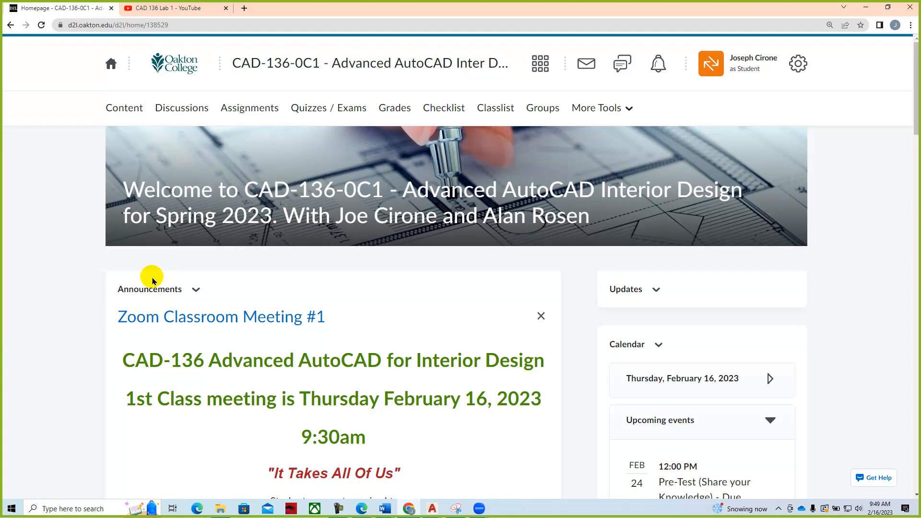
{"action": "mouse_move", "coordinate": [139, 276]}
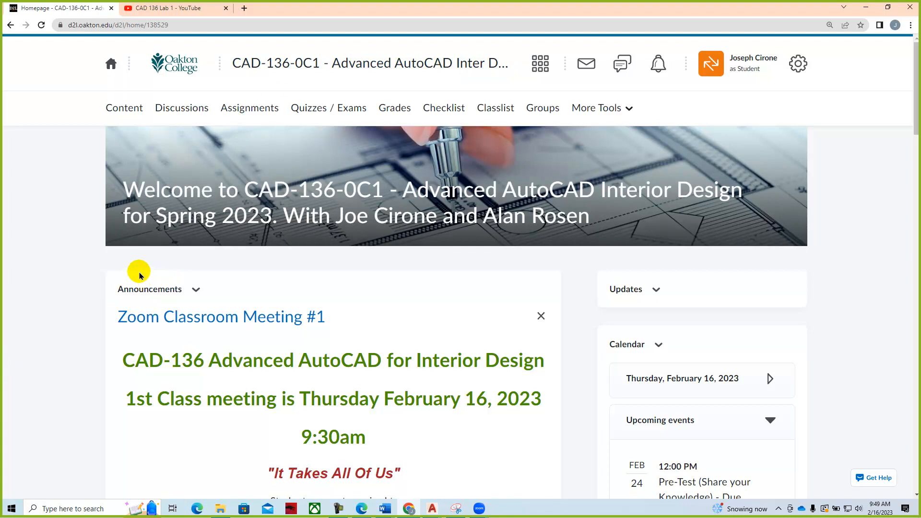
{"action": "mouse_move", "coordinate": [138, 263]}
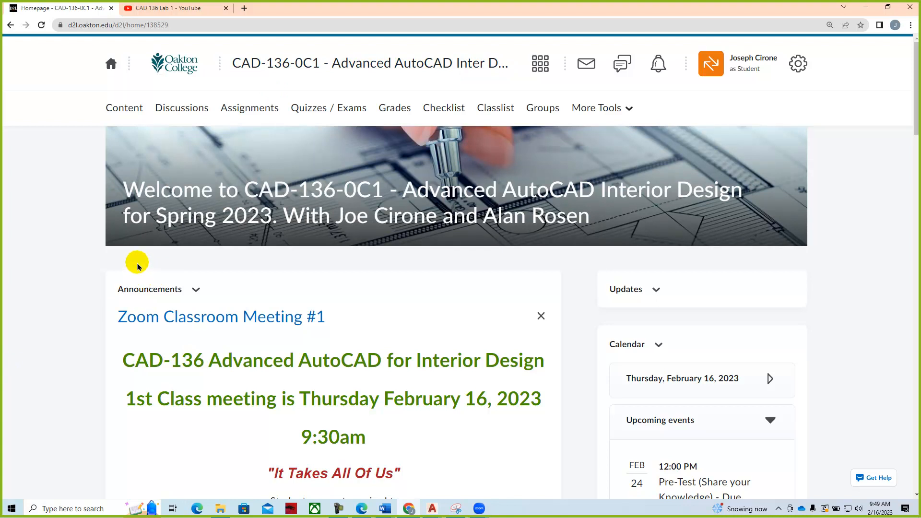
{"action": "mouse_move", "coordinate": [123, 117]}
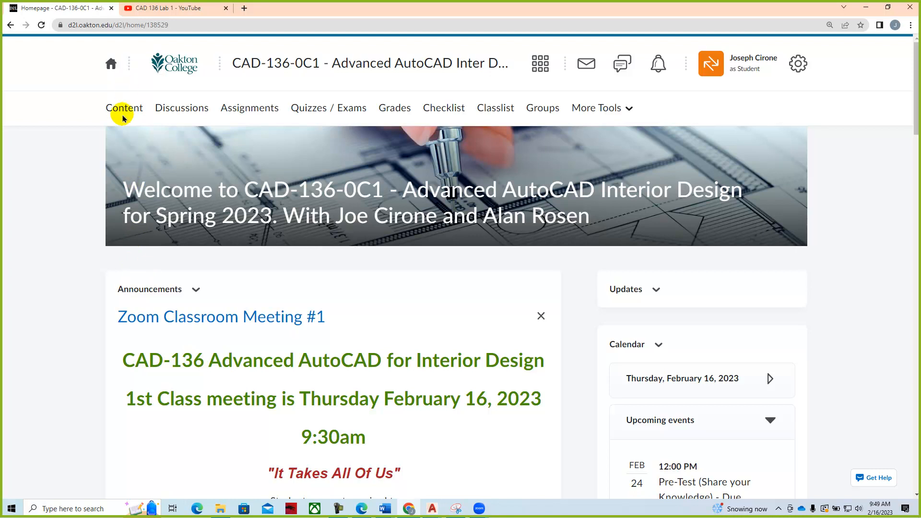
{"action": "mouse_move", "coordinate": [124, 108]}
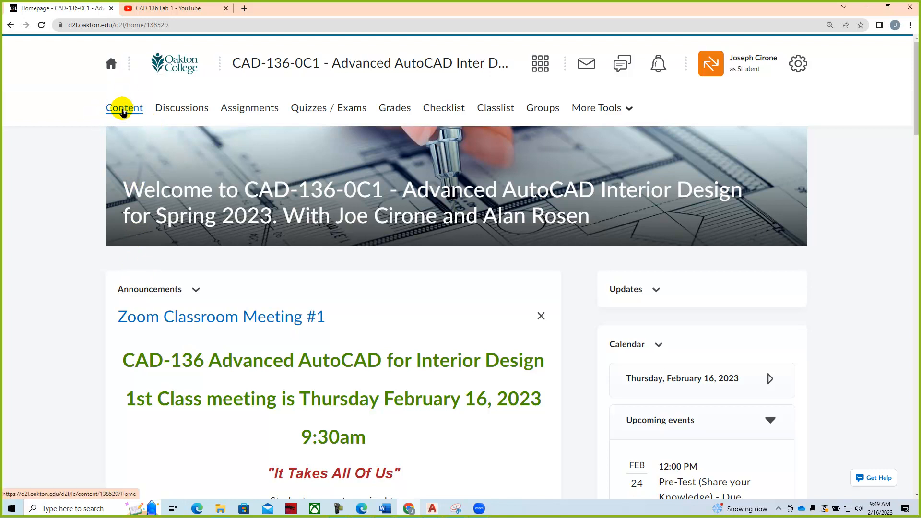
- Open course Content and scroll the table of contents past the Syllabus documents
{"action": "left_click", "coordinate": [123, 108]}
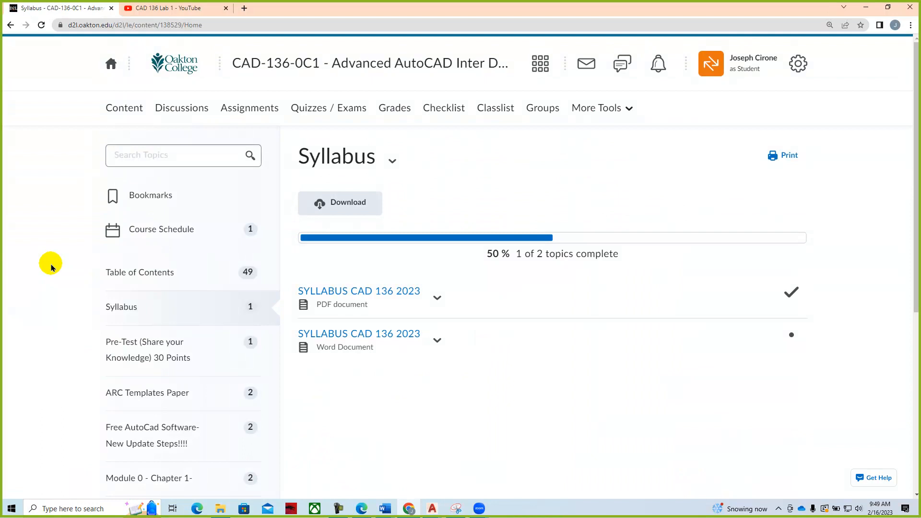
{"action": "scroll", "scroll_direction": "down", "scroll_amount": 3}
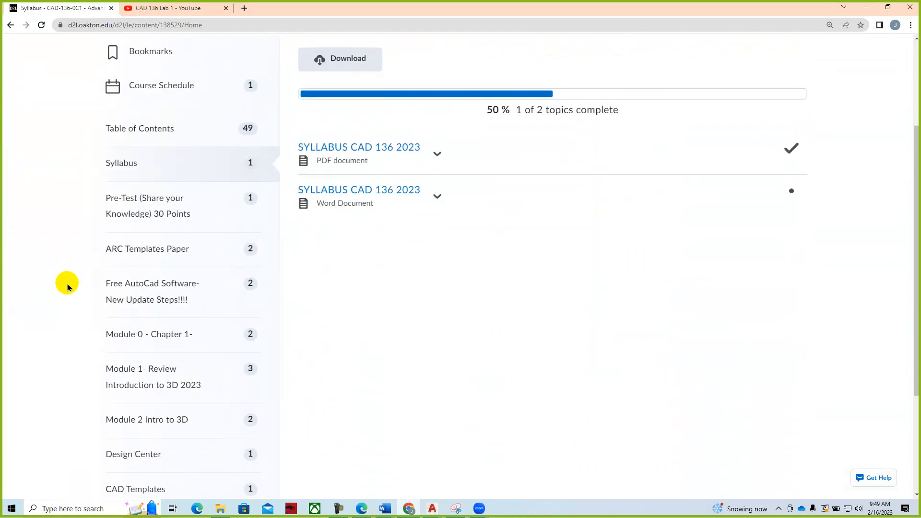
{"action": "mouse_move", "coordinate": [123, 213]}
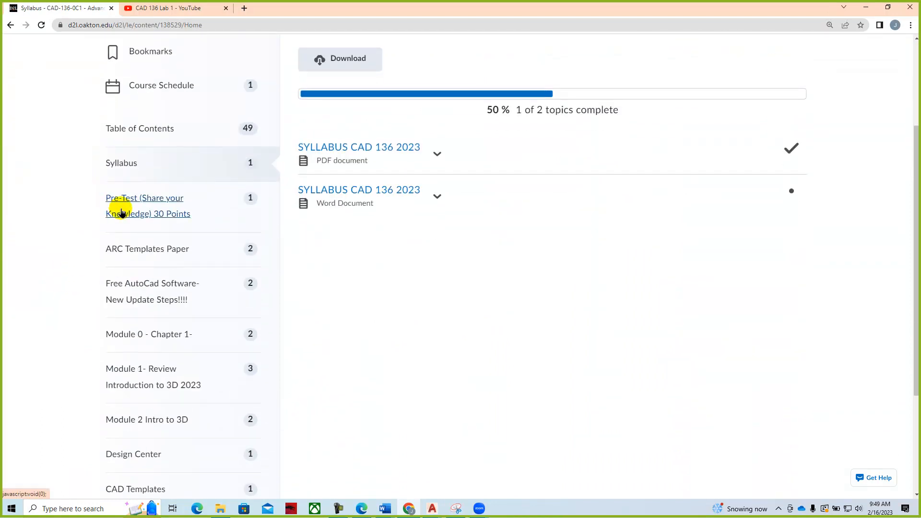
{"action": "mouse_move", "coordinate": [146, 248]}
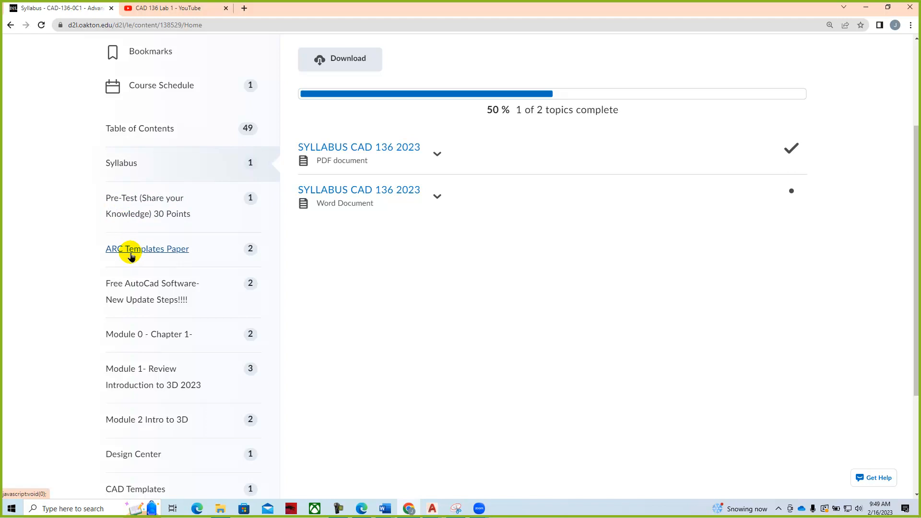
{"action": "mouse_move", "coordinate": [67, 278]}
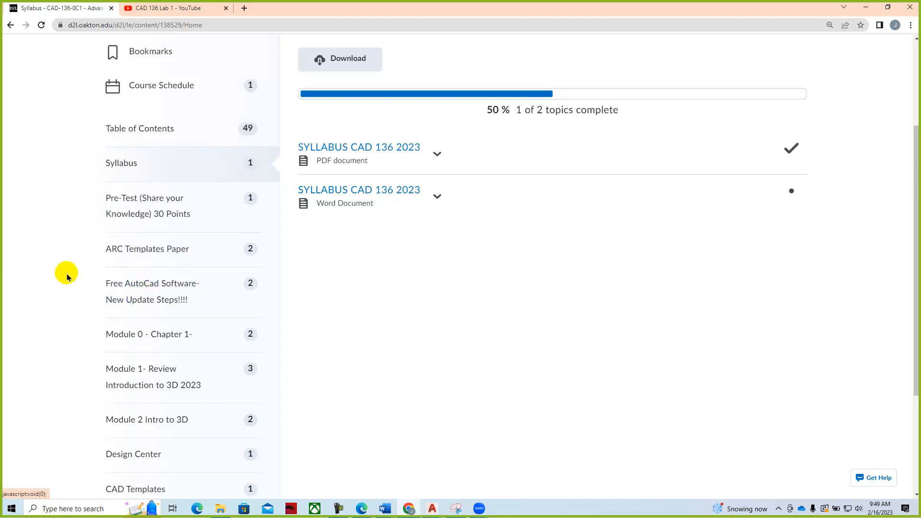
{"action": "mouse_move", "coordinate": [153, 206]}
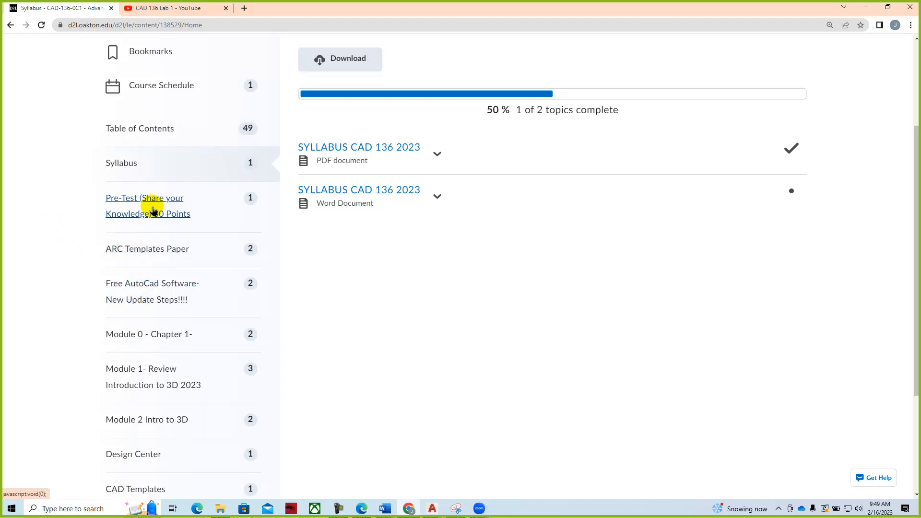
- Open the Pre-Test (Share your Knowledge) module and download the CAD-136 Pre-Test - Required document
{"action": "left_click", "coordinate": [144, 206]}
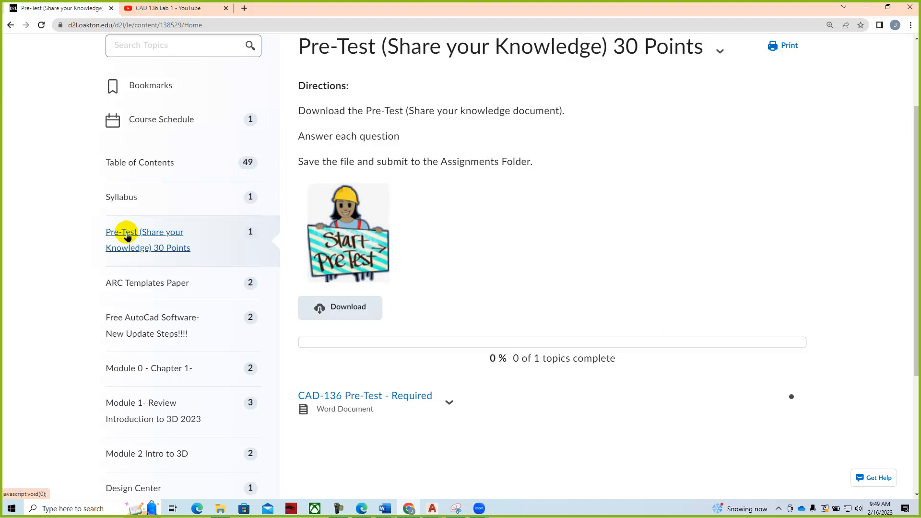
{"action": "mouse_move", "coordinate": [115, 234]}
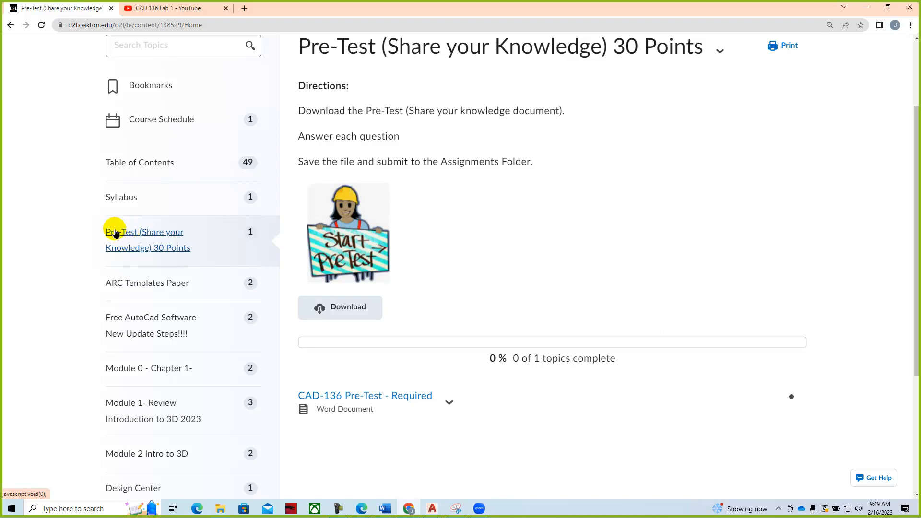
{"action": "mouse_move", "coordinate": [385, 408]}
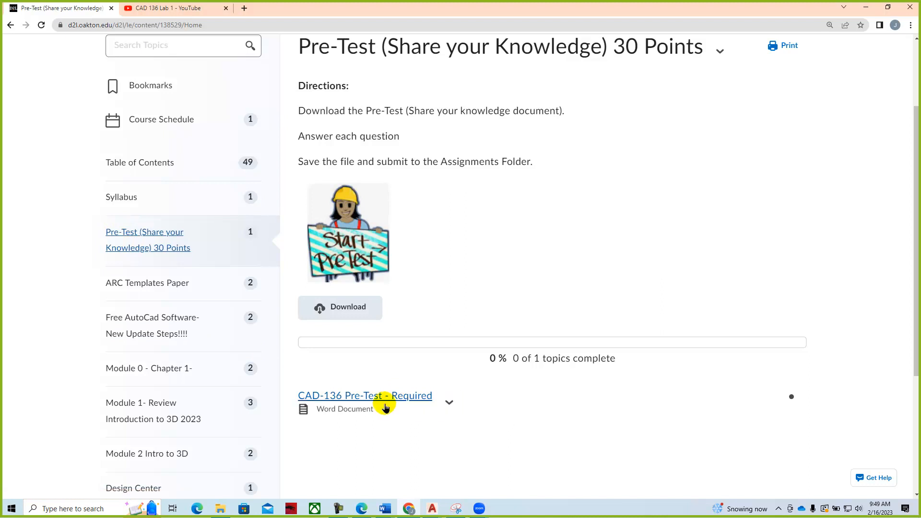
{"action": "mouse_move", "coordinate": [369, 395]}
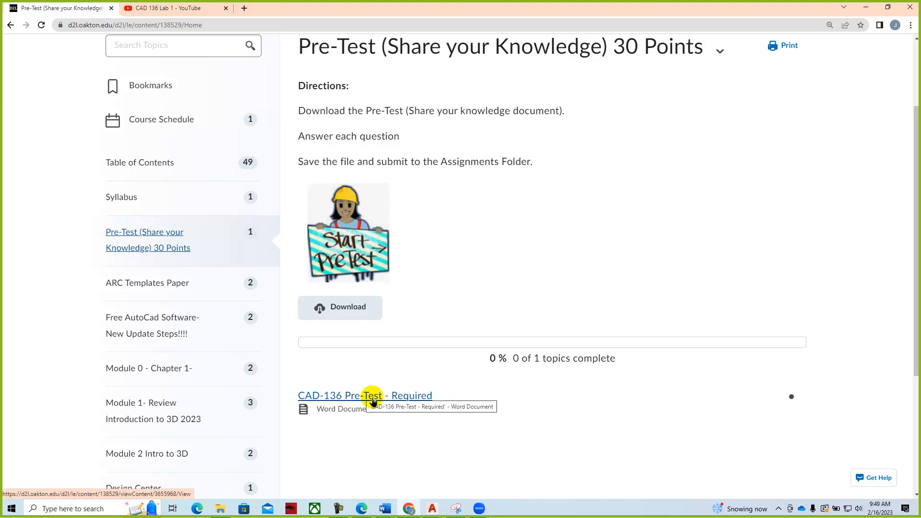
{"action": "left_click", "coordinate": [449, 402]}
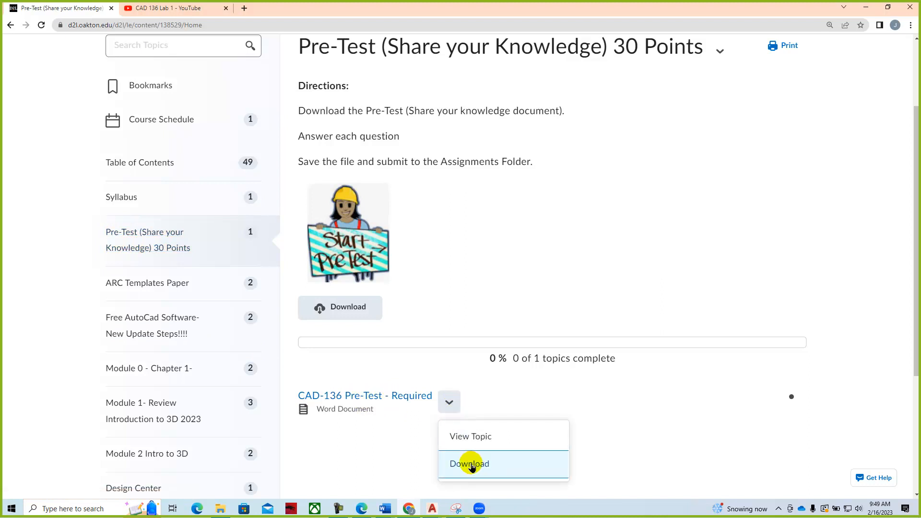
{"action": "left_click", "coordinate": [468, 463]}
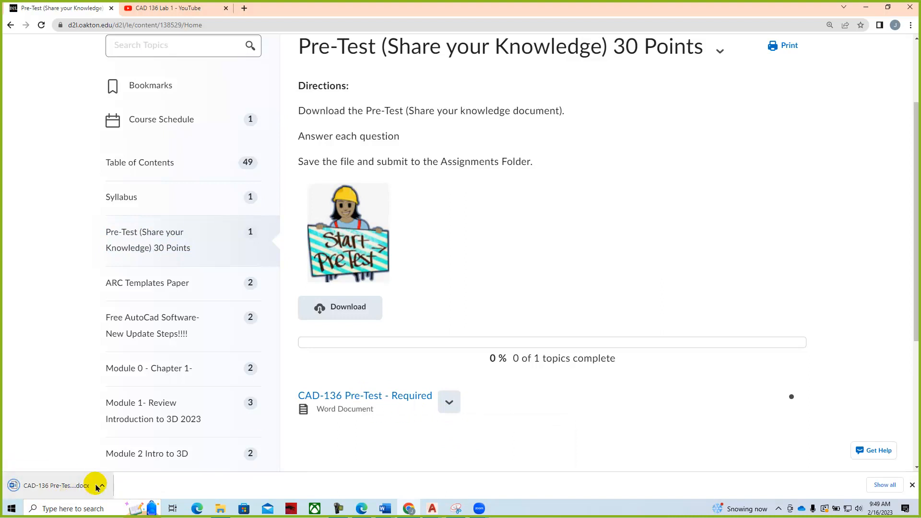
- Review the CAD-136 Pre-Test questions in Word, then close Word
{"action": "left_click", "coordinate": [101, 485]}
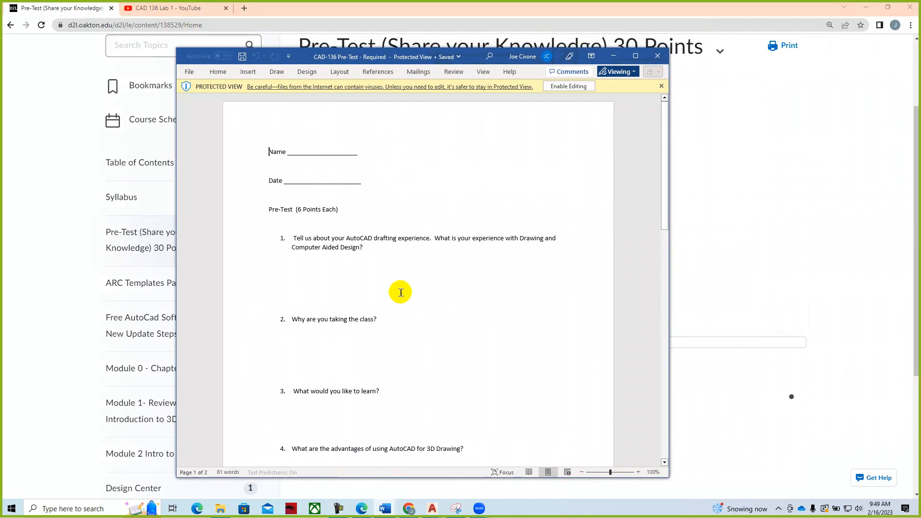
{"action": "mouse_move", "coordinate": [306, 148]}
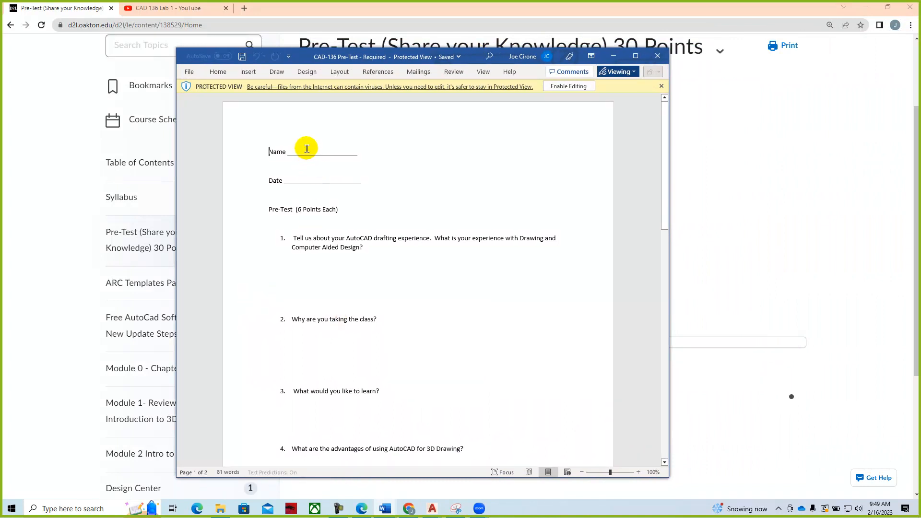
{"action": "mouse_move", "coordinate": [306, 177]}
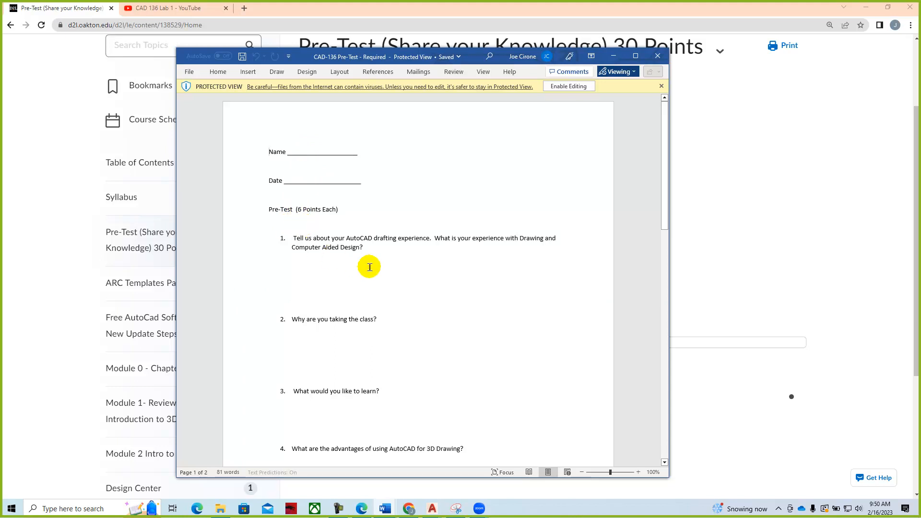
{"action": "scroll", "scroll_direction": "down", "scroll_amount": 3}
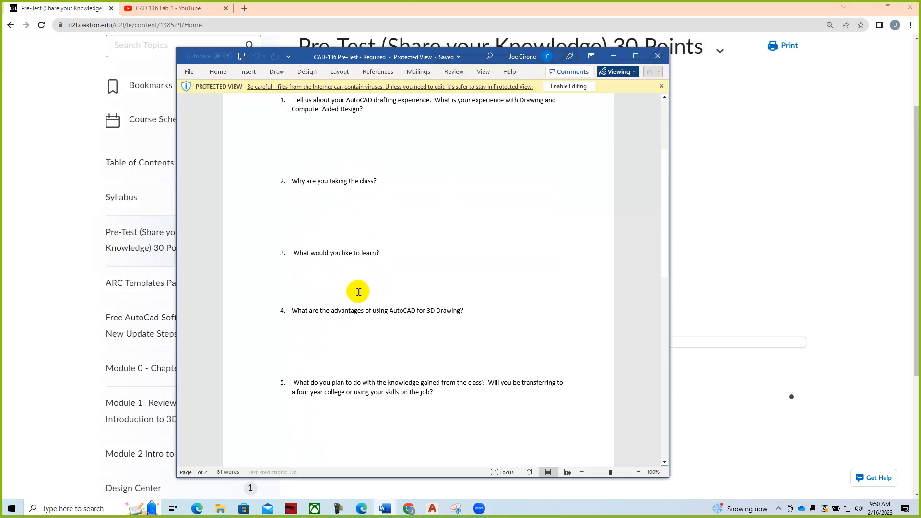
{"action": "scroll", "scroll_direction": "up", "scroll_amount": 3}
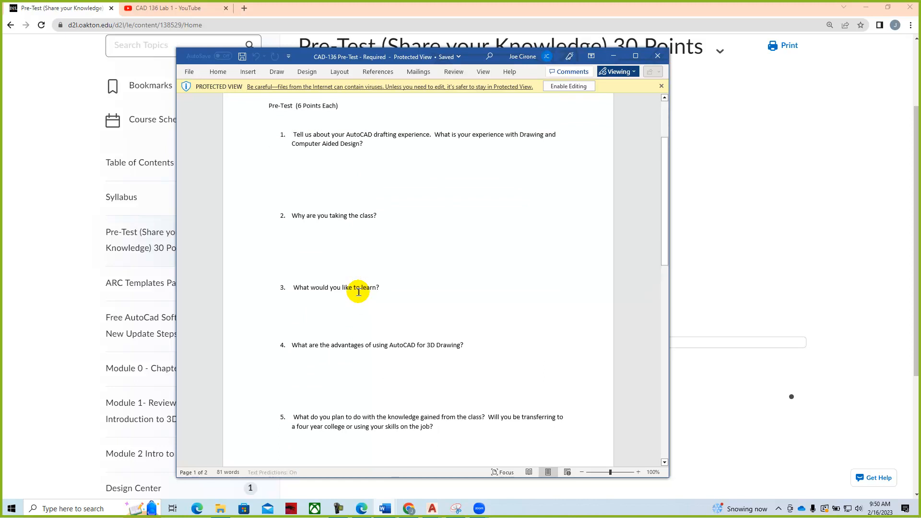
{"action": "scroll", "scroll_direction": "up", "scroll_amount": 3}
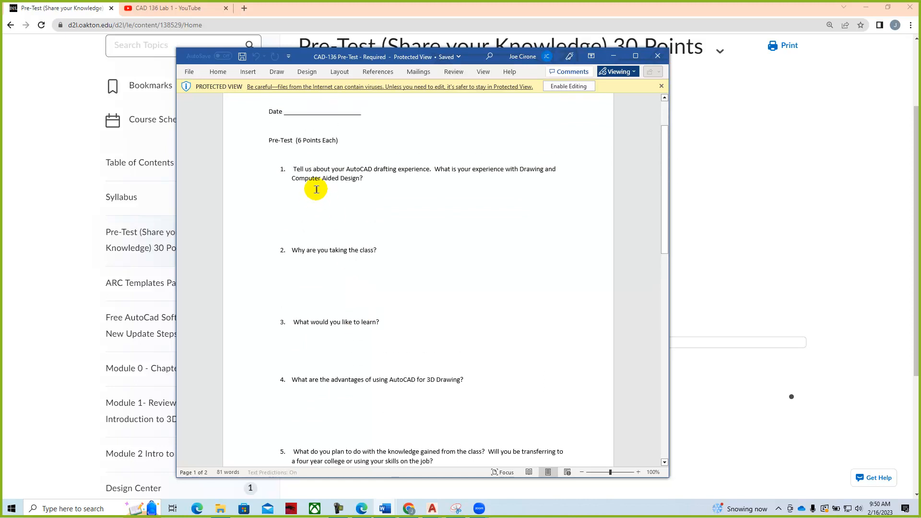
{"action": "mouse_move", "coordinate": [361, 289]}
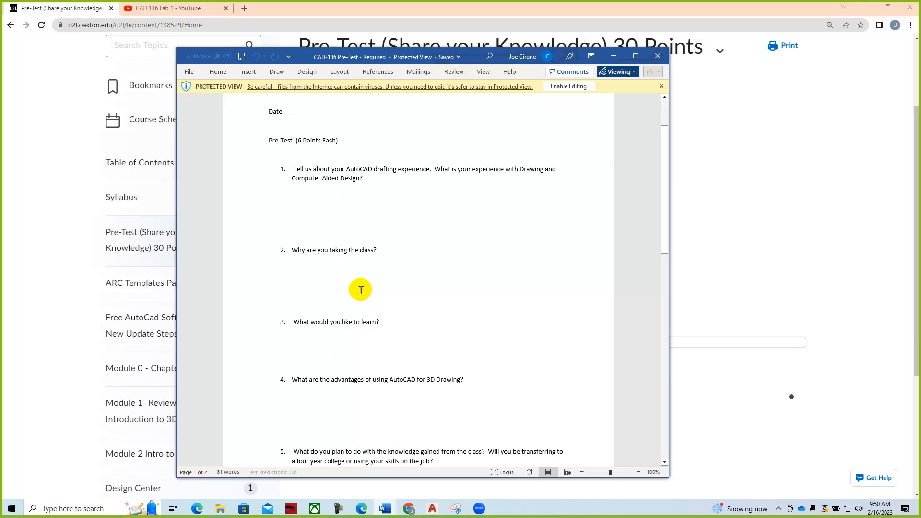
{"action": "mouse_move", "coordinate": [299, 270]}
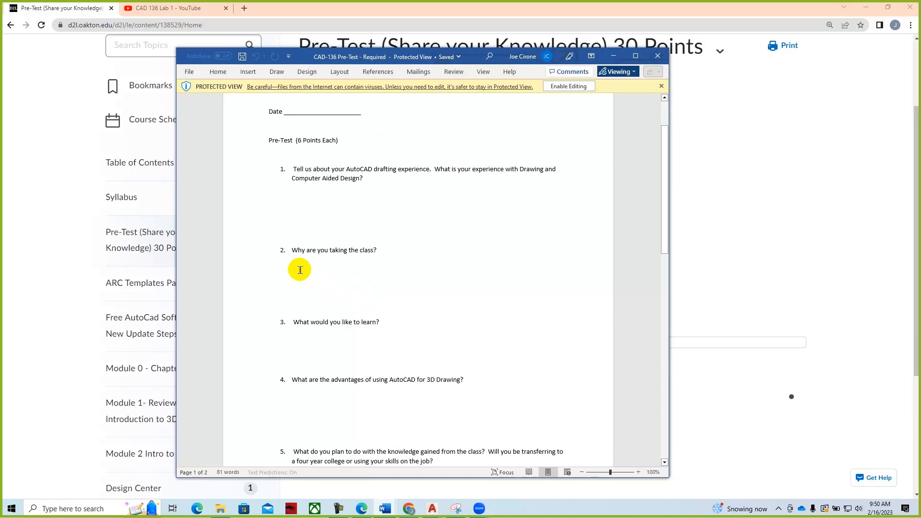
{"action": "mouse_move", "coordinate": [345, 197]}
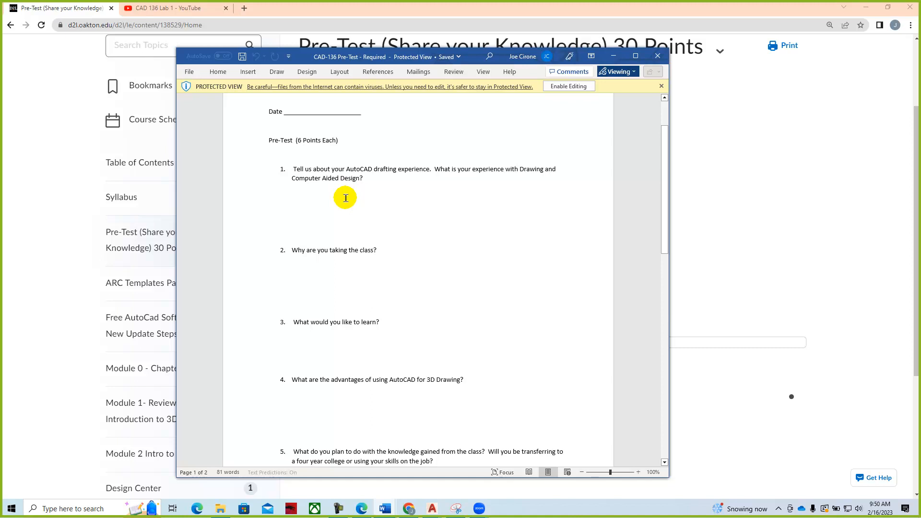
{"action": "mouse_move", "coordinate": [346, 237]}
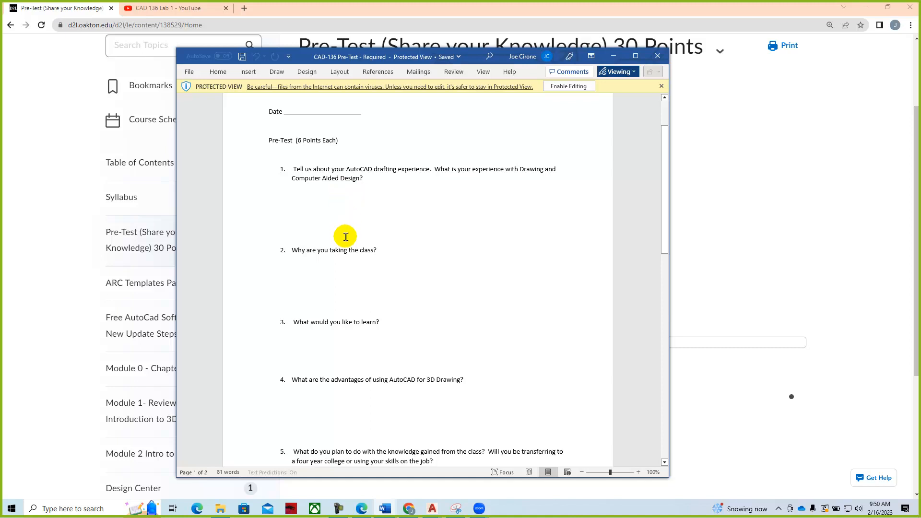
{"action": "mouse_move", "coordinate": [366, 300]}
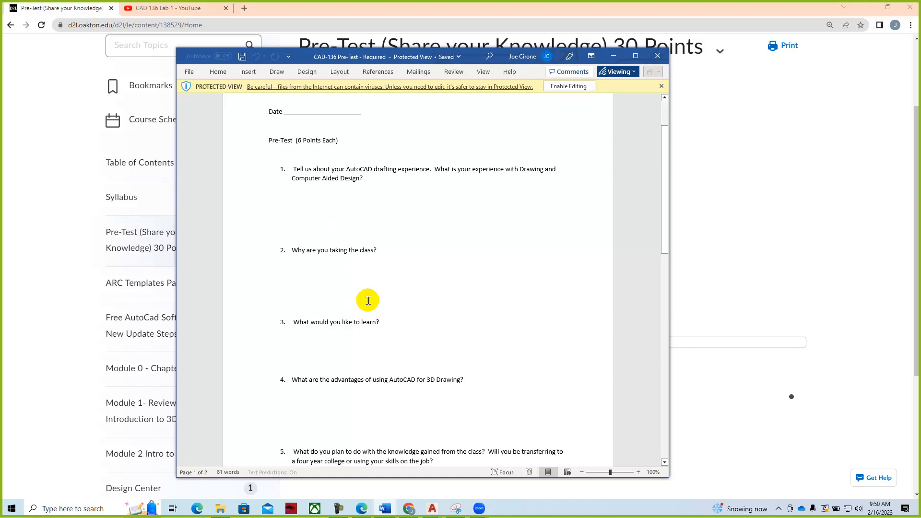
{"action": "mouse_move", "coordinate": [428, 317]}
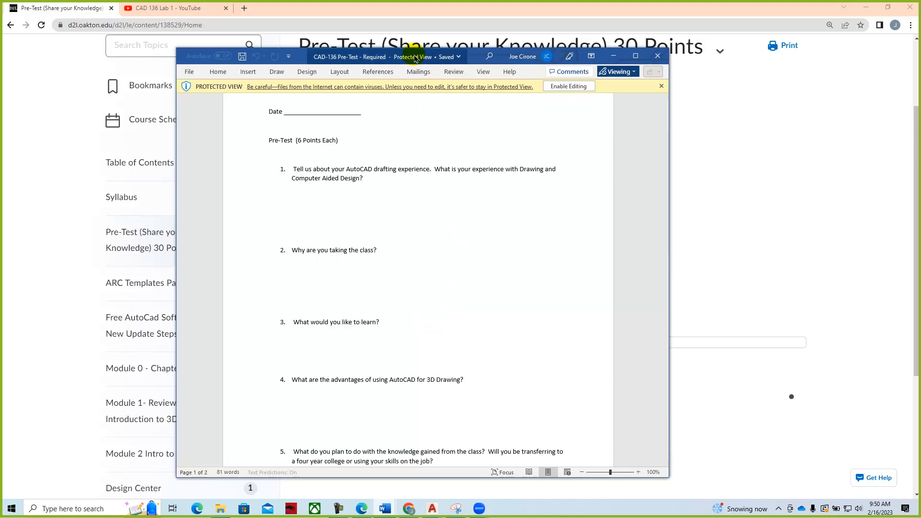
{"action": "left_click_drag", "start_coordinate": [412, 55], "coordinate": [700, 80]}
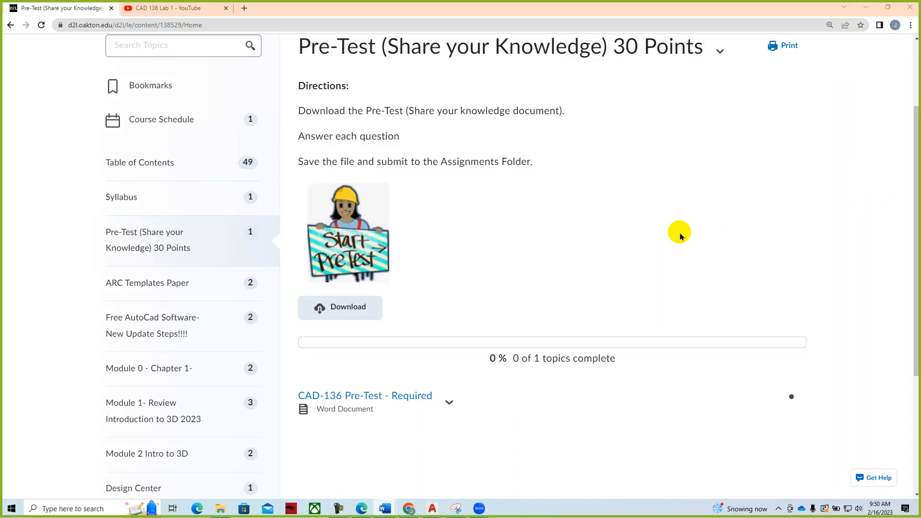
- Check Assignments (Pre-Test not submitted, due Feb 24), then return to the course homepage
{"action": "scroll", "scroll_direction": "up", "scroll_amount": 3}
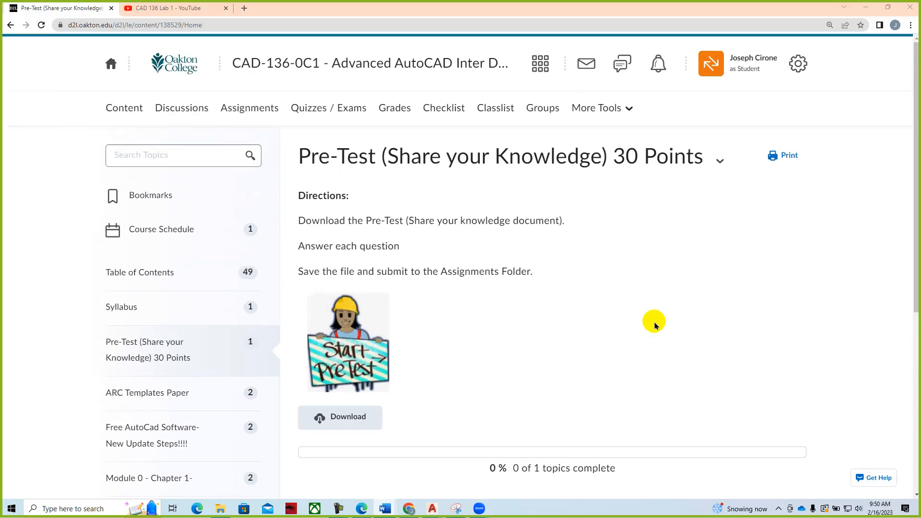
{"action": "mouse_move", "coordinate": [249, 107]}
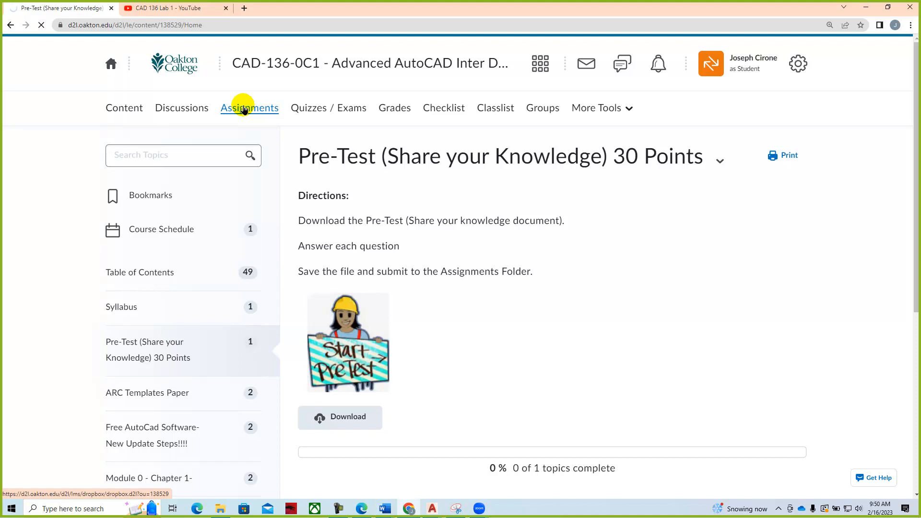
{"action": "left_click", "coordinate": [248, 108]}
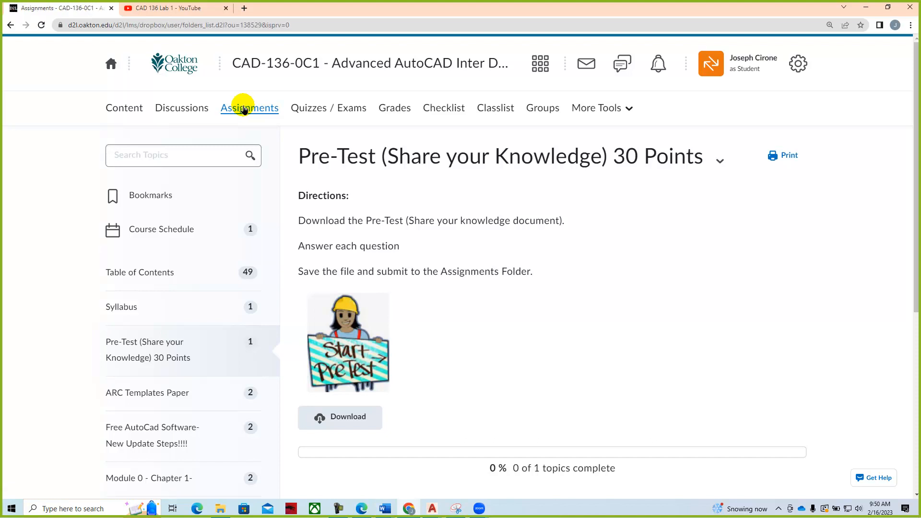
{"action": "left_click", "coordinate": [249, 107]}
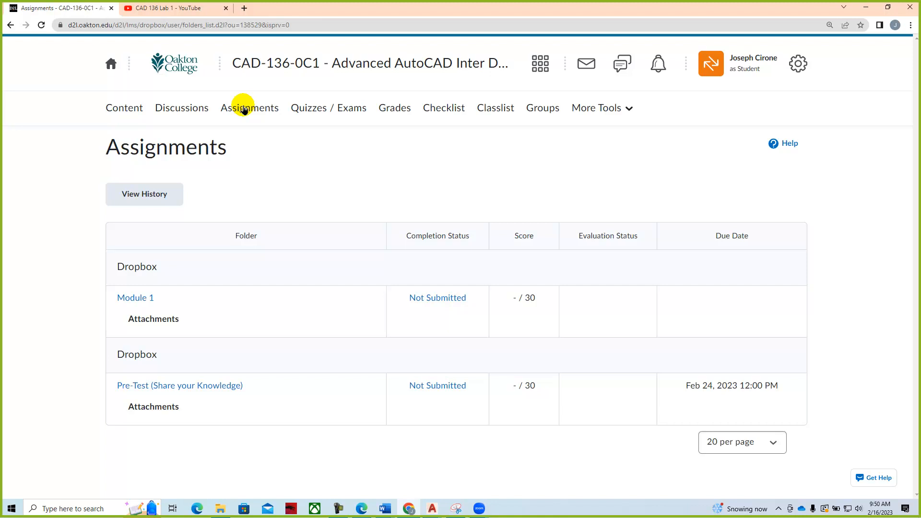
{"action": "mouse_move", "coordinate": [113, 344]}
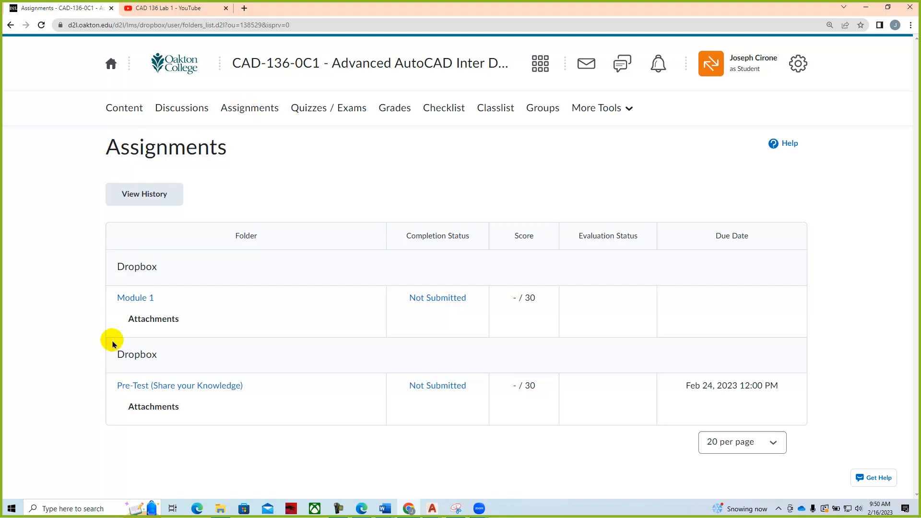
{"action": "mouse_move", "coordinate": [162, 392]}
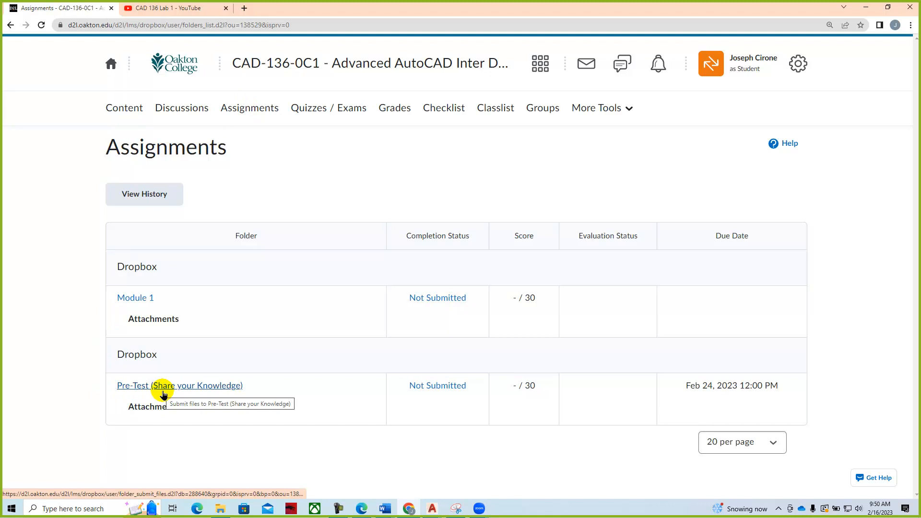
{"action": "mouse_move", "coordinate": [464, 400]}
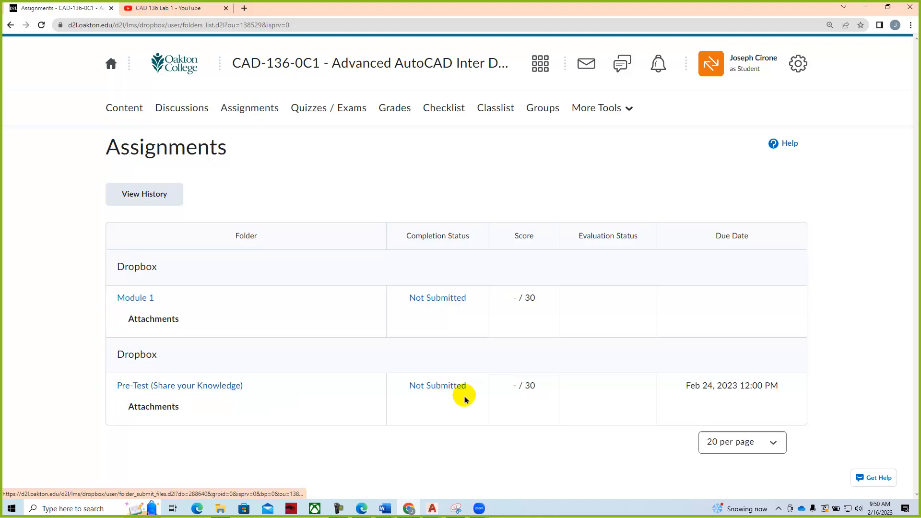
{"action": "mouse_move", "coordinate": [706, 398]}
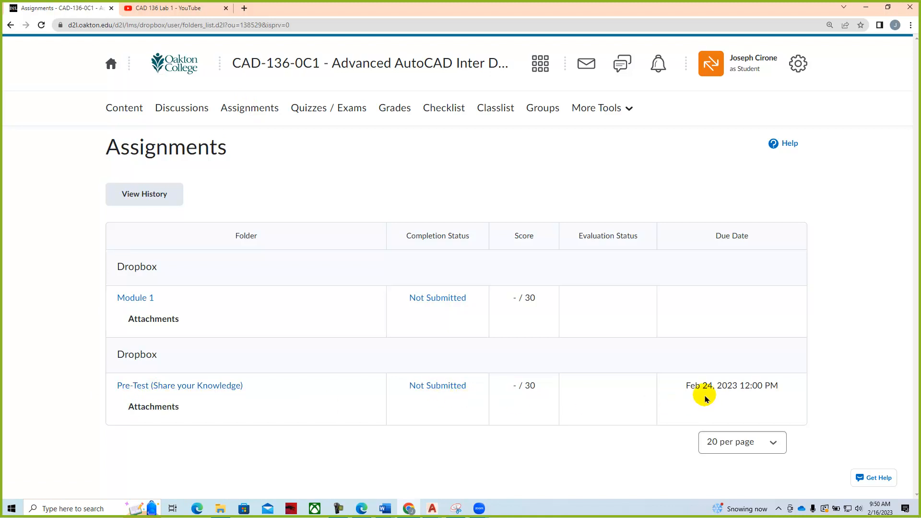
{"action": "mouse_move", "coordinate": [716, 398]}
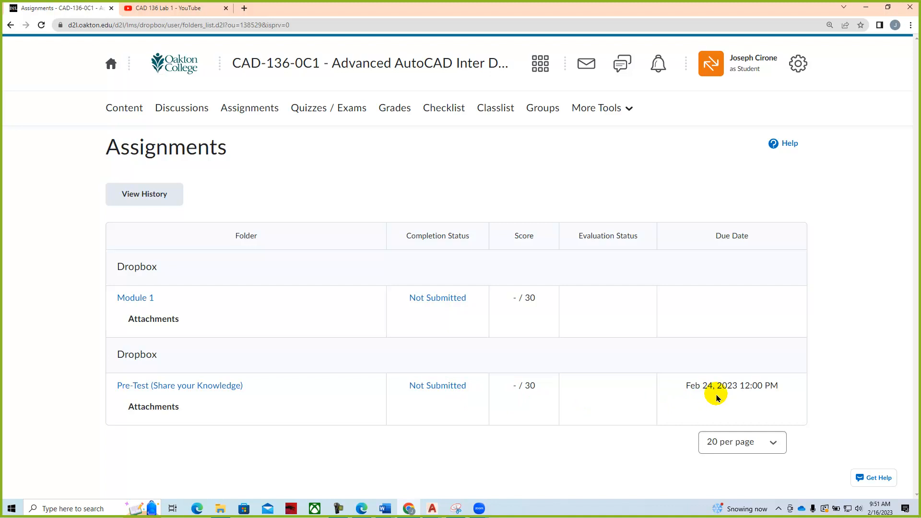
{"action": "mouse_move", "coordinate": [342, 70]}
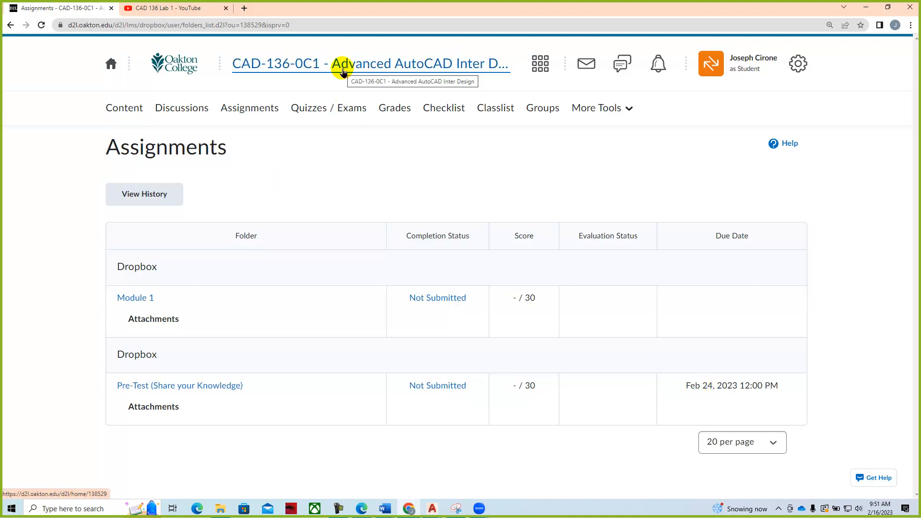
{"action": "left_click", "coordinate": [370, 63]}
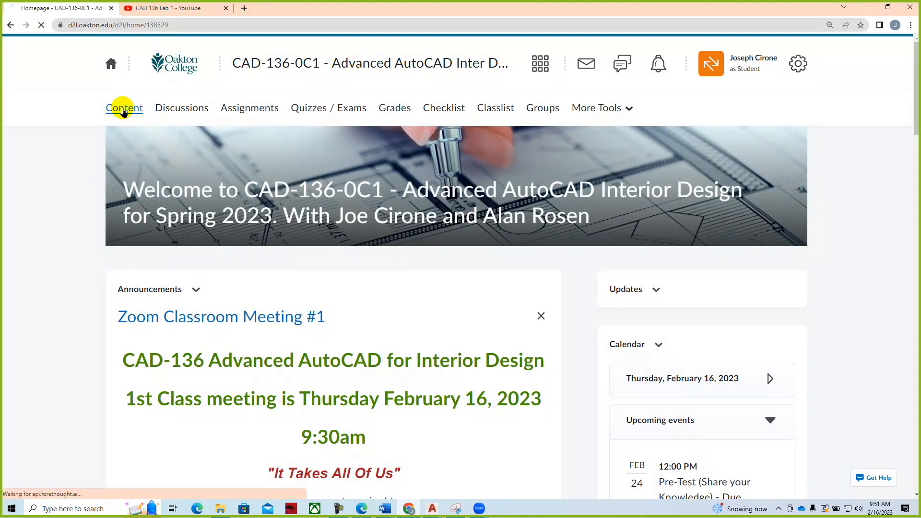
- Go to Content, Module 0 - Chapter 1-, and open the Introducing the AutoCAD 2023 PDF
{"action": "left_click", "coordinate": [123, 108]}
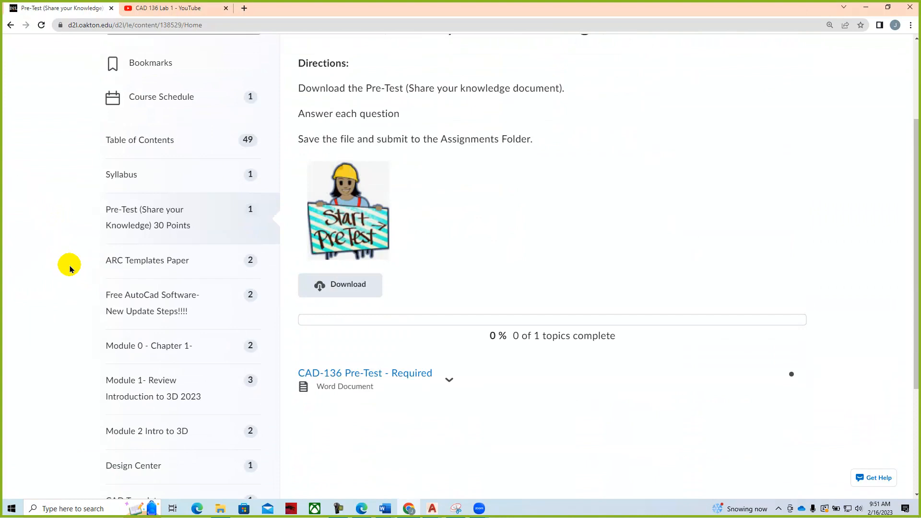
{"action": "scroll", "scroll_direction": "down", "scroll_amount": 3}
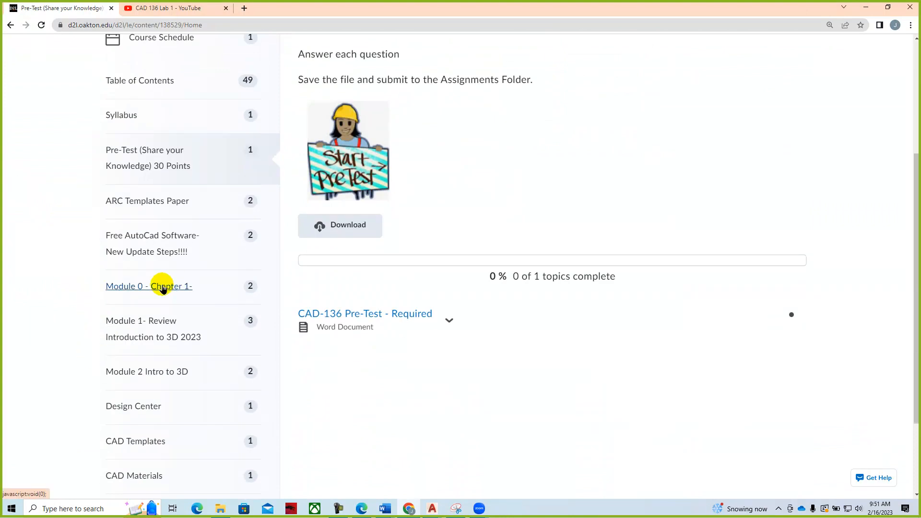
{"action": "left_click", "coordinate": [148, 286]}
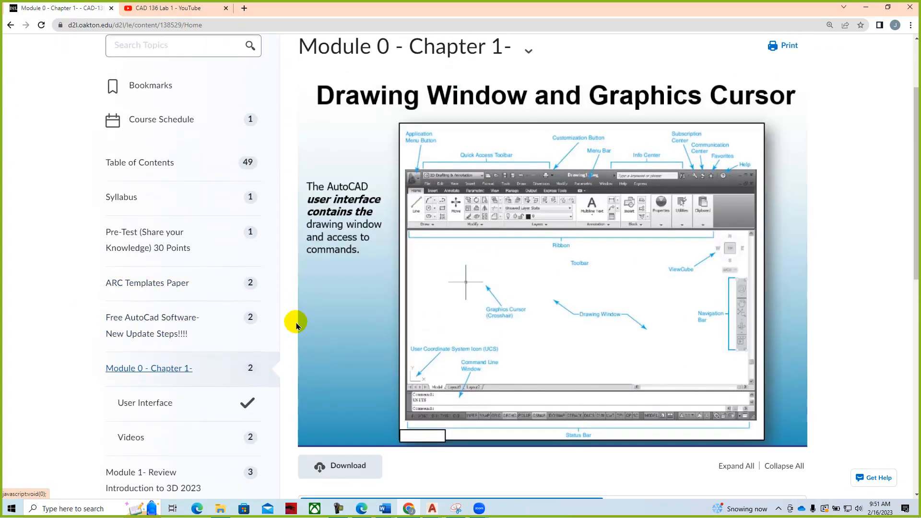
{"action": "mouse_move", "coordinate": [452, 198]}
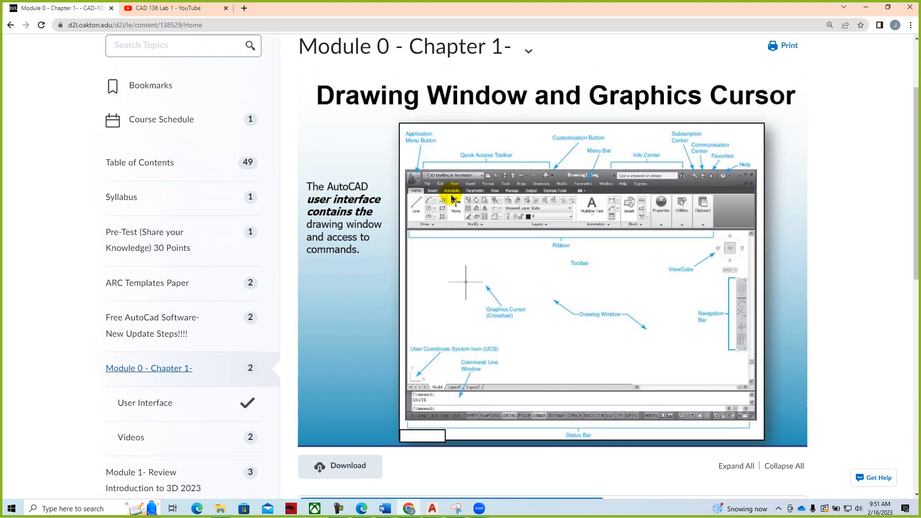
{"action": "scroll", "scroll_direction": "down", "scroll_amount": 3}
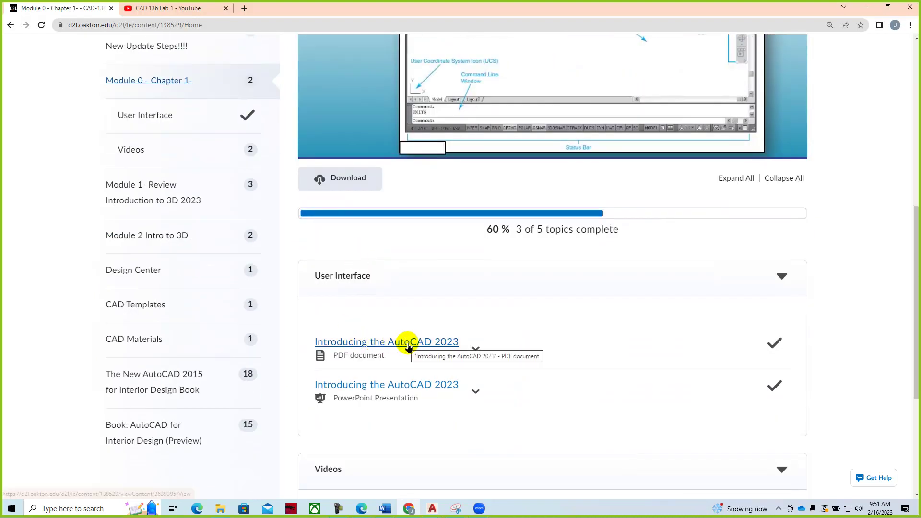
{"action": "left_click", "coordinate": [385, 341]}
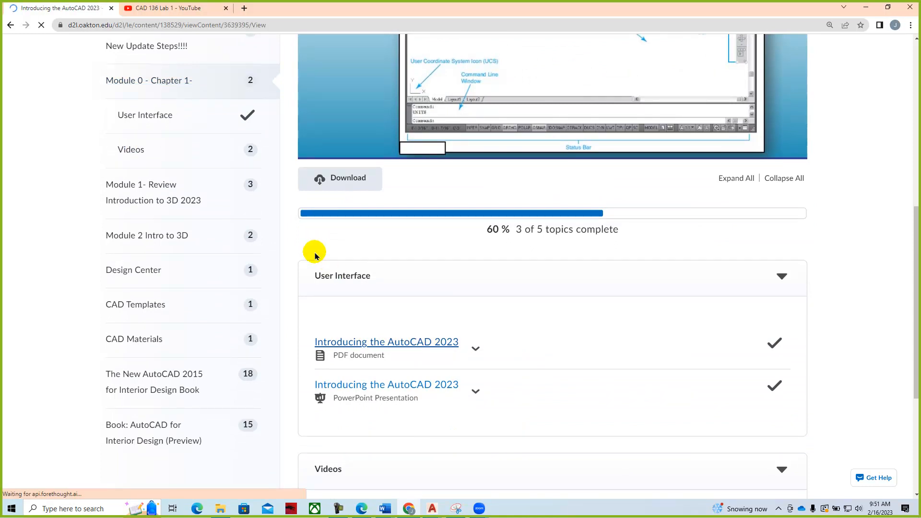
- Read the Introducing the AutoCAD 2023 slides up to page 13 of 28, Quick Access Toolbar
{"action": "left_click", "coordinate": [386, 340]}
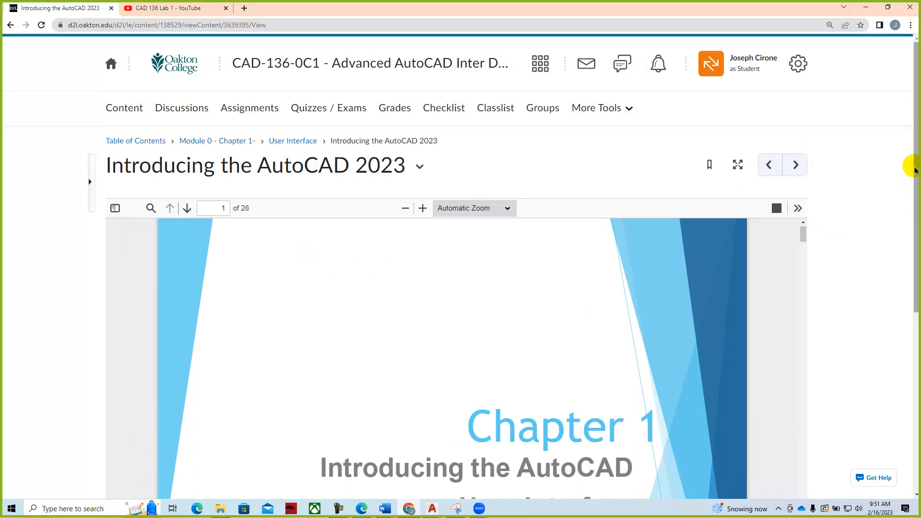
{"action": "scroll", "scroll_direction": "down", "scroll_amount": 3}
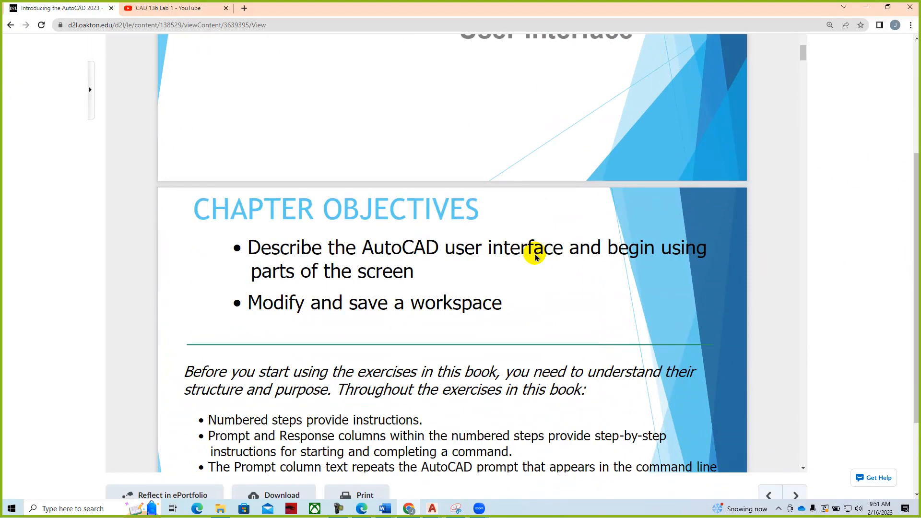
{"action": "mouse_move", "coordinate": [528, 256]}
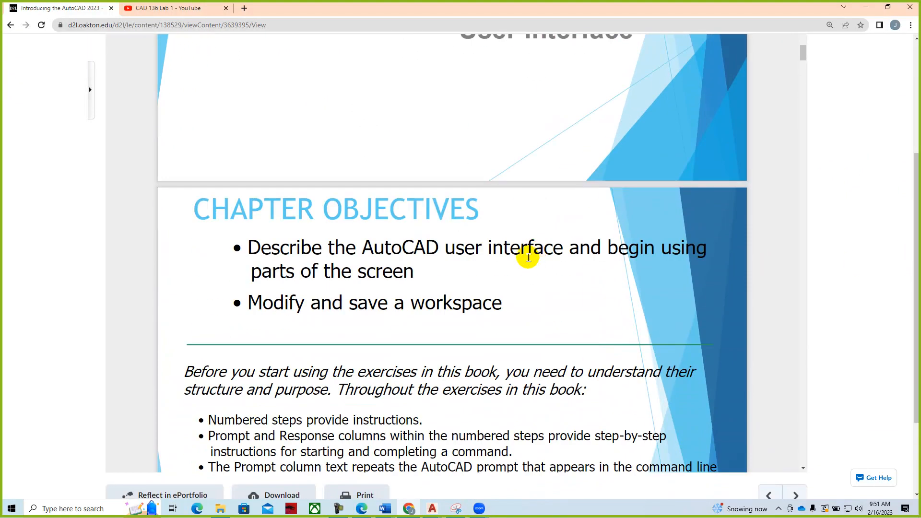
{"action": "scroll", "scroll_direction": "down", "scroll_amount": 3}
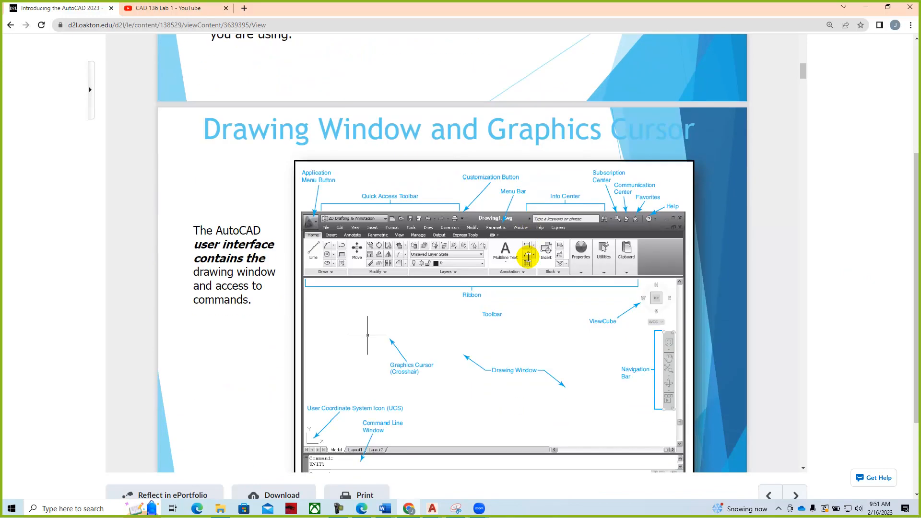
{"action": "scroll", "scroll_direction": "down", "scroll_amount": 3}
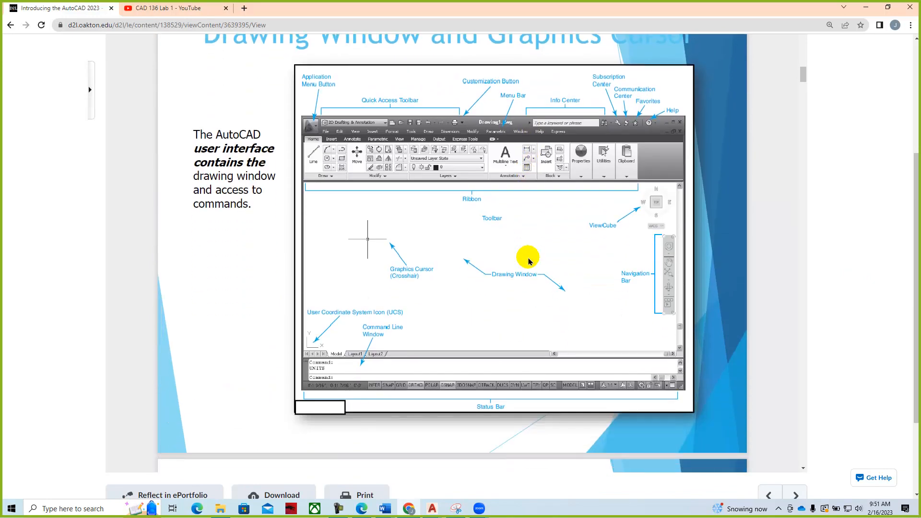
{"action": "left_click", "coordinate": [794, 495]}
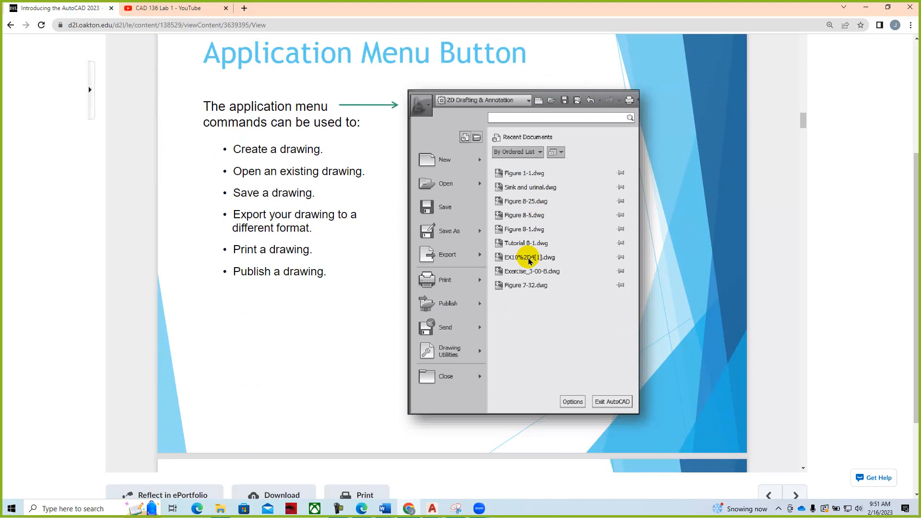
{"action": "scroll", "scroll_direction": "down", "scroll_amount": 3}
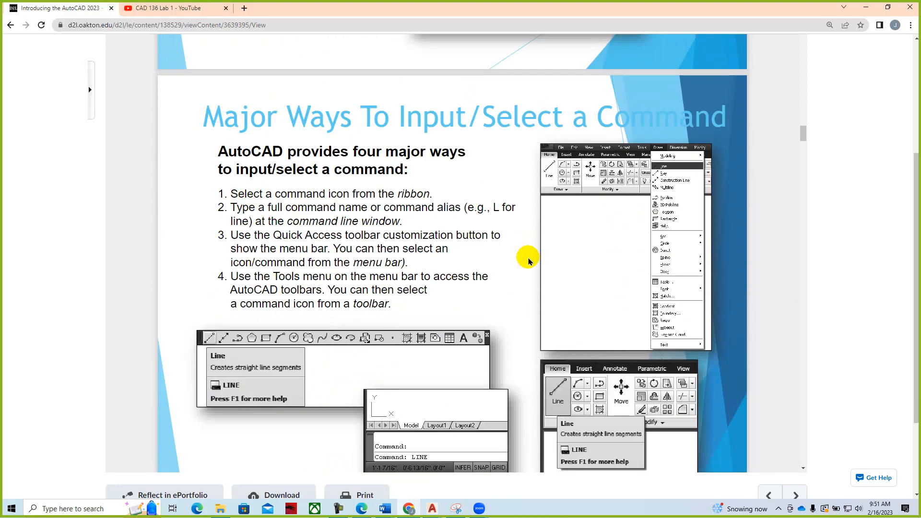
{"action": "scroll", "scroll_direction": "down", "scroll_amount": 3}
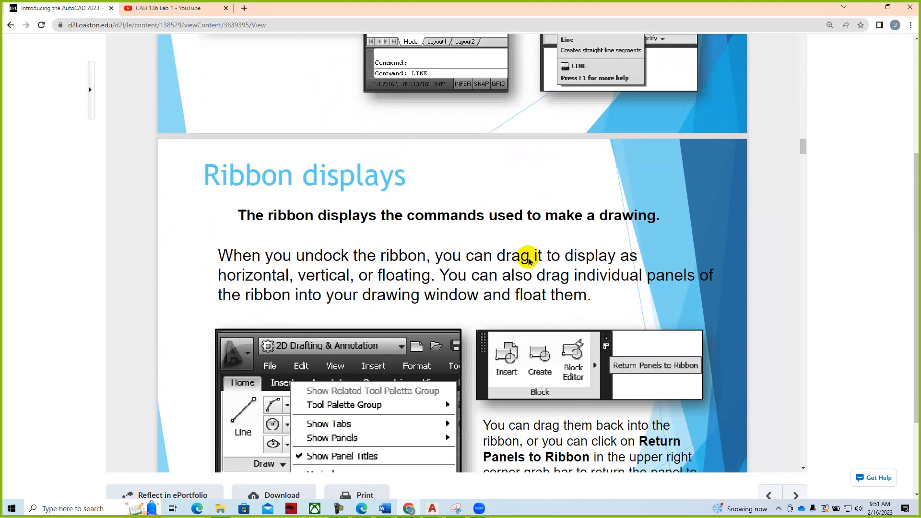
{"action": "scroll", "scroll_direction": "down", "scroll_amount": 3}
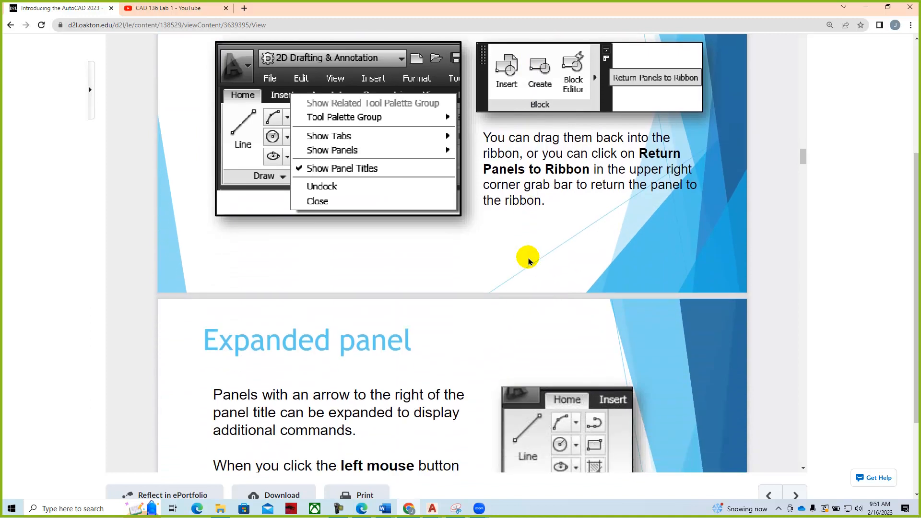
{"action": "scroll", "scroll_direction": "down", "scroll_amount": 3}
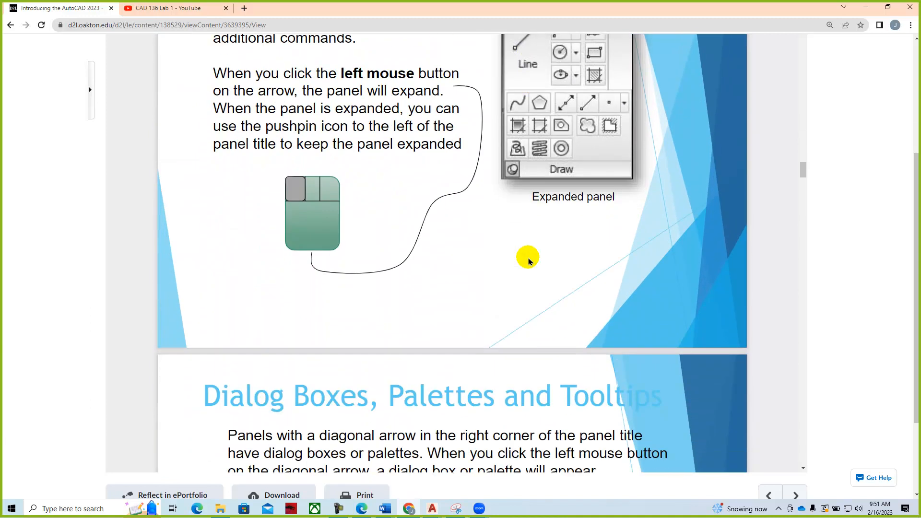
{"action": "scroll", "scroll_direction": "down", "scroll_amount": 3}
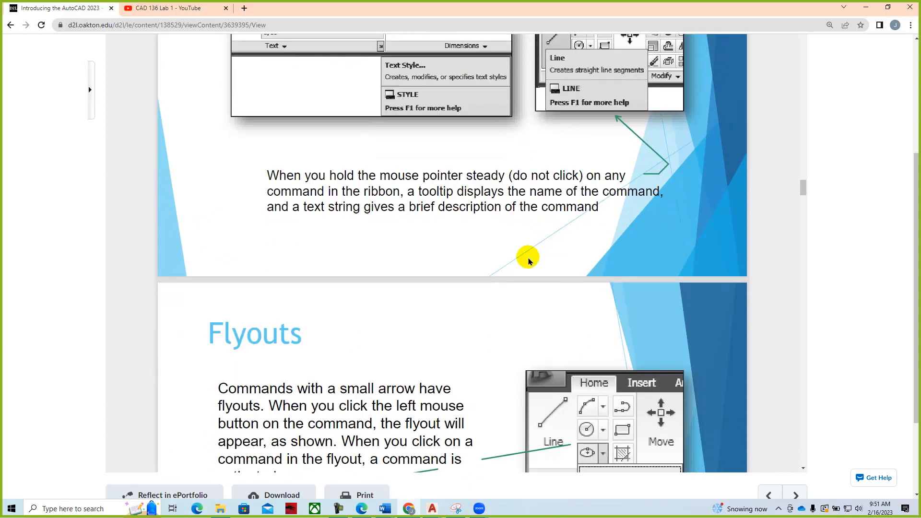
{"action": "scroll", "scroll_direction": "down", "scroll_amount": 3}
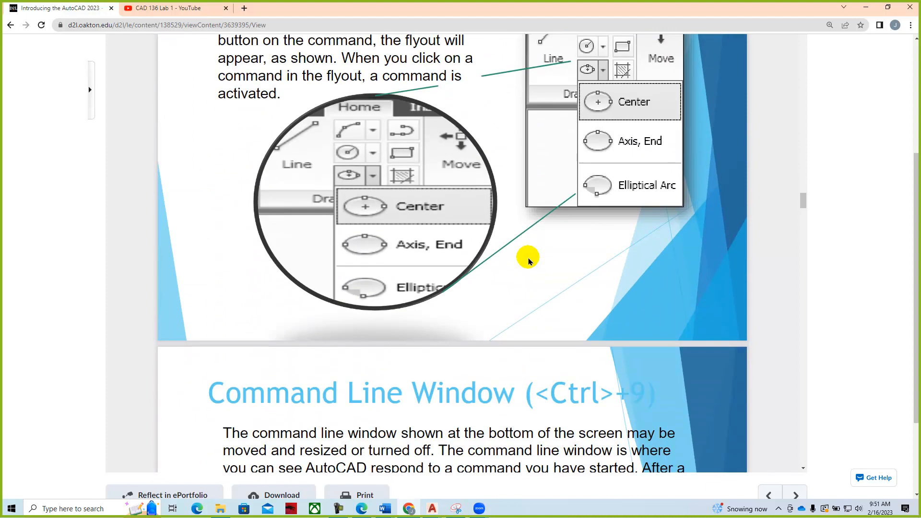
{"action": "scroll", "scroll_direction": "down", "scroll_amount": 3}
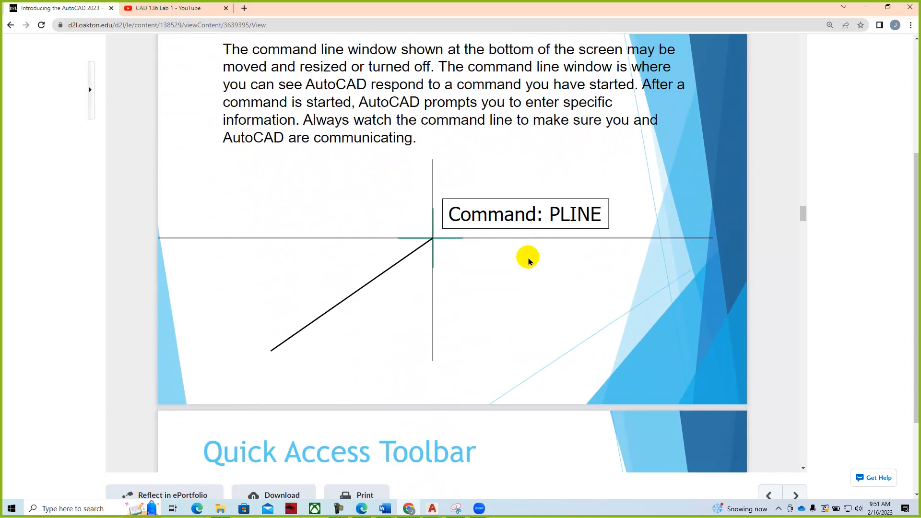
{"action": "scroll", "scroll_direction": "down", "scroll_amount": 3}
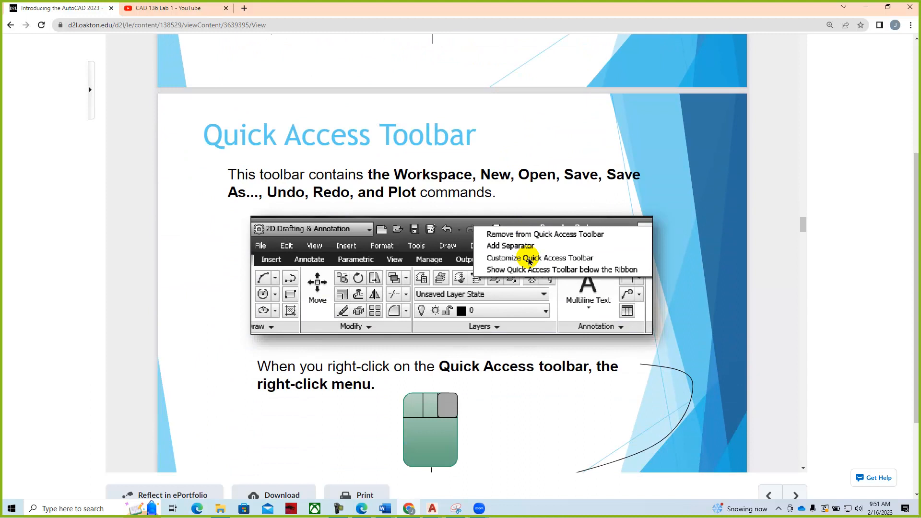
{"action": "scroll", "scroll_direction": "down", "scroll_amount": 3}
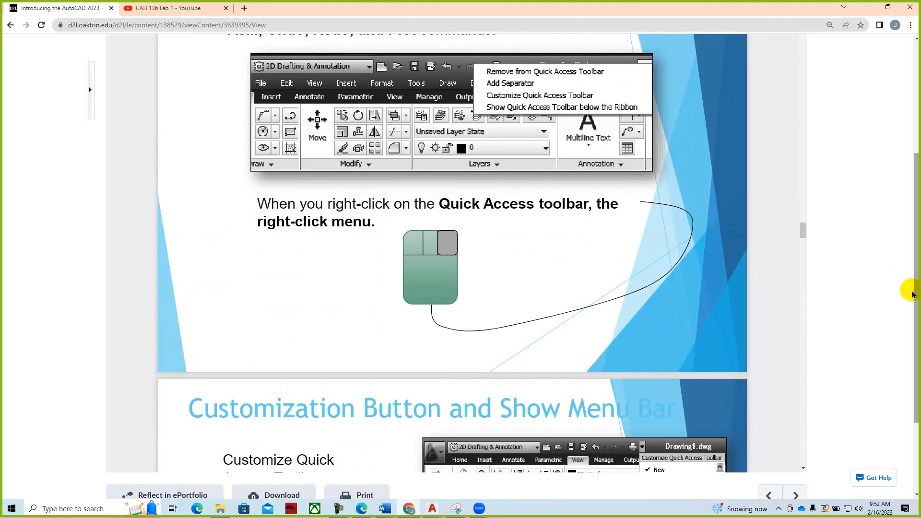
{"action": "scroll", "scroll_direction": "up", "scroll_amount": 3}
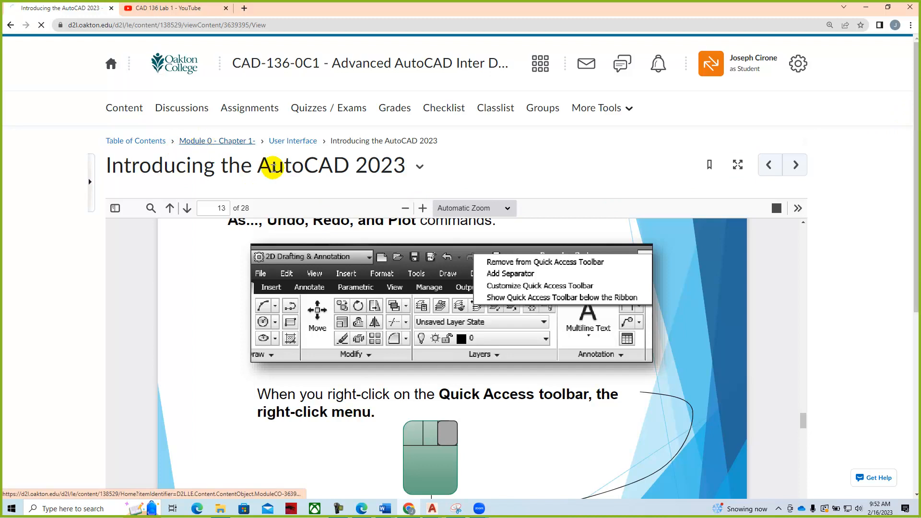
{"action": "mouse_move", "coordinate": [411, 186]}
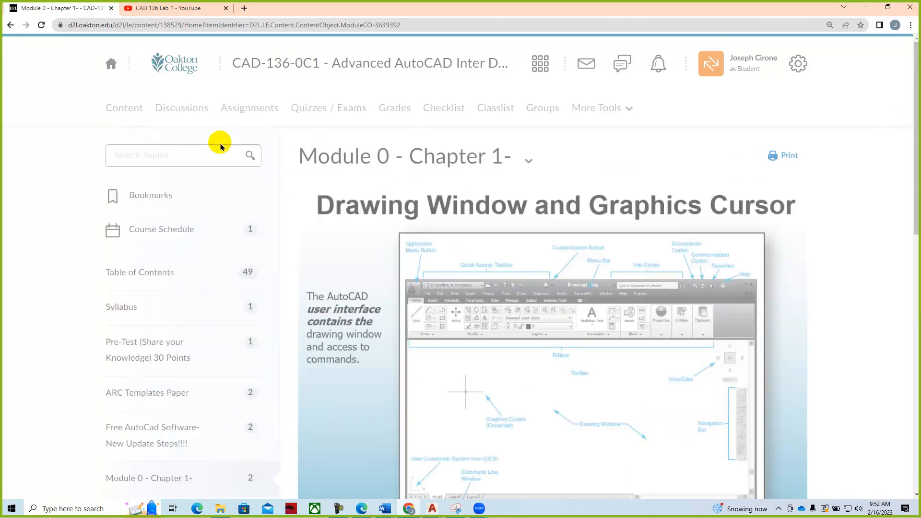
- Scroll the Module 0 page, then open Module 1- Review Introduction to 3D 2023 from the Table of Contents
{"action": "scroll", "scroll_direction": "down", "scroll_amount": 3}
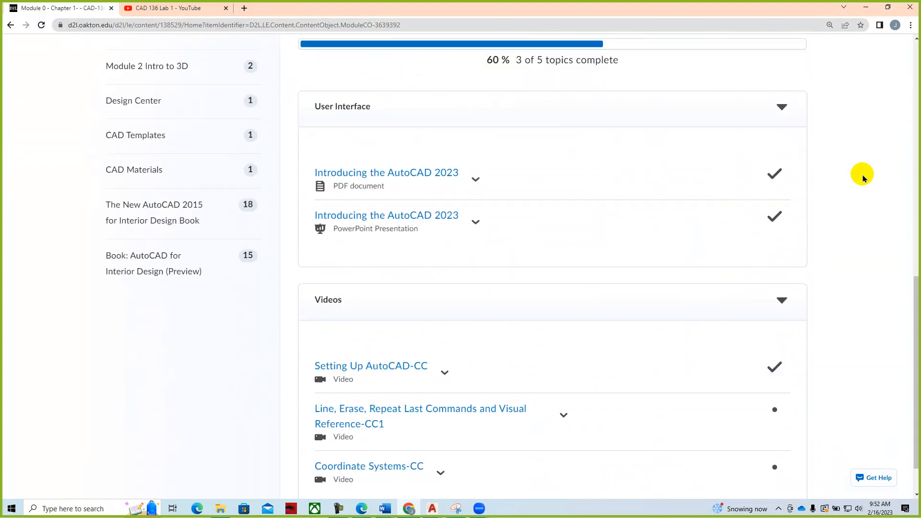
{"action": "scroll", "scroll_direction": "down", "scroll_amount": 3}
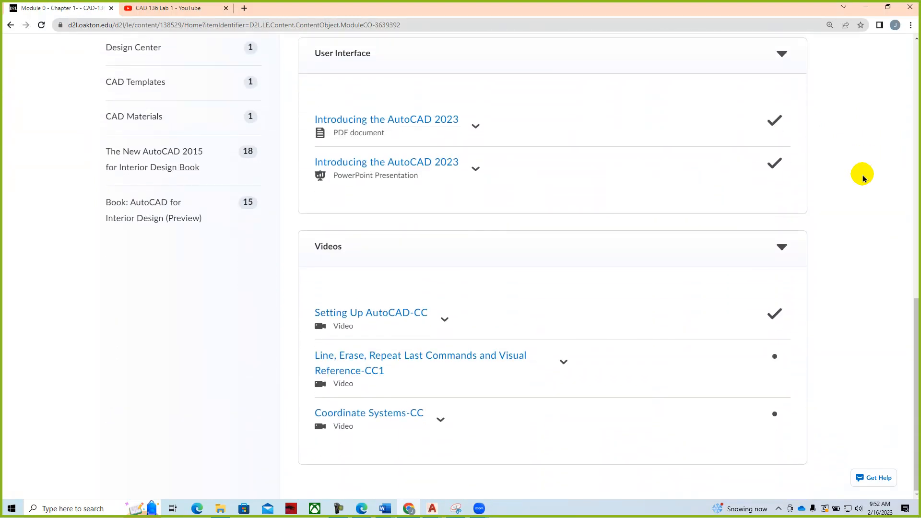
{"action": "mouse_move", "coordinate": [528, 261]}
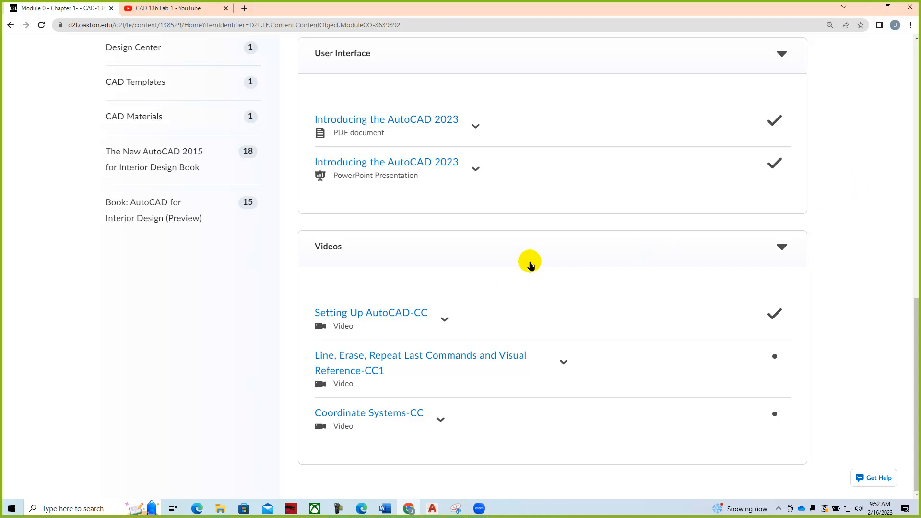
{"action": "scroll", "scroll_direction": "up", "scroll_amount": 3}
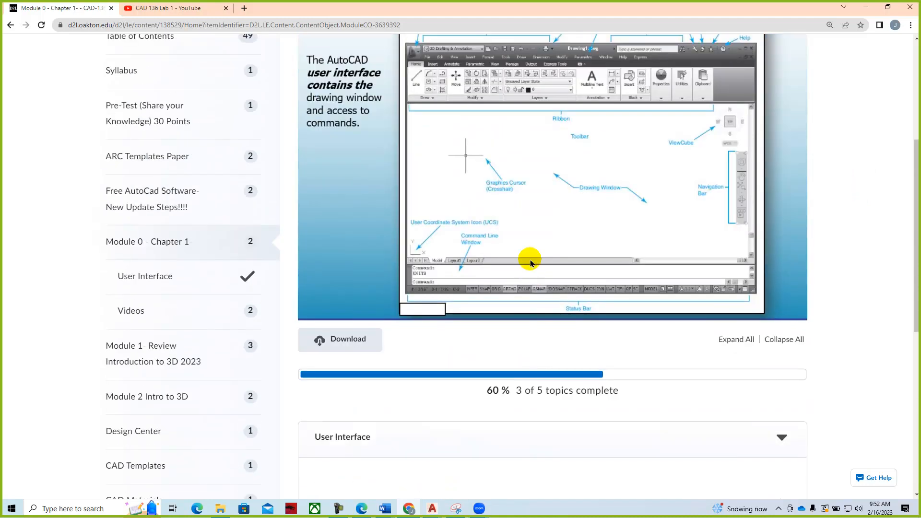
{"action": "mouse_move", "coordinate": [91, 340]}
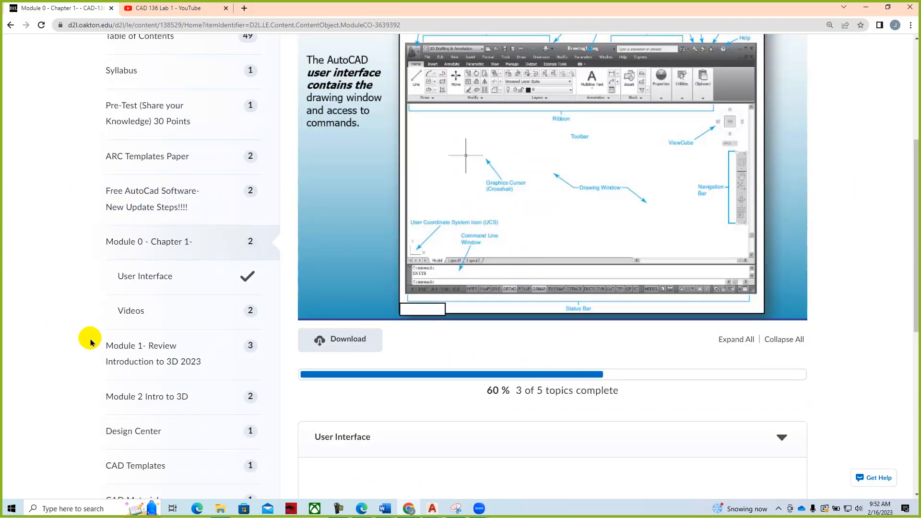
{"action": "mouse_move", "coordinate": [131, 310]}
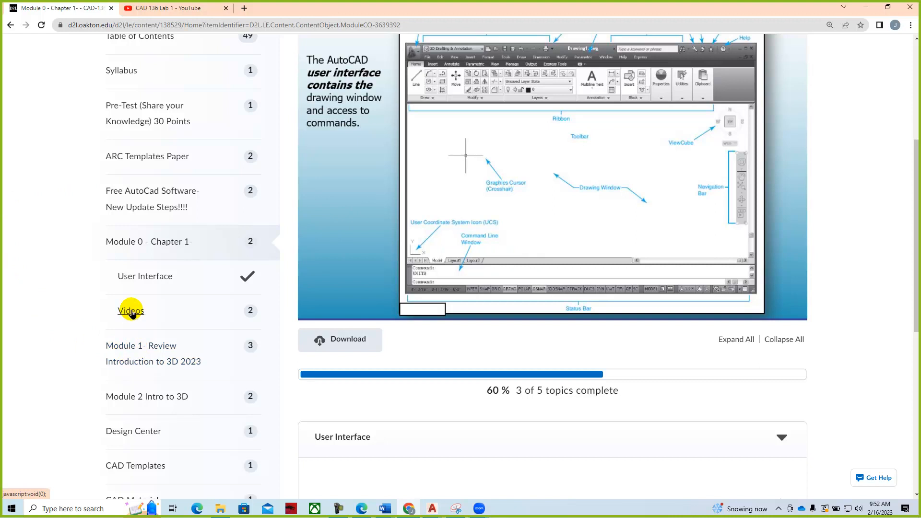
{"action": "mouse_move", "coordinate": [126, 293]}
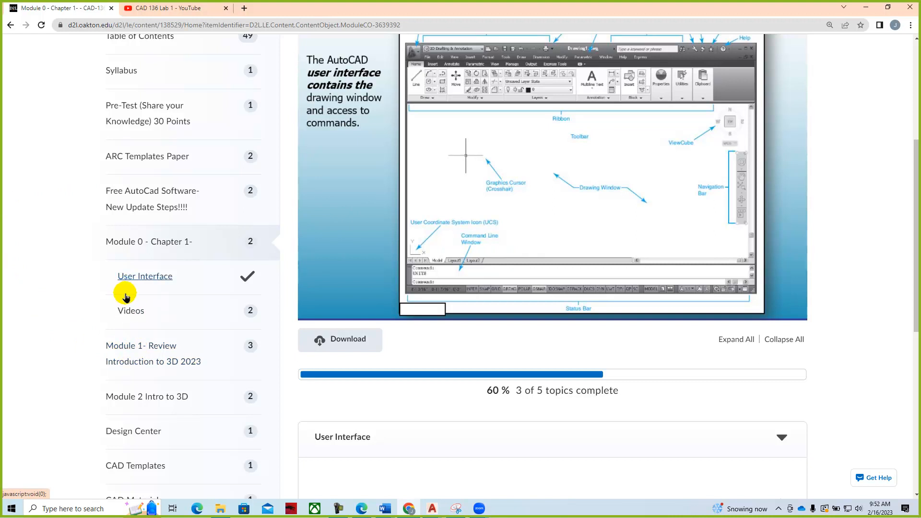
{"action": "left_click", "coordinate": [153, 361]}
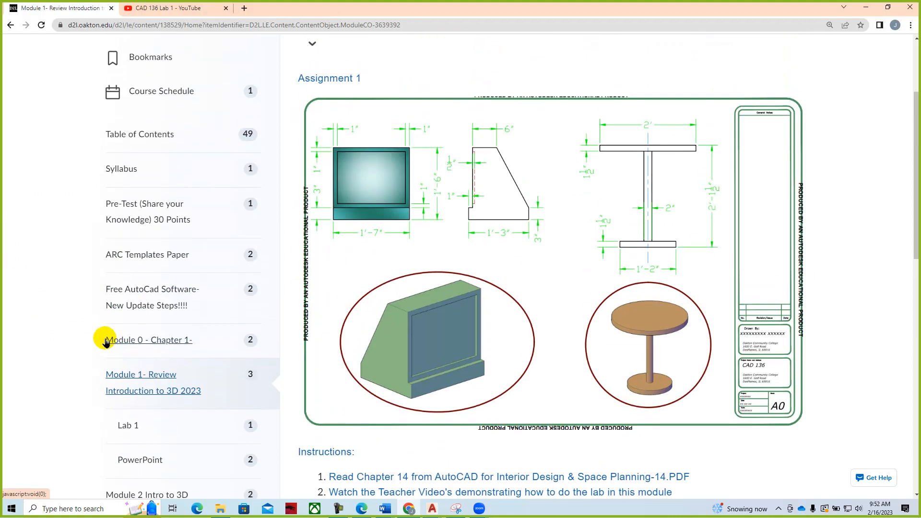
{"action": "scroll", "scroll_direction": "up", "scroll_amount": 3}
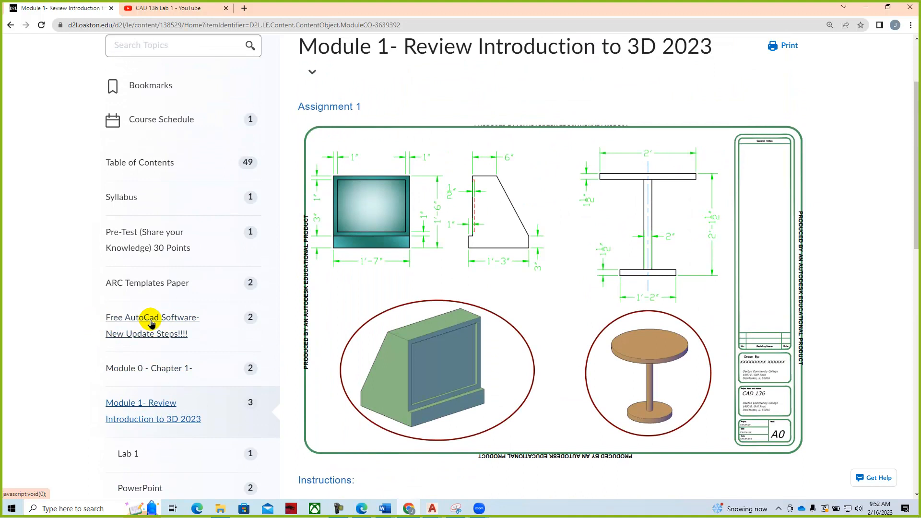
{"action": "mouse_move", "coordinate": [810, 309]}
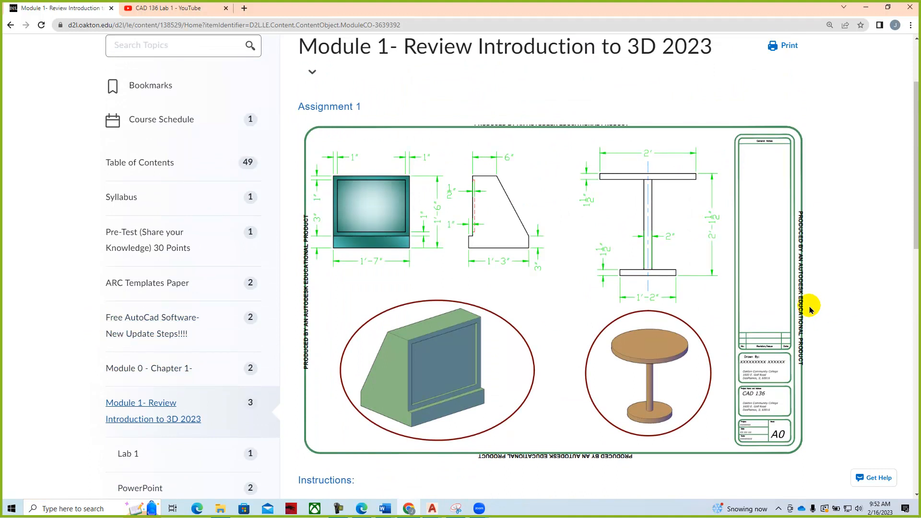
{"action": "mouse_move", "coordinate": [865, 287]}
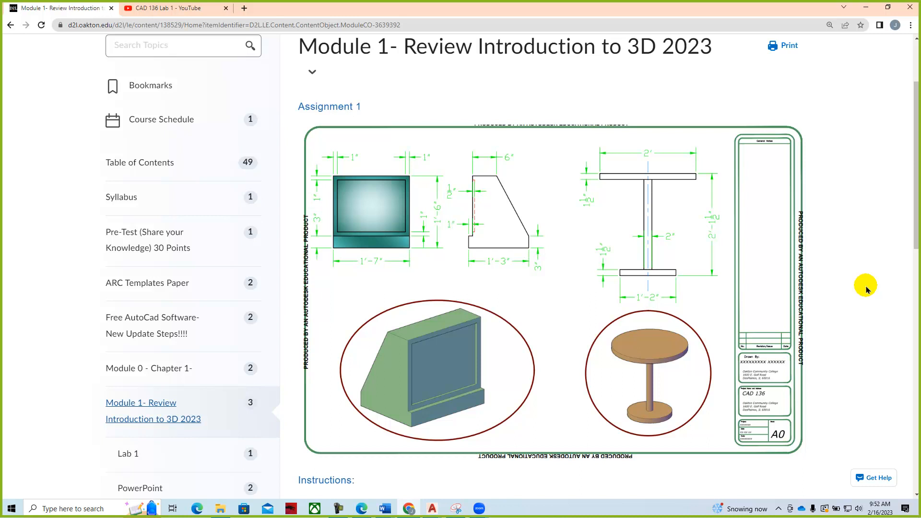
{"action": "mouse_move", "coordinate": [862, 283]}
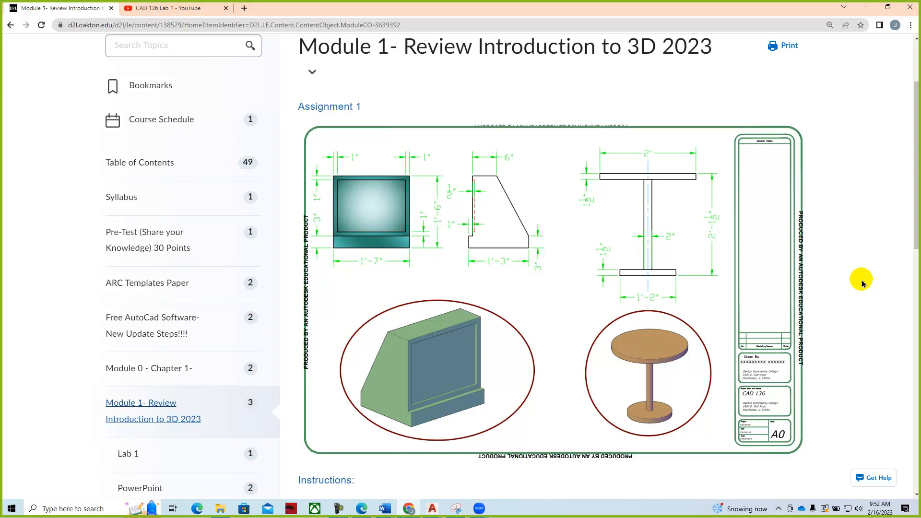
{"action": "mouse_move", "coordinate": [855, 285]}
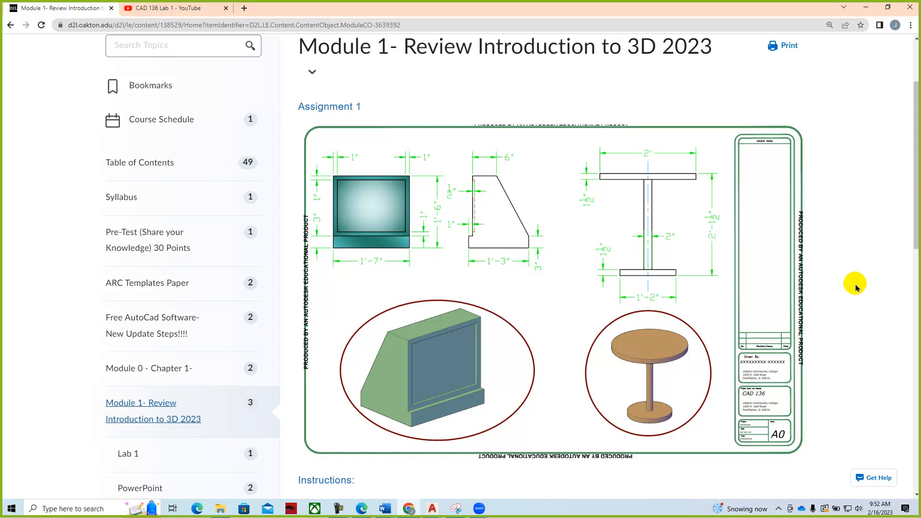
{"action": "mouse_move", "coordinate": [606, 413]}
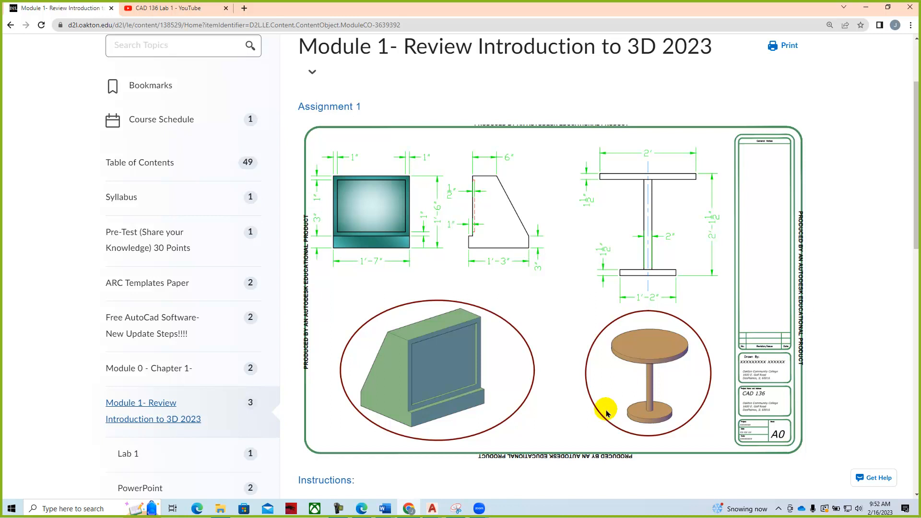
{"action": "mouse_move", "coordinate": [642, 376]}
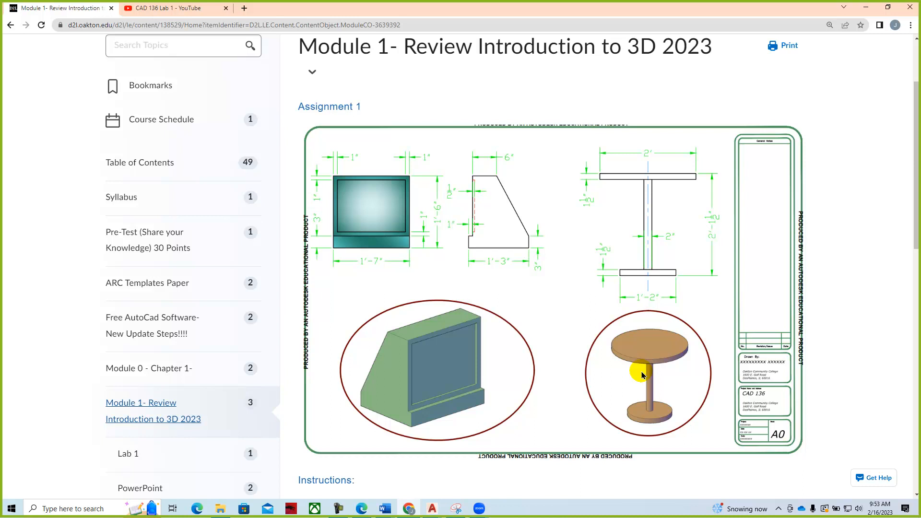
{"action": "mouse_move", "coordinate": [624, 403]}
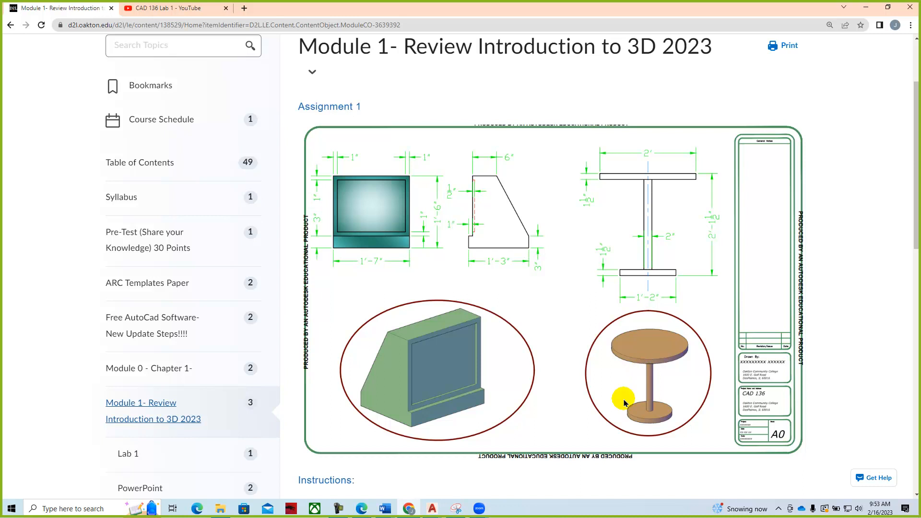
{"action": "mouse_move", "coordinate": [817, 283]}
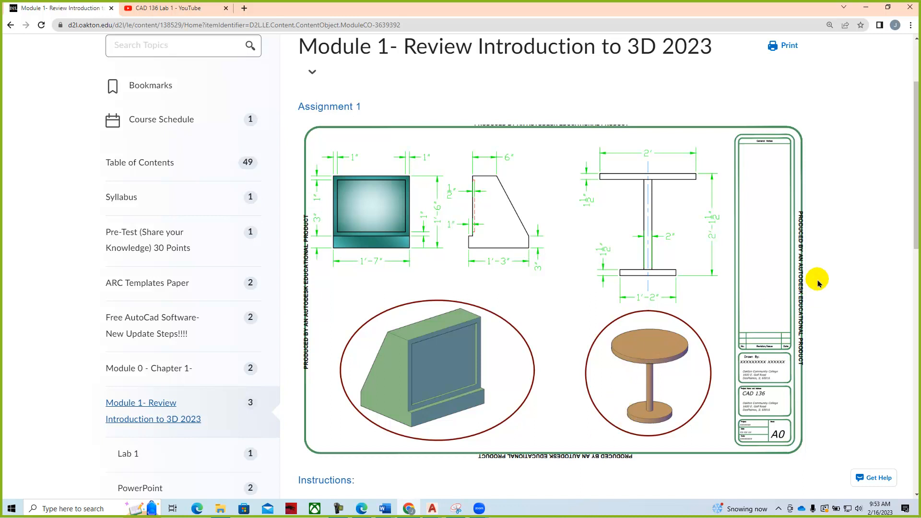
- Scroll down the Module 1 page past the Lab 1 items to the PowerPoint topics
{"action": "scroll", "scroll_direction": "down", "scroll_amount": 3}
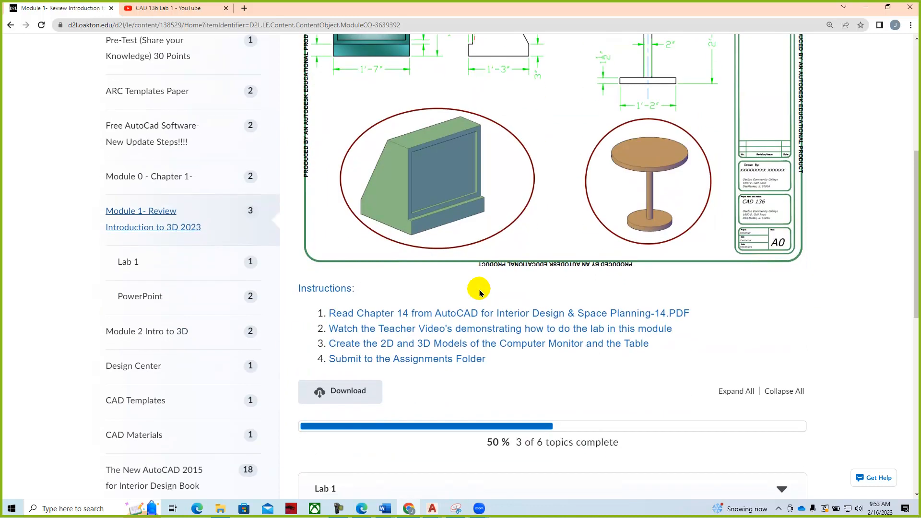
{"action": "mouse_move", "coordinate": [345, 324]}
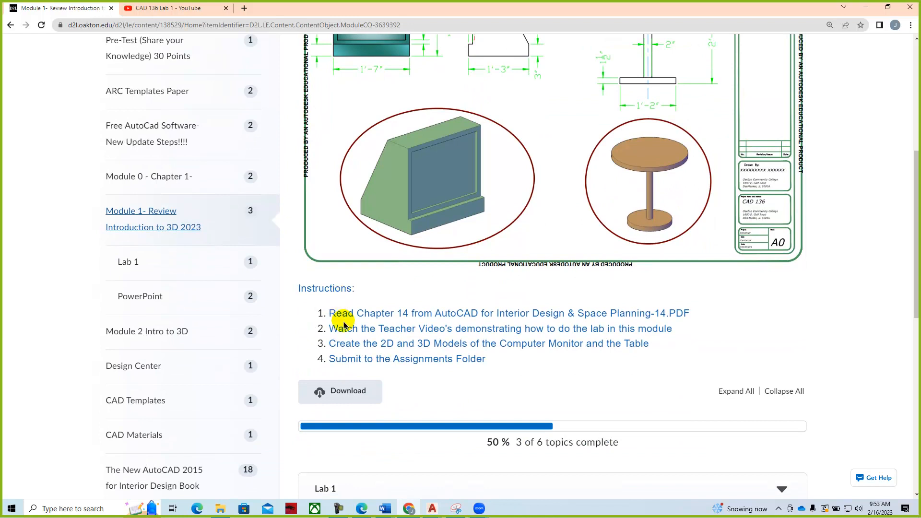
{"action": "mouse_move", "coordinate": [369, 324]}
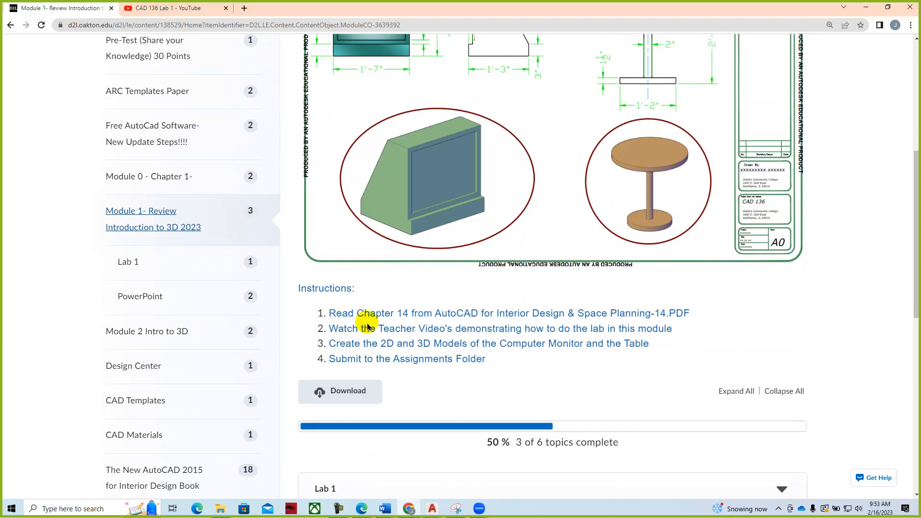
{"action": "scroll", "scroll_direction": "down", "scroll_amount": 3}
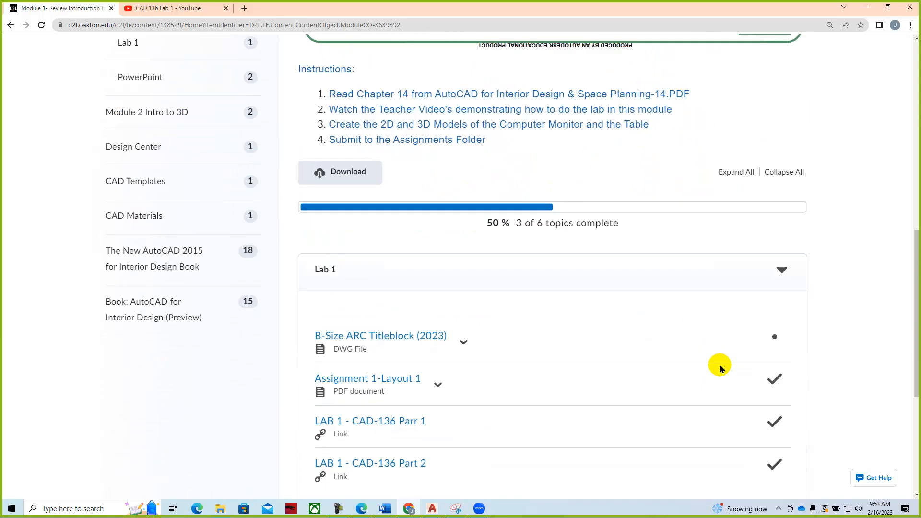
{"action": "scroll", "scroll_direction": "down", "scroll_amount": 3}
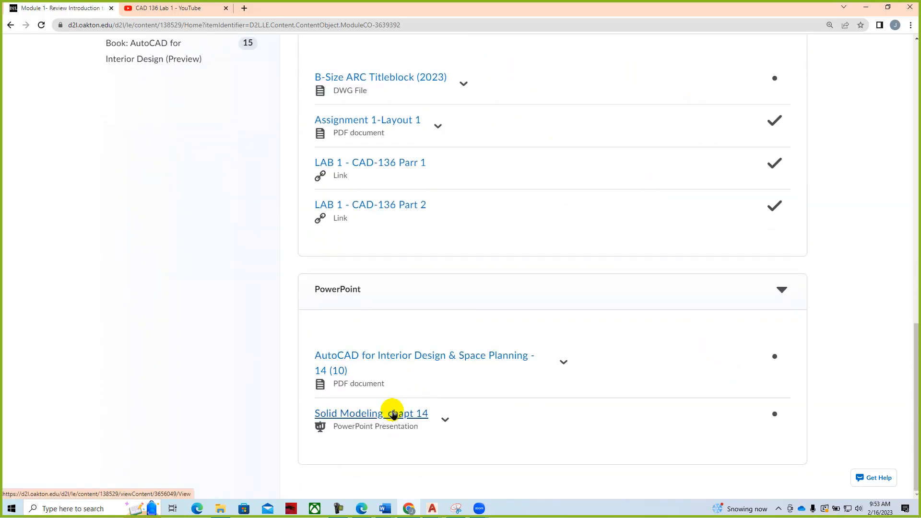
{"action": "mouse_move", "coordinate": [400, 361]}
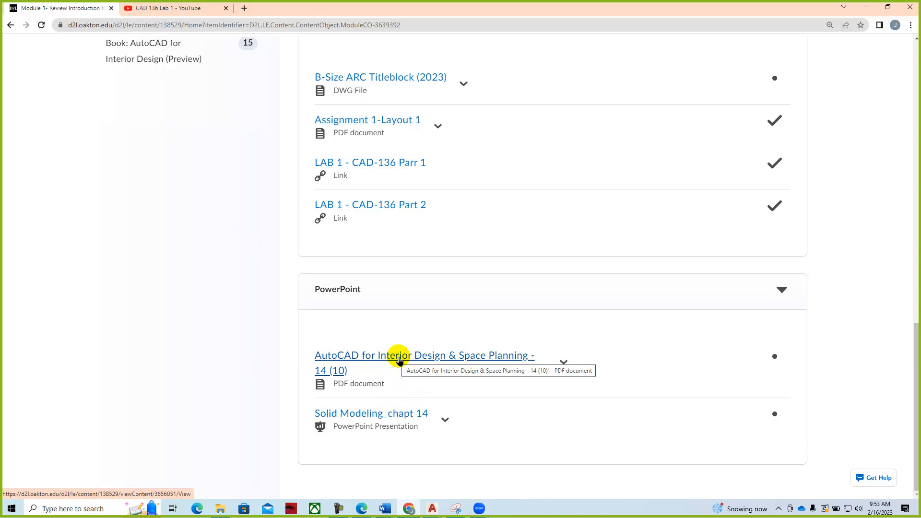
- Open the AutoCAD for Interior Design & Space Planning - 14 (10) PDF and scroll its opening pages
{"action": "left_click", "coordinate": [424, 355]}
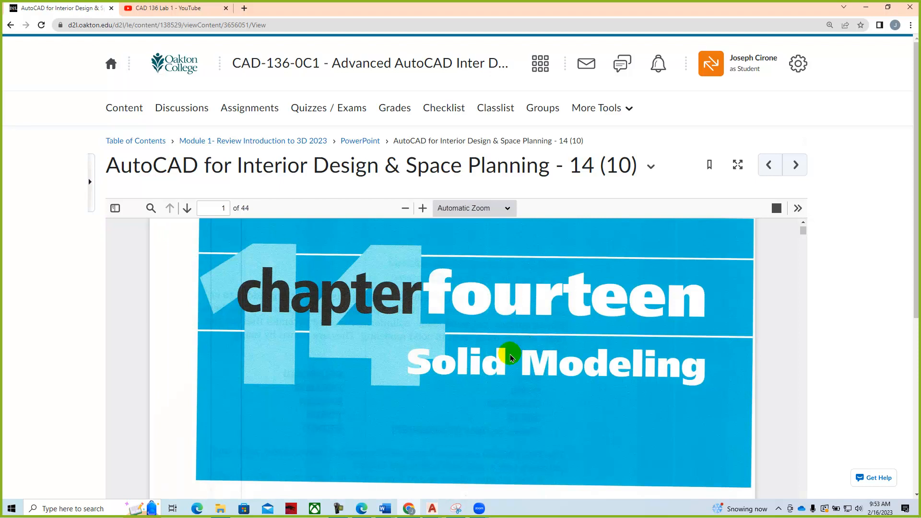
{"action": "scroll", "scroll_direction": "down", "scroll_amount": 3}
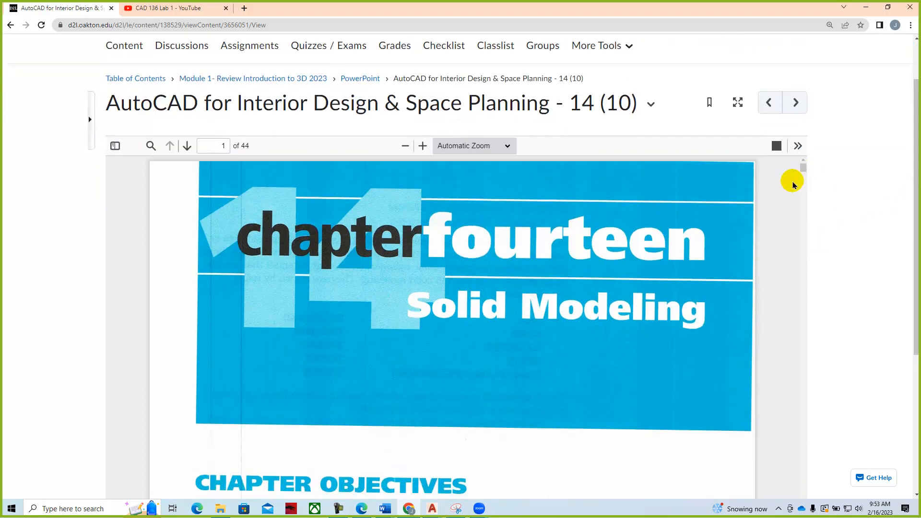
{"action": "scroll", "scroll_direction": "down", "scroll_amount": 3}
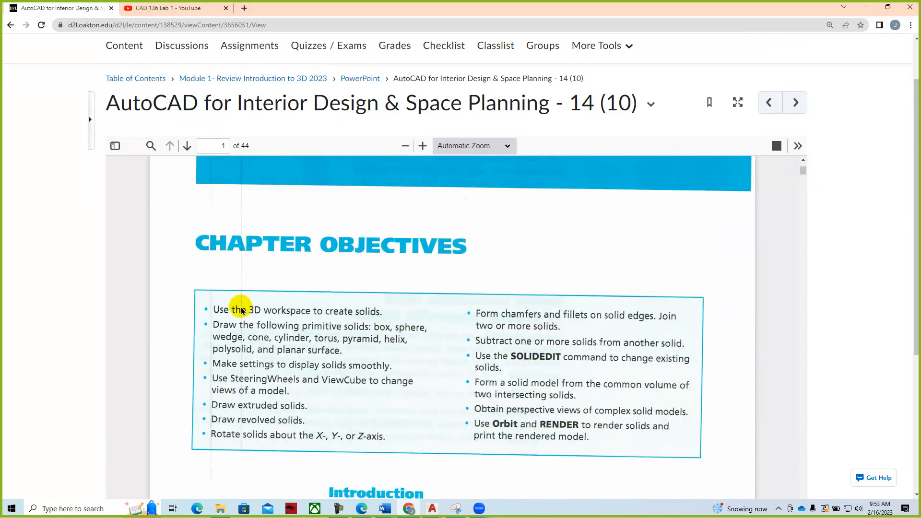
{"action": "mouse_move", "coordinate": [241, 321]}
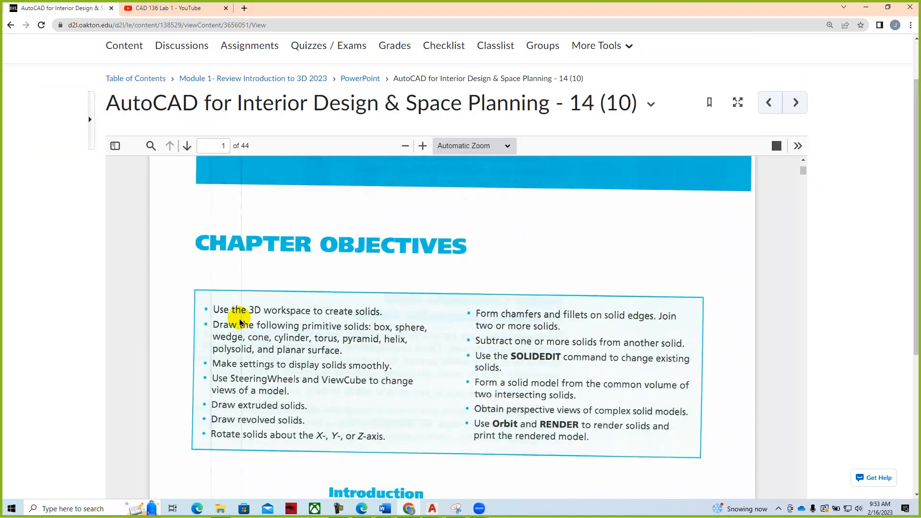
{"action": "mouse_move", "coordinate": [285, 358]}
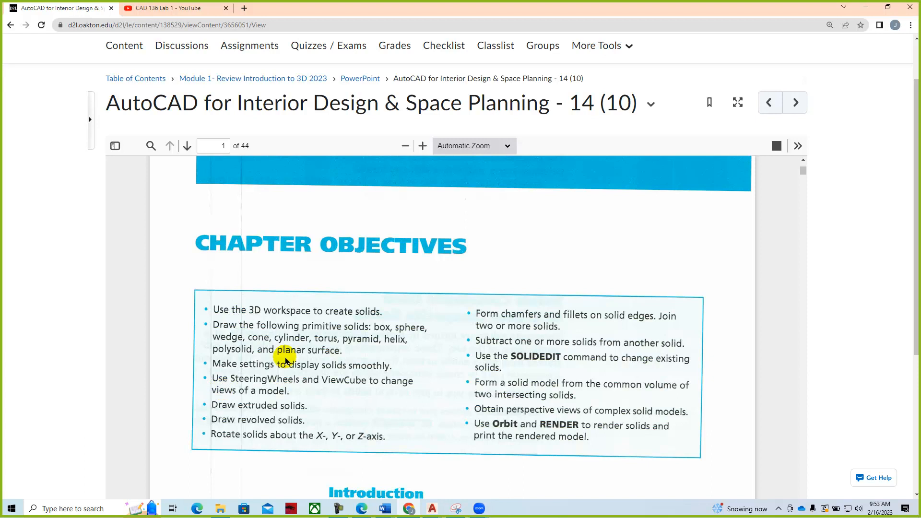
{"action": "mouse_move", "coordinate": [345, 350]}
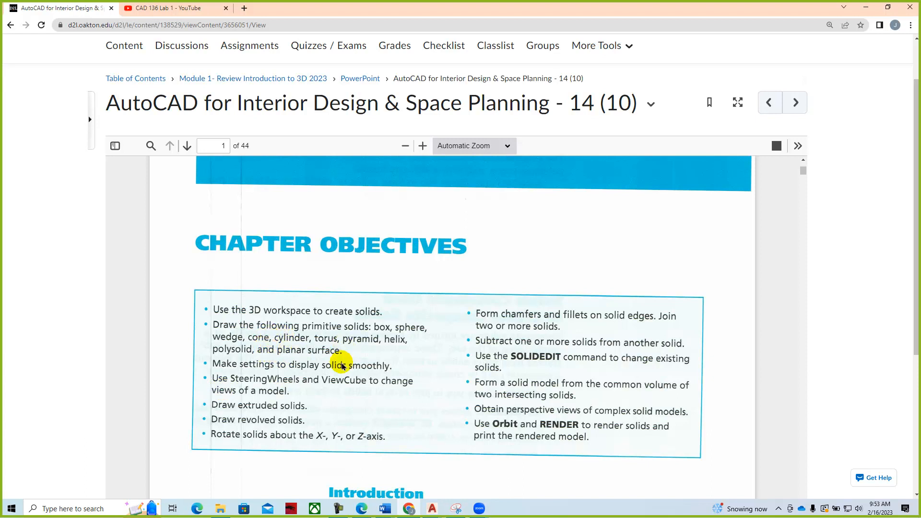
{"action": "mouse_move", "coordinate": [321, 394]}
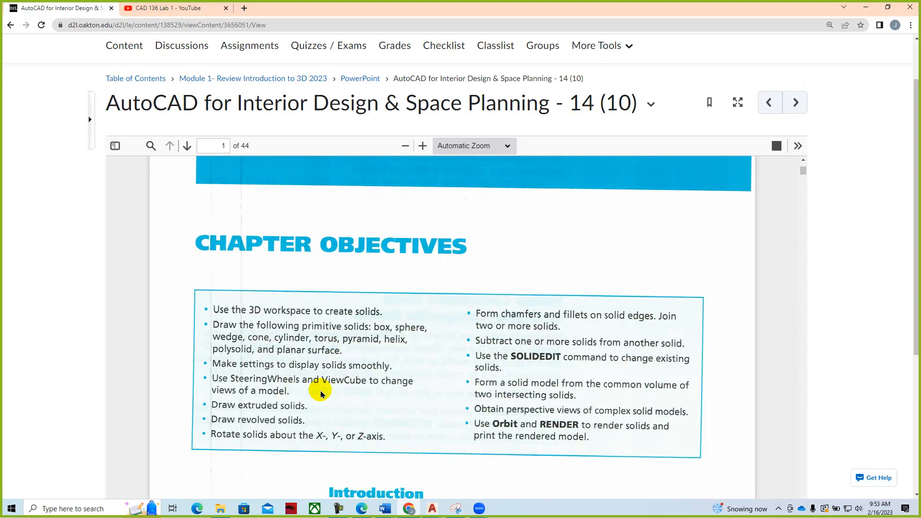
{"action": "mouse_move", "coordinate": [319, 424]}
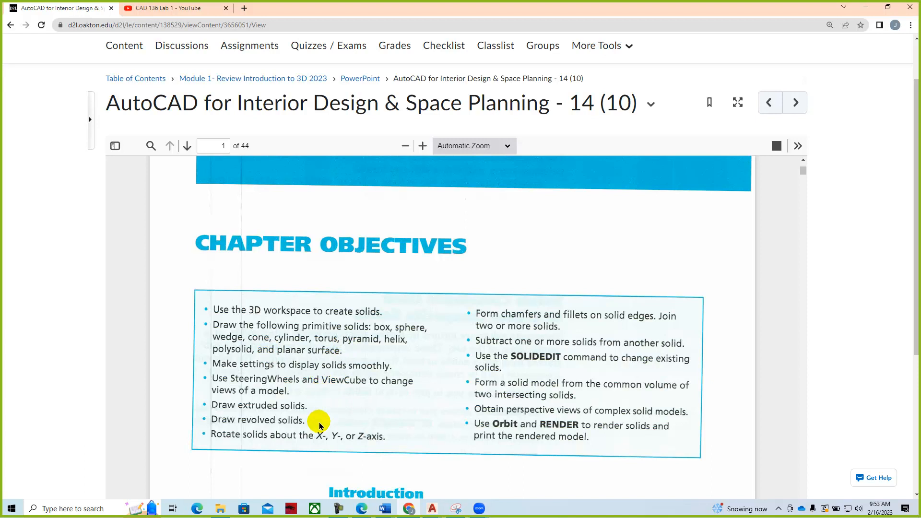
{"action": "mouse_move", "coordinate": [568, 364]}
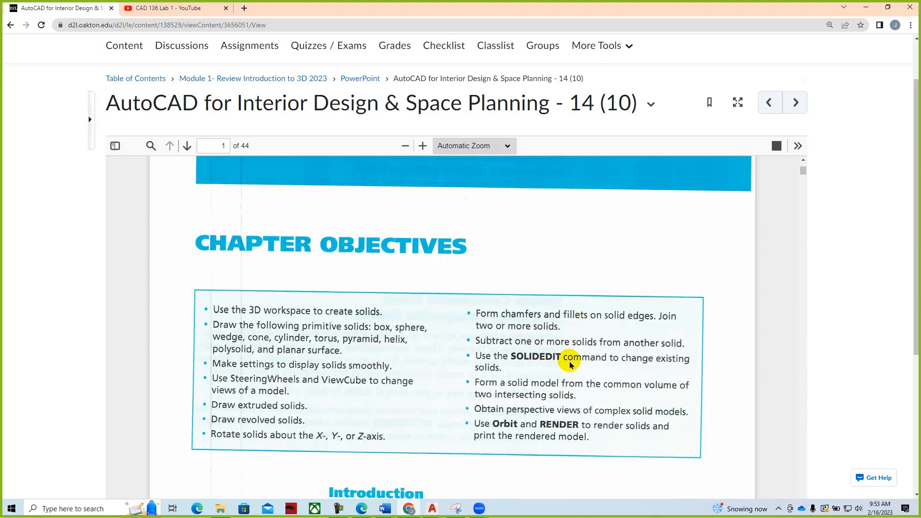
{"action": "scroll", "scroll_direction": "down", "scroll_amount": 3}
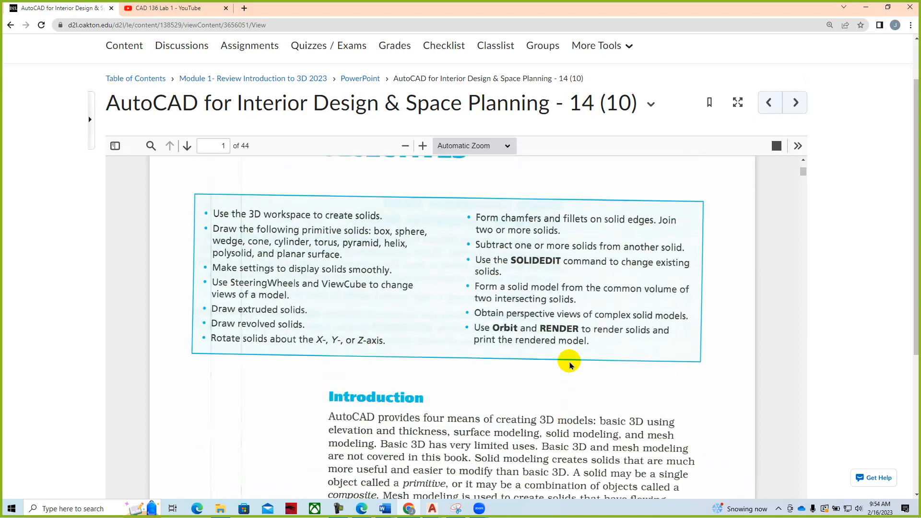
{"action": "left_click", "coordinate": [187, 145]}
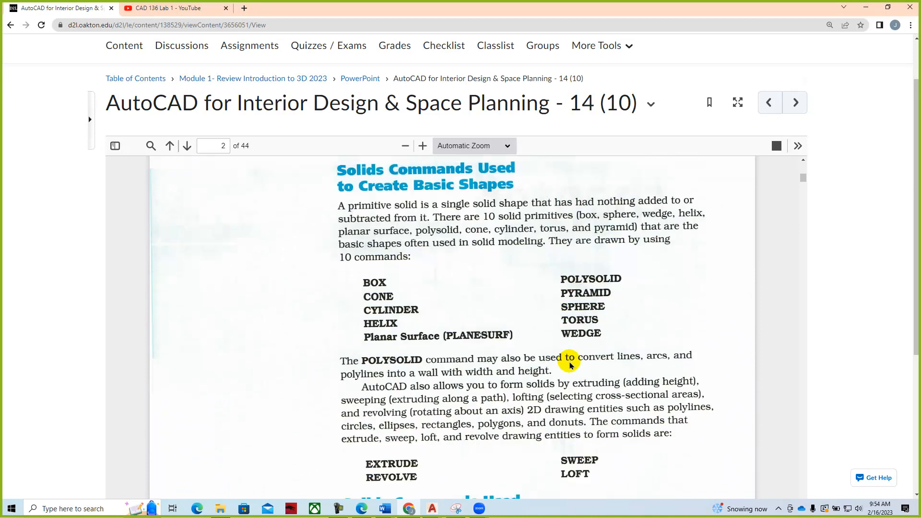
- Scroll further through the chapter, then page back to the Chapter 14 Solid Modeling title page
{"action": "scroll", "scroll_direction": "down", "scroll_amount": 3}
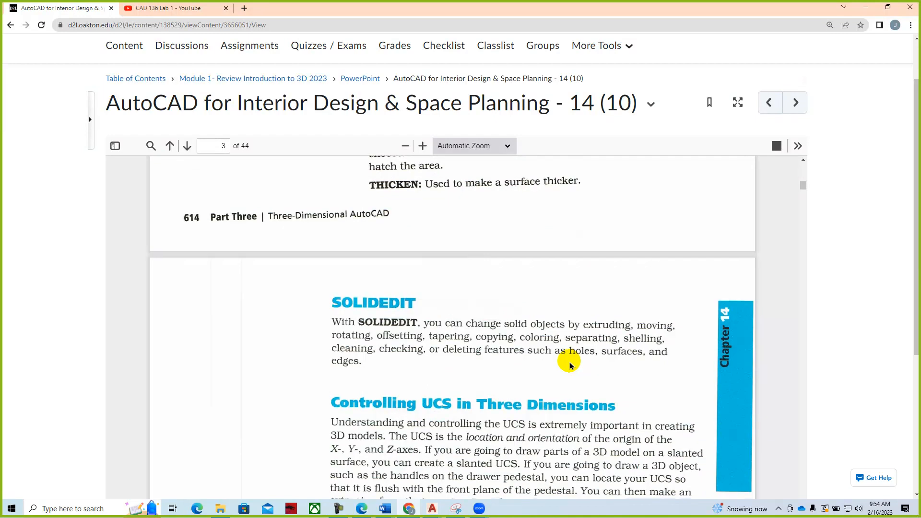
{"action": "scroll", "scroll_direction": "down", "scroll_amount": 3}
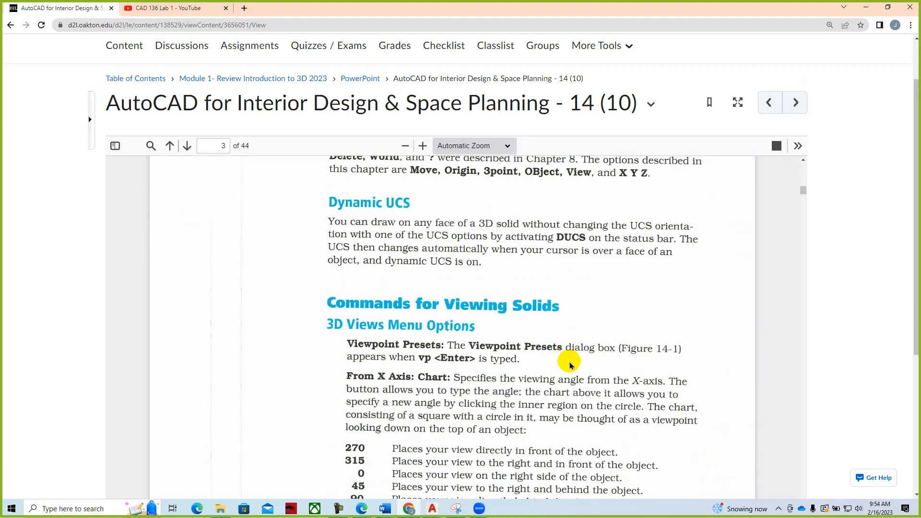
{"action": "scroll", "scroll_direction": "down", "scroll_amount": 3}
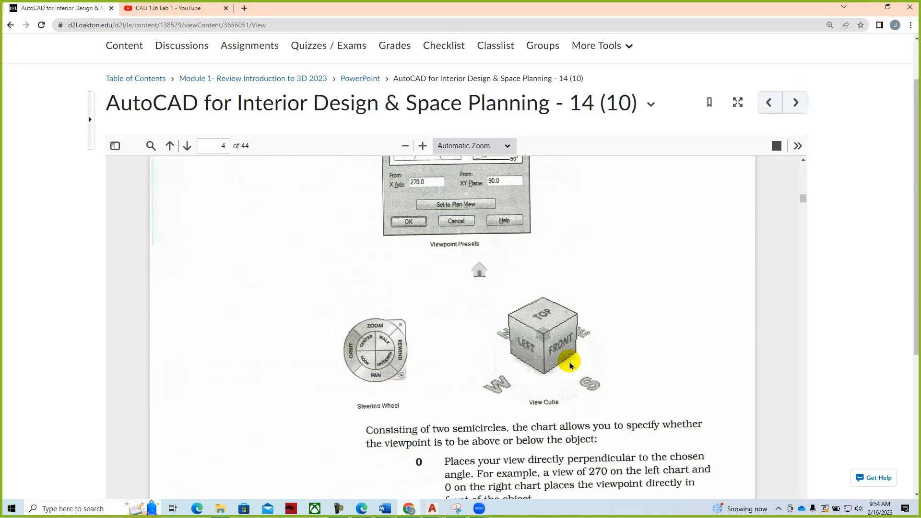
{"action": "scroll", "scroll_direction": "down", "scroll_amount": 3}
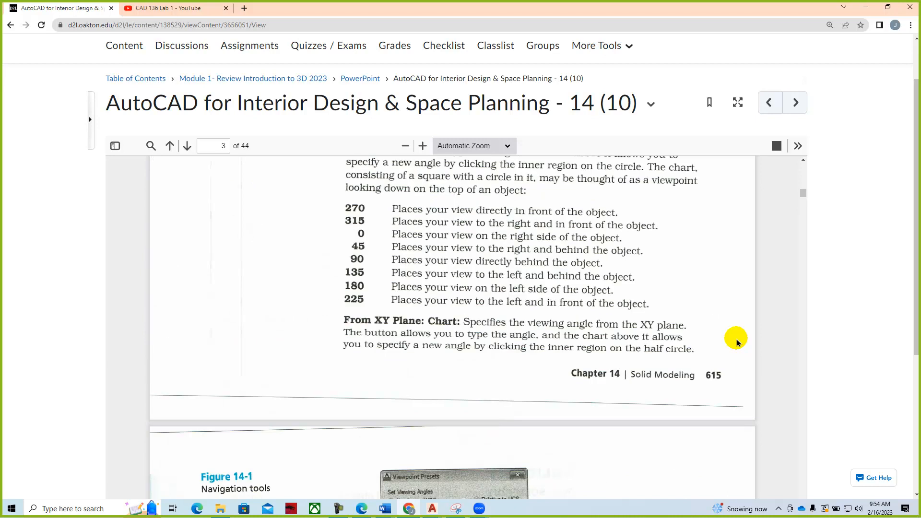
{"action": "left_click", "coordinate": [169, 145]}
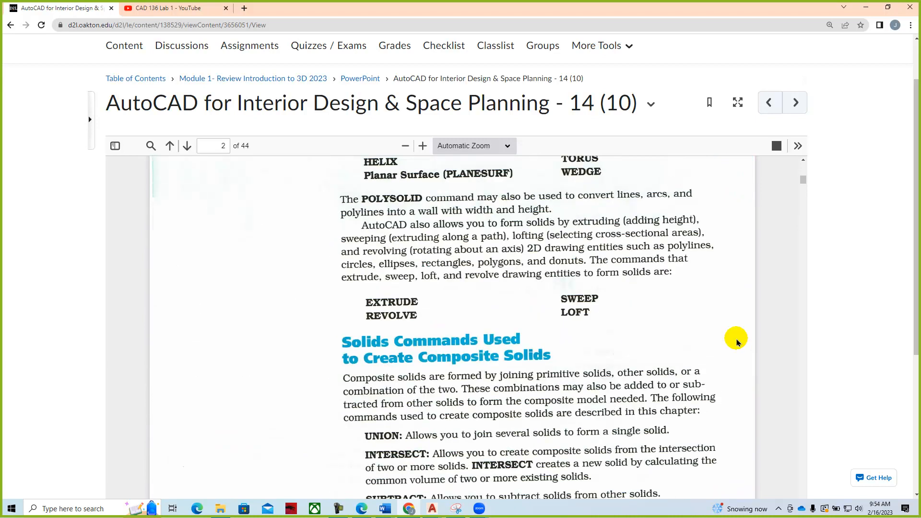
{"action": "left_click", "coordinate": [170, 145]}
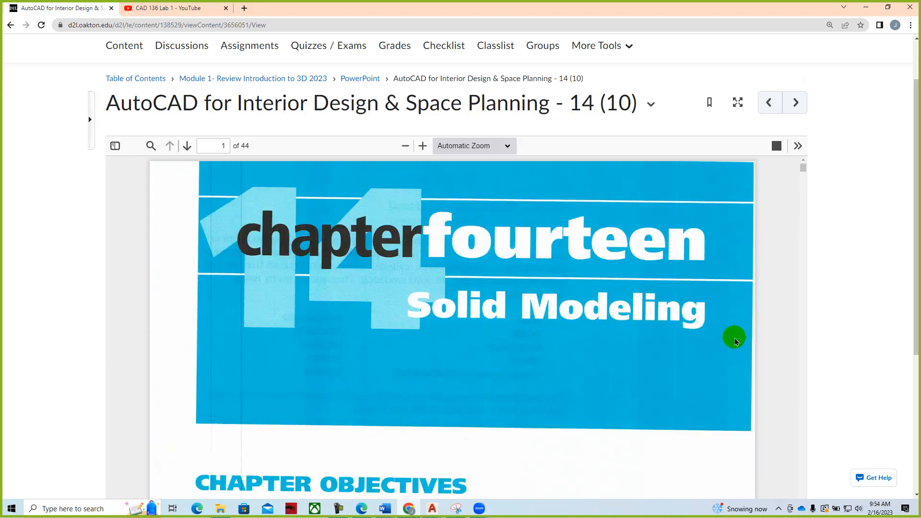
{"action": "left_click", "coordinate": [253, 79]}
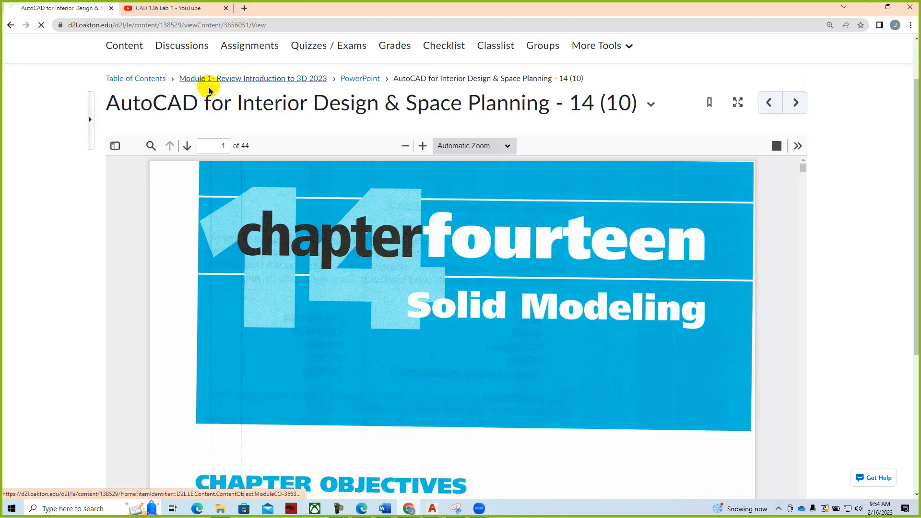
- Return to Module 1 and open the Assignment 1-Layout 1 PDF showing the monitor and table sheet
{"action": "left_click", "coordinate": [252, 78]}
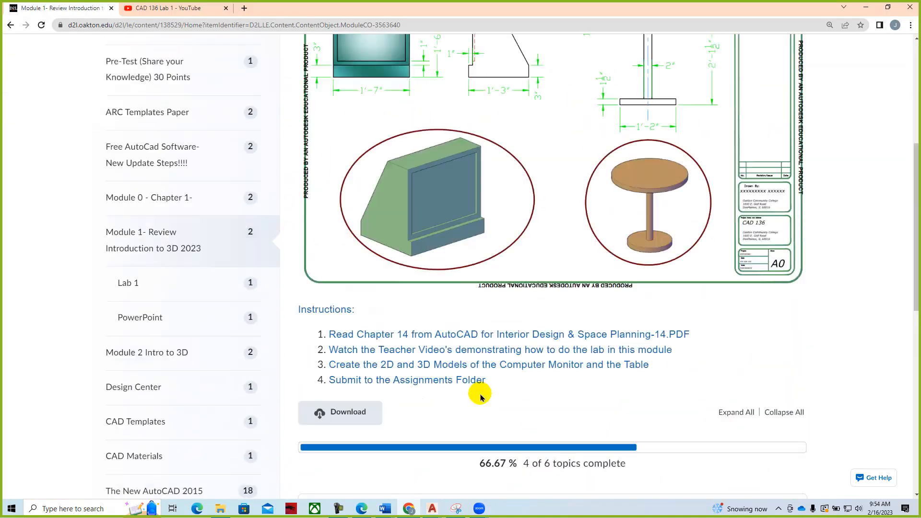
{"action": "scroll", "scroll_direction": "down", "scroll_amount": 3}
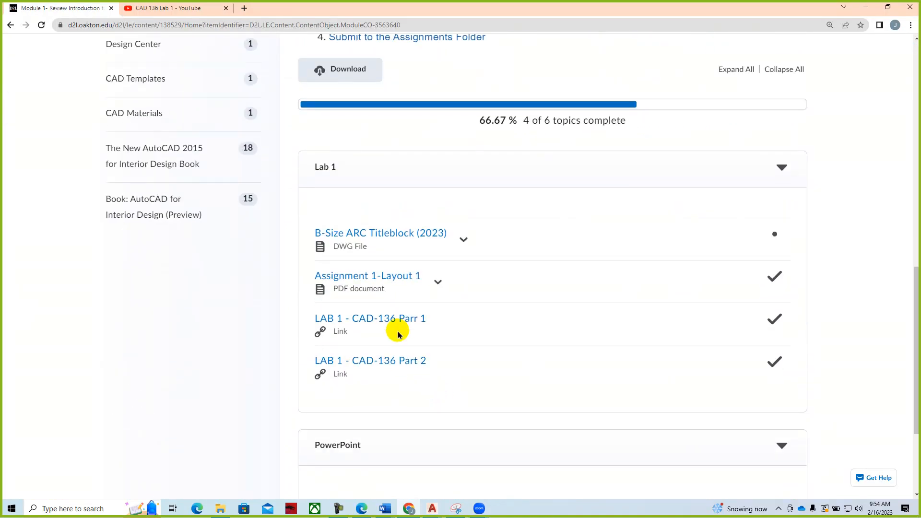
{"action": "mouse_move", "coordinate": [380, 232]}
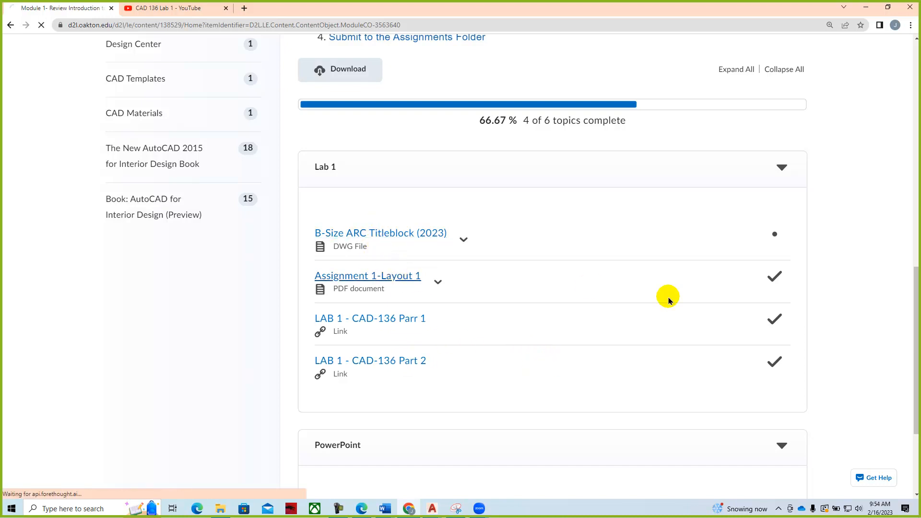
{"action": "mouse_move", "coordinate": [476, 247]}
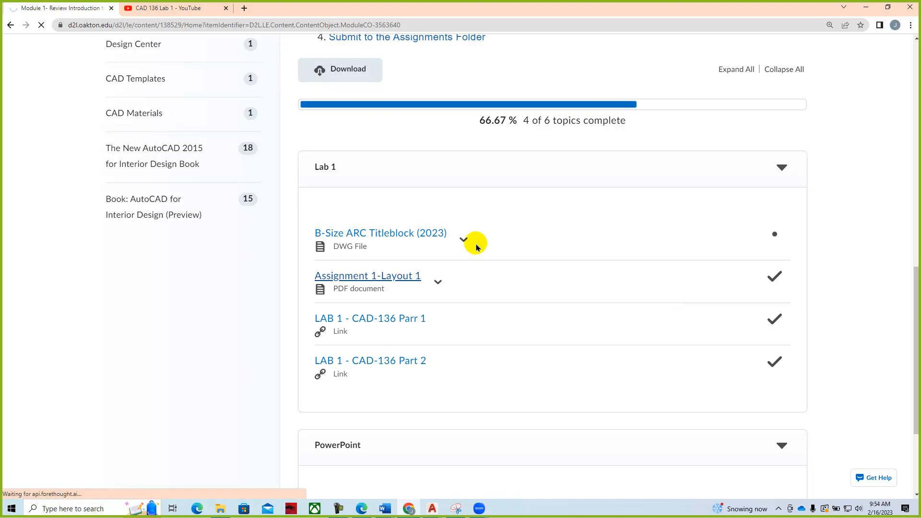
{"action": "left_click", "coordinate": [367, 275]}
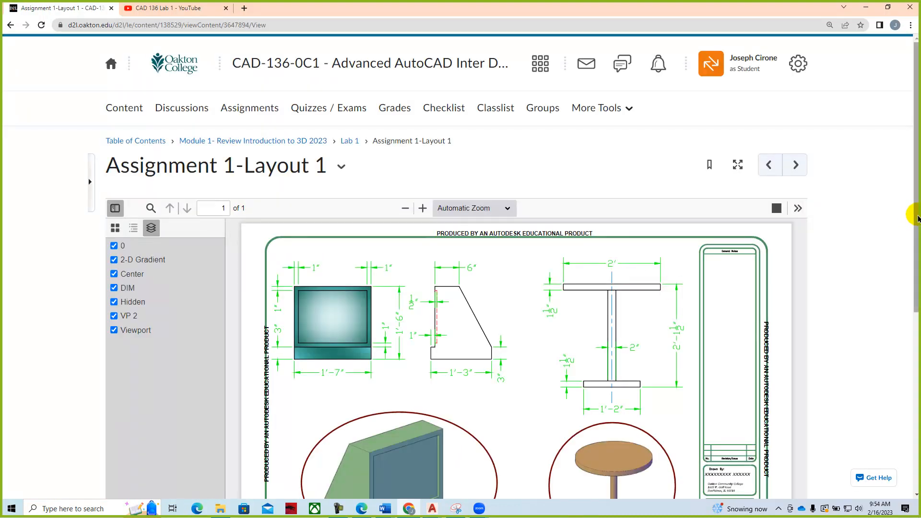
{"action": "scroll", "scroll_direction": "down", "scroll_amount": 3}
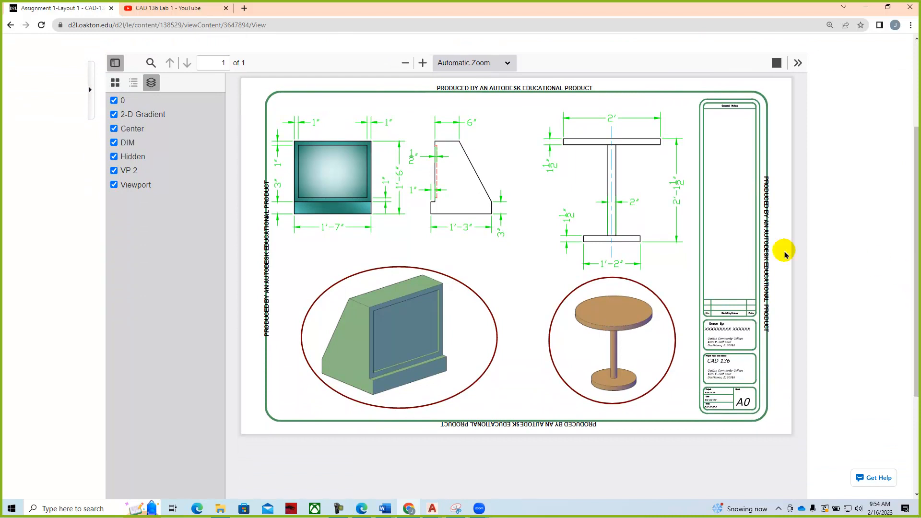
{"action": "mouse_move", "coordinate": [309, 223]}
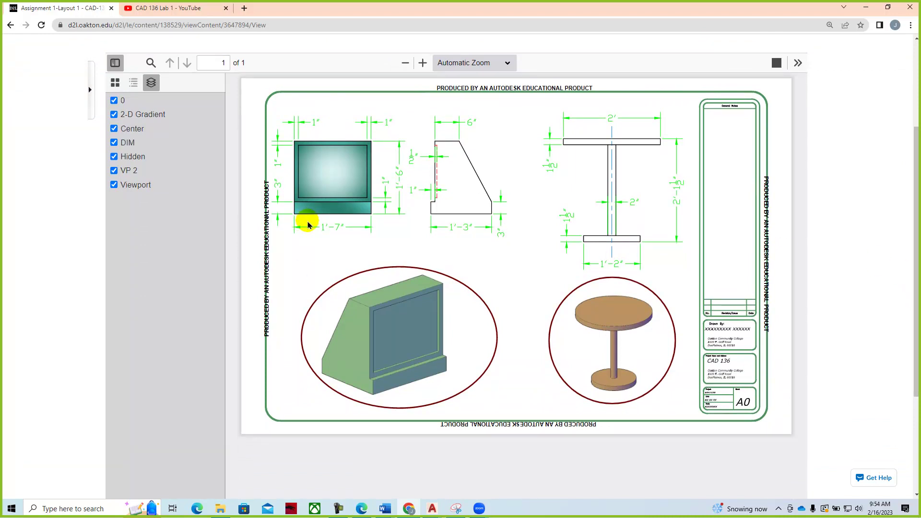
{"action": "mouse_move", "coordinate": [728, 435]}
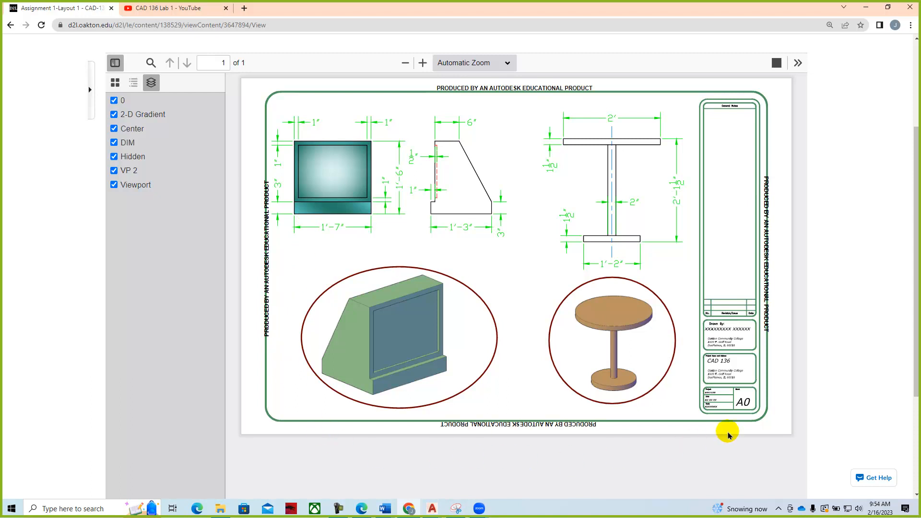
{"action": "mouse_move", "coordinate": [791, 167]}
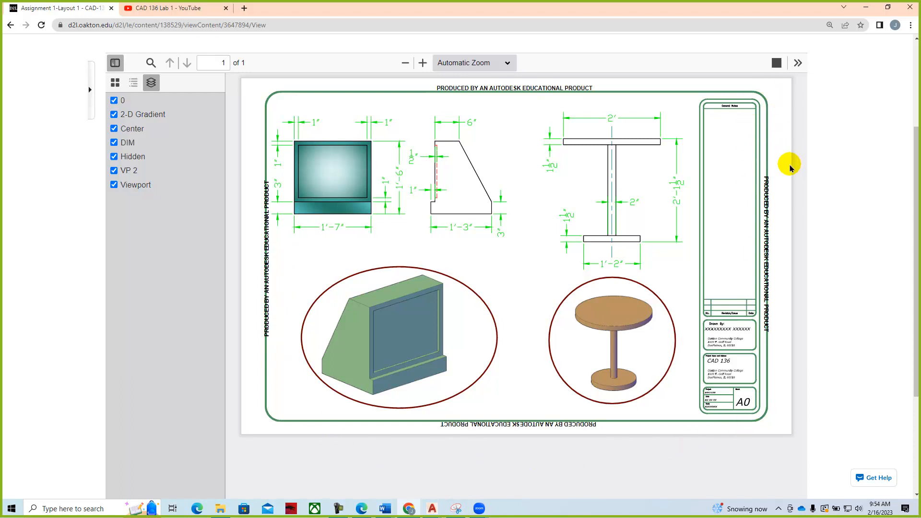
{"action": "mouse_move", "coordinate": [664, 395]}
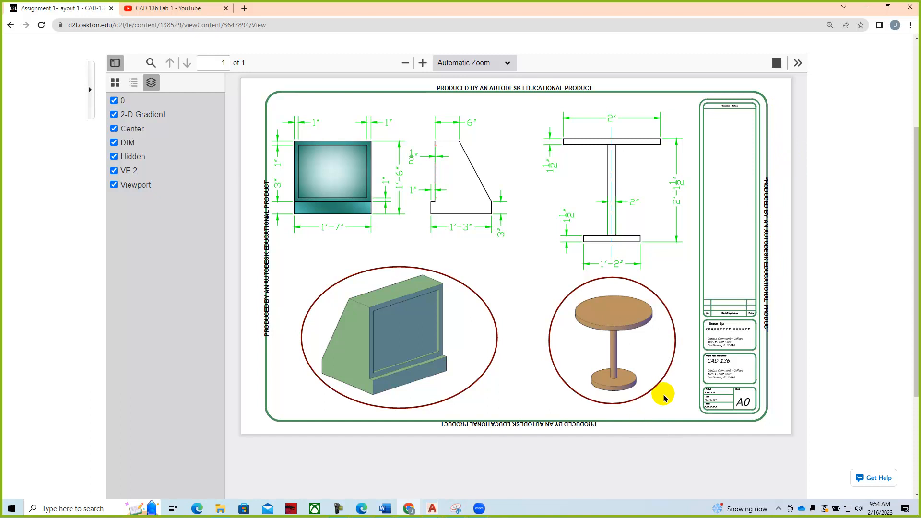
{"action": "mouse_move", "coordinate": [610, 452]}
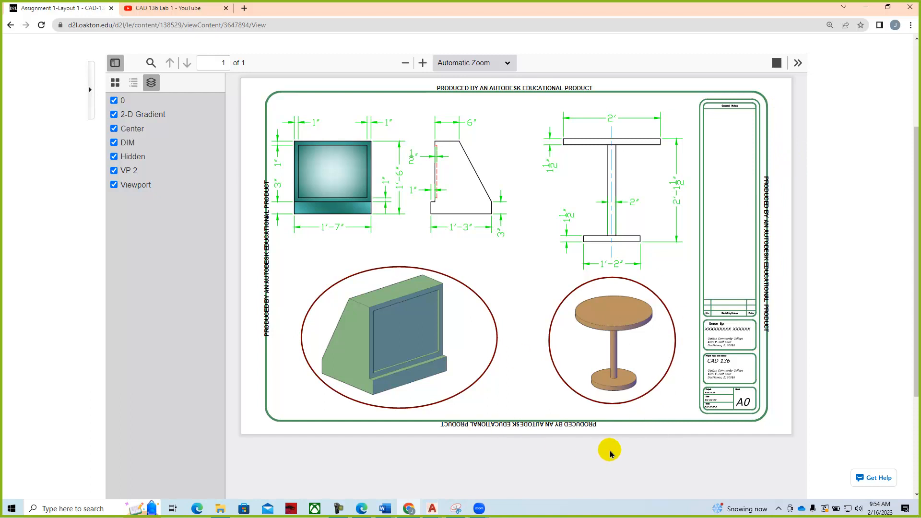
{"action": "mouse_move", "coordinate": [147, 24]}
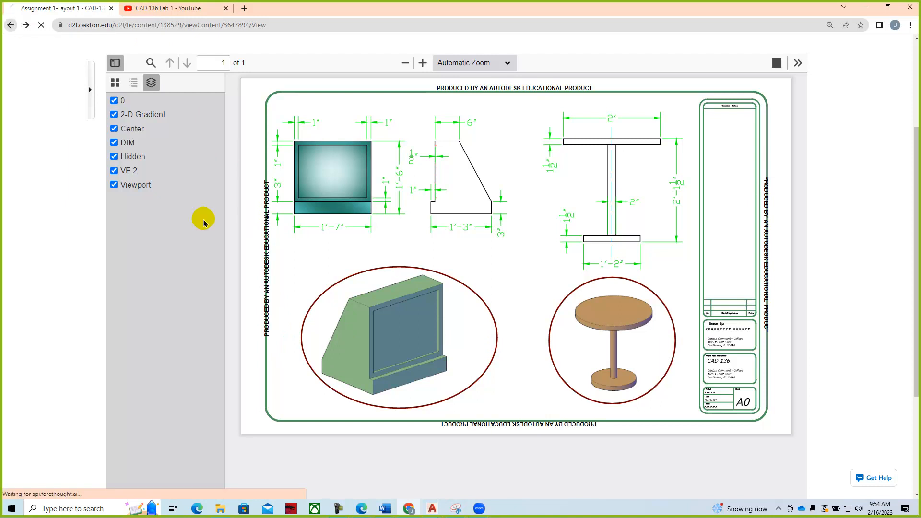
- Play the LAB 1 - CAD-136 Parr 1 video full screen, skipping ahead to about 22:55
{"action": "left_click", "coordinate": [11, 24]}
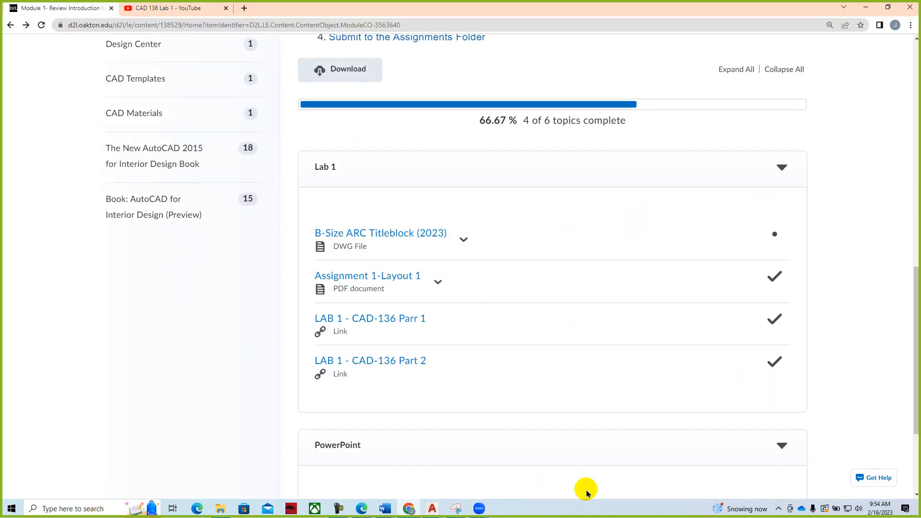
{"action": "mouse_move", "coordinate": [370, 317]}
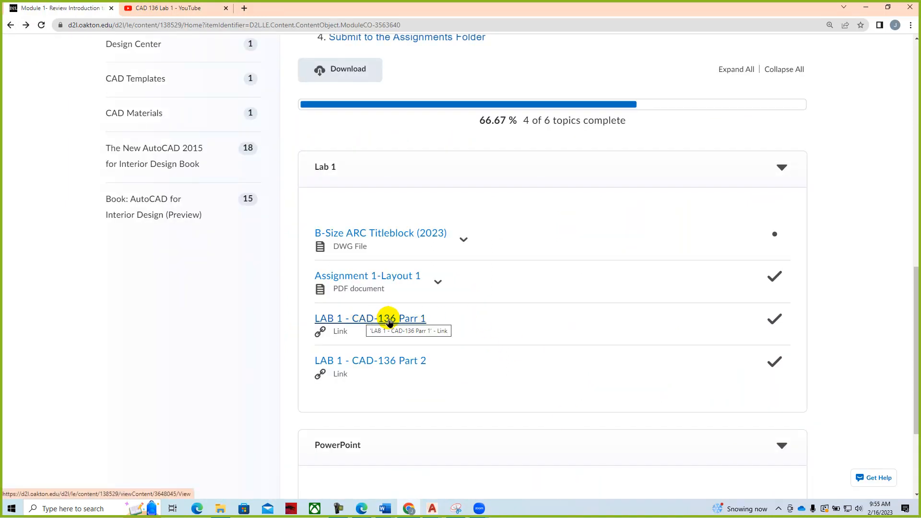
{"action": "left_click", "coordinate": [369, 317]}
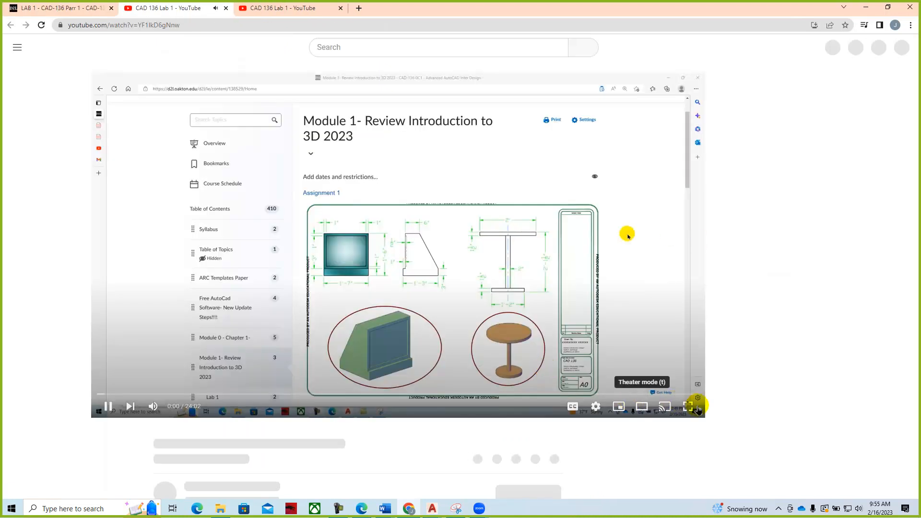
{"action": "left_click", "coordinate": [686, 406]}
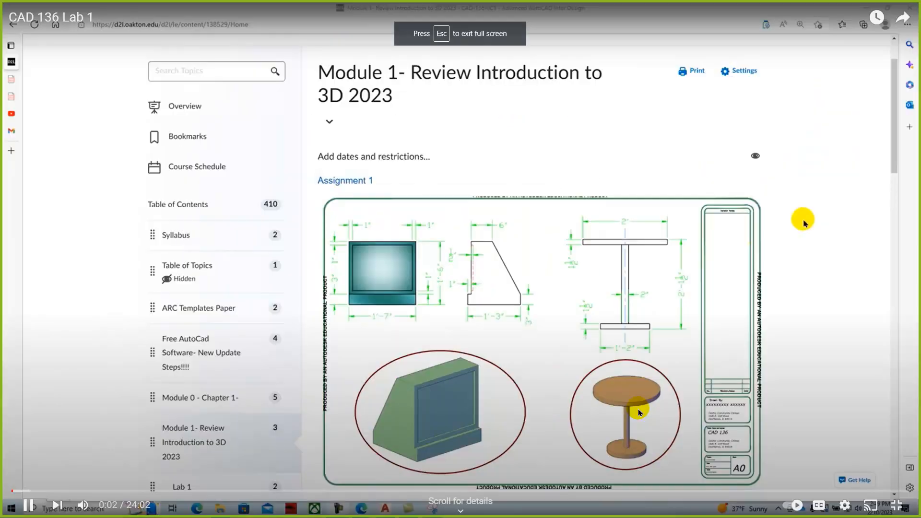
{"action": "mouse_move", "coordinate": [240, 414]}
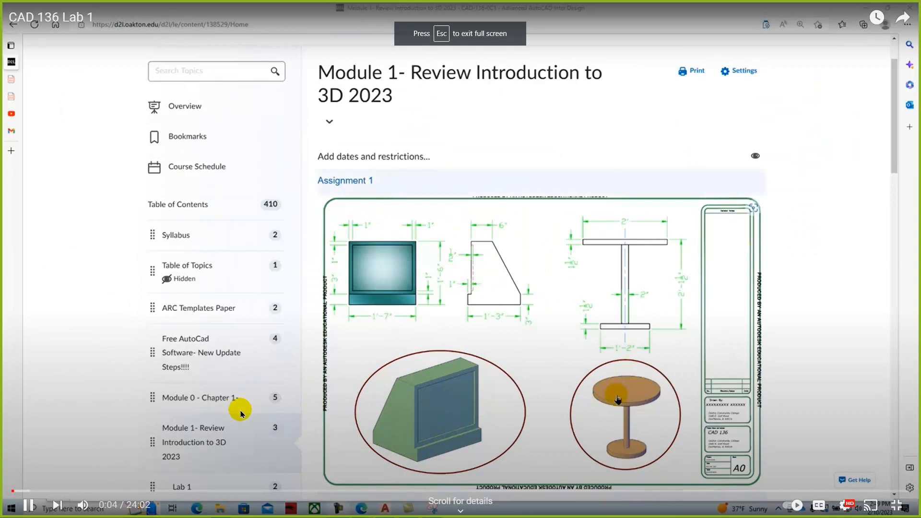
{"action": "mouse_move", "coordinate": [599, 293]}
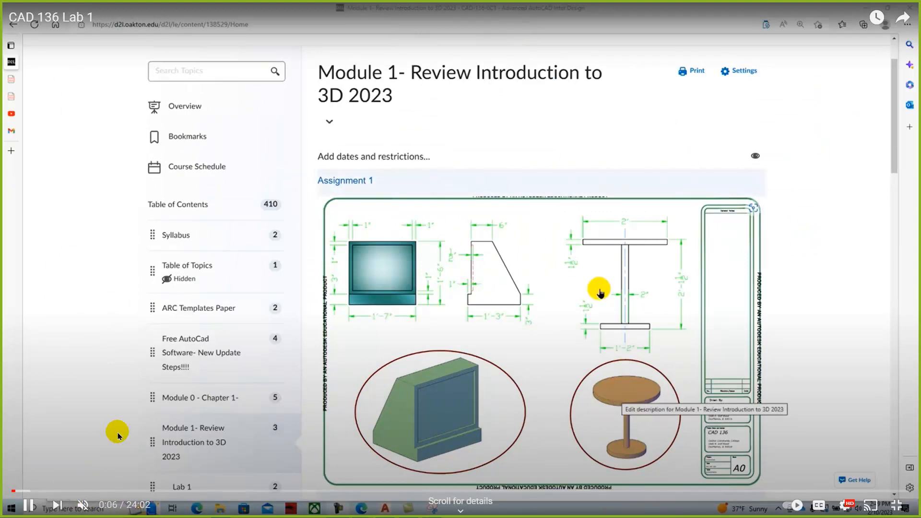
{"action": "mouse_move", "coordinate": [62, 492]}
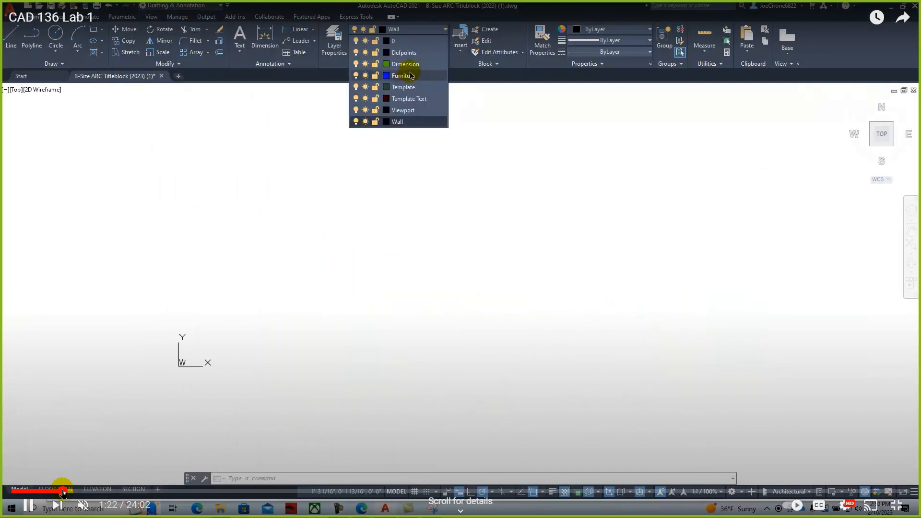
{"action": "left_click", "coordinate": [405, 75]}
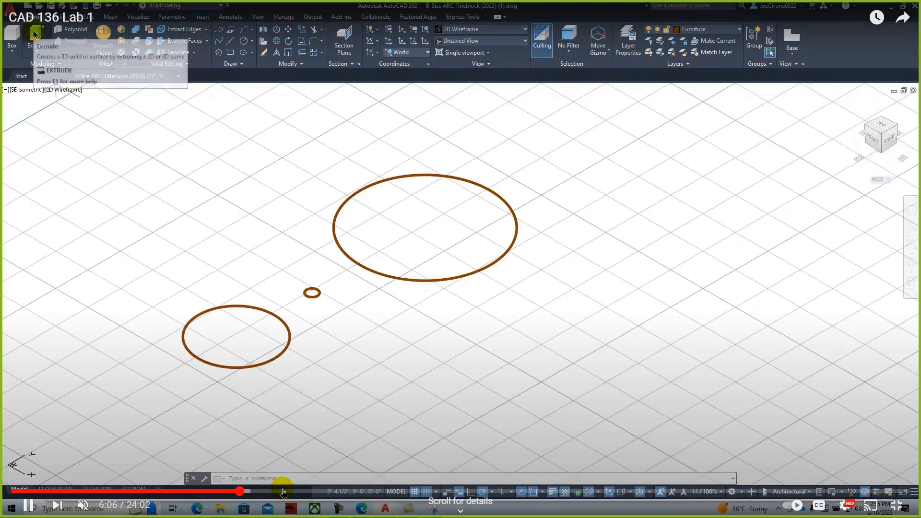
{"action": "left_click", "coordinate": [36, 35]}
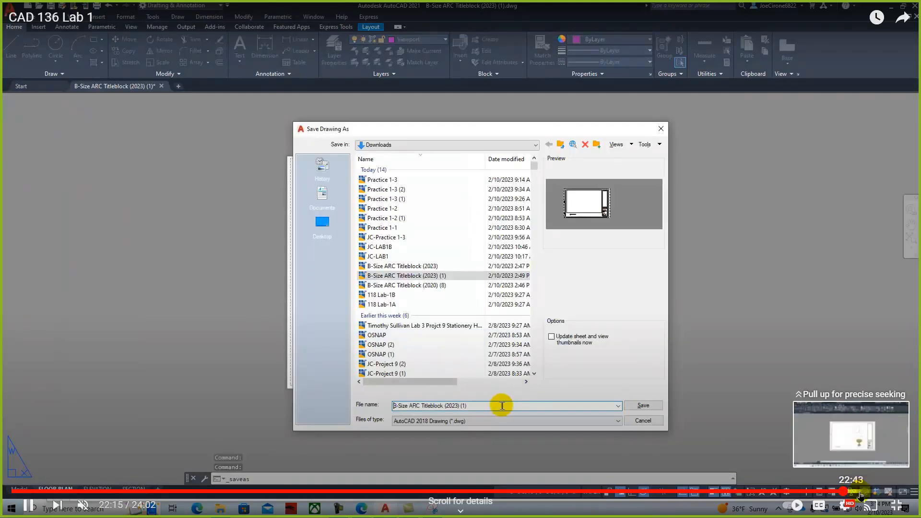
{"action": "left_click", "coordinate": [642, 406]}
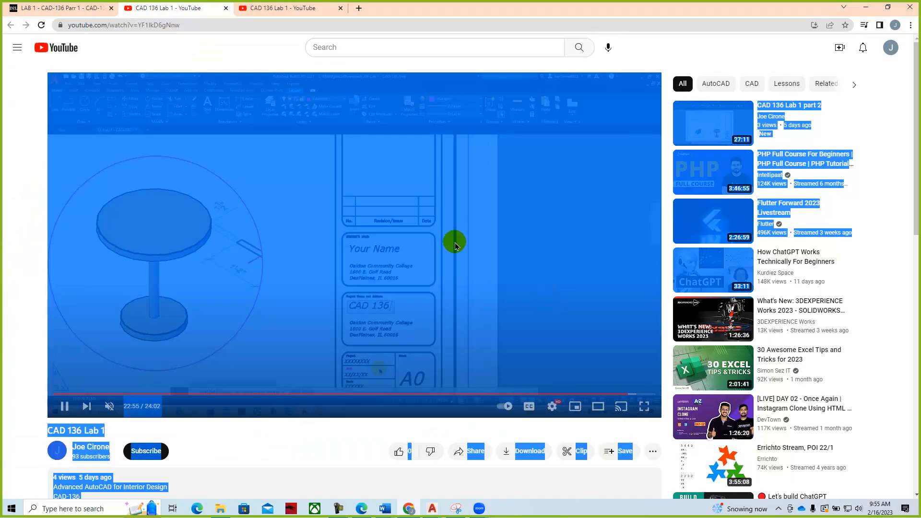
- Return to the Module 1 content page via the breadcrumb and scroll to the Instructions
{"action": "left_click", "coordinate": [59, 7]}
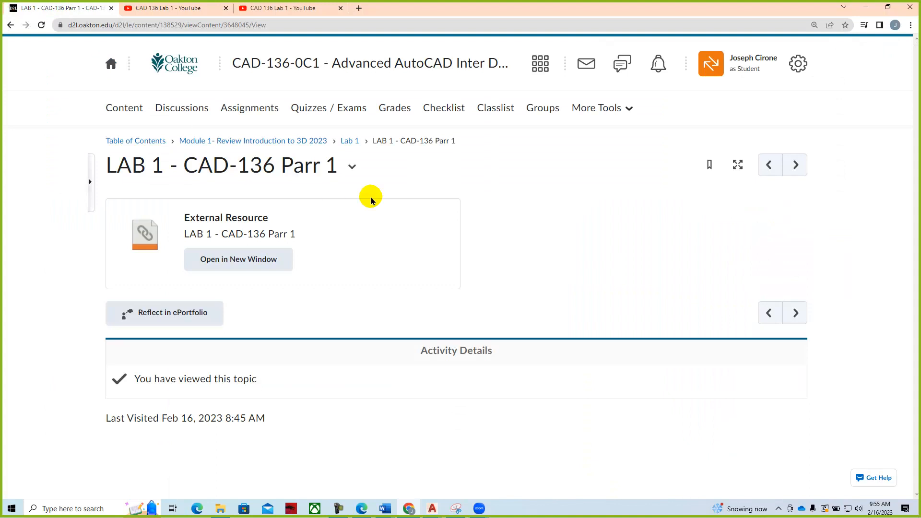
{"action": "left_click", "coordinate": [253, 141]}
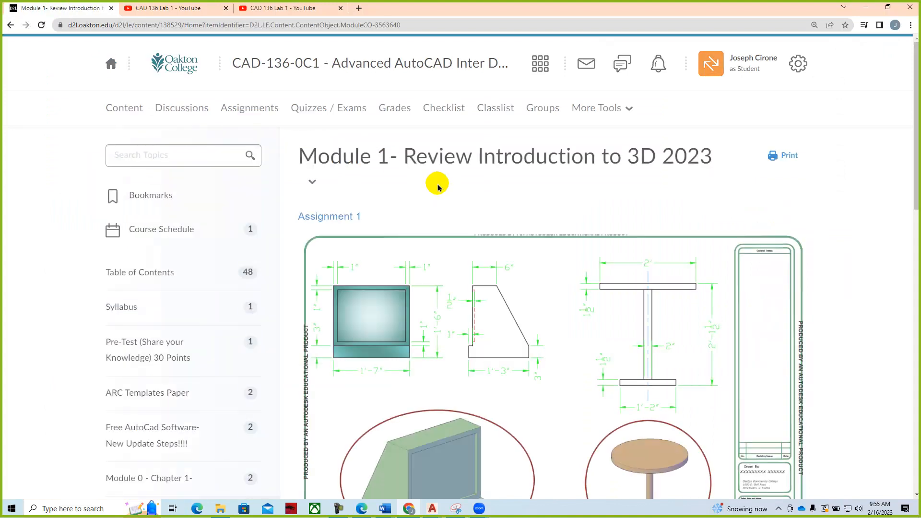
{"action": "scroll", "scroll_direction": "down", "scroll_amount": 3}
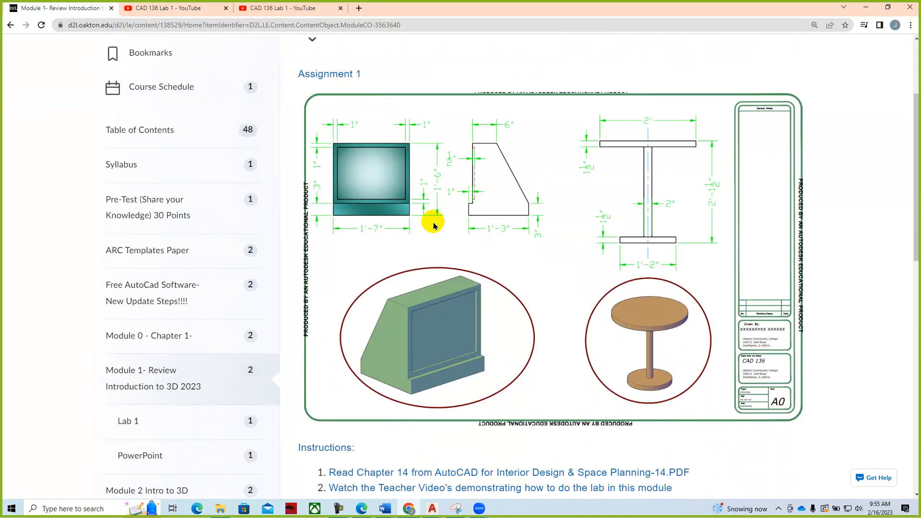
{"action": "scroll", "scroll_direction": "down", "scroll_amount": 3}
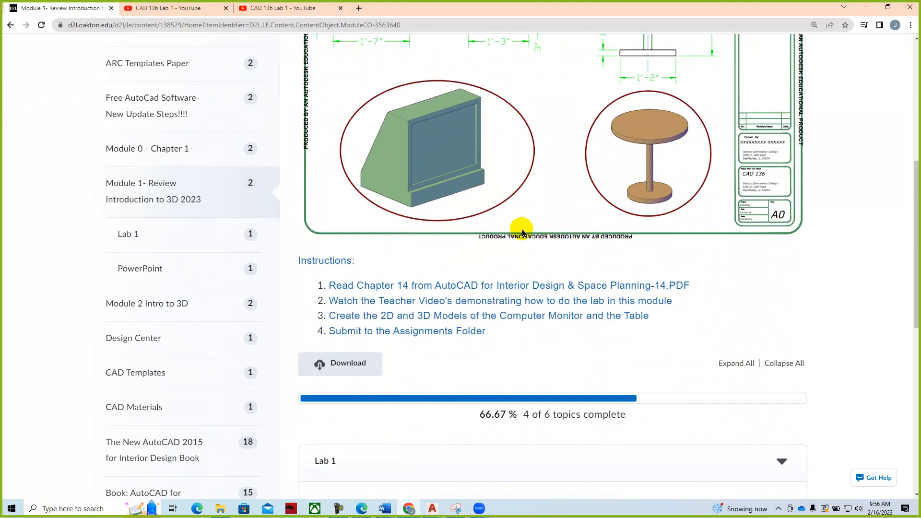
{"action": "scroll", "scroll_direction": "up", "scroll_amount": 3}
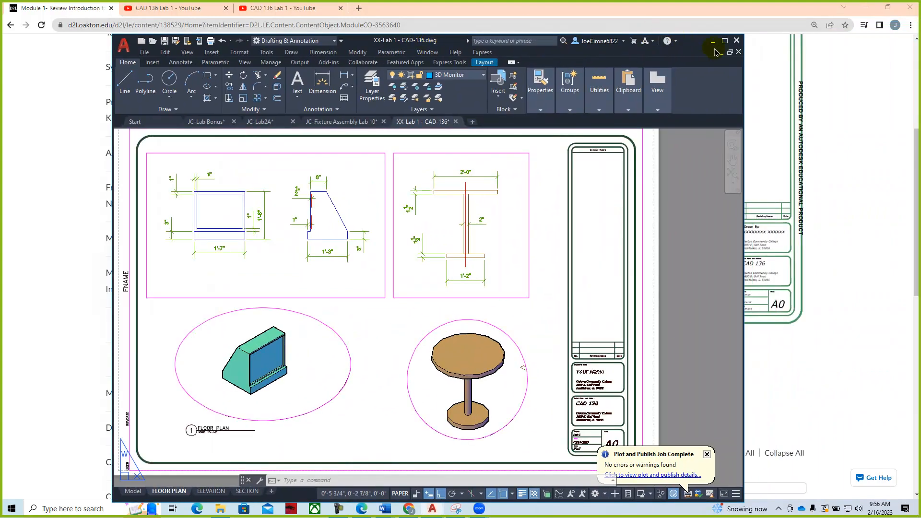
- Maximize AutoCAD and Save As over the existing XX-Lab 1 - CAD-136 file, confirming replacement
{"action": "left_click", "coordinate": [724, 40]}
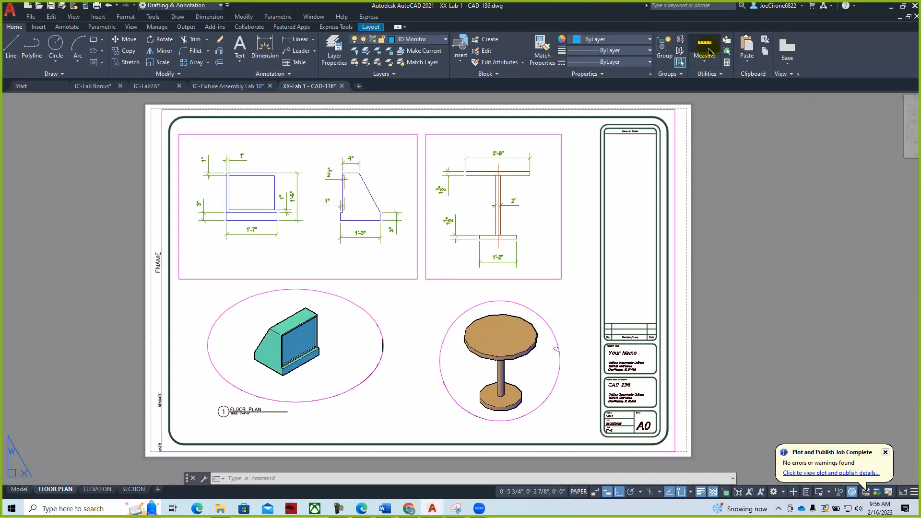
{"action": "mouse_move", "coordinate": [35, 26]}
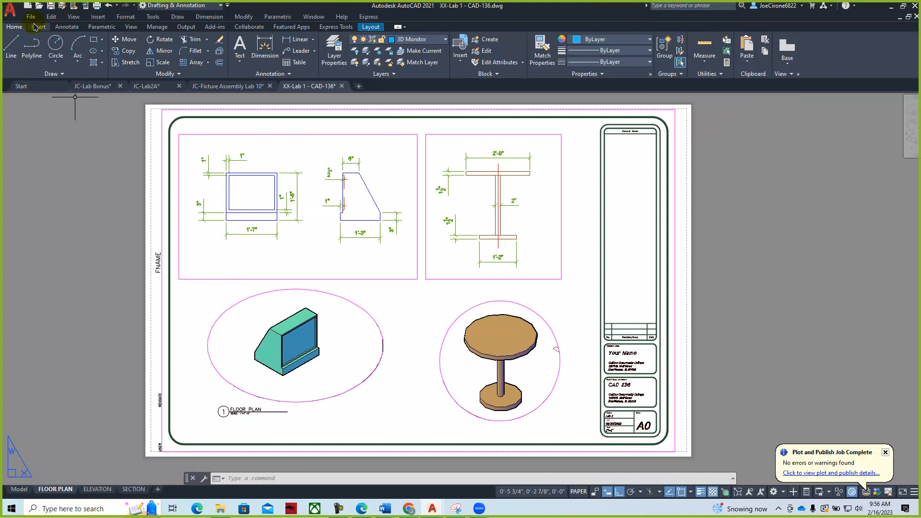
{"action": "left_click", "coordinate": [30, 16]}
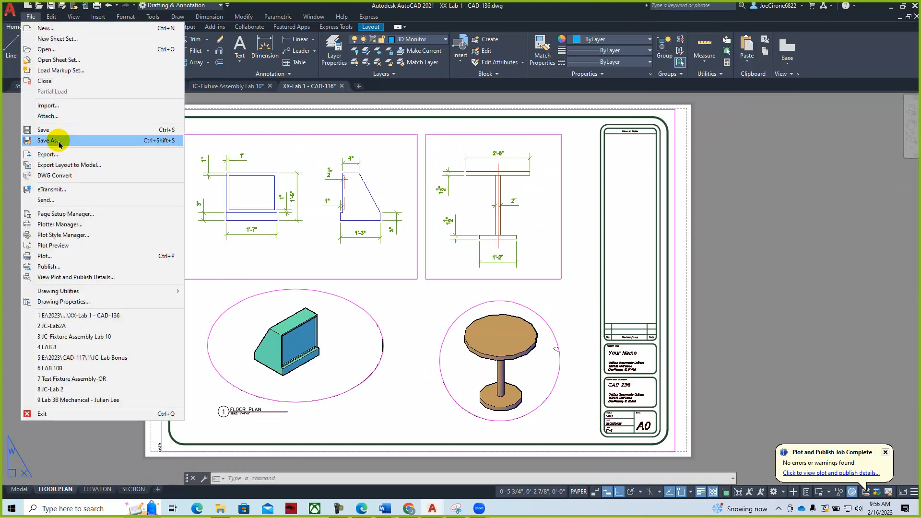
{"action": "left_click", "coordinate": [50, 140]}
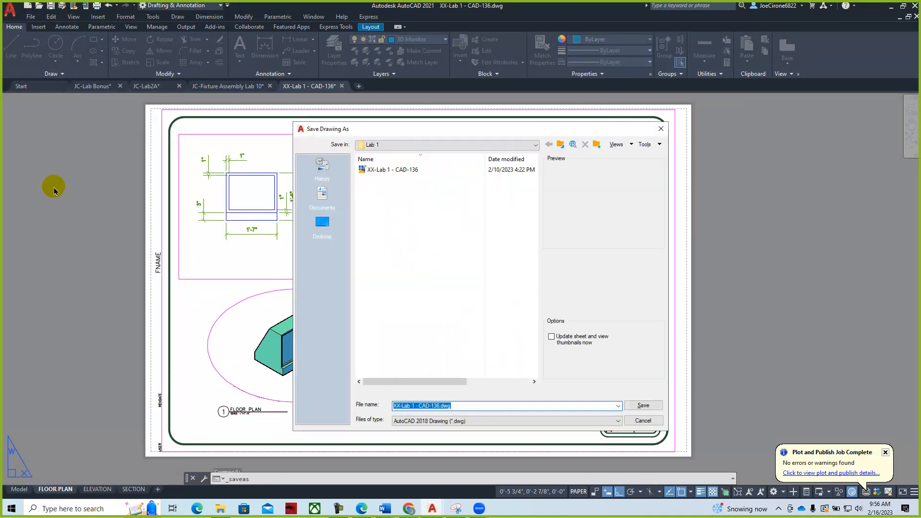
{"action": "left_click", "coordinate": [393, 169]}
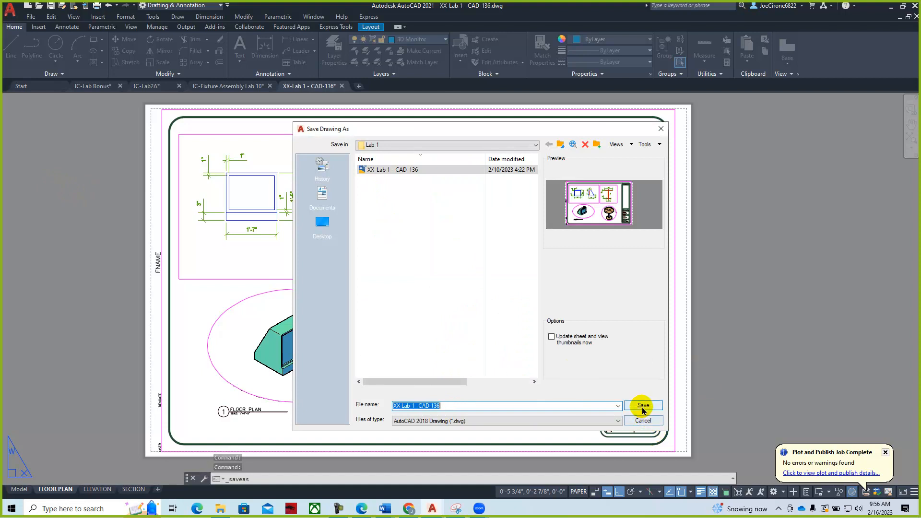
{"action": "left_click", "coordinate": [642, 405]}
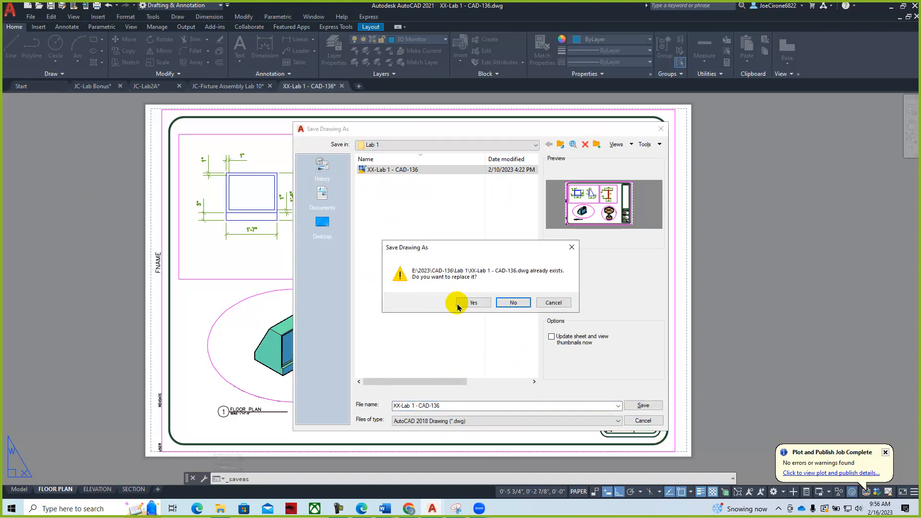
{"action": "left_click", "coordinate": [474, 303]}
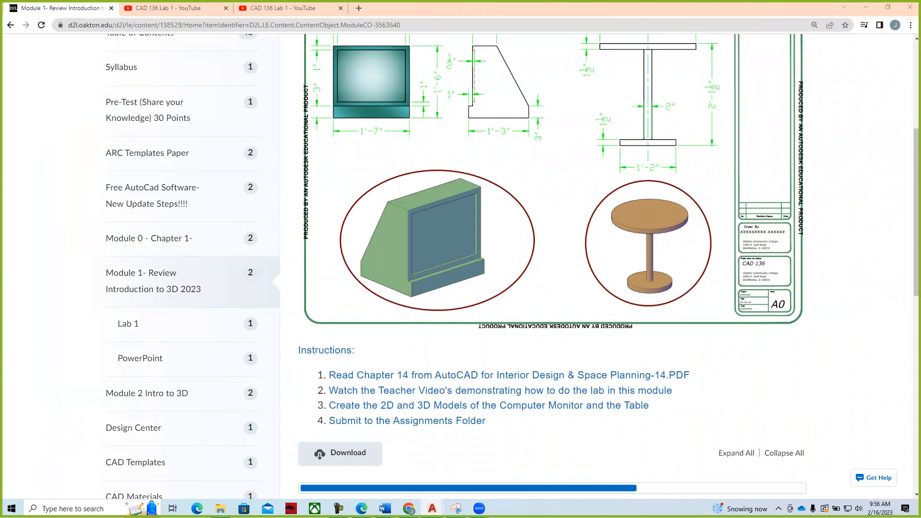
{"action": "mouse_move", "coordinate": [912, 263]}
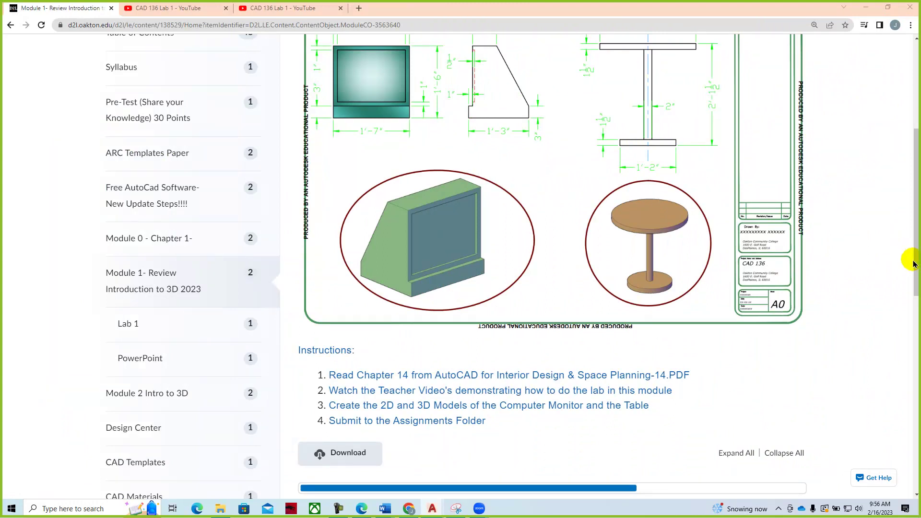
- Scroll to the top of the Module 1 page and open Assignments from the course navbar
{"action": "scroll", "scroll_direction": "up", "scroll_amount": 3}
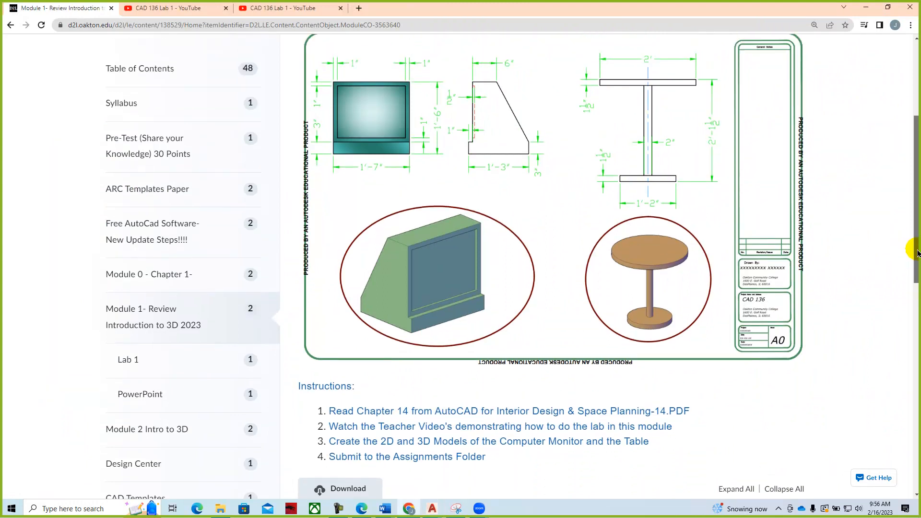
{"action": "scroll", "scroll_direction": "up", "scroll_amount": 3}
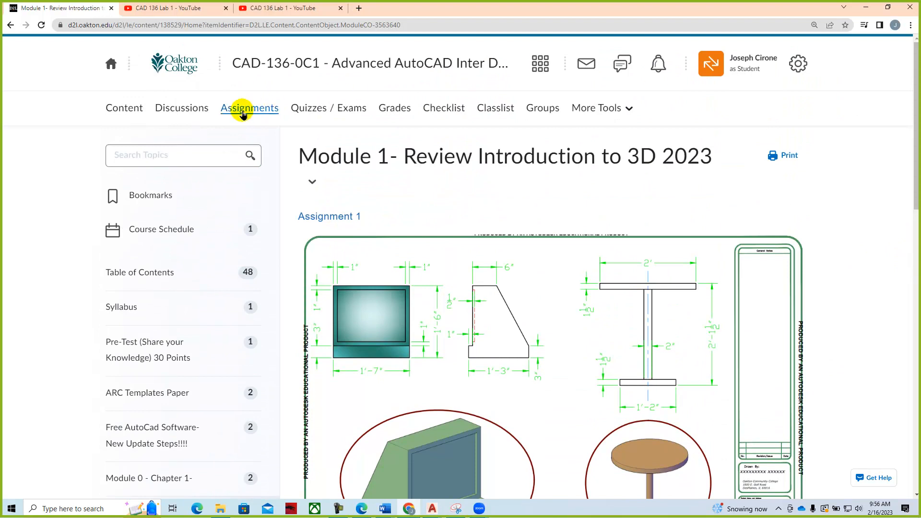
{"action": "left_click", "coordinate": [249, 108]}
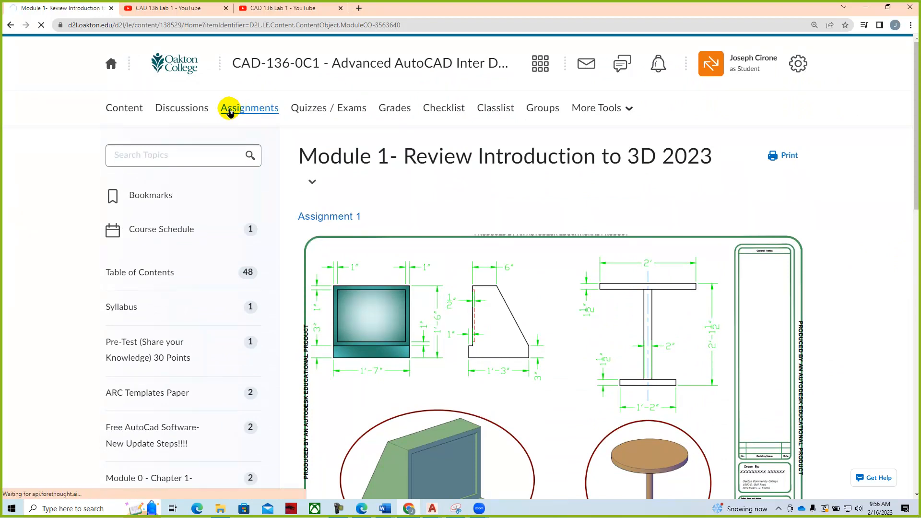
- Open the Module 1 assignment folder from the Assignments list
{"action": "left_click", "coordinate": [249, 108]}
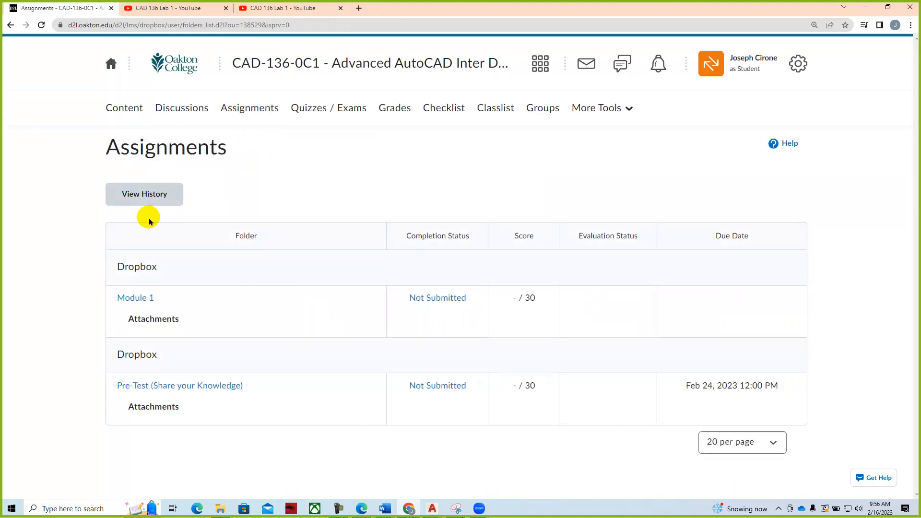
{"action": "left_click", "coordinate": [134, 298]}
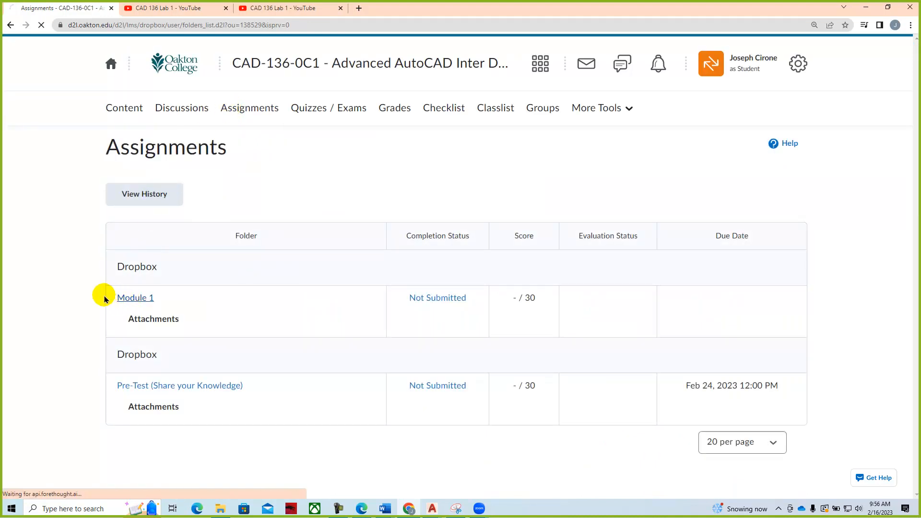
{"action": "left_click", "coordinate": [135, 298]}
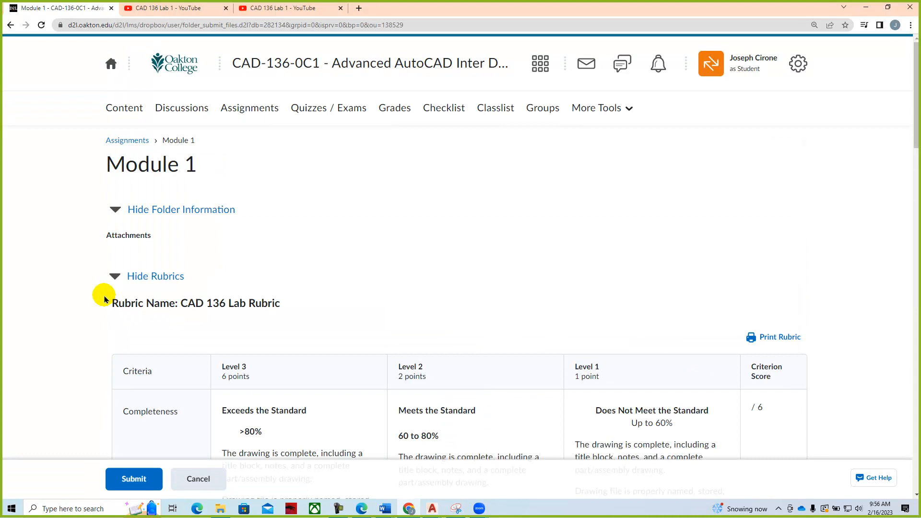
{"action": "scroll", "scroll_direction": "down", "scroll_amount": 3}
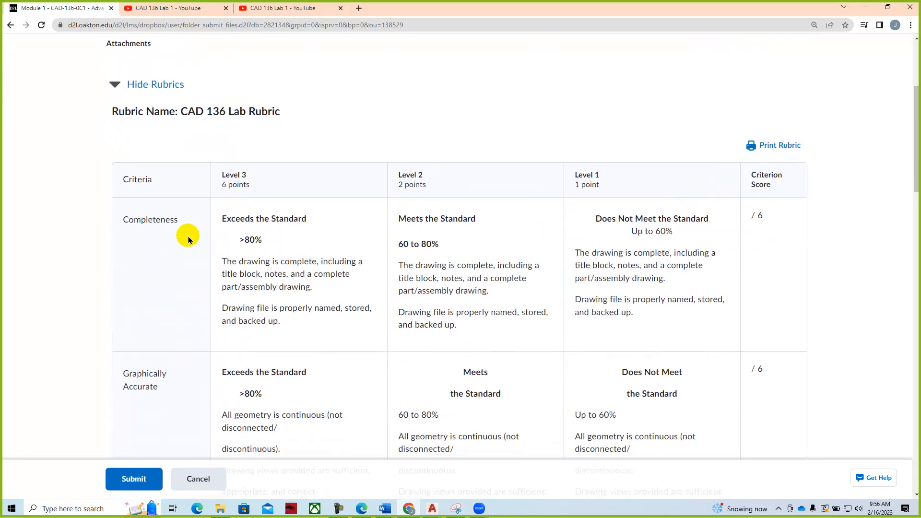
{"action": "mouse_move", "coordinate": [164, 243]}
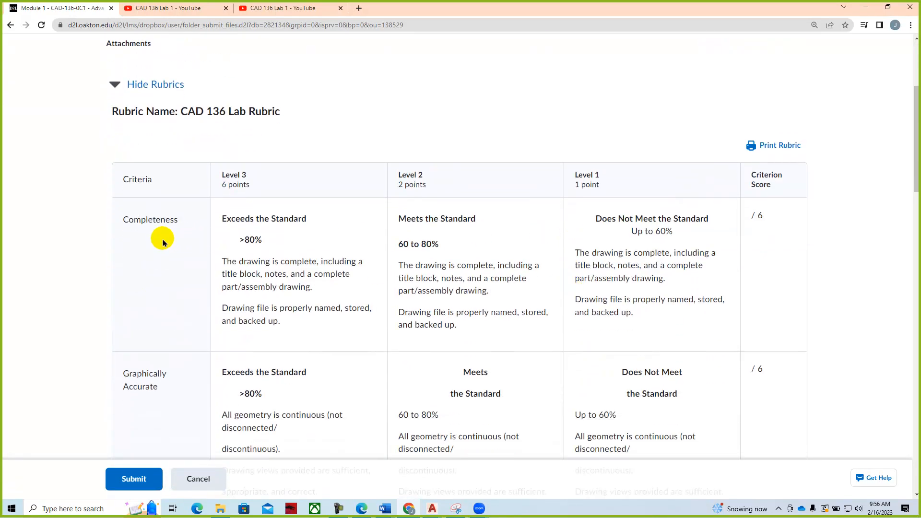
- Scroll through the CAD 136 Lab Rubric to Submit Assignment and bring up Add a File
{"action": "scroll", "scroll_direction": "down", "scroll_amount": 3}
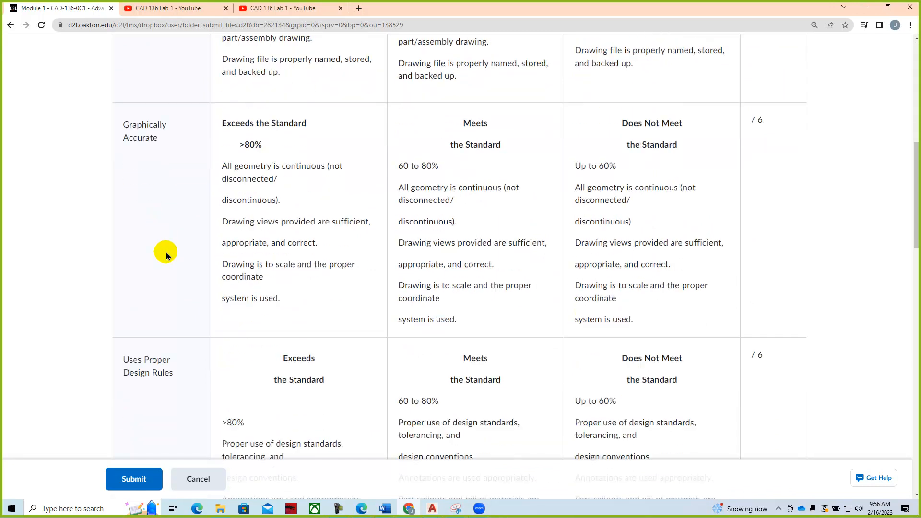
{"action": "scroll", "scroll_direction": "down", "scroll_amount": 3}
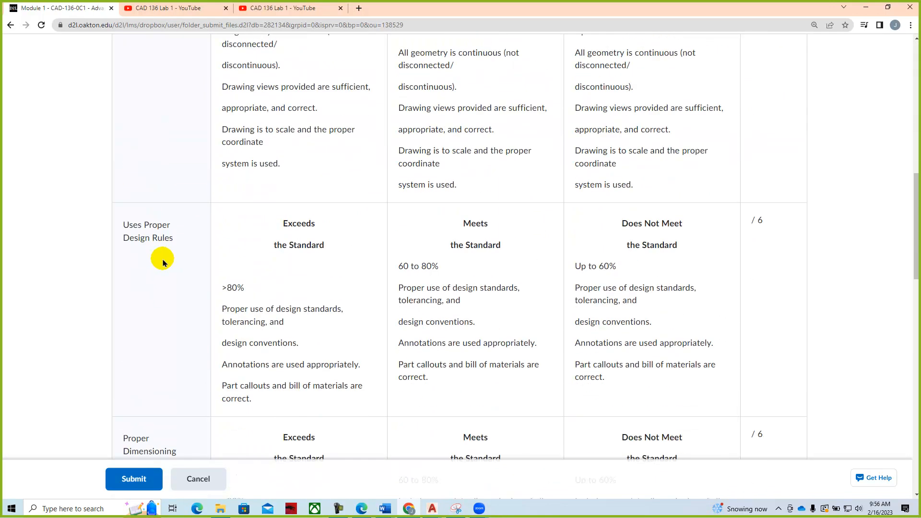
{"action": "mouse_move", "coordinate": [155, 239]}
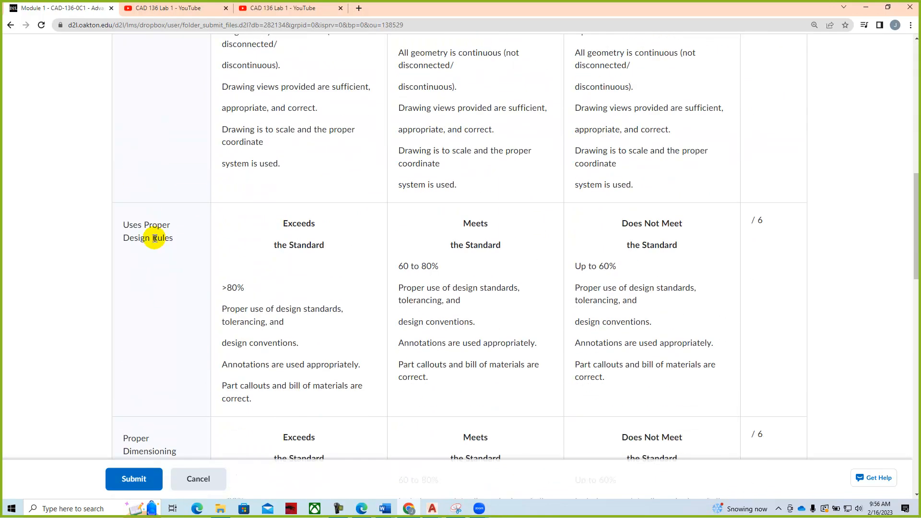
{"action": "scroll", "scroll_direction": "down", "scroll_amount": 3}
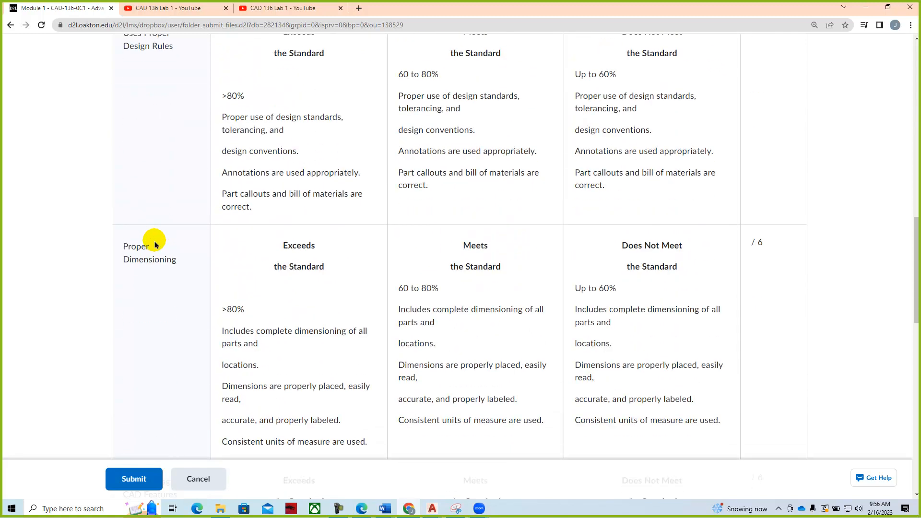
{"action": "scroll", "scroll_direction": "down", "scroll_amount": 3}
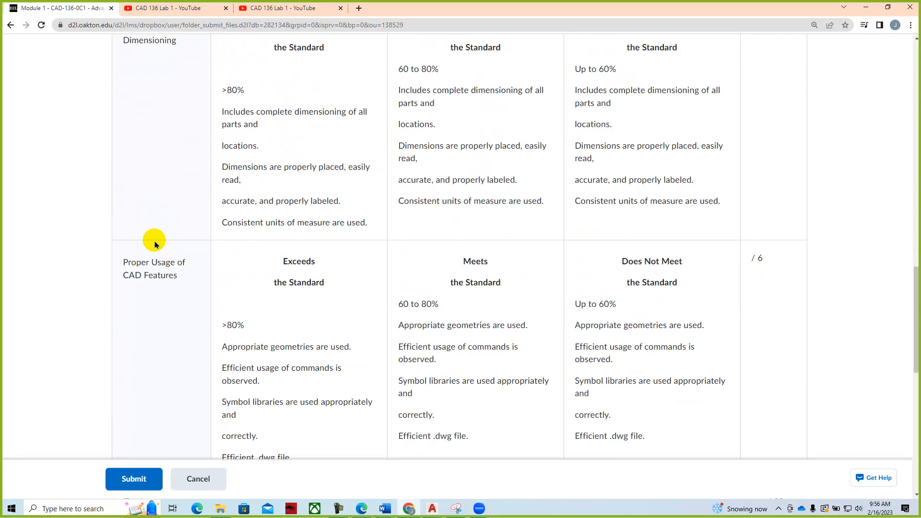
{"action": "scroll", "scroll_direction": "down", "scroll_amount": 3}
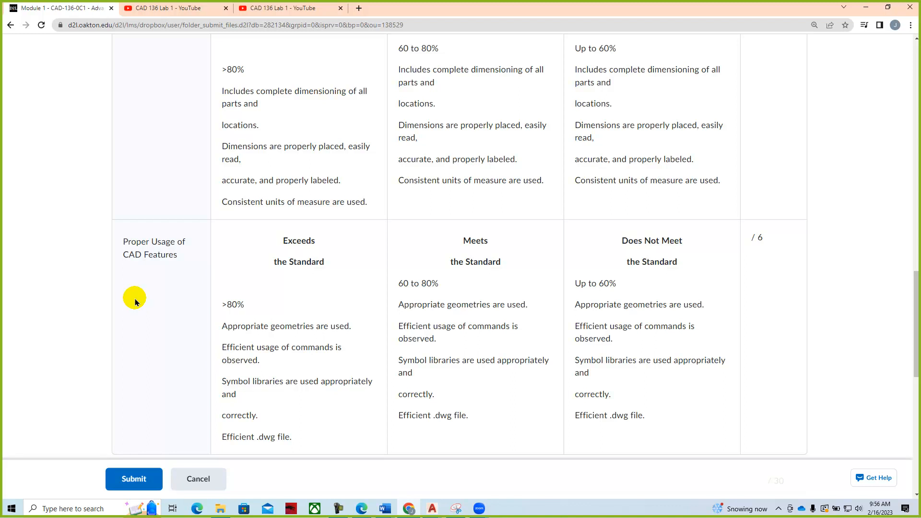
{"action": "scroll", "scroll_direction": "down", "scroll_amount": 3}
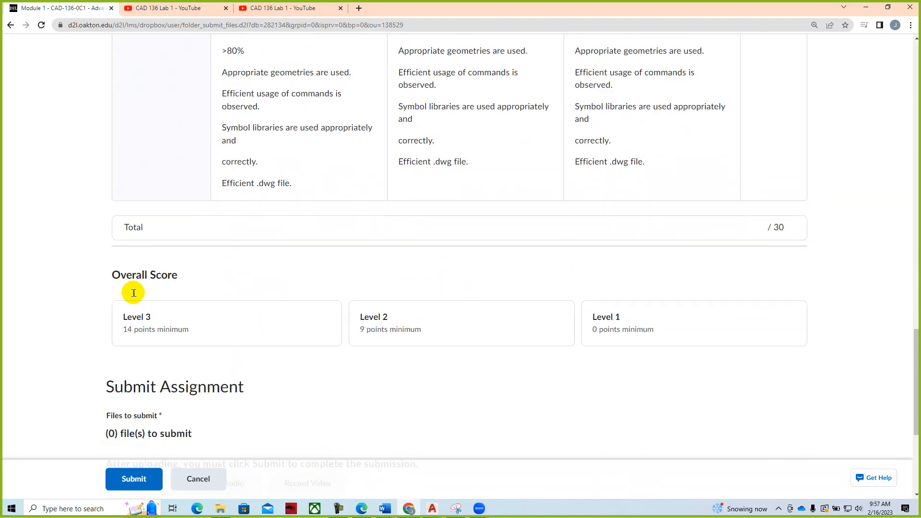
{"action": "scroll", "scroll_direction": "down", "scroll_amount": 3}
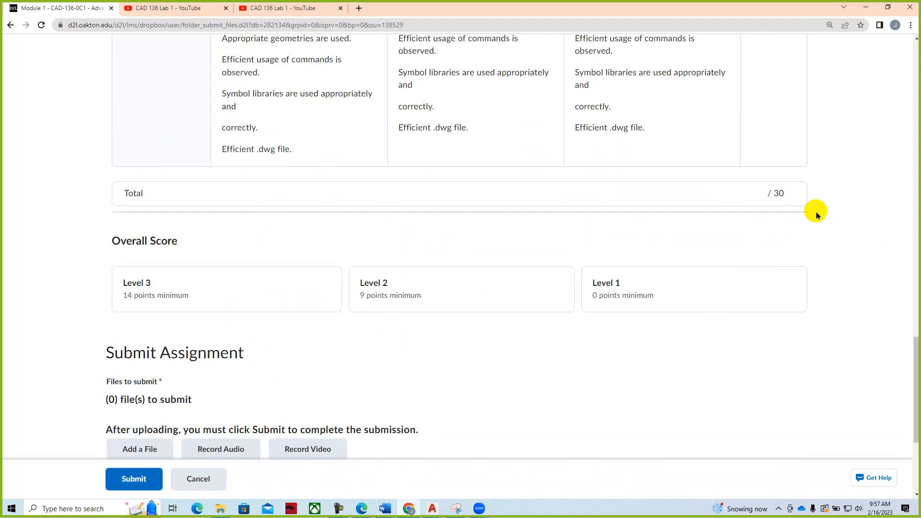
{"action": "scroll", "scroll_direction": "down", "scroll_amount": 3}
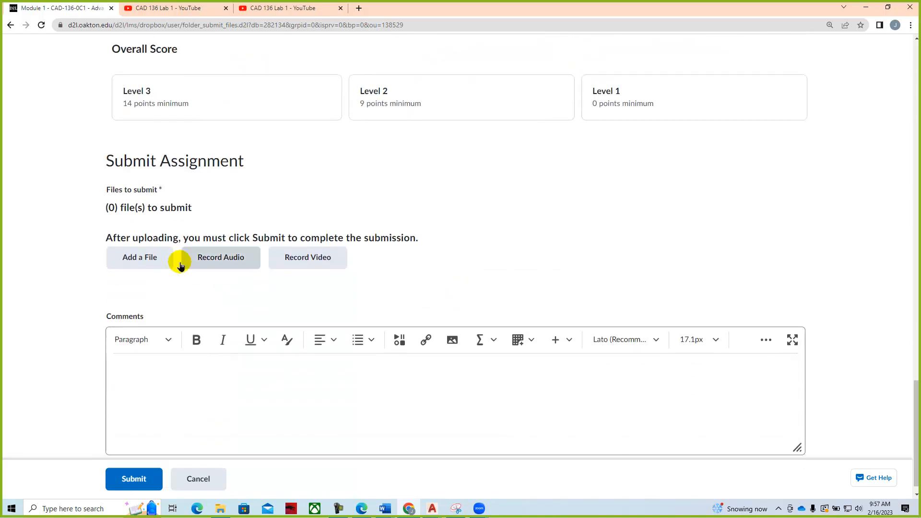
{"action": "left_click", "coordinate": [139, 257]}
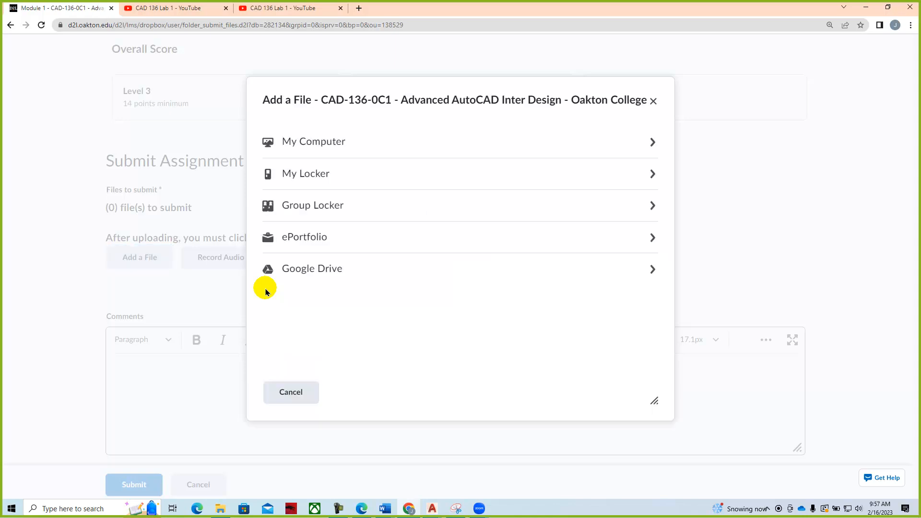
{"action": "mouse_move", "coordinate": [314, 141]}
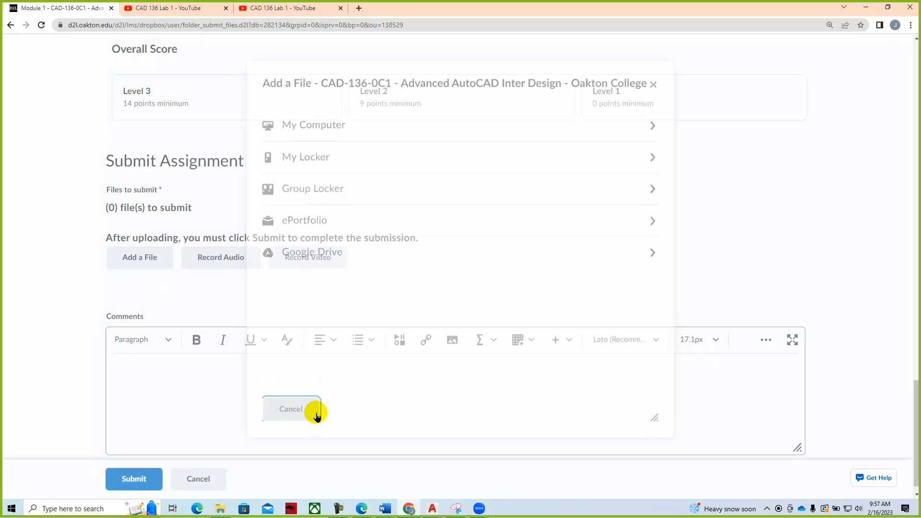
- Cancel Add a File and type a comment inviting students' questions about assignments here
{"action": "left_click", "coordinate": [290, 408]}
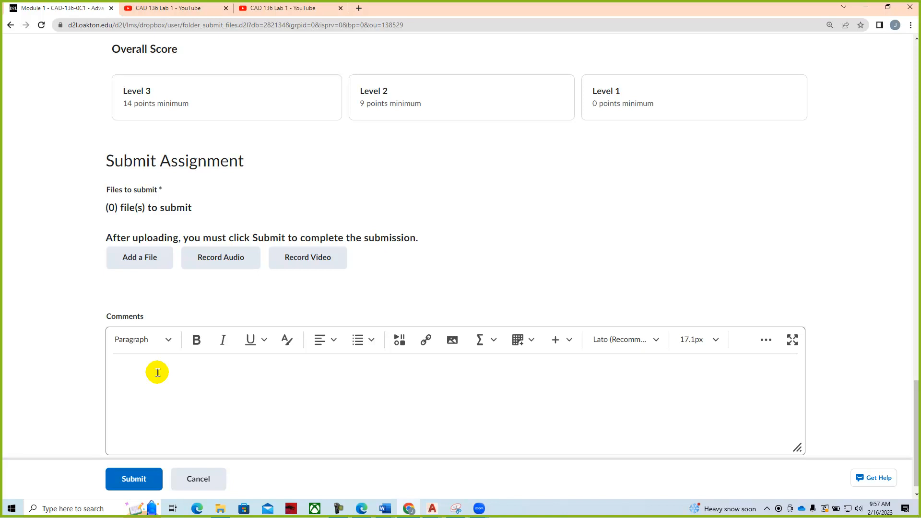
{"action": "type", "text": "St"}
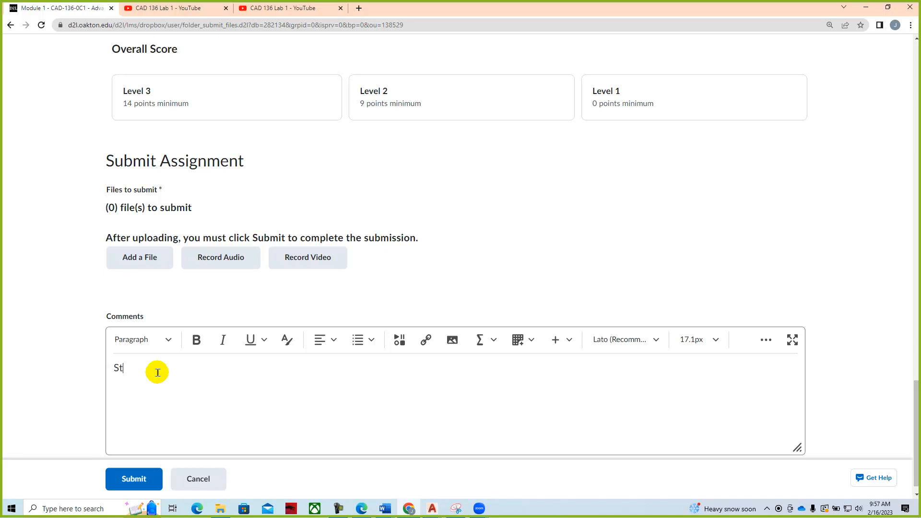
{"action": "type", "text": "udents can ask qu"}
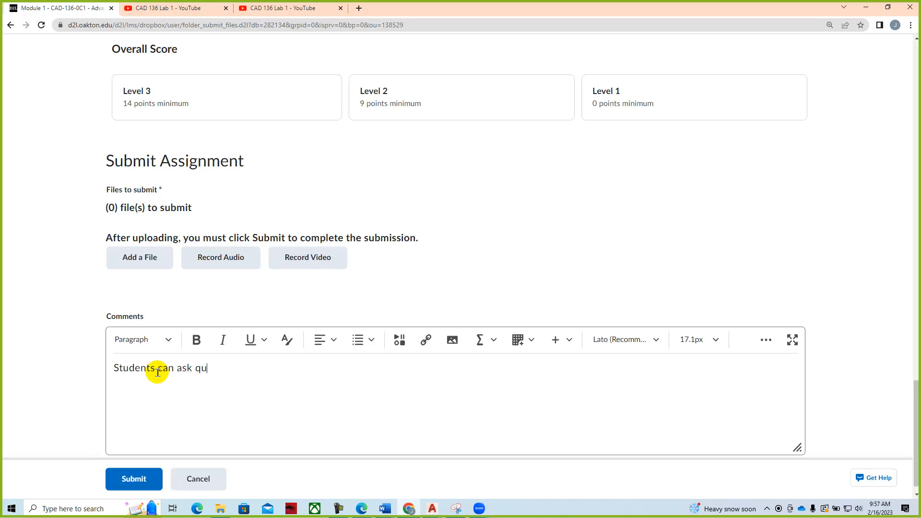
{"action": "type", "text": "estions a"}
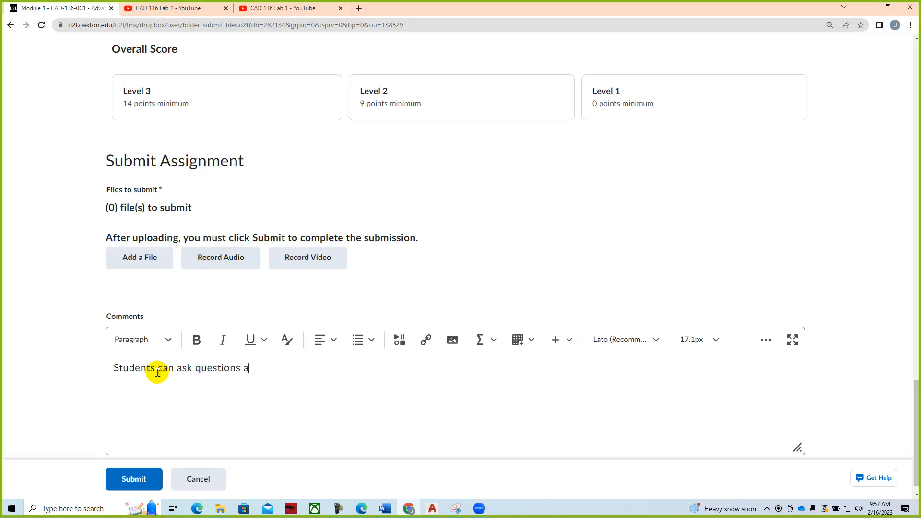
{"action": "type", "text": "bout assign"}
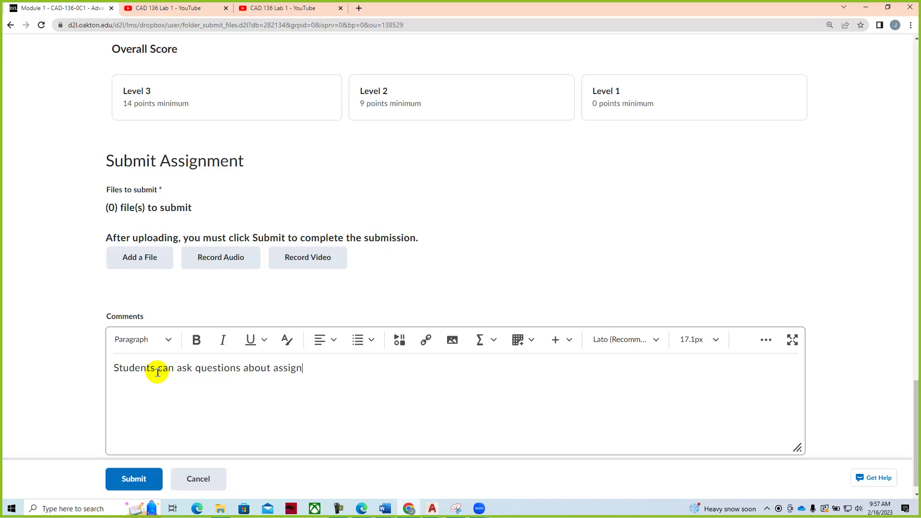
{"action": "type", "text": "ments"}
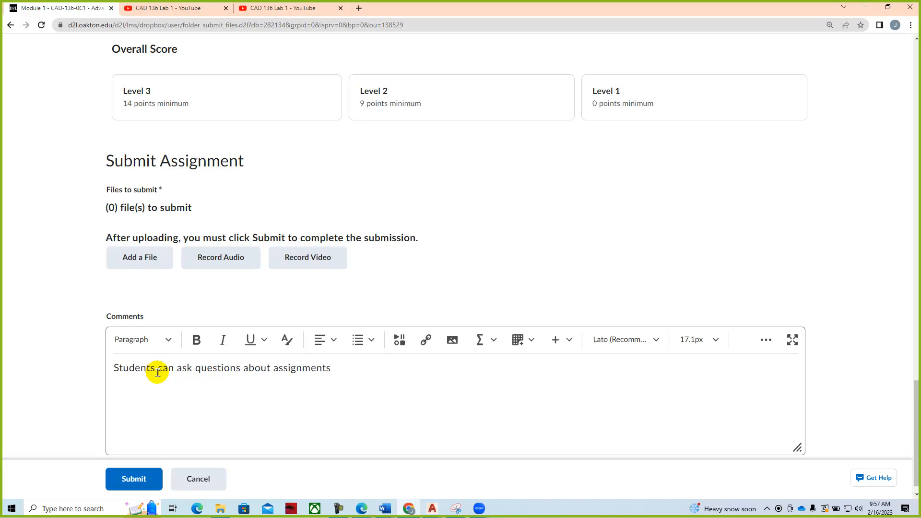
{"action": "type", "text": "here....."}
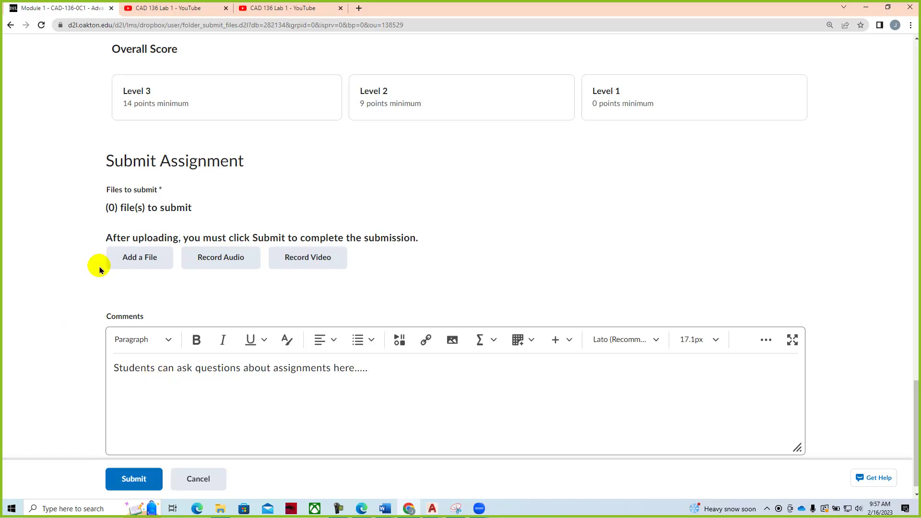
- Submit to the Module 1 folder without a file, then leave for the course homepage
{"action": "left_click", "coordinate": [133, 479]}
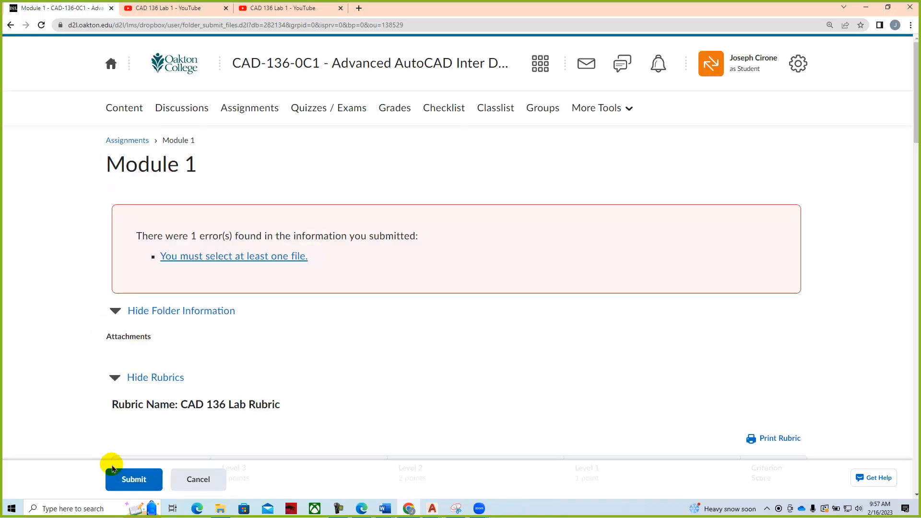
{"action": "mouse_move", "coordinate": [233, 256]}
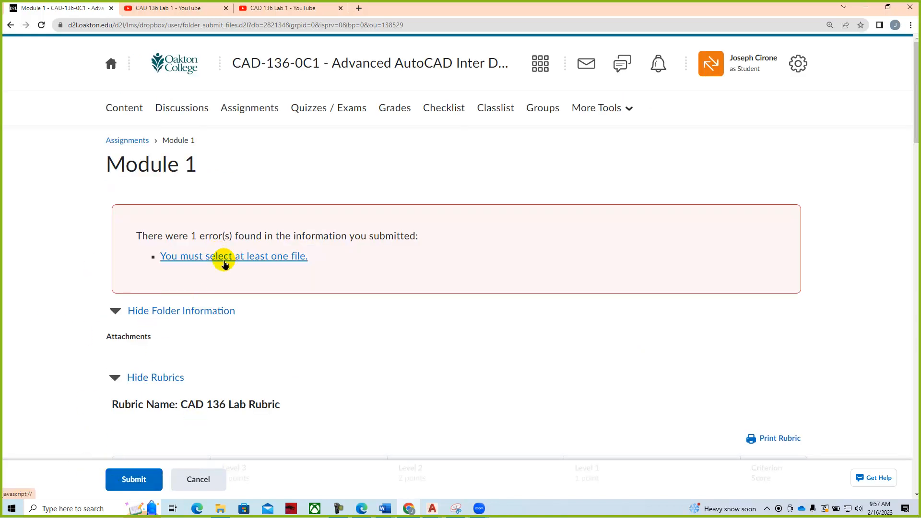
{"action": "mouse_move", "coordinate": [426, 330]}
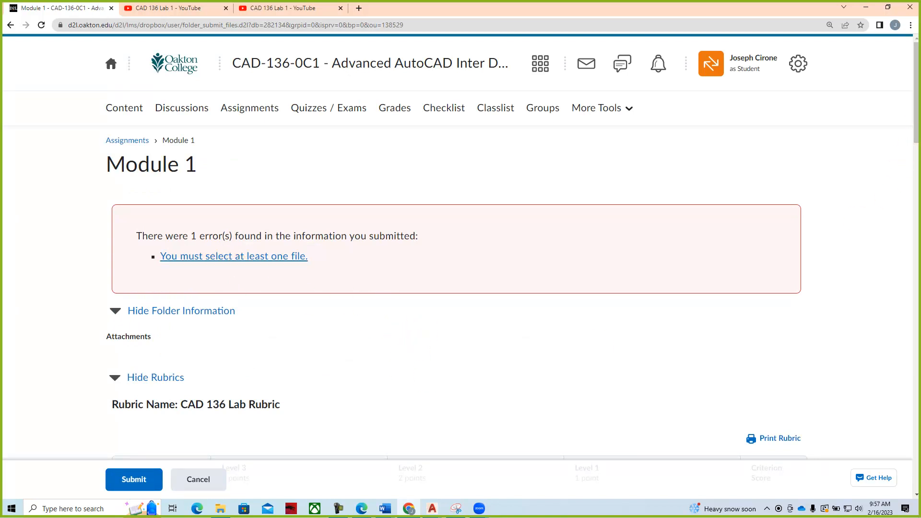
{"action": "scroll", "scroll_direction": "down", "scroll_amount": 3}
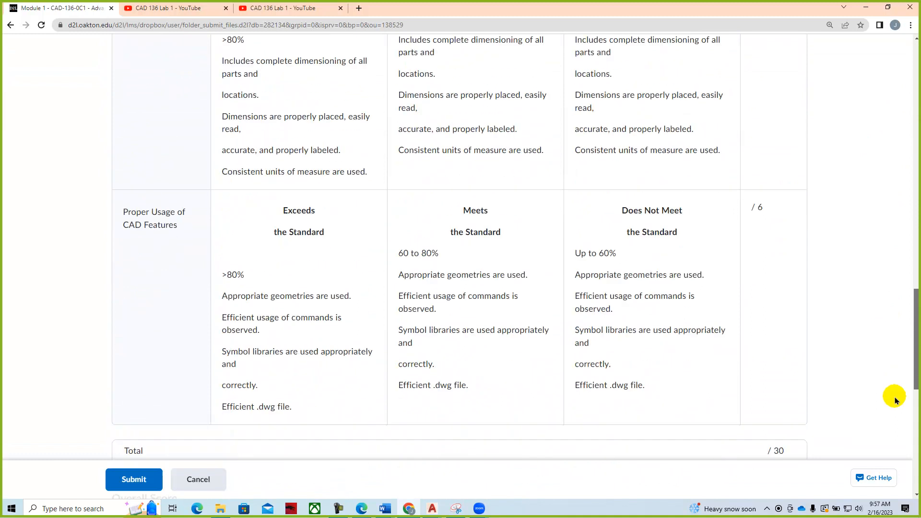
{"action": "left_click", "coordinate": [134, 479]}
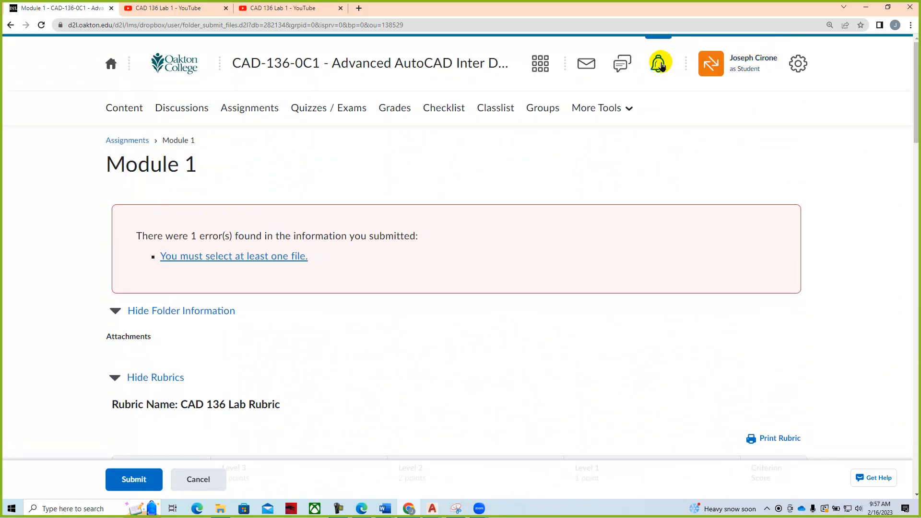
{"action": "mouse_move", "coordinate": [657, 63]}
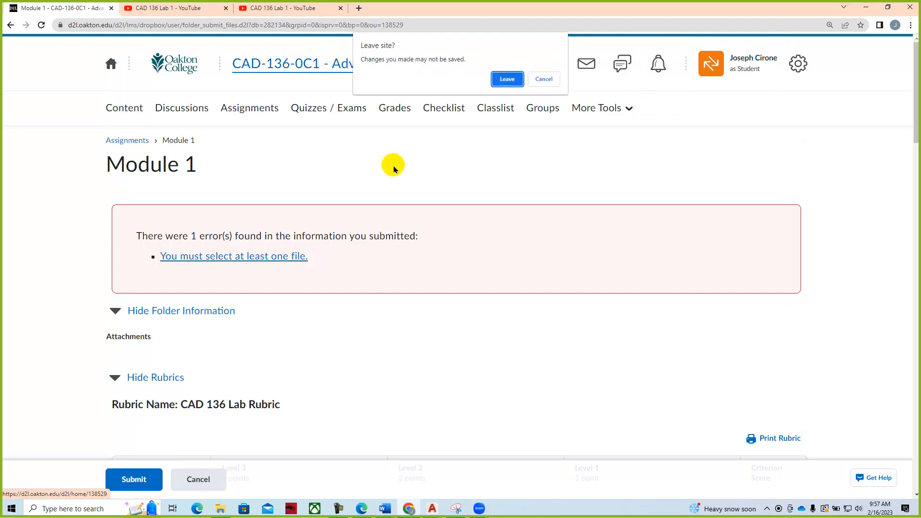
{"action": "left_click", "coordinate": [506, 79]}
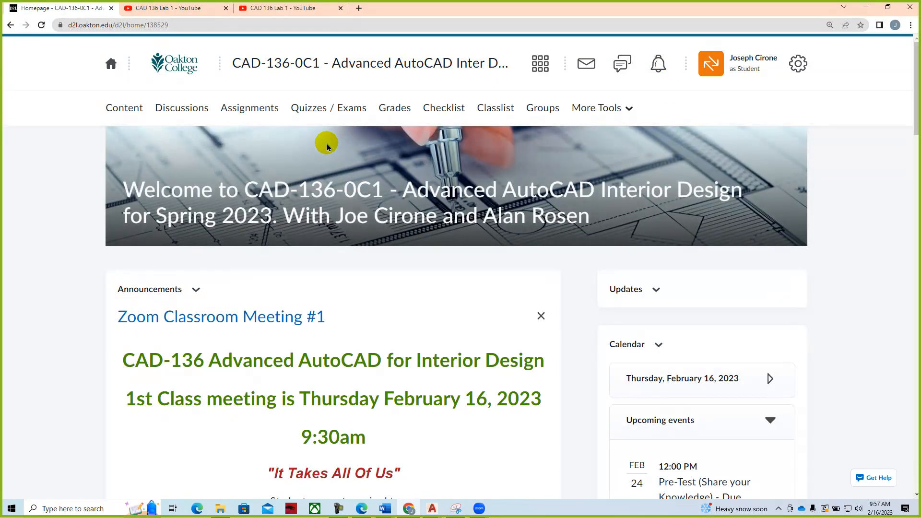
{"action": "mouse_move", "coordinate": [124, 108]}
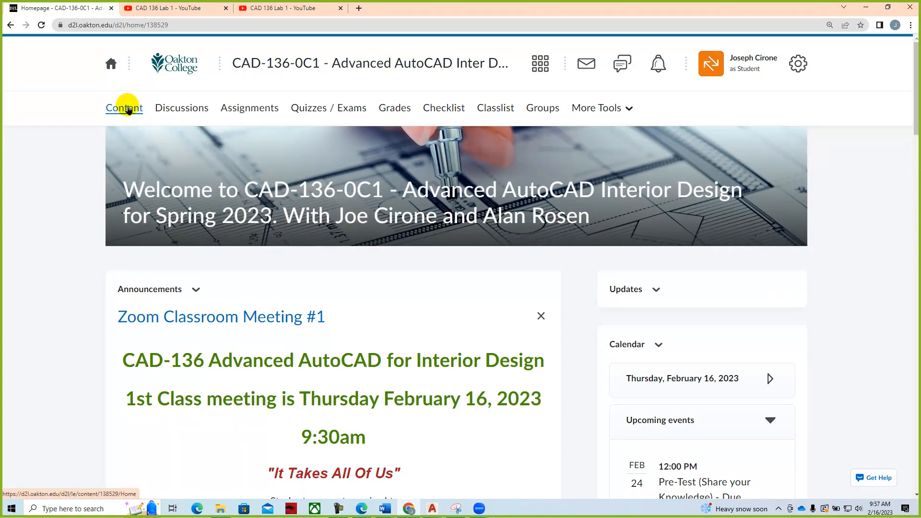
{"action": "left_click", "coordinate": [123, 107]}
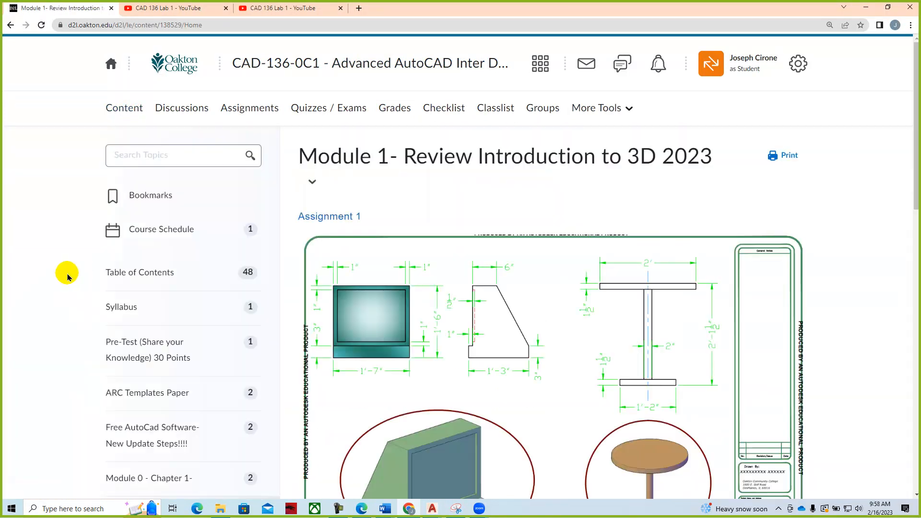
{"action": "scroll", "scroll_direction": "down", "scroll_amount": 3}
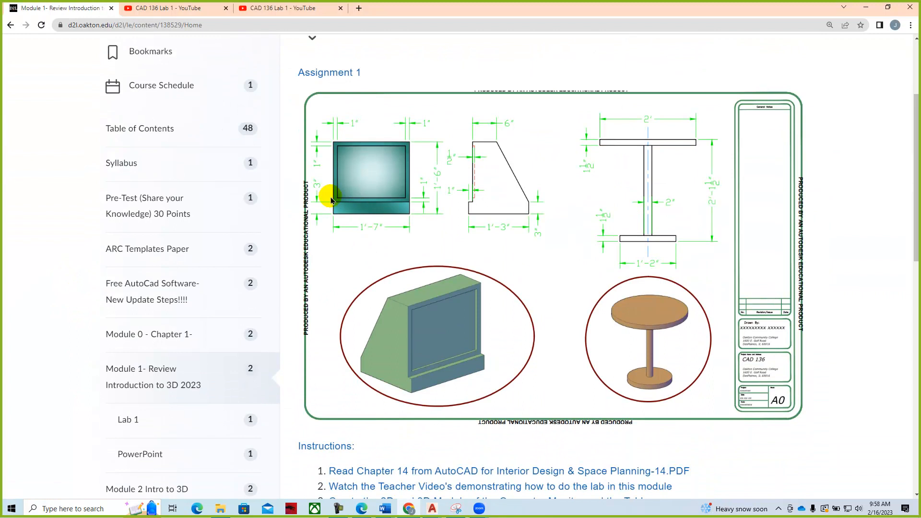
{"action": "mouse_move", "coordinate": [478, 296]}
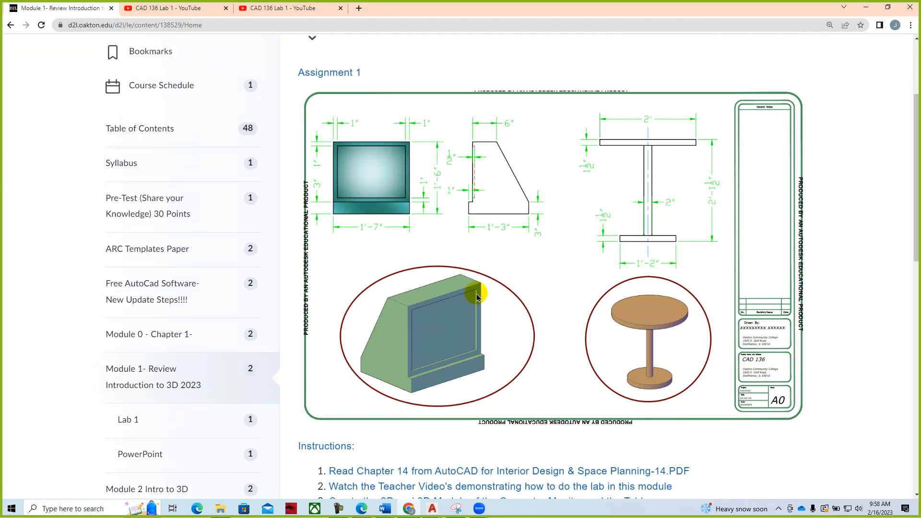
{"action": "scroll", "scroll_direction": "down", "scroll_amount": 3}
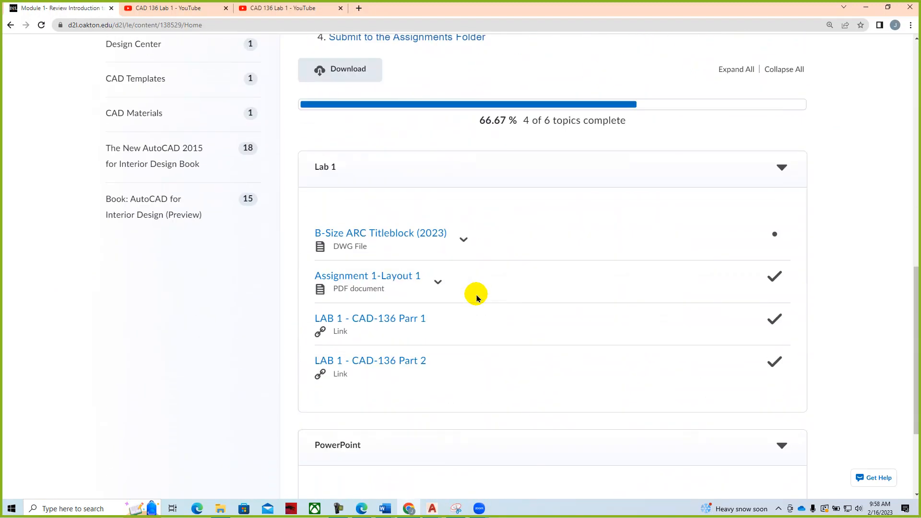
{"action": "scroll", "scroll_direction": "down", "scroll_amount": 3}
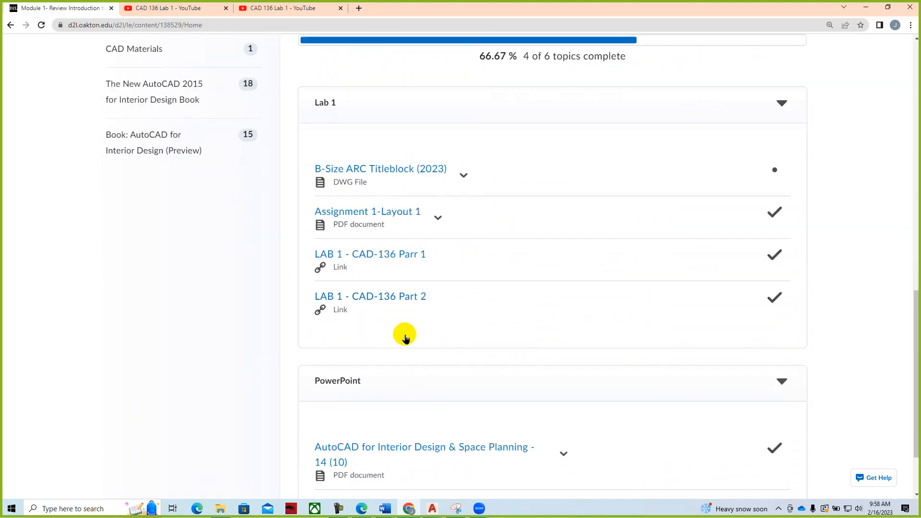
{"action": "scroll", "scroll_direction": "down", "scroll_amount": 3}
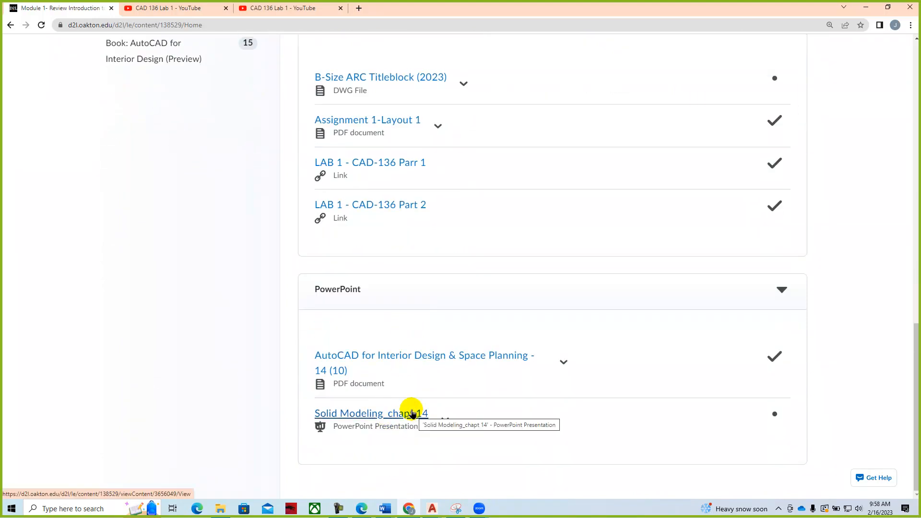
{"action": "mouse_move", "coordinate": [221, 345]}
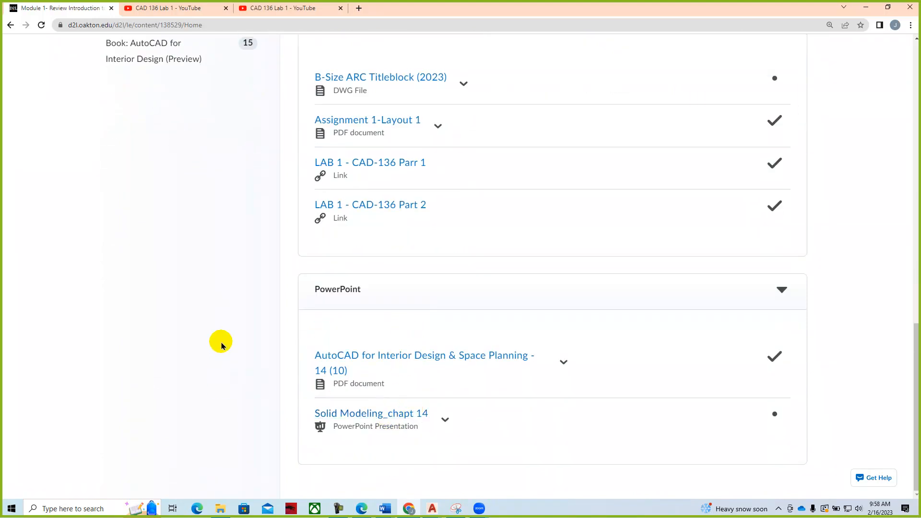
{"action": "mouse_move", "coordinate": [191, 398]}
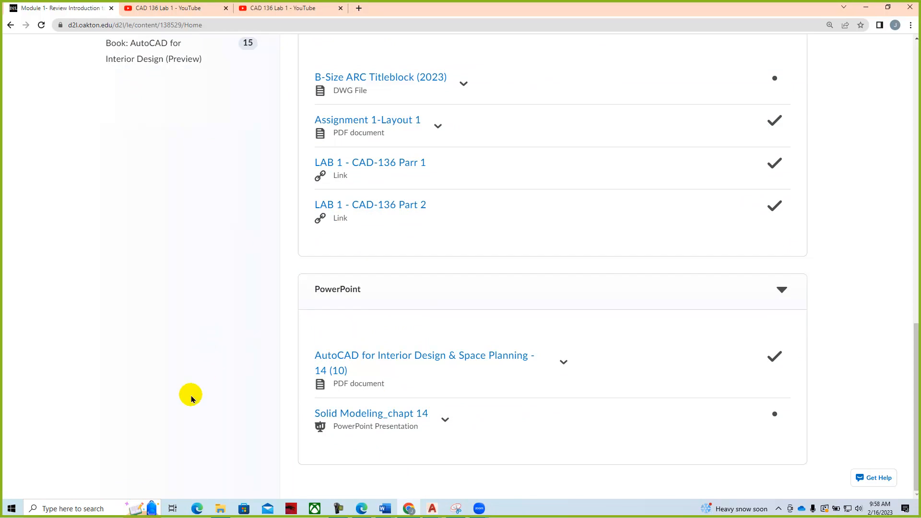
{"action": "scroll", "scroll_direction": "up", "scroll_amount": 3}
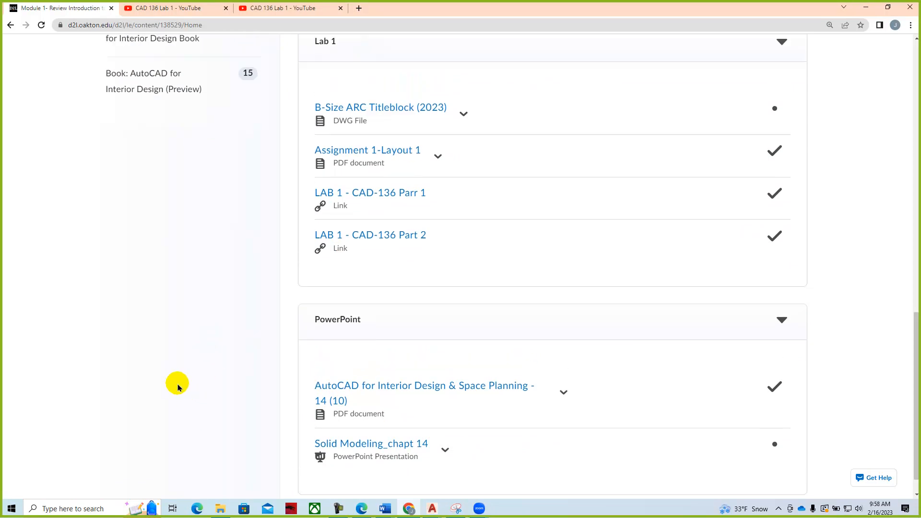
{"action": "scroll", "scroll_direction": "up", "scroll_amount": 3}
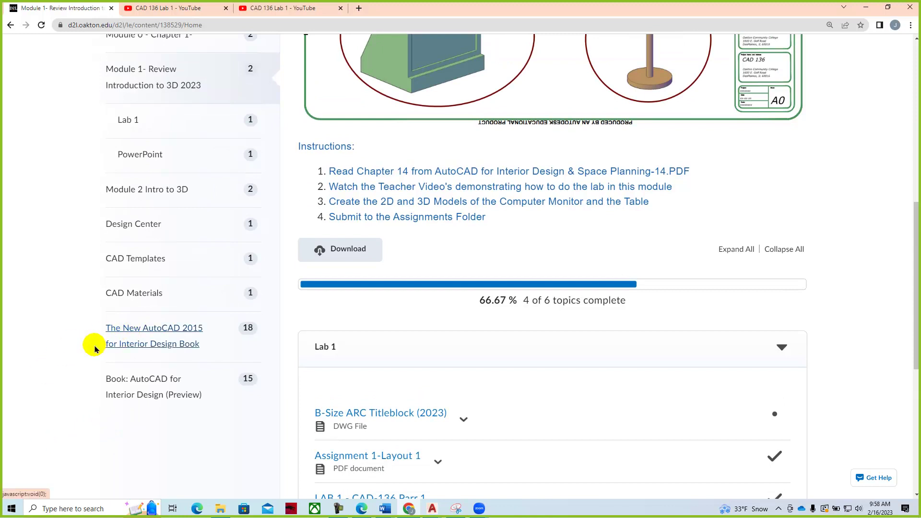
{"action": "mouse_move", "coordinate": [105, 350]}
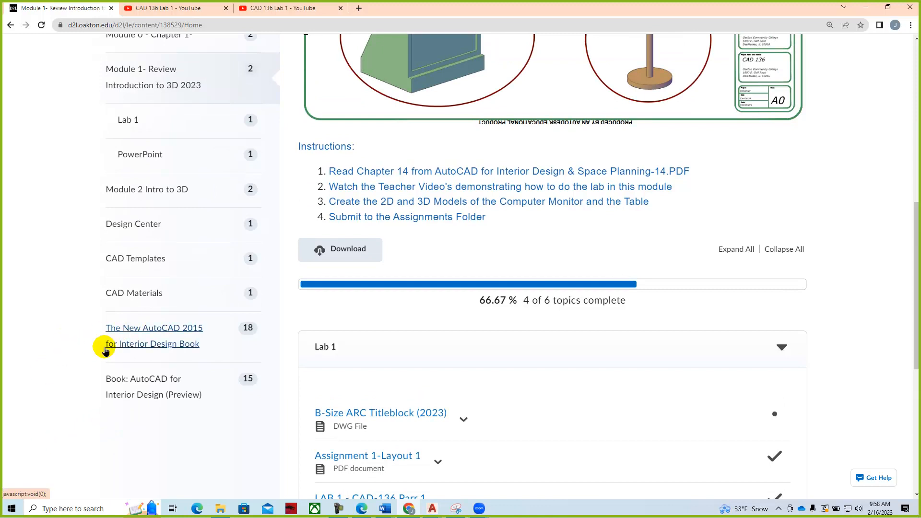
{"action": "mouse_move", "coordinate": [133, 224]}
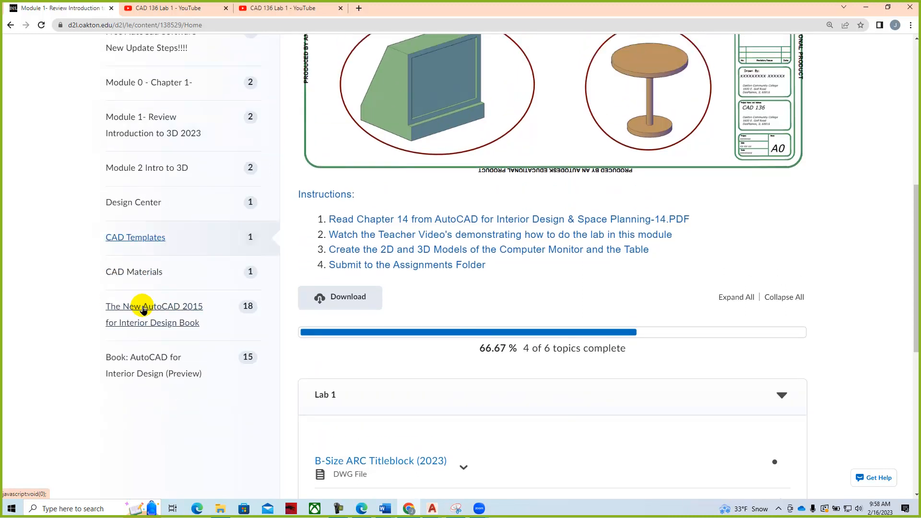
{"action": "left_click", "coordinate": [135, 236]}
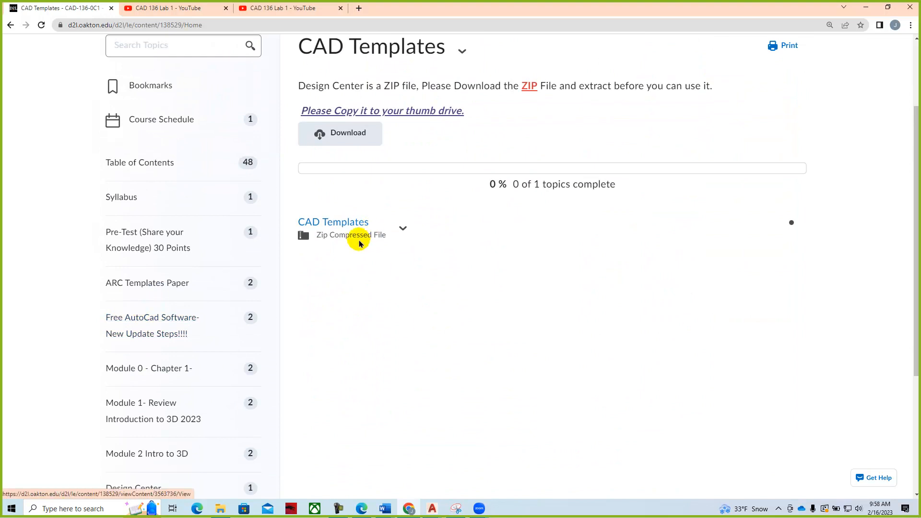
{"action": "scroll", "scroll_direction": "down", "scroll_amount": 3}
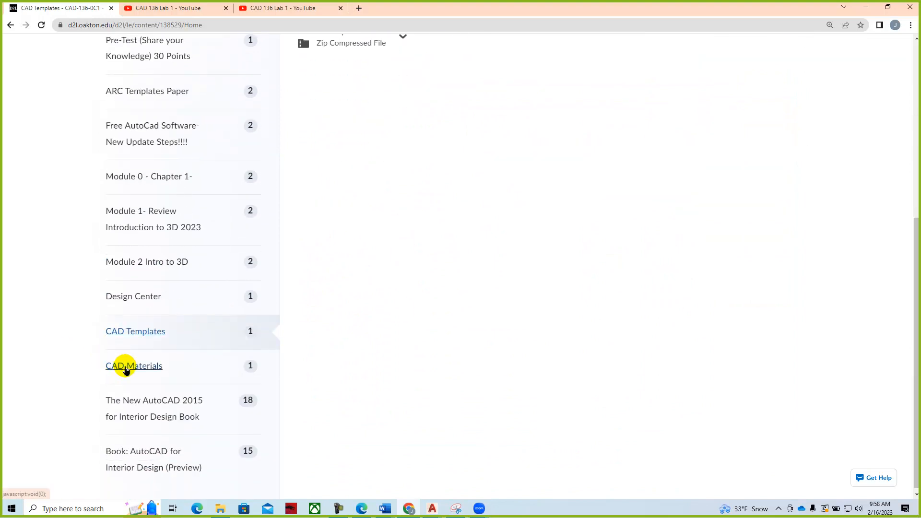
{"action": "left_click", "coordinate": [133, 365]}
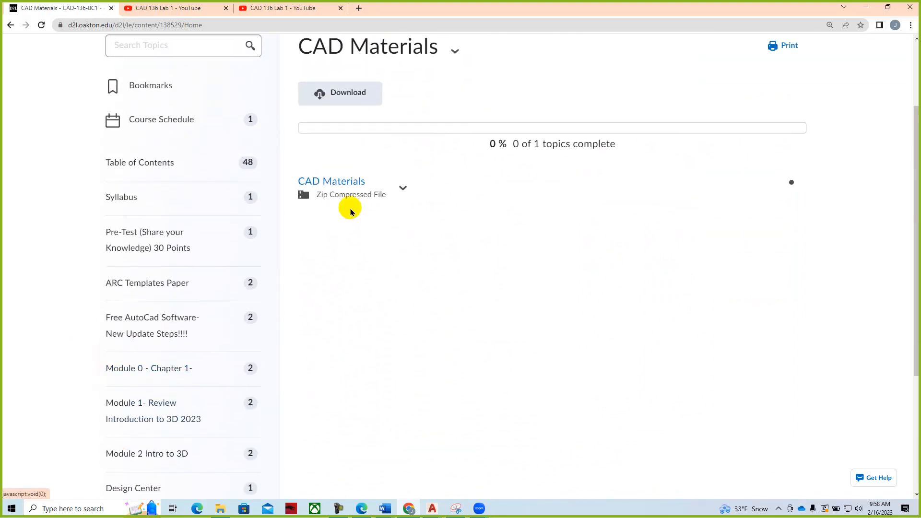
{"action": "mouse_move", "coordinate": [73, 409]}
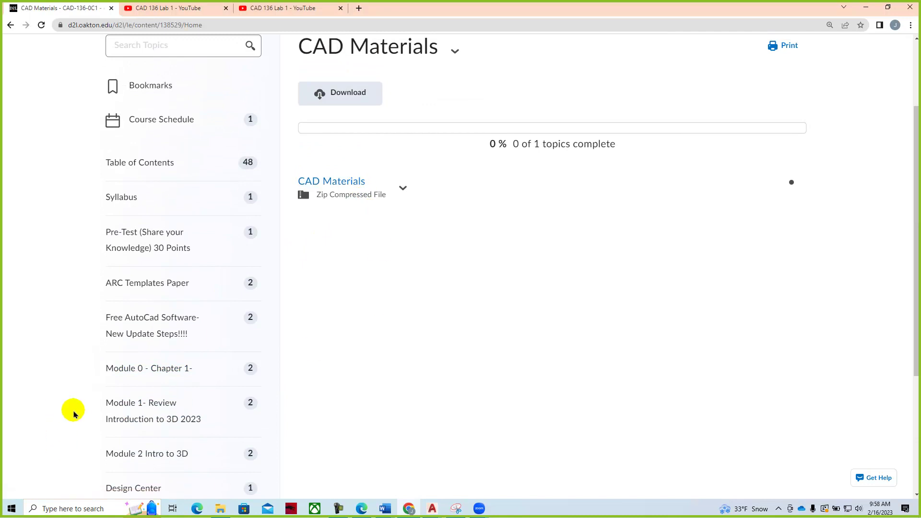
{"action": "scroll", "scroll_direction": "down", "scroll_amount": 3}
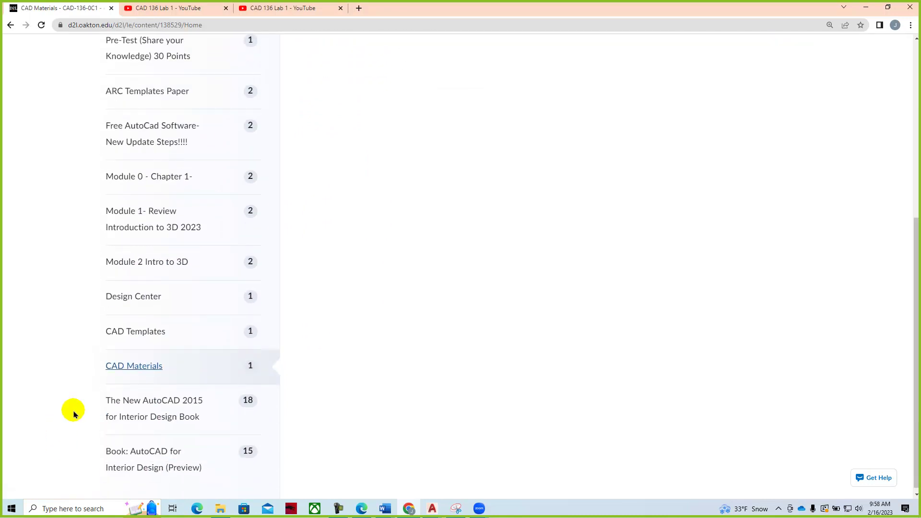
{"action": "left_click", "coordinate": [133, 366]}
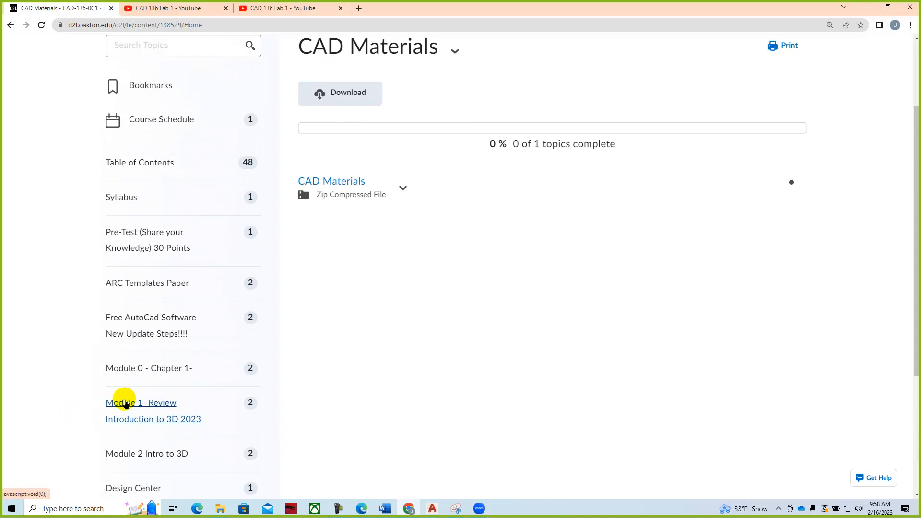
{"action": "left_click", "coordinate": [140, 402]}
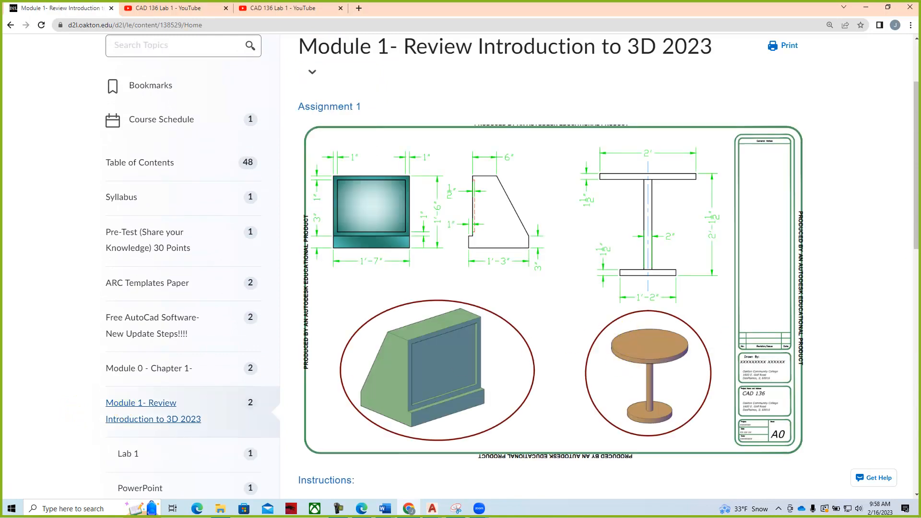
{"action": "scroll", "scroll_direction": "up", "scroll_amount": 3}
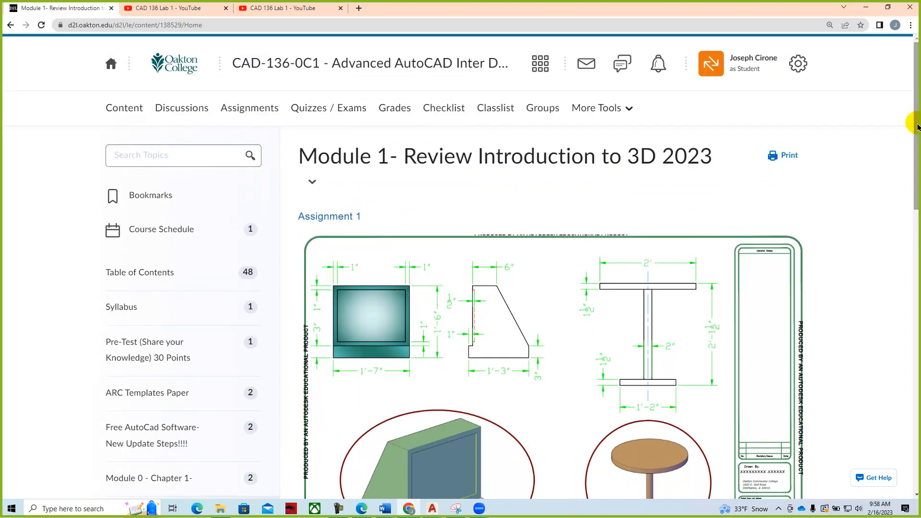
- Return to the CAD-136-0C1 homepage and scroll through the Zoom announcement and Pre-Test due date
{"action": "left_click", "coordinate": [371, 64]}
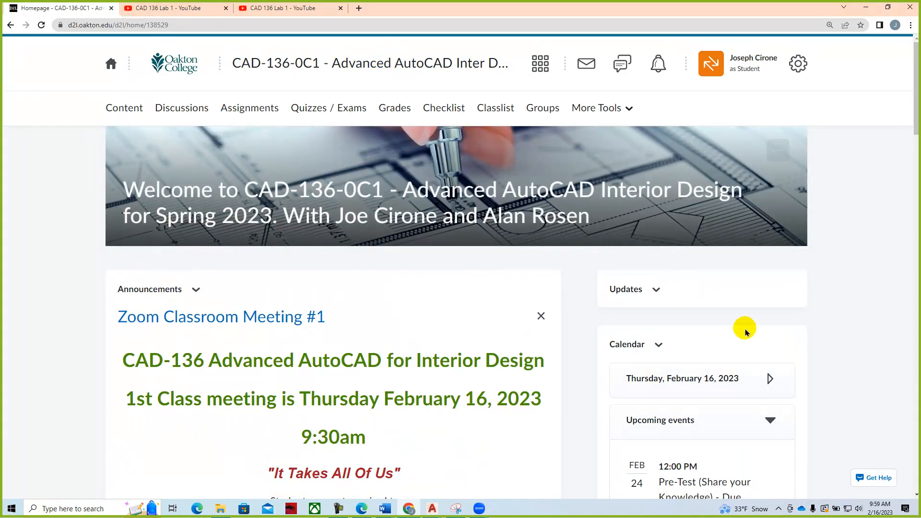
{"action": "mouse_move", "coordinate": [870, 244]}
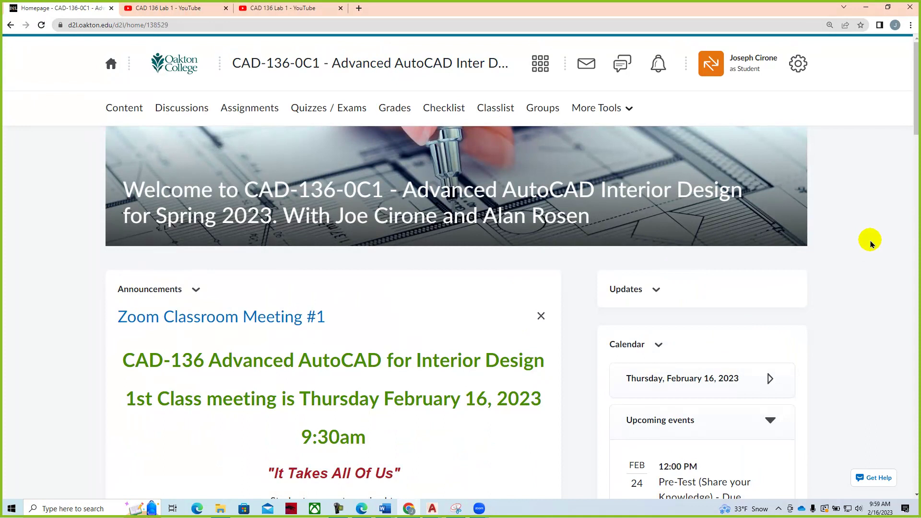
{"action": "scroll", "scroll_direction": "down", "scroll_amount": 3}
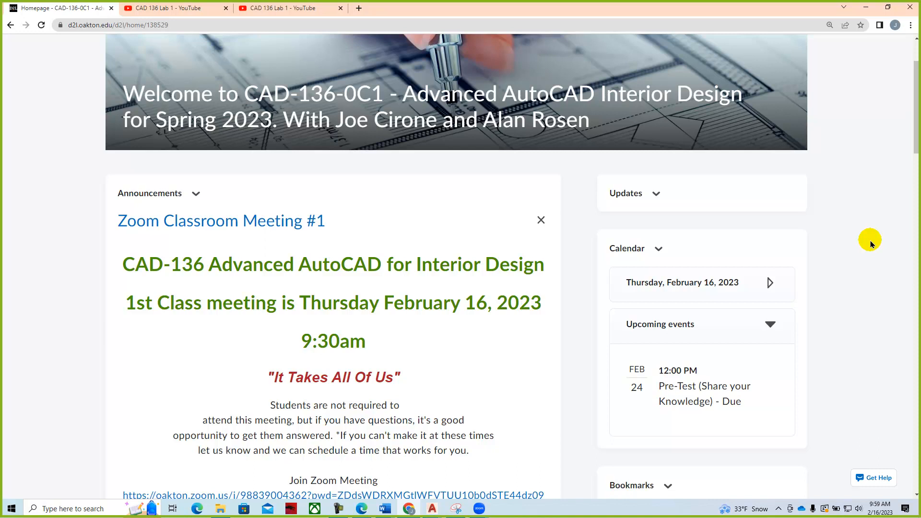
{"action": "mouse_move", "coordinate": [863, 240]}
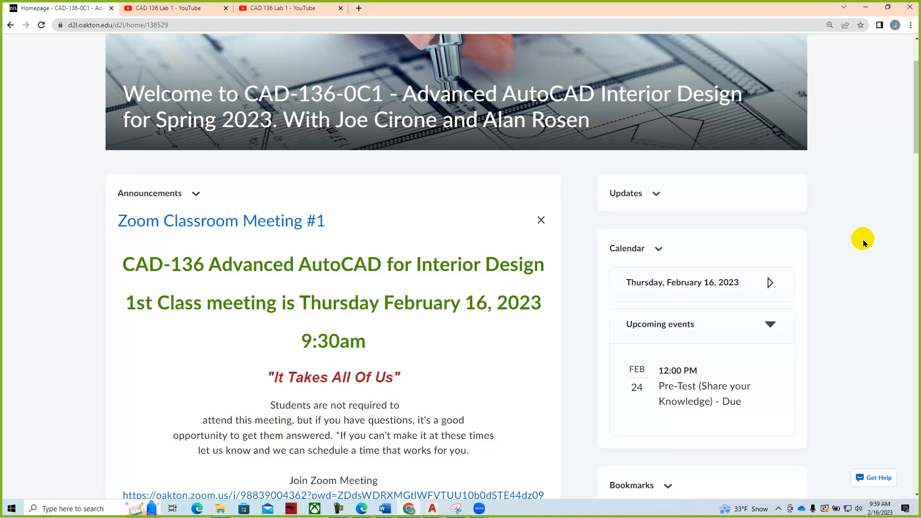
{"action": "mouse_move", "coordinate": [463, 379]}
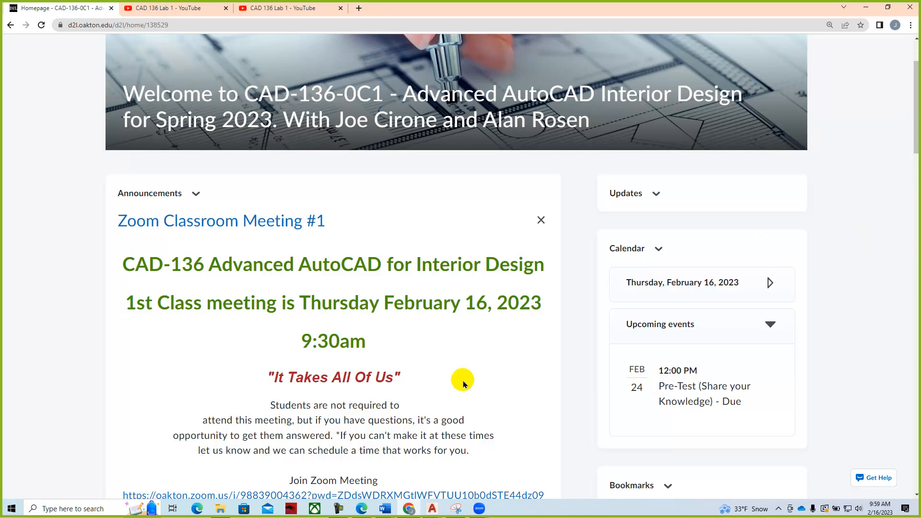
{"action": "mouse_move", "coordinate": [386, 224]}
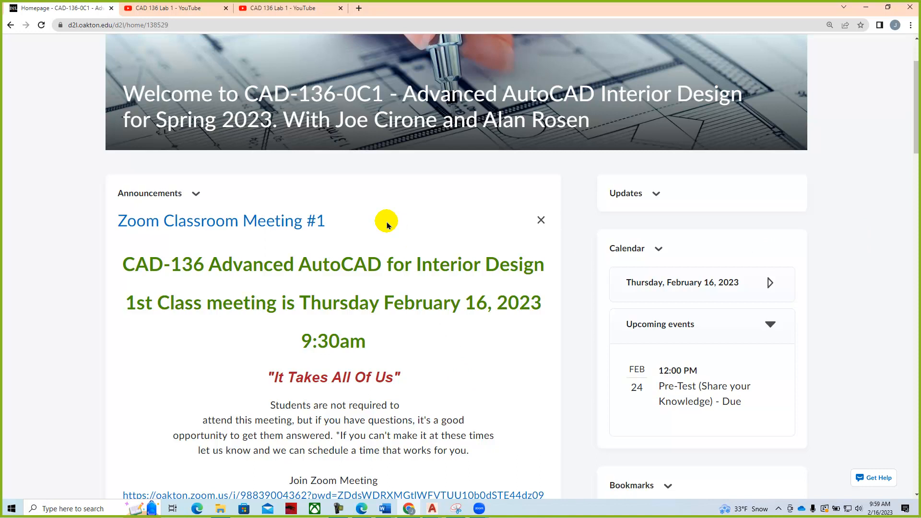
{"action": "scroll", "scroll_direction": "up", "scroll_amount": 3}
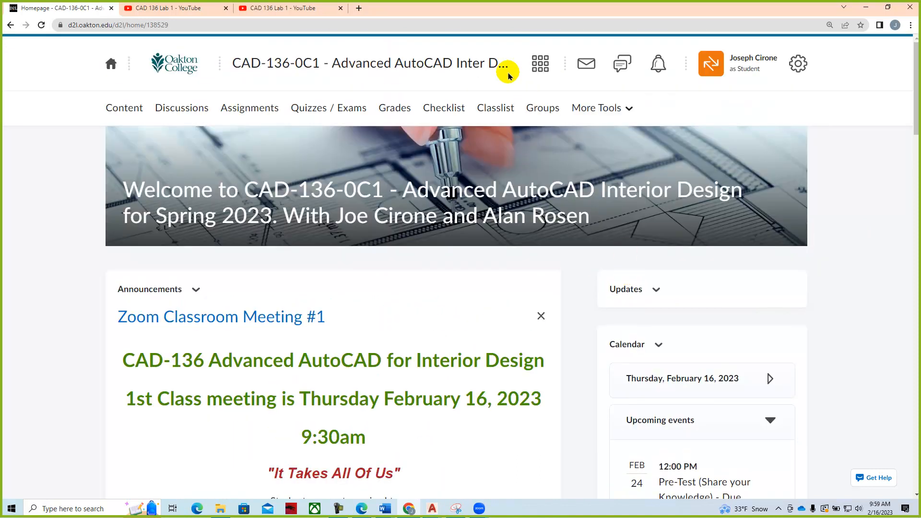
{"action": "mouse_move", "coordinate": [885, 315]}
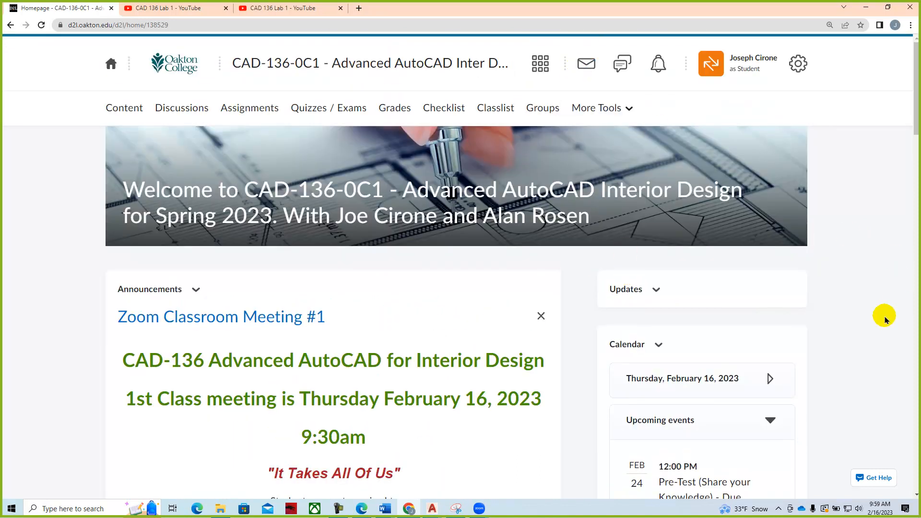